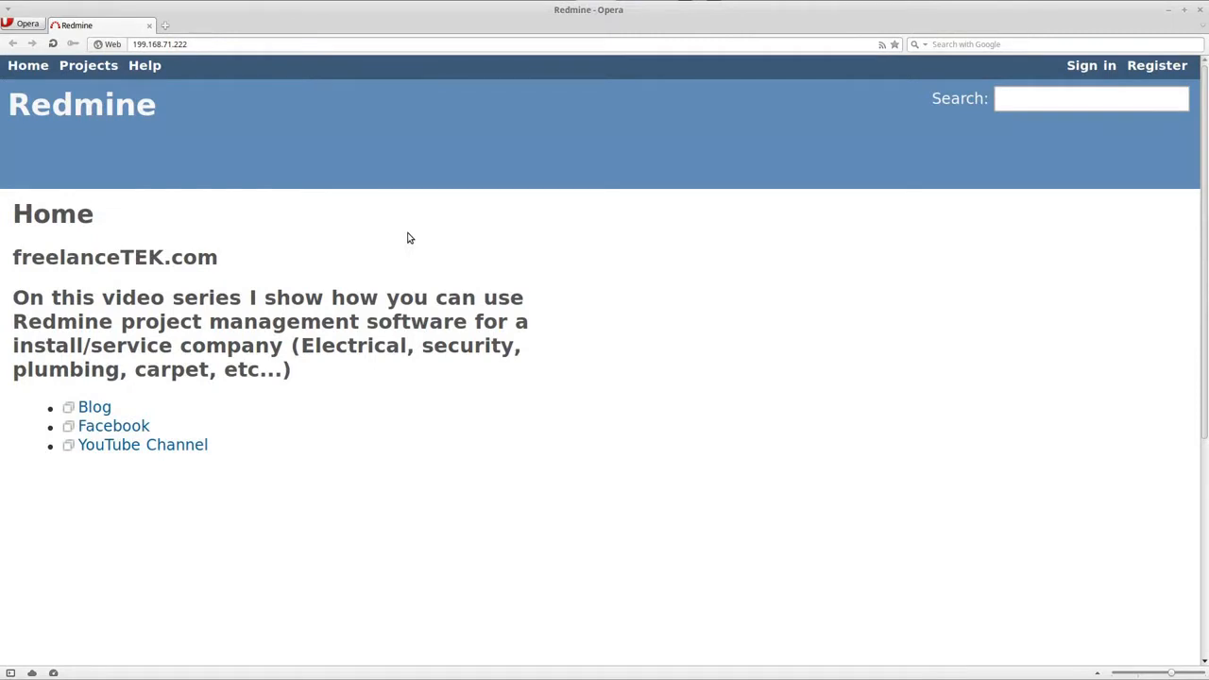
mouse_move(960, 276)
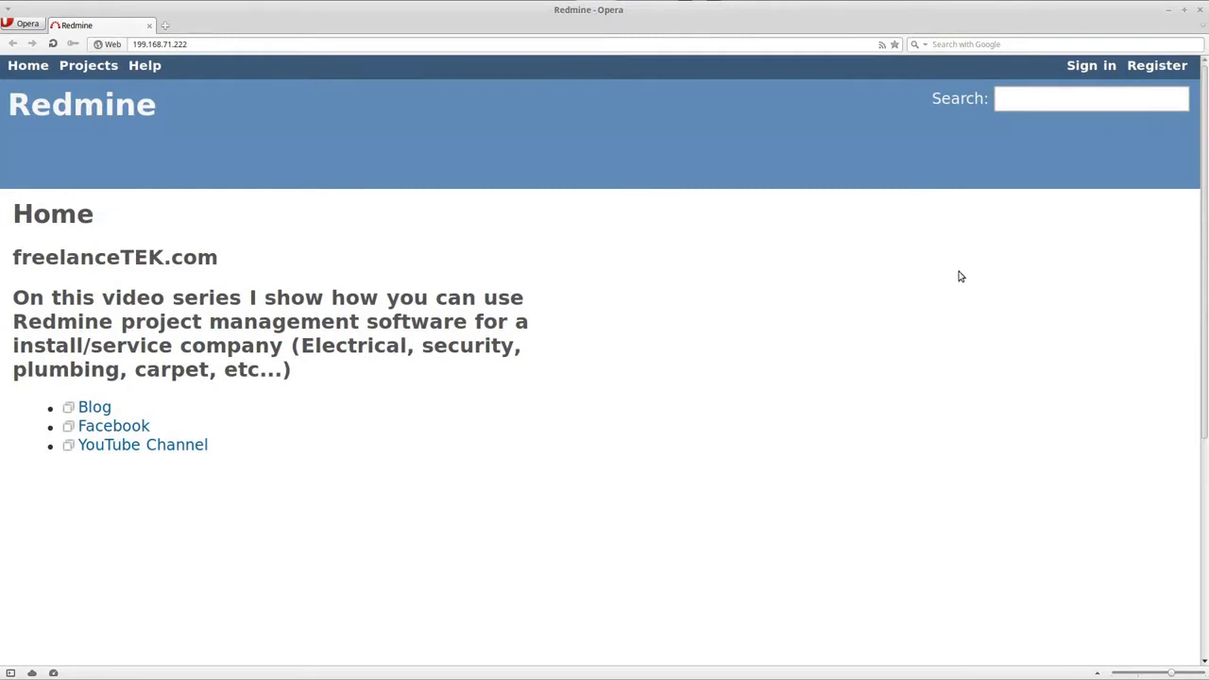
Log in to Redmine as the freelancetek administrator account
click(1090, 66)
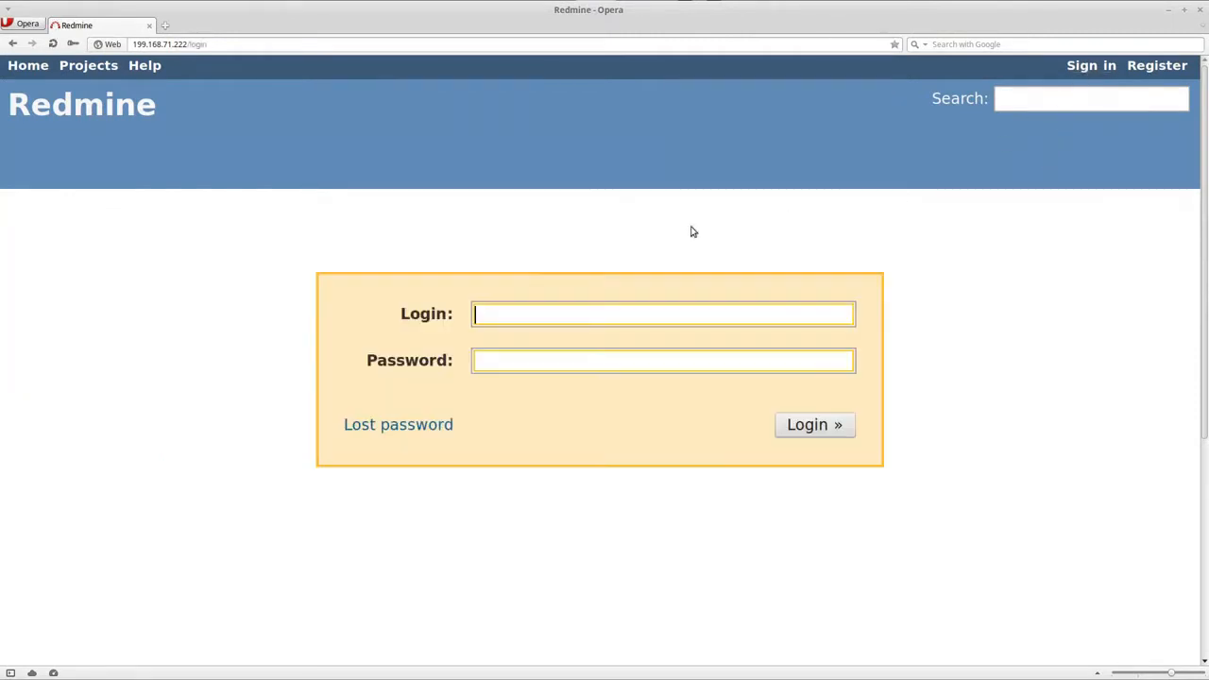
text(fre)
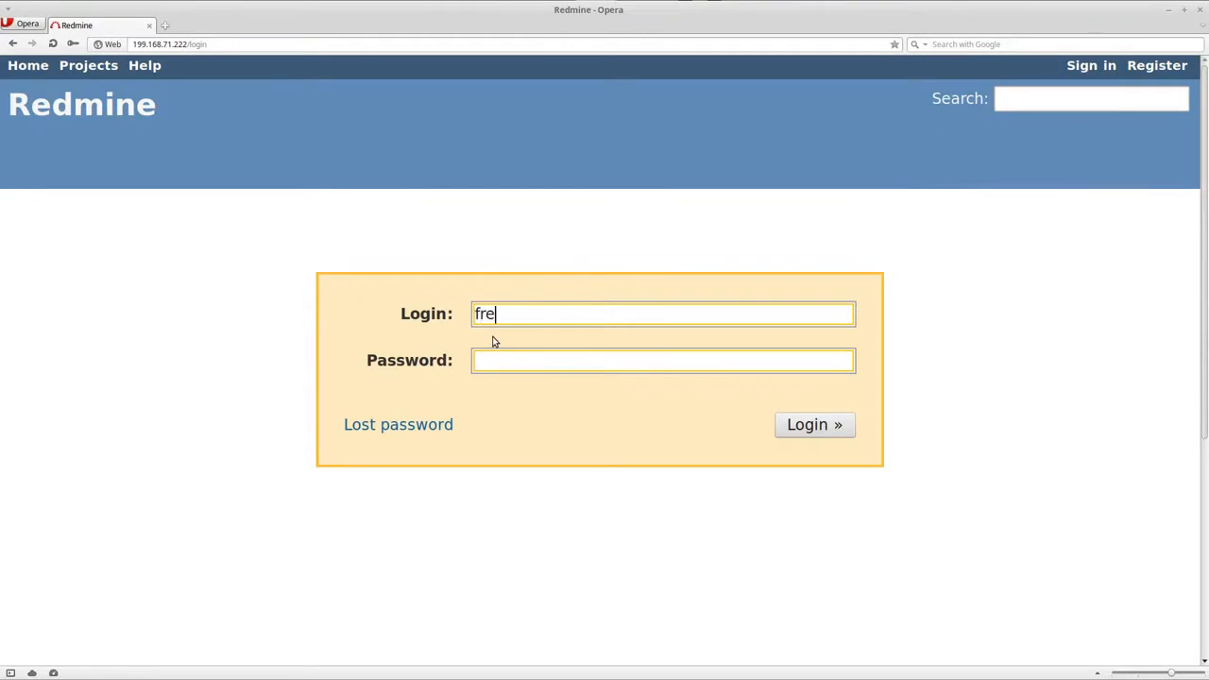
text(elancetek)
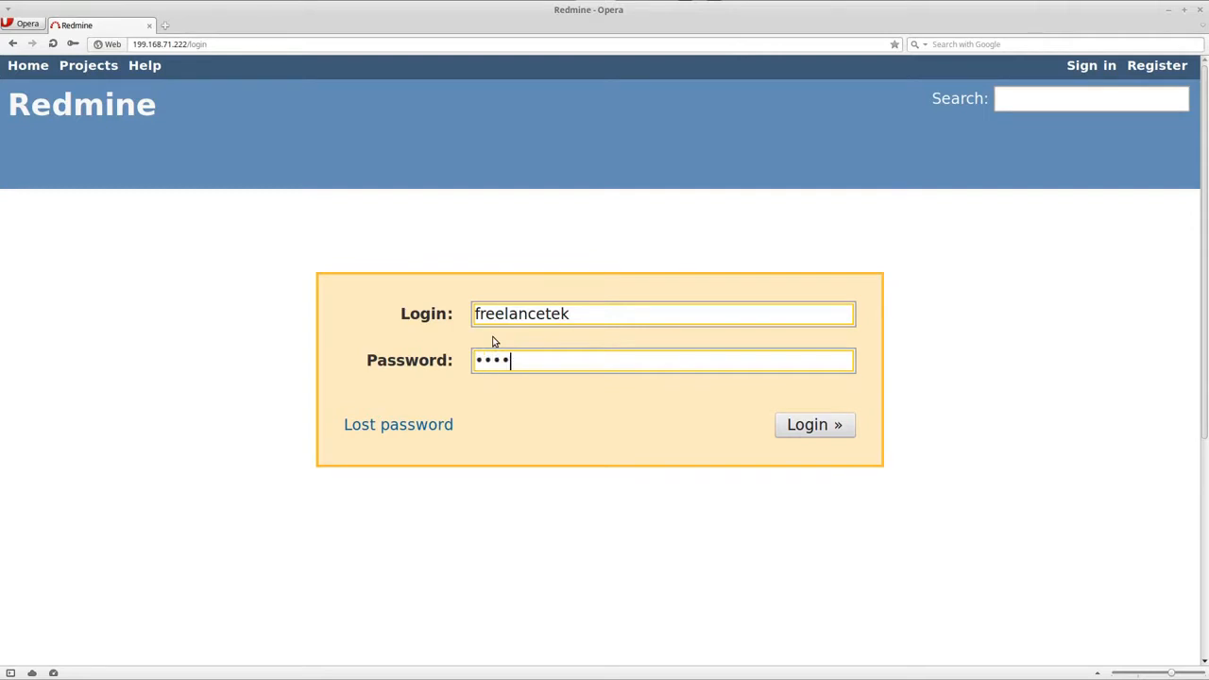
key(ctrl+a)
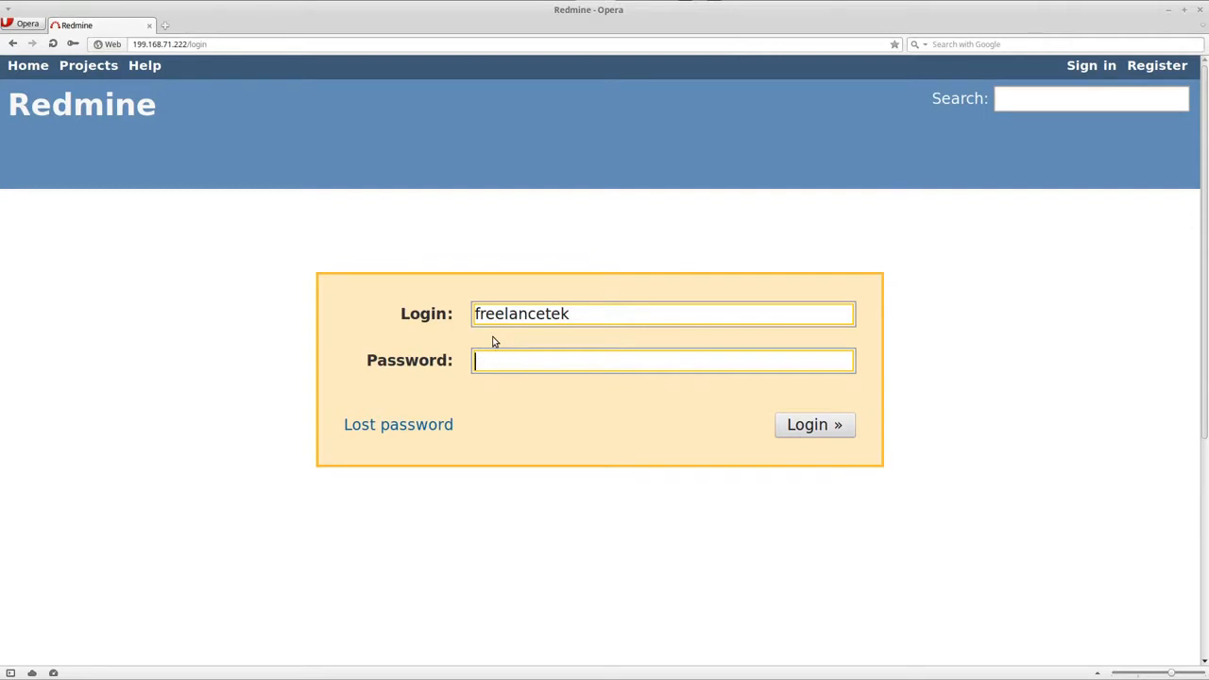
text(password)
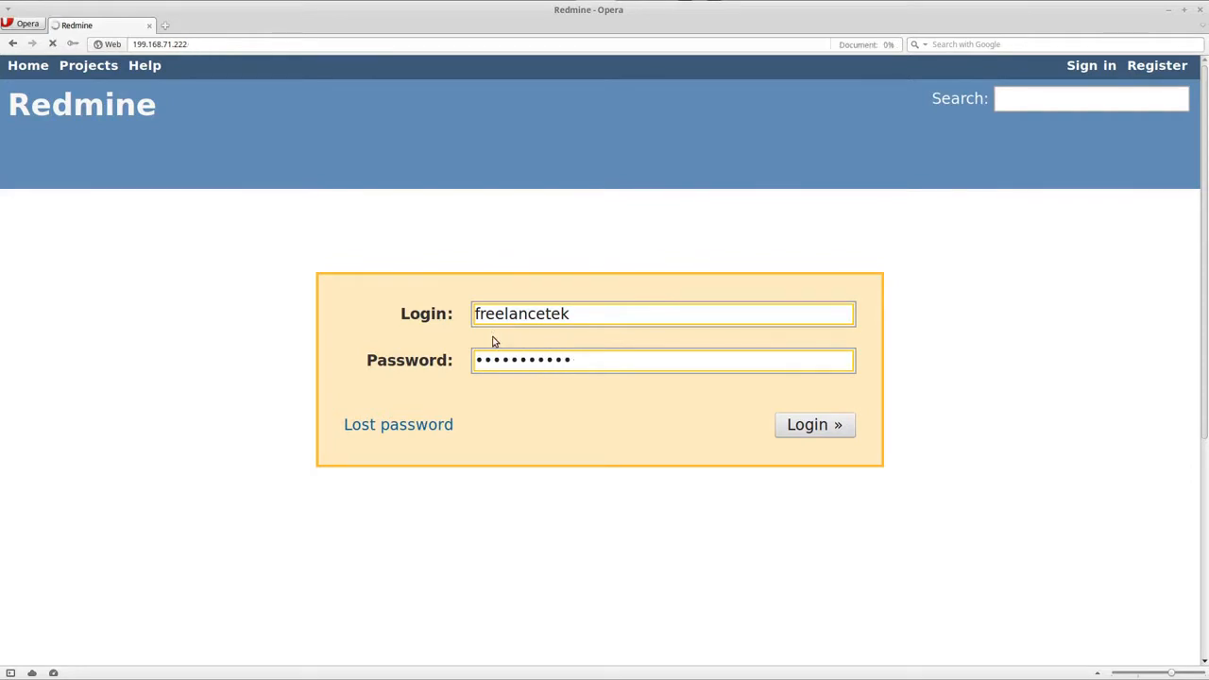
click(815, 425)
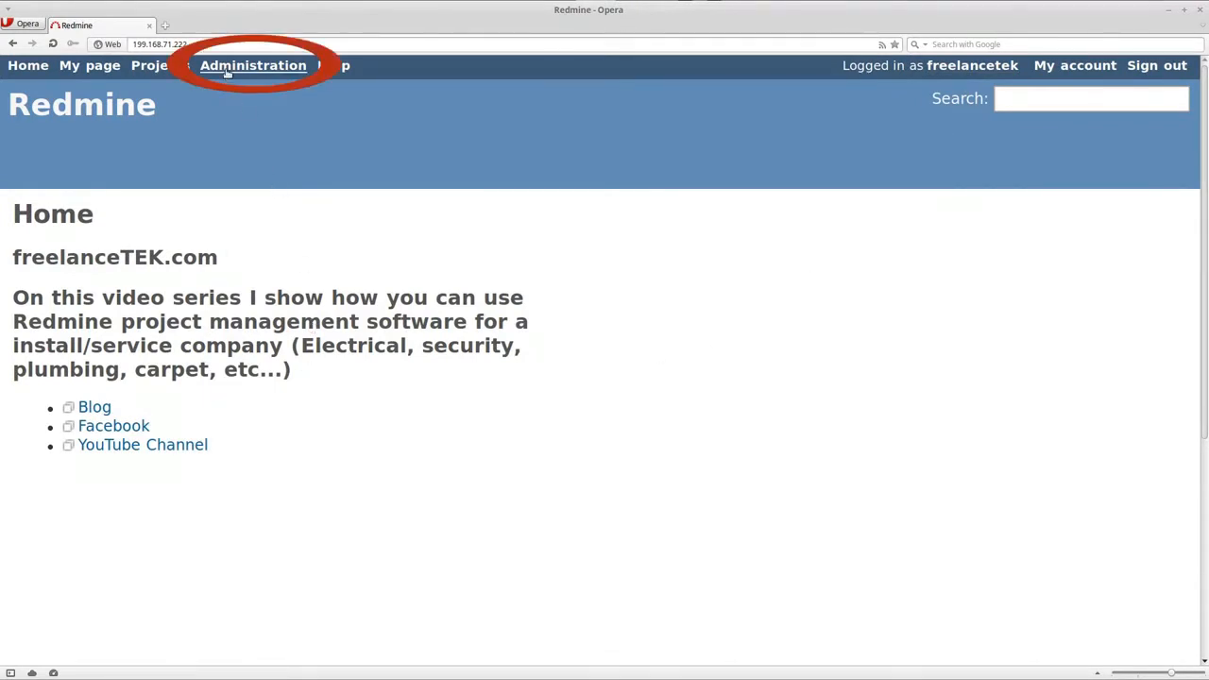
In Administration > Enumerations, delete the Design time-tracking activity
click(252, 65)
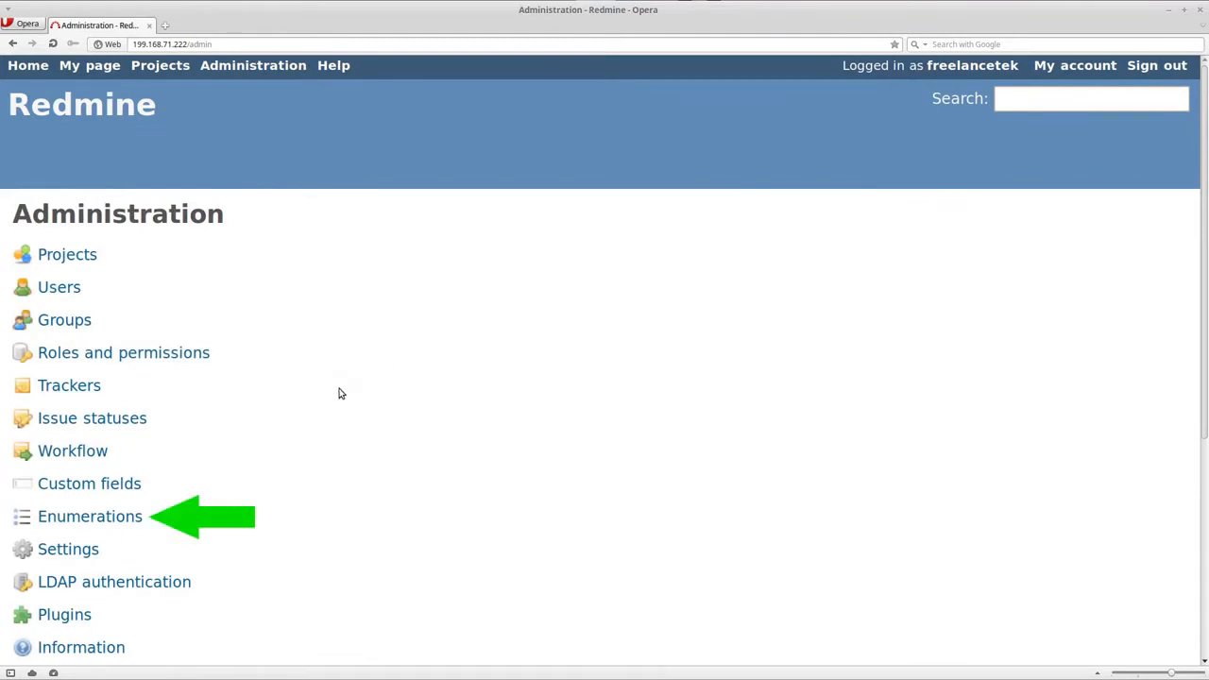
mouse_move(93, 533)
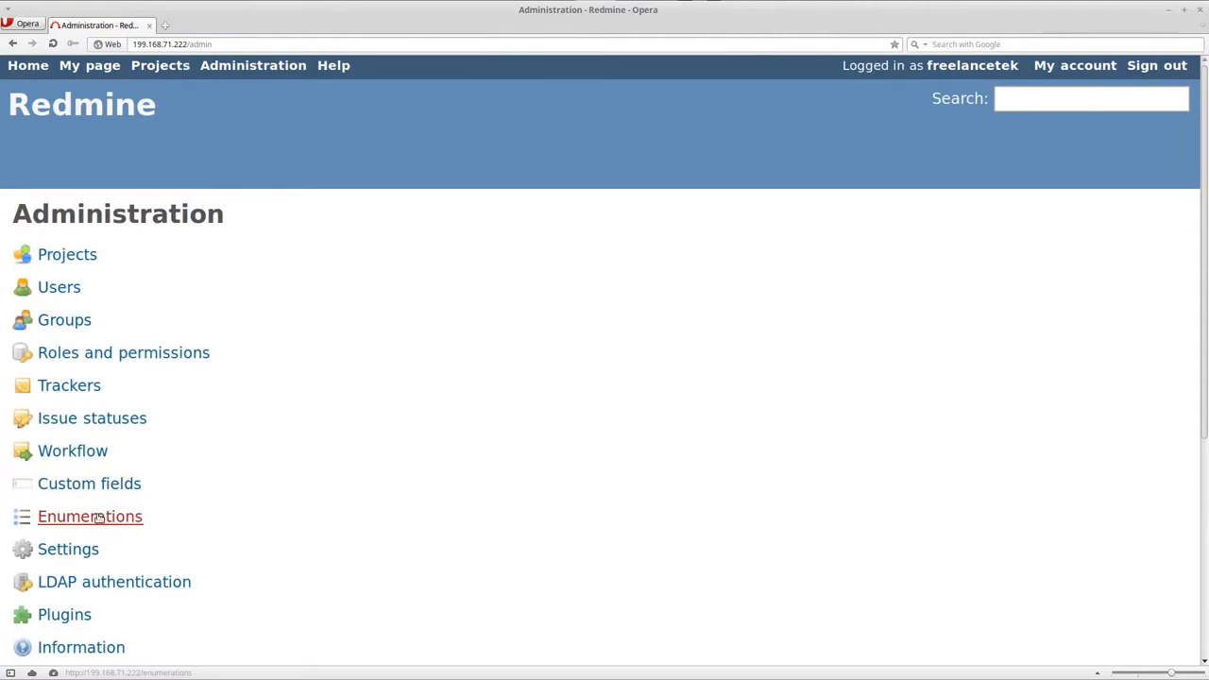
click(90, 516)
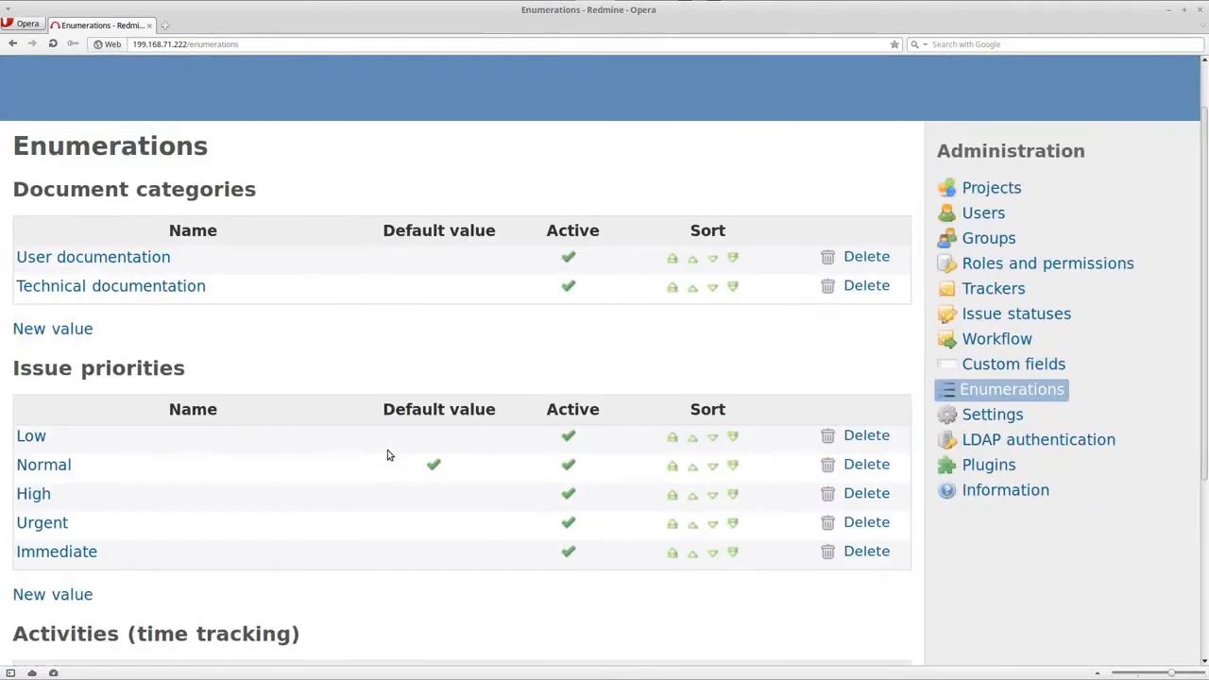
scroll(down, 3)
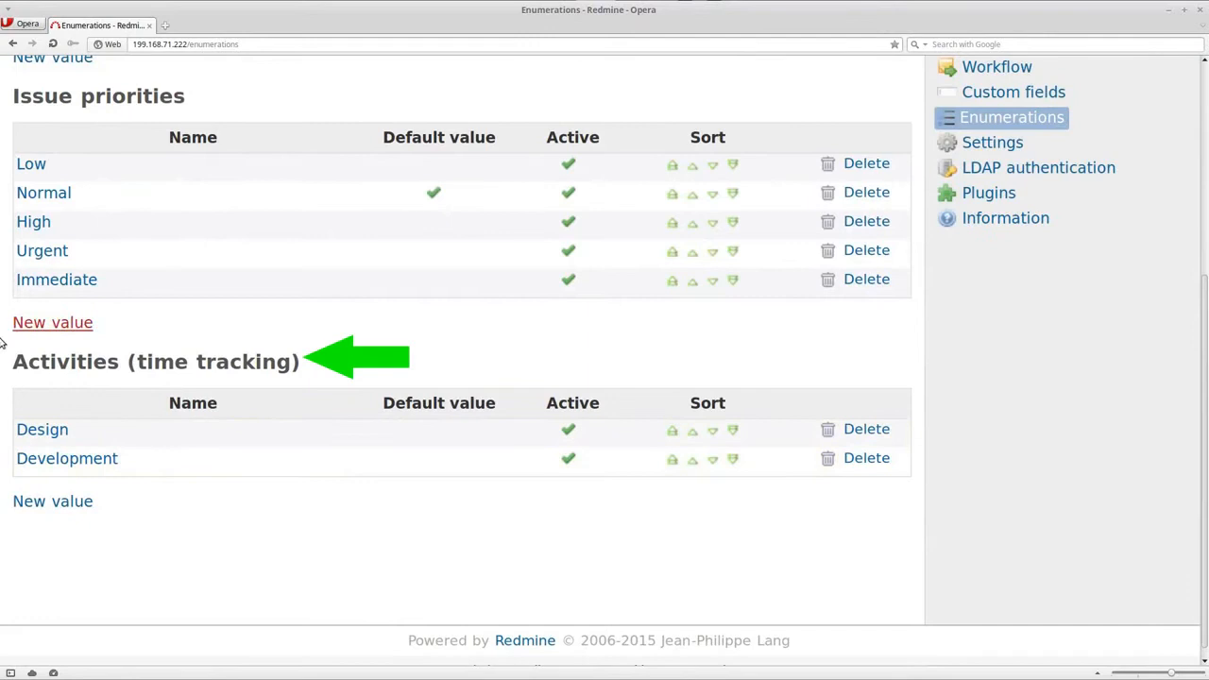
mouse_move(566, 508)
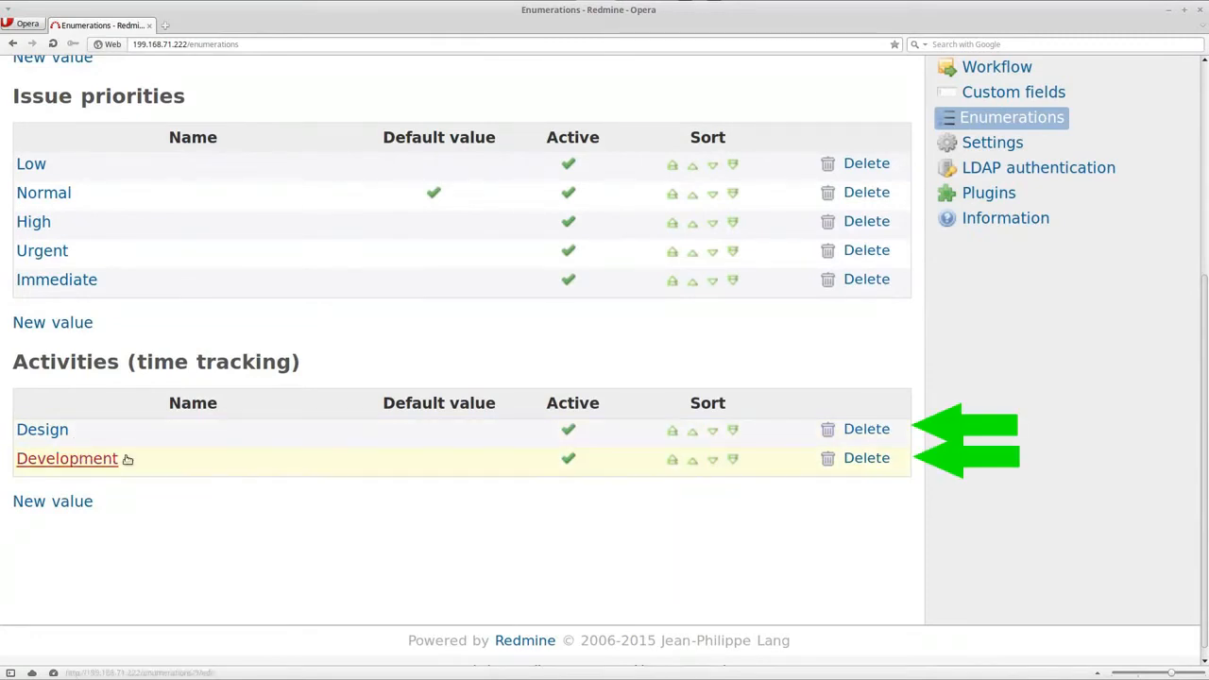
click(866, 429)
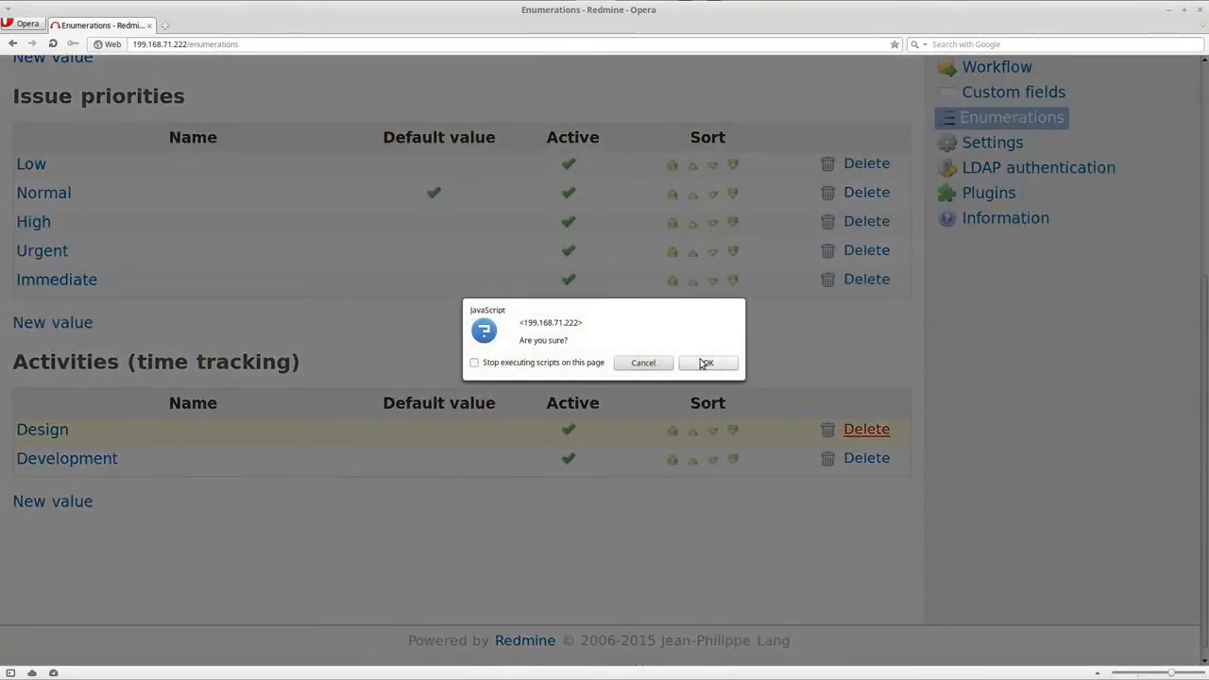
click(706, 363)
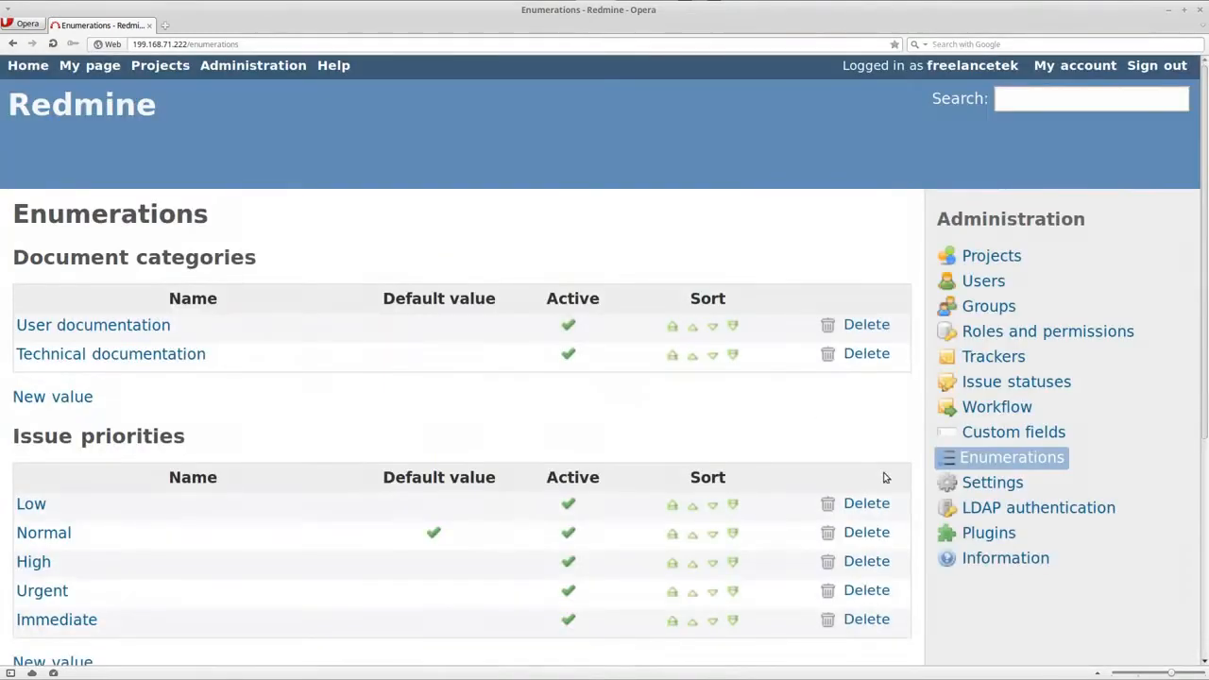
Delete the Development activity, leaving the activities list empty
scroll(down, 3)
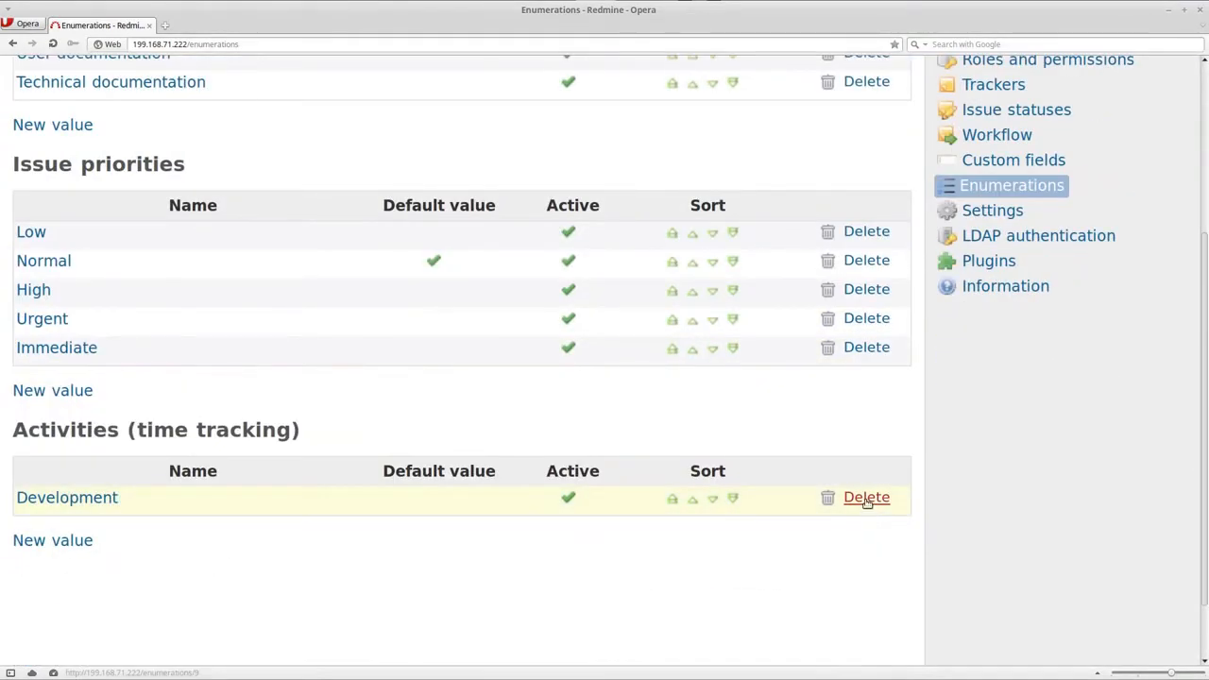
click(866, 497)
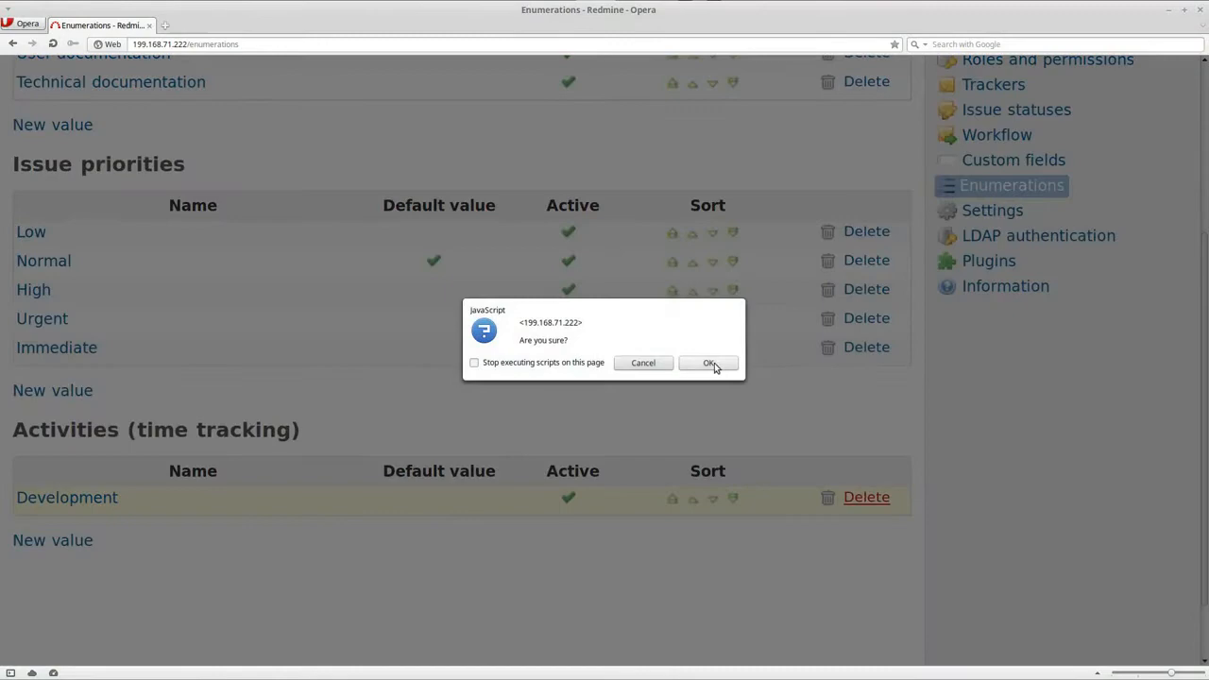
click(709, 362)
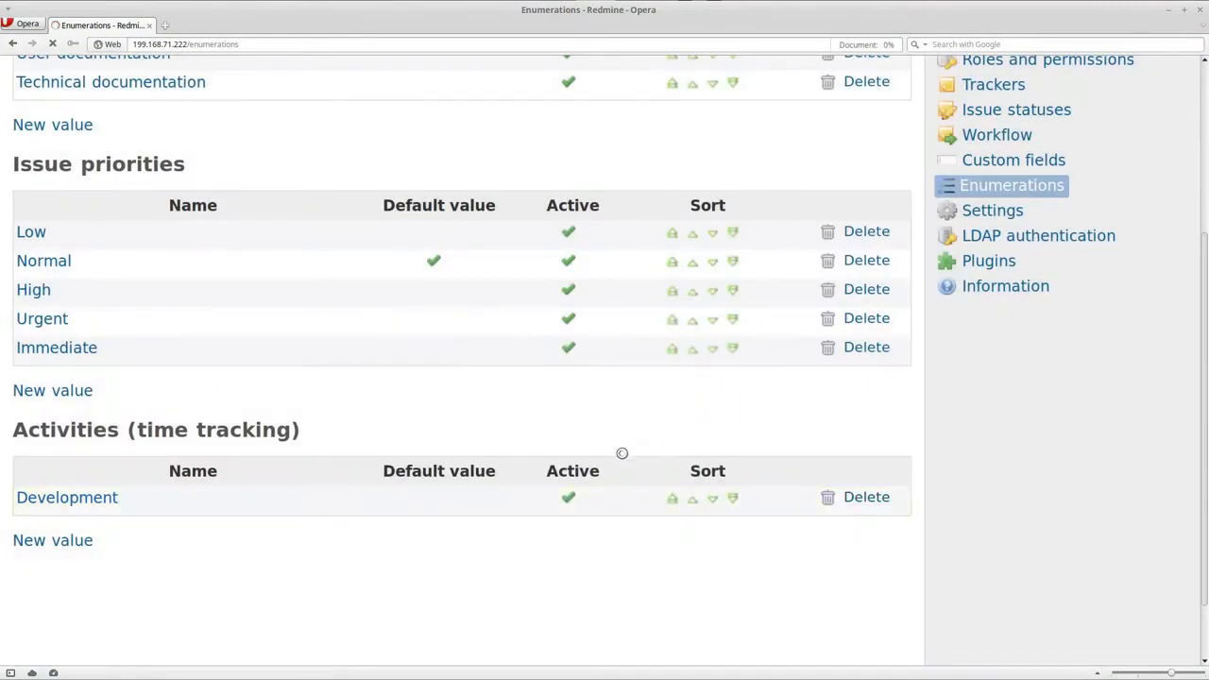
scroll(up, 3)
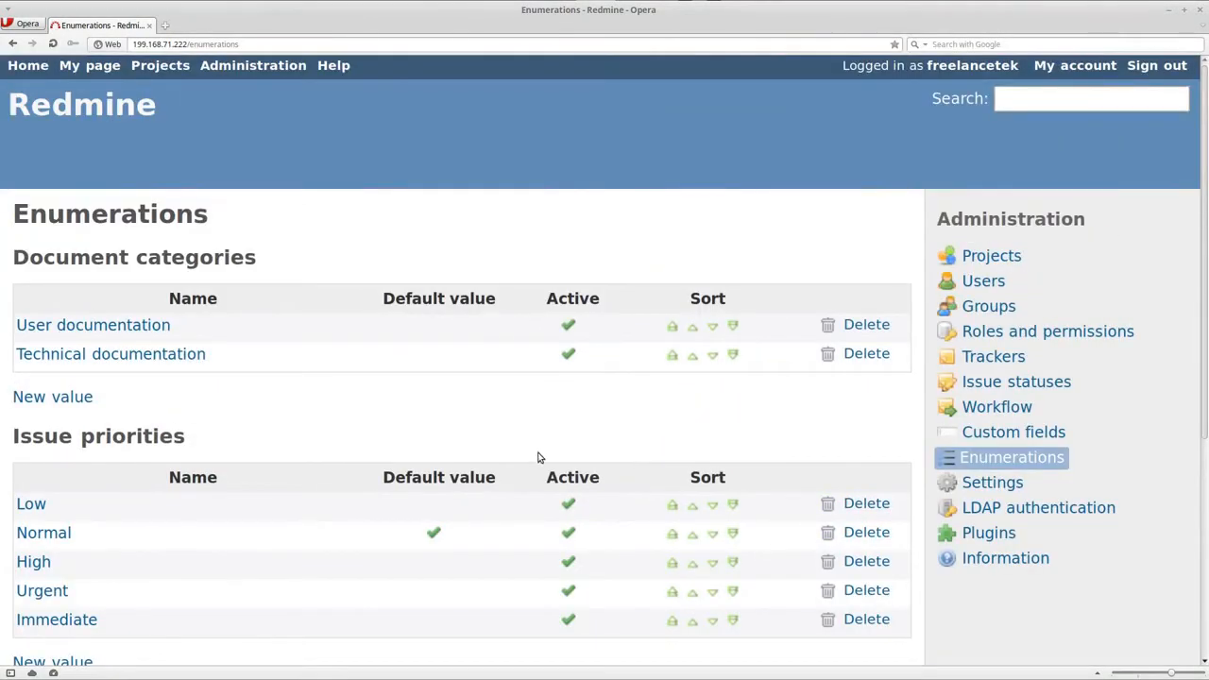
scroll(down, 3)
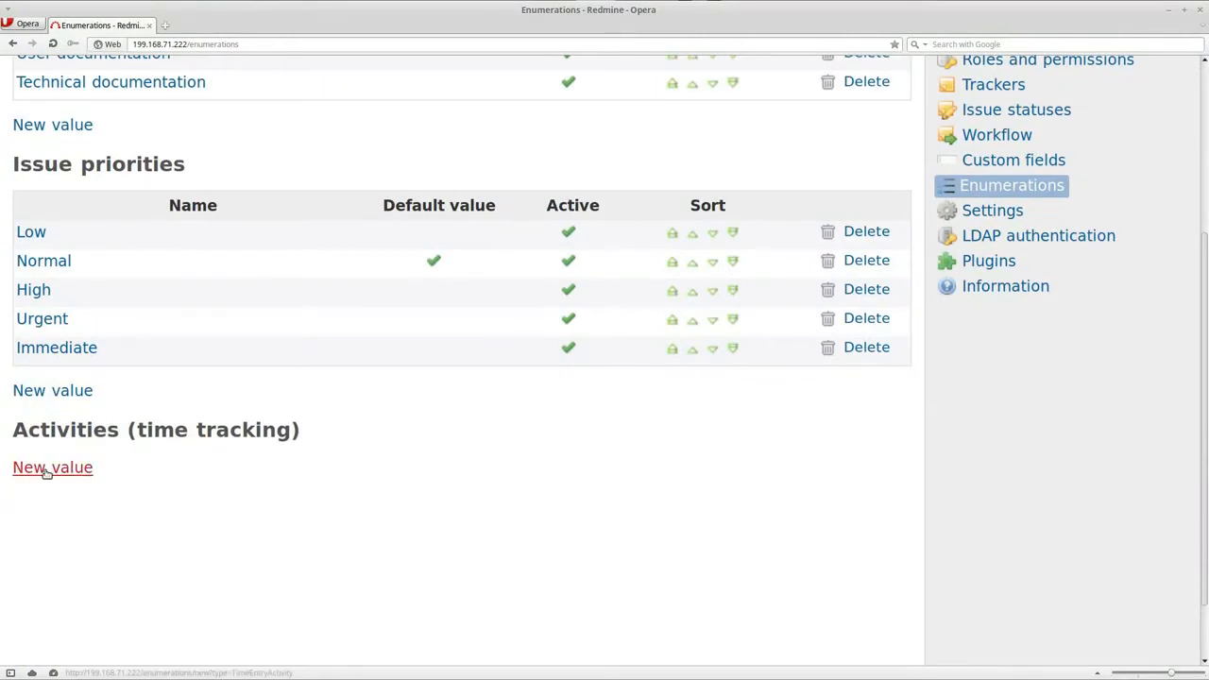
Create an active time-tracking activity named 'Service T&M'
click(52, 467)
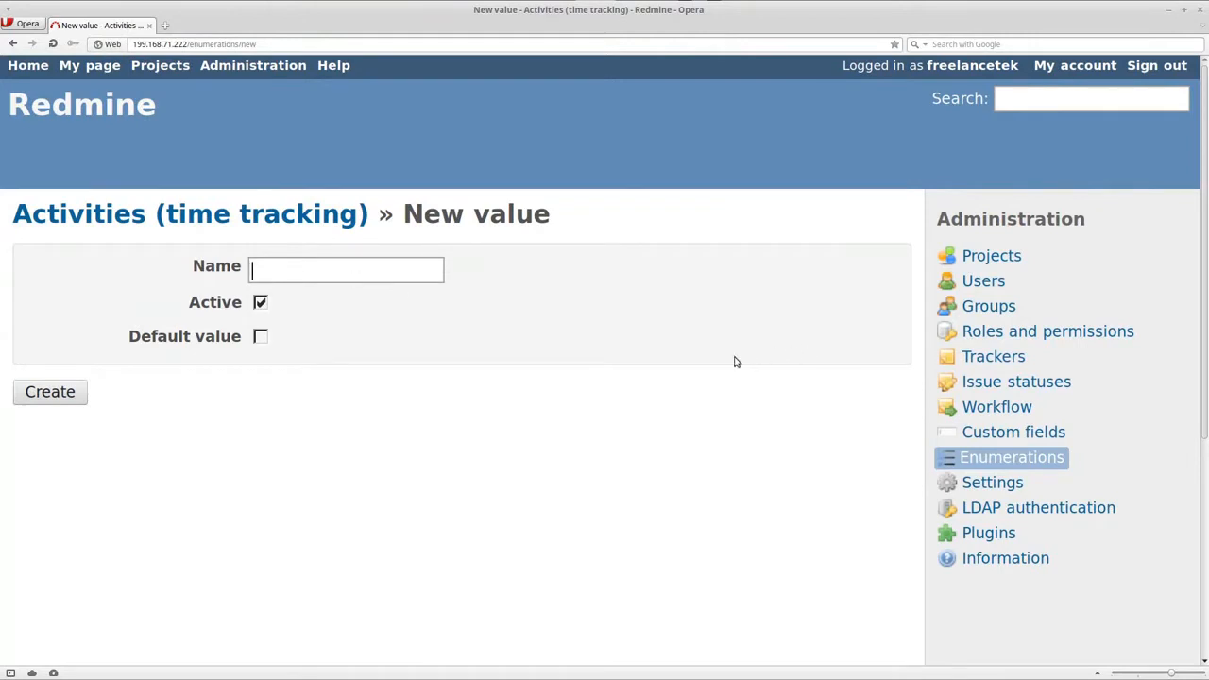
mouse_move(432, 372)
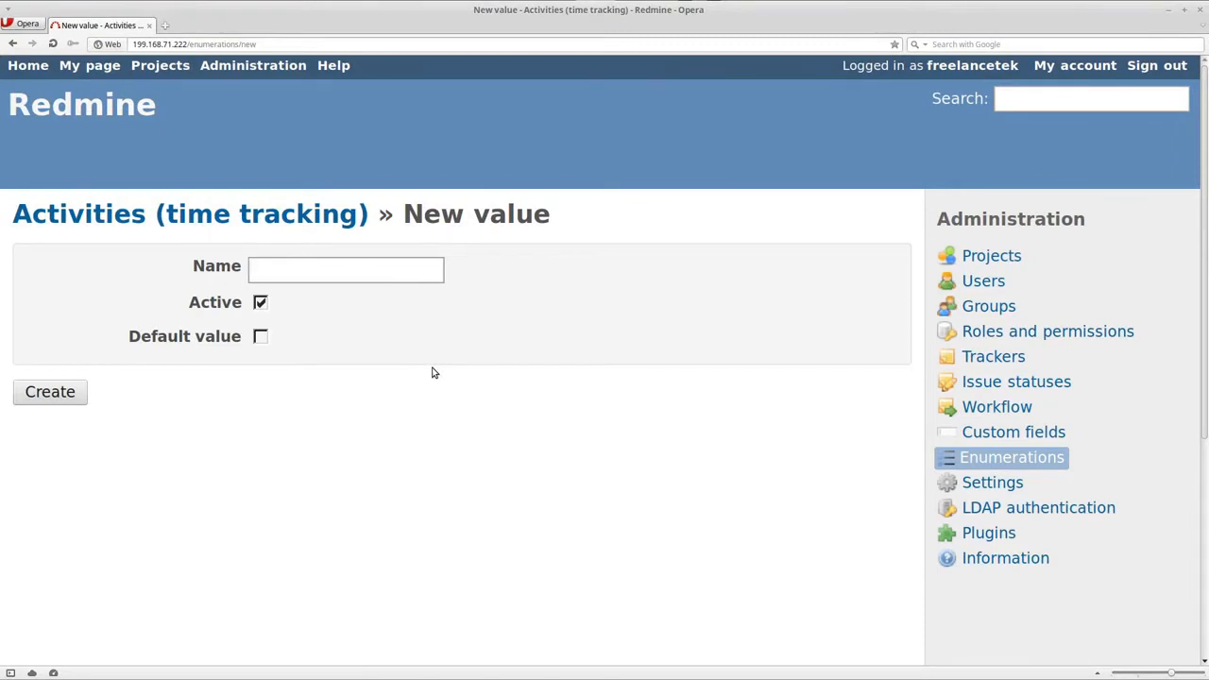
text(Ser)
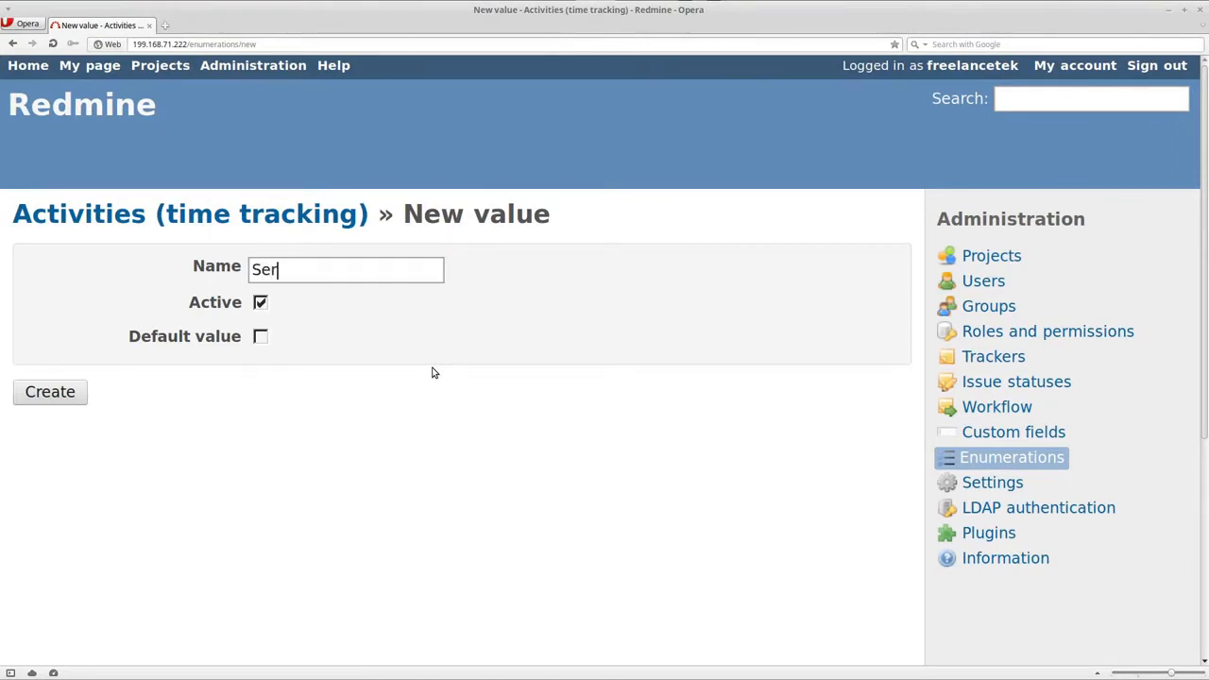
text(vice)
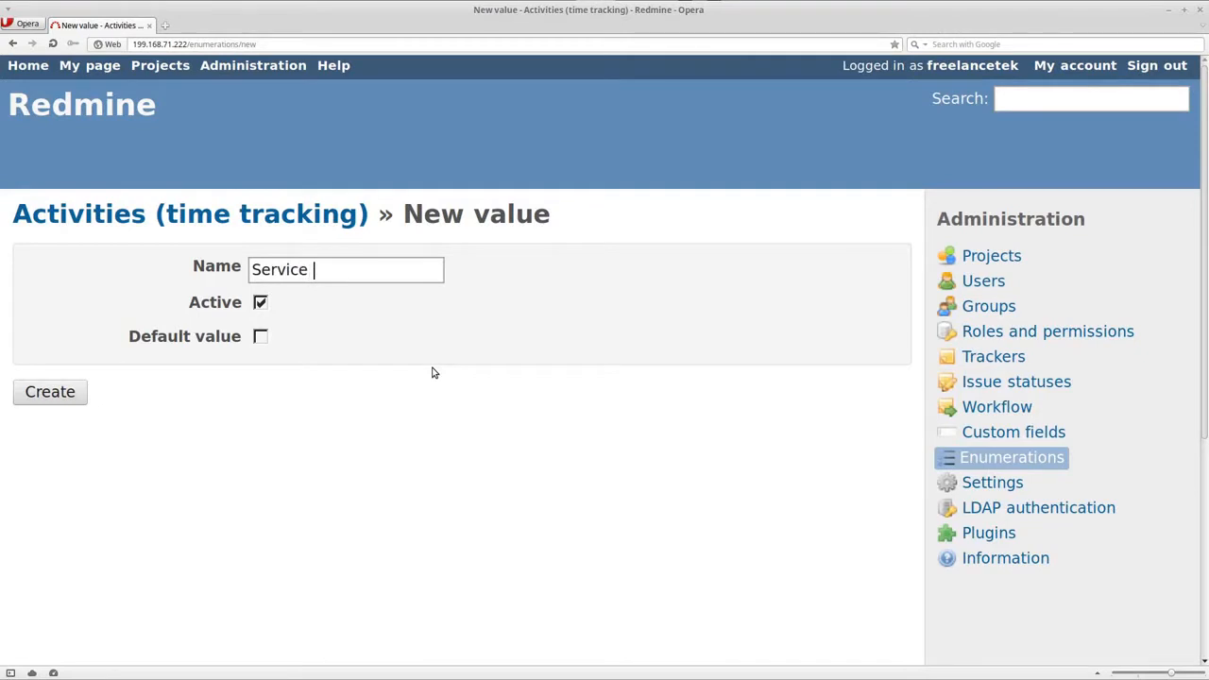
text(T&)
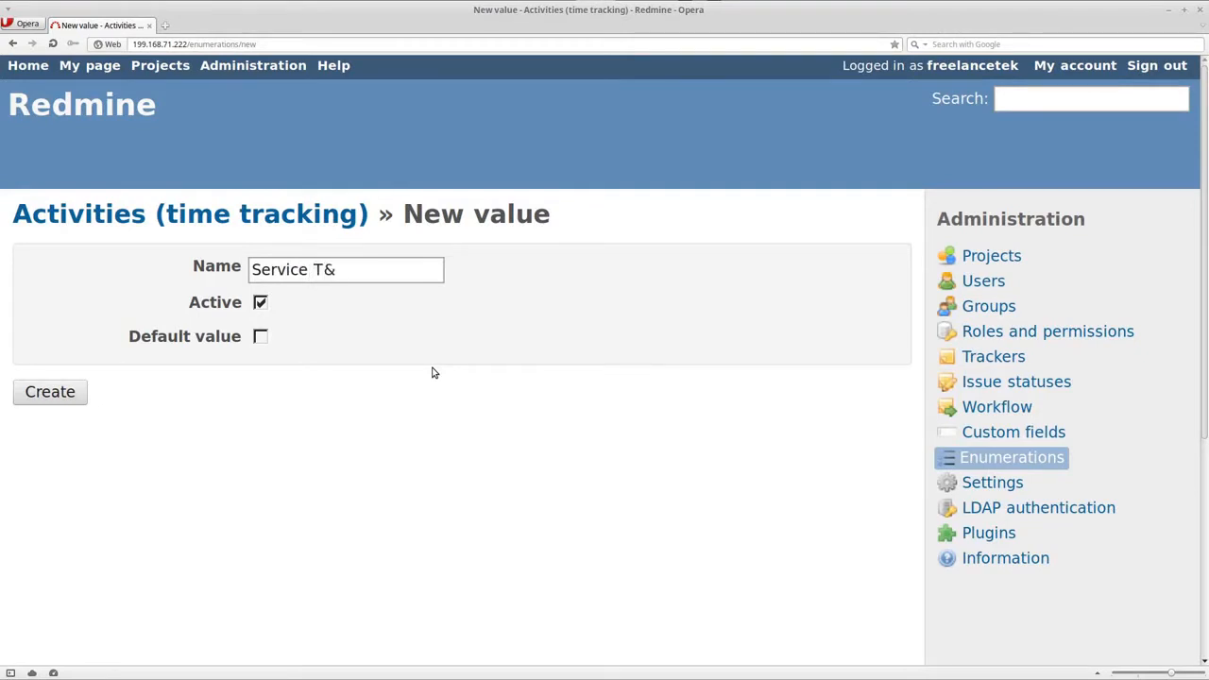
text(M)
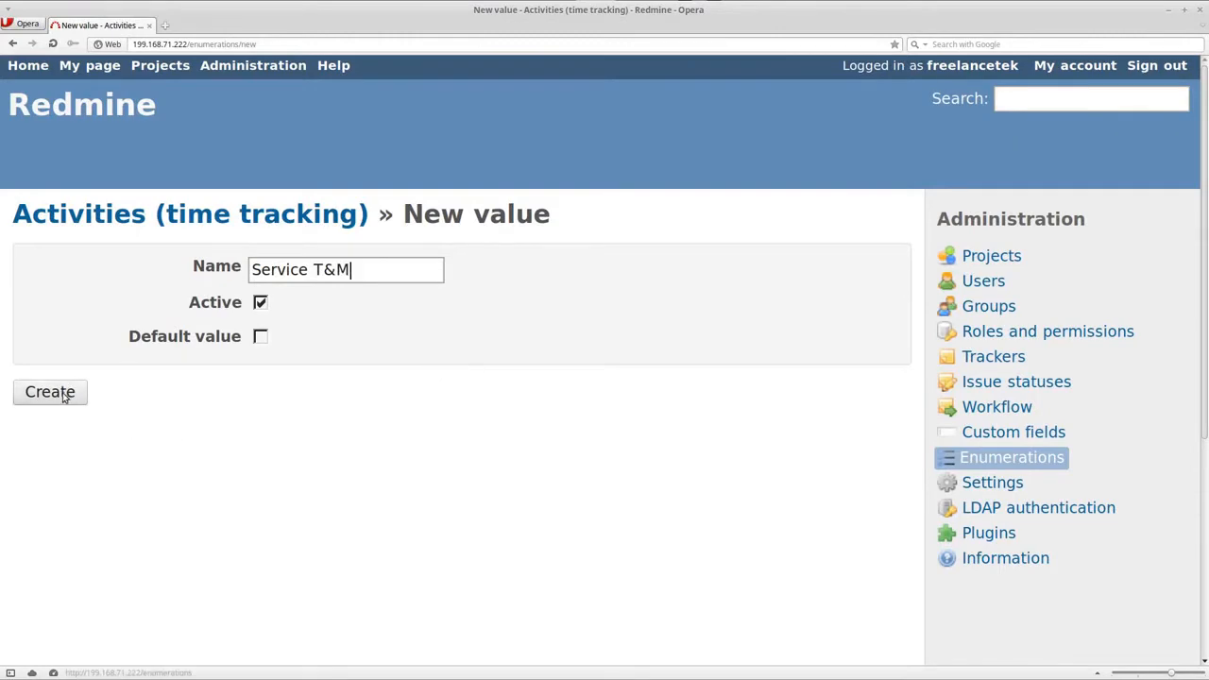
click(50, 391)
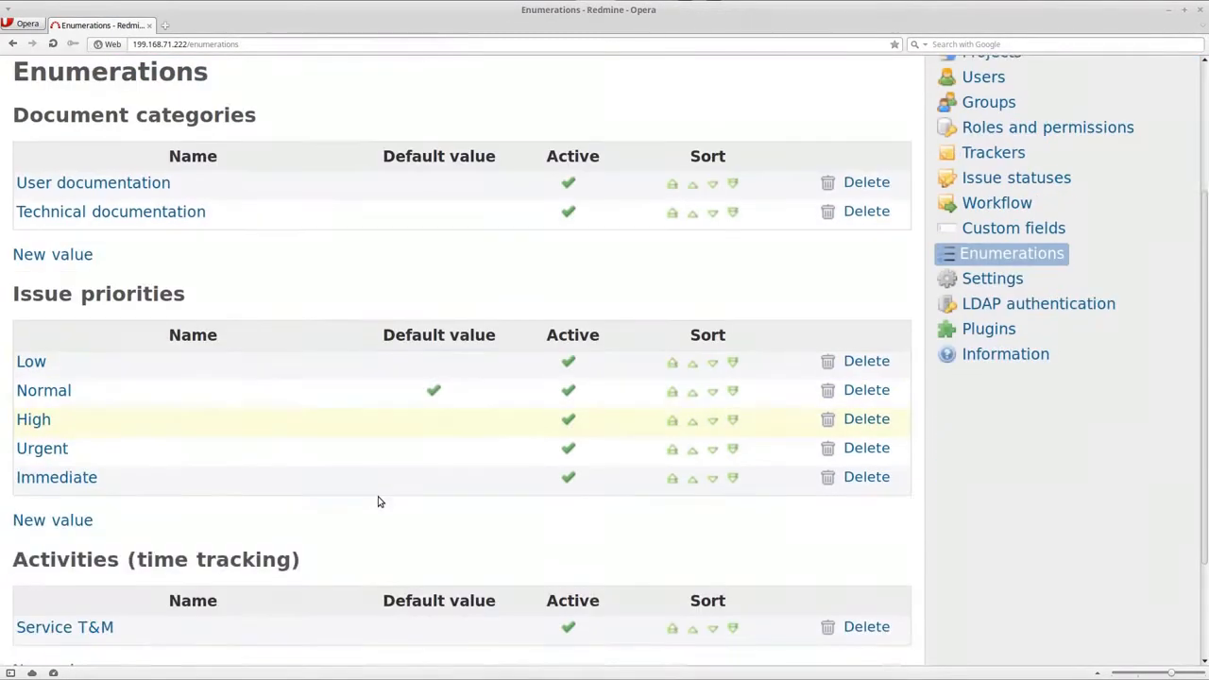
scroll(down, 3)
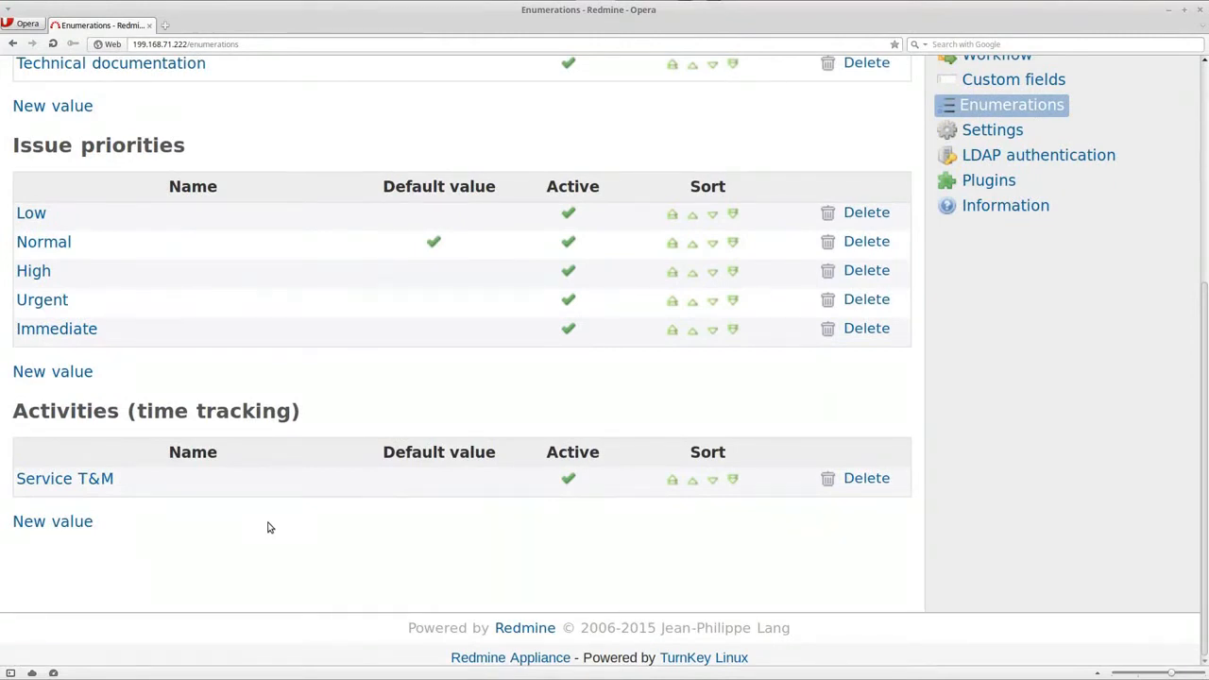
Create a second time-tracking activity named 'Service Warranty'
click(52, 520)
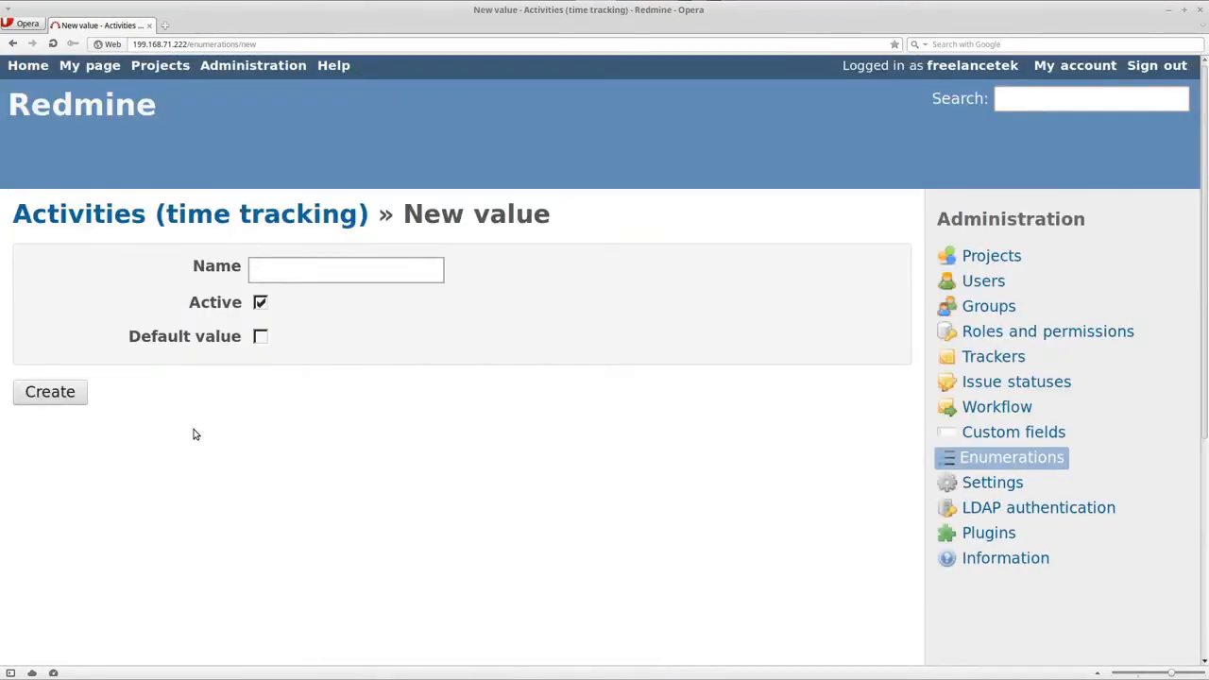
text(Service)
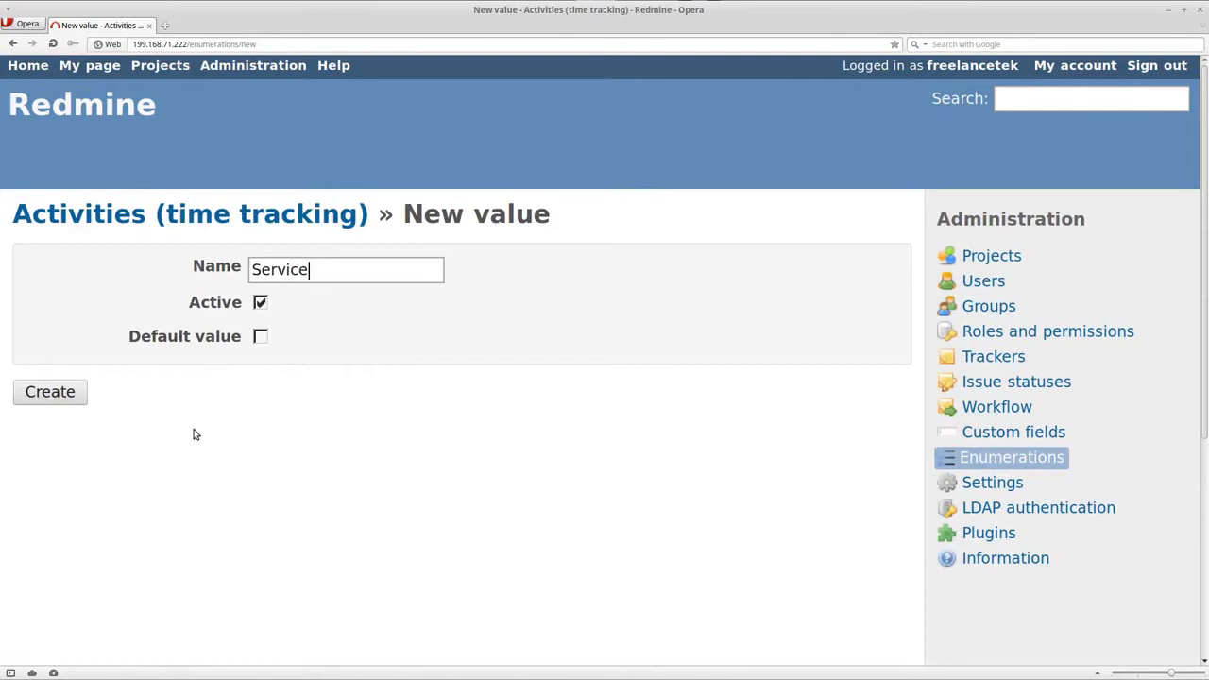
text(Warr)
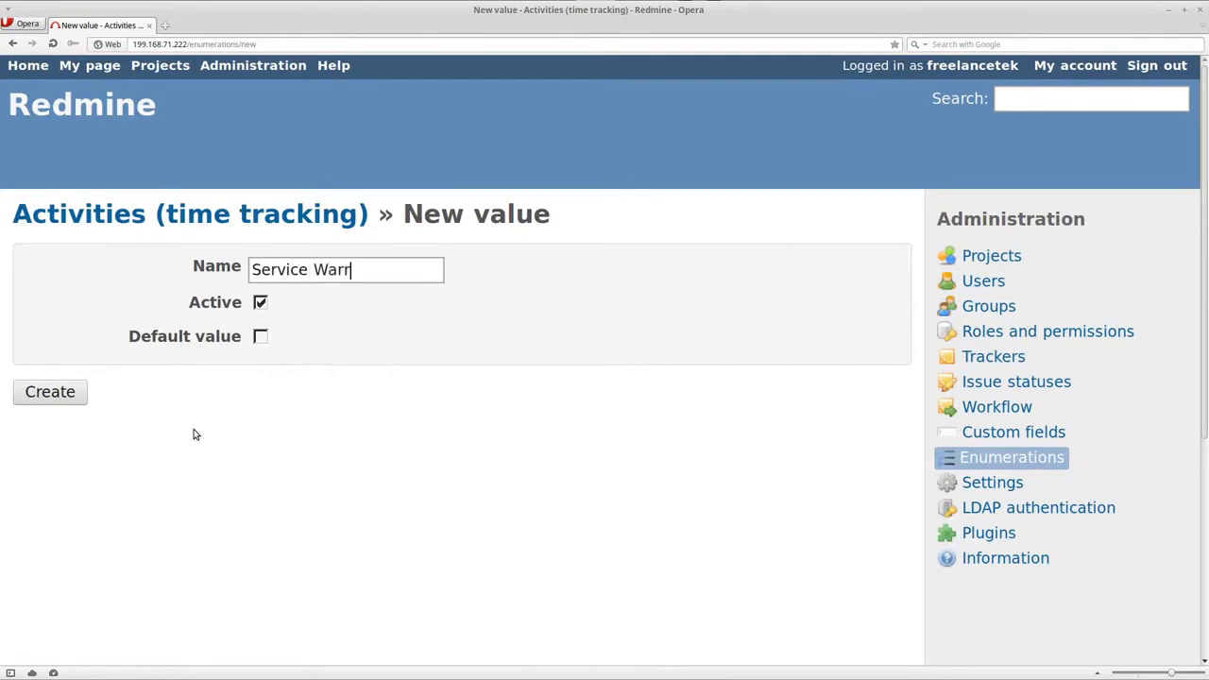
text(anty)
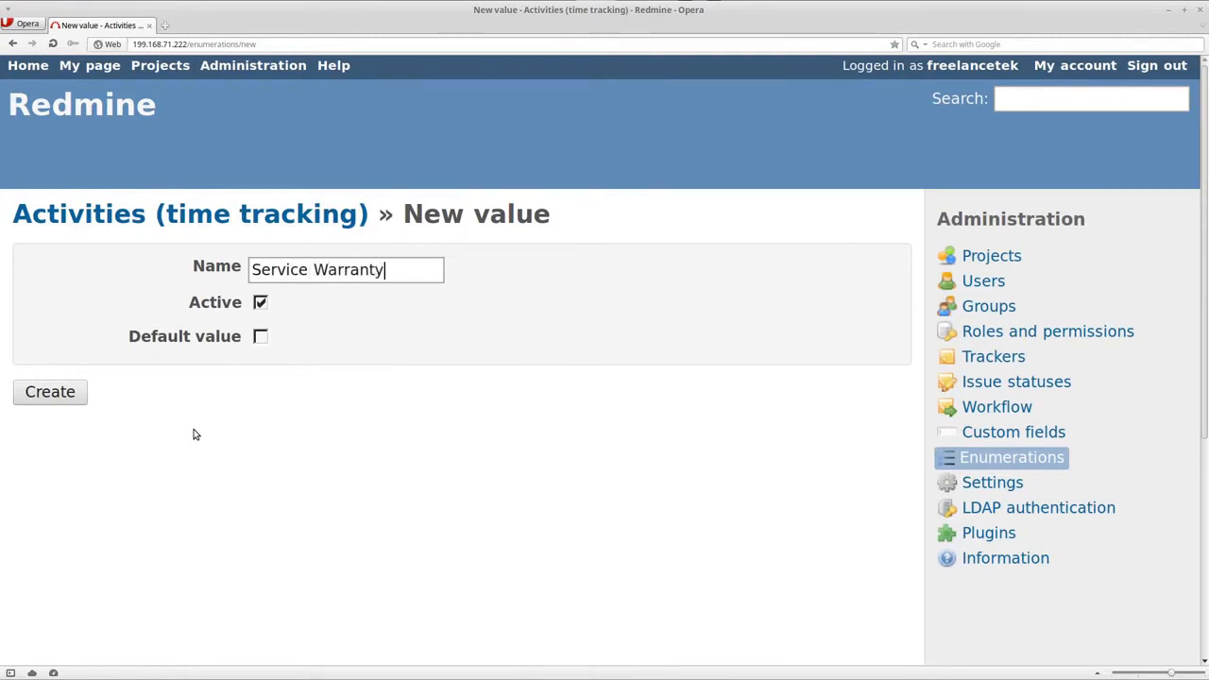
click(49, 392)
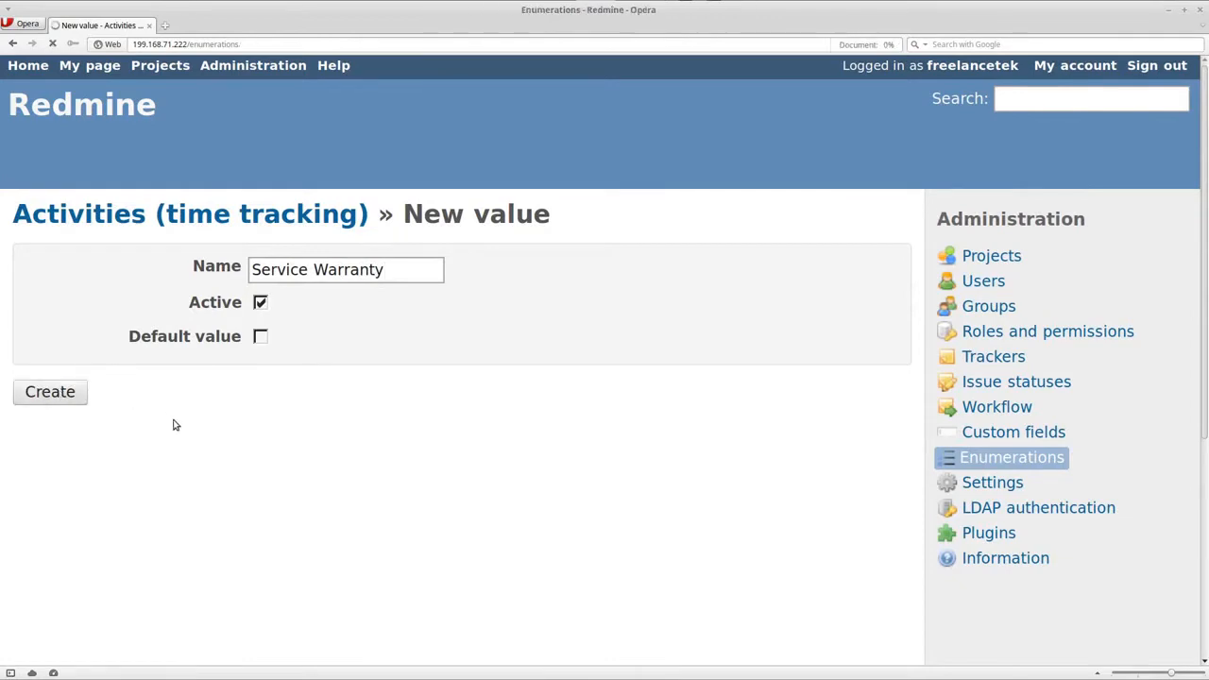
click(50, 391)
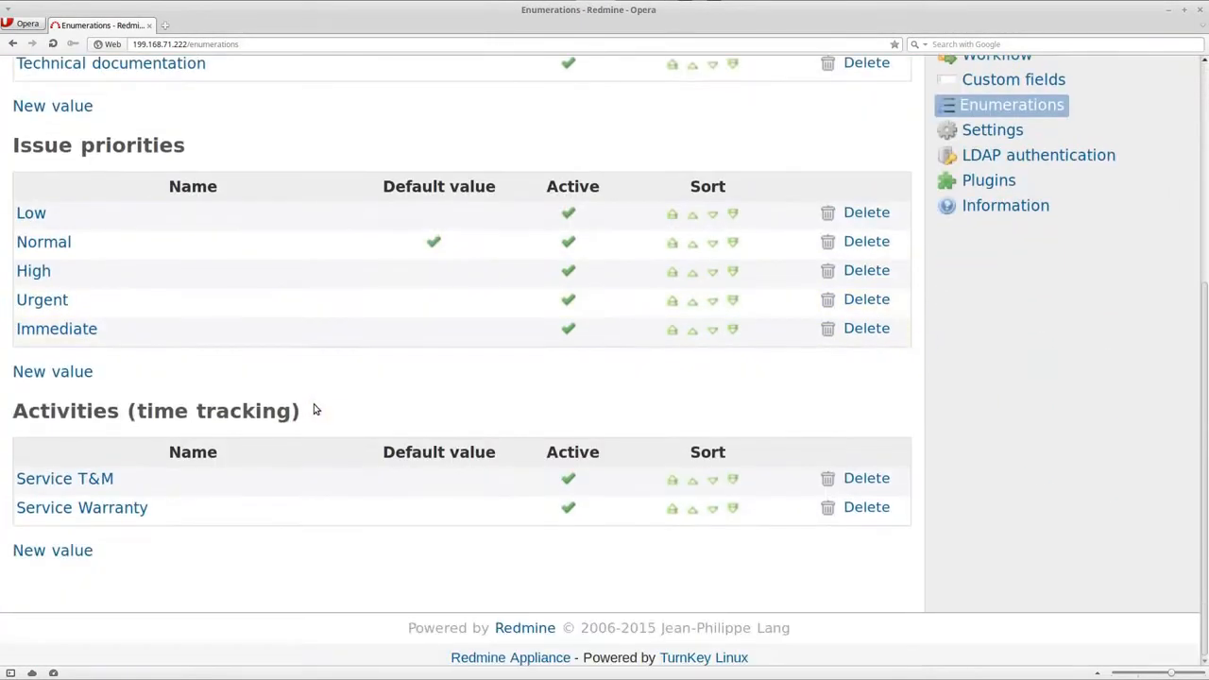
mouse_move(35, 580)
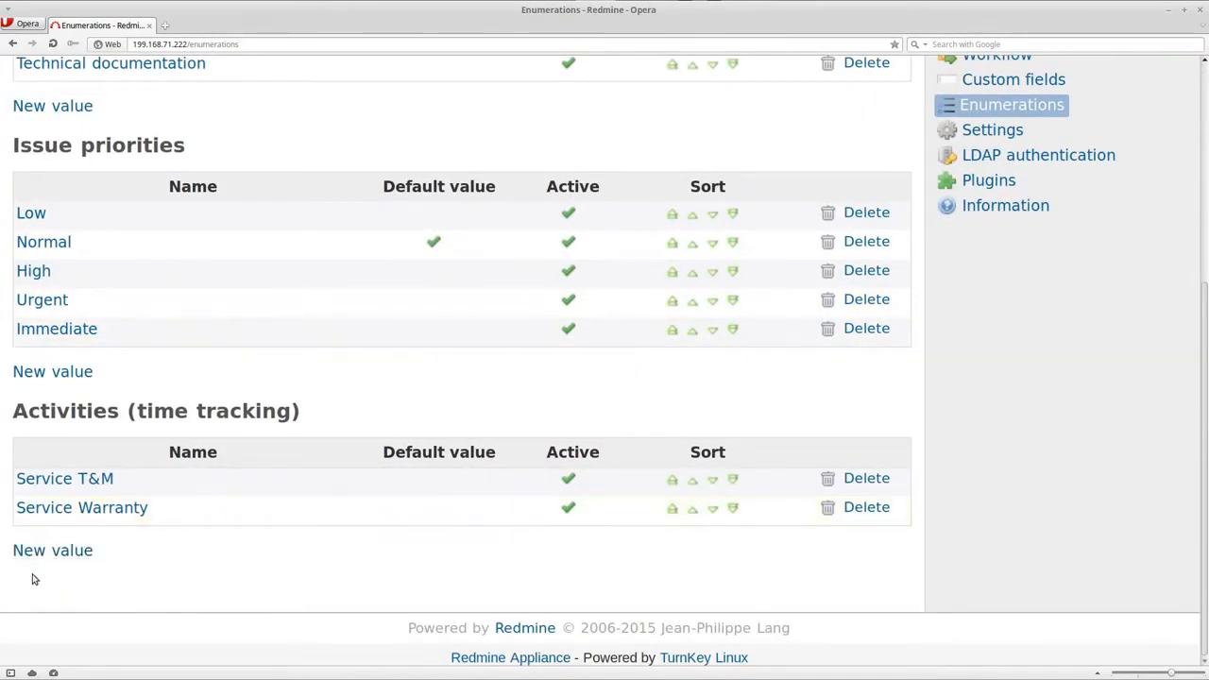
Create a third time-tracking activity named 'Install'
click(52, 550)
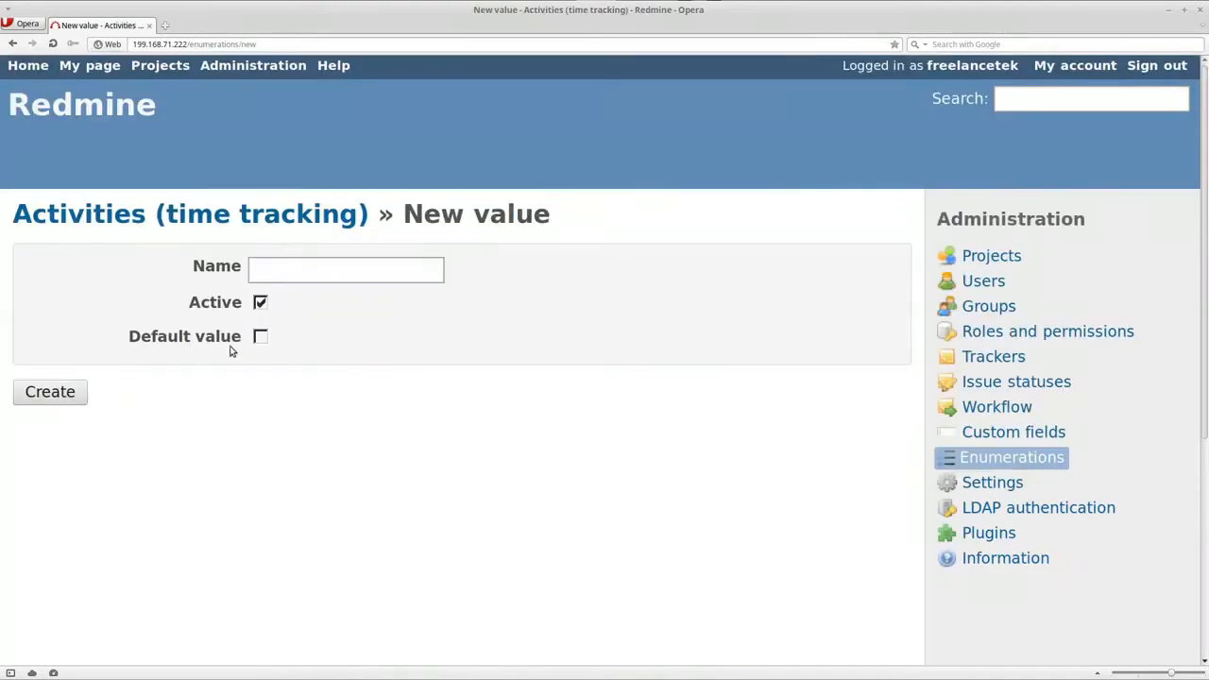
text(Insta)
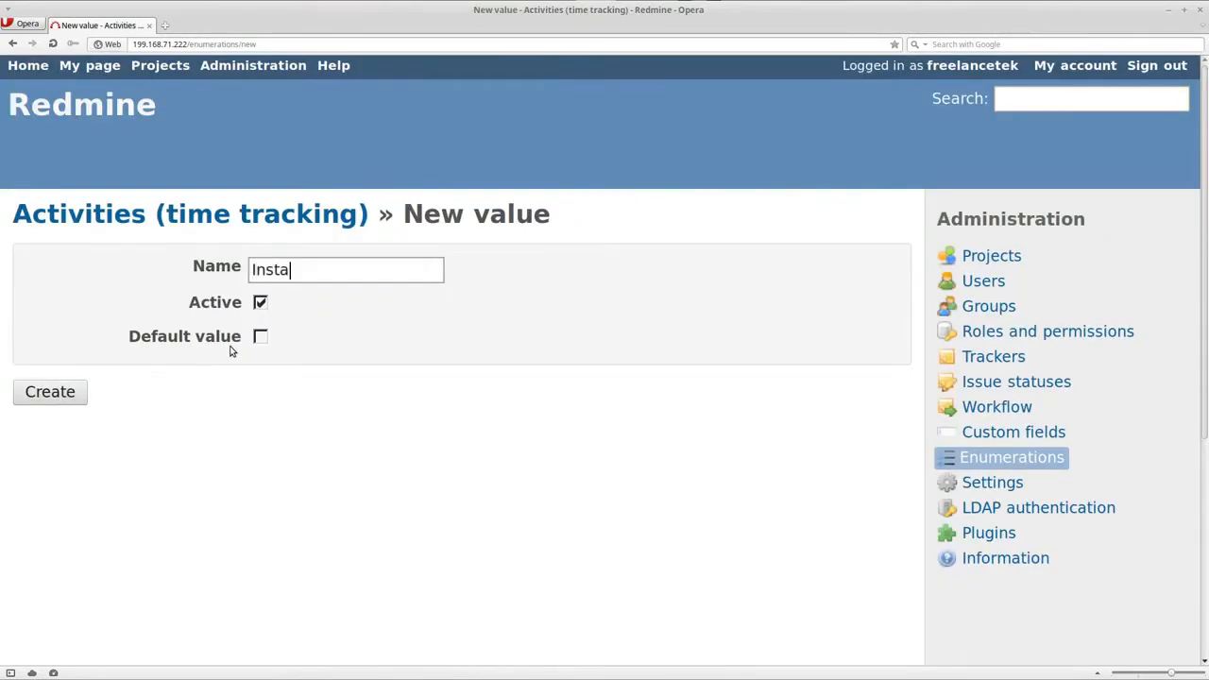
text(ll)
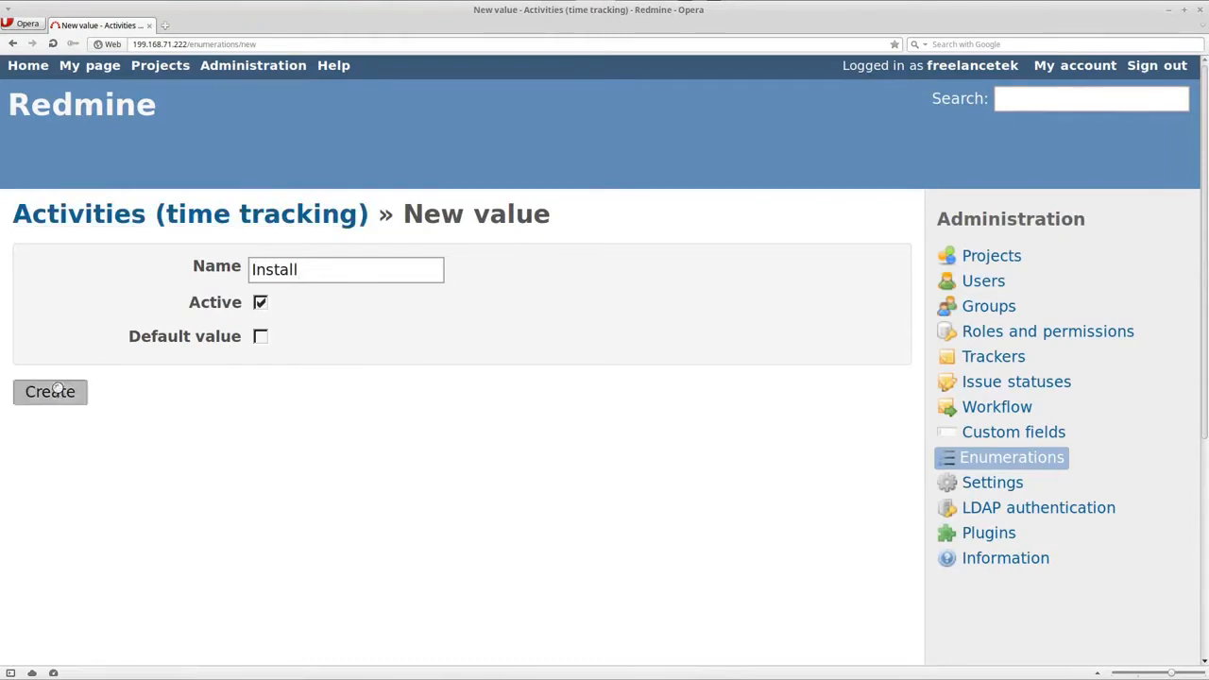
click(49, 391)
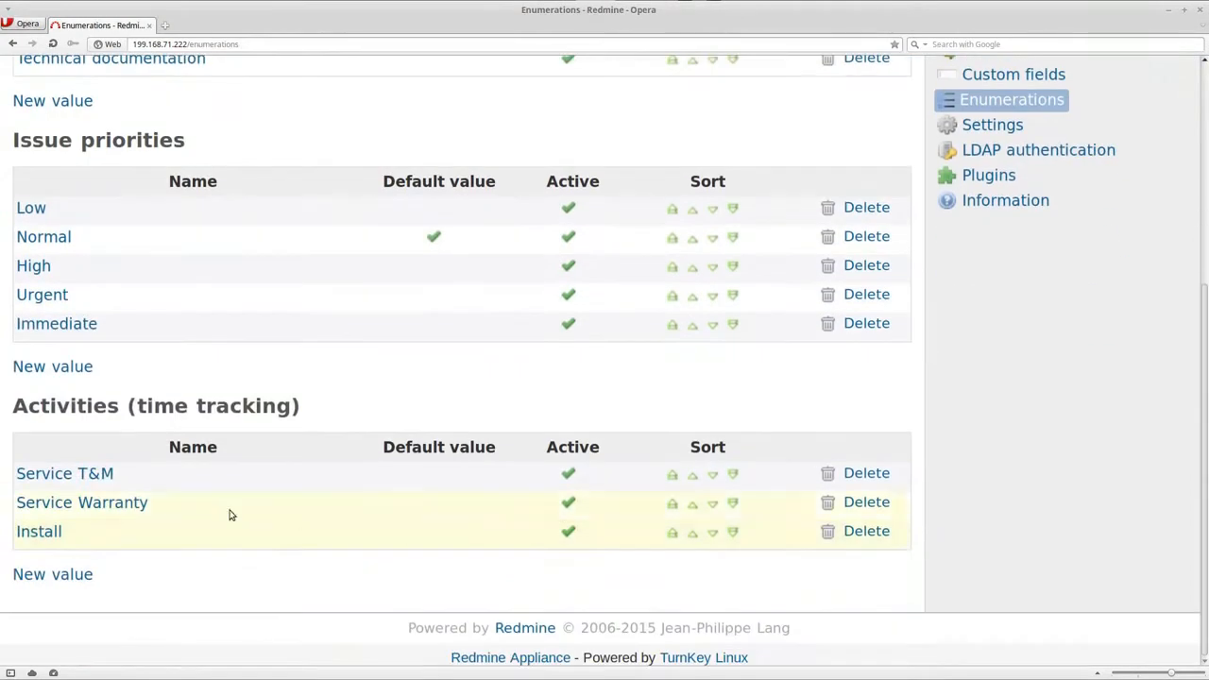
mouse_move(50, 450)
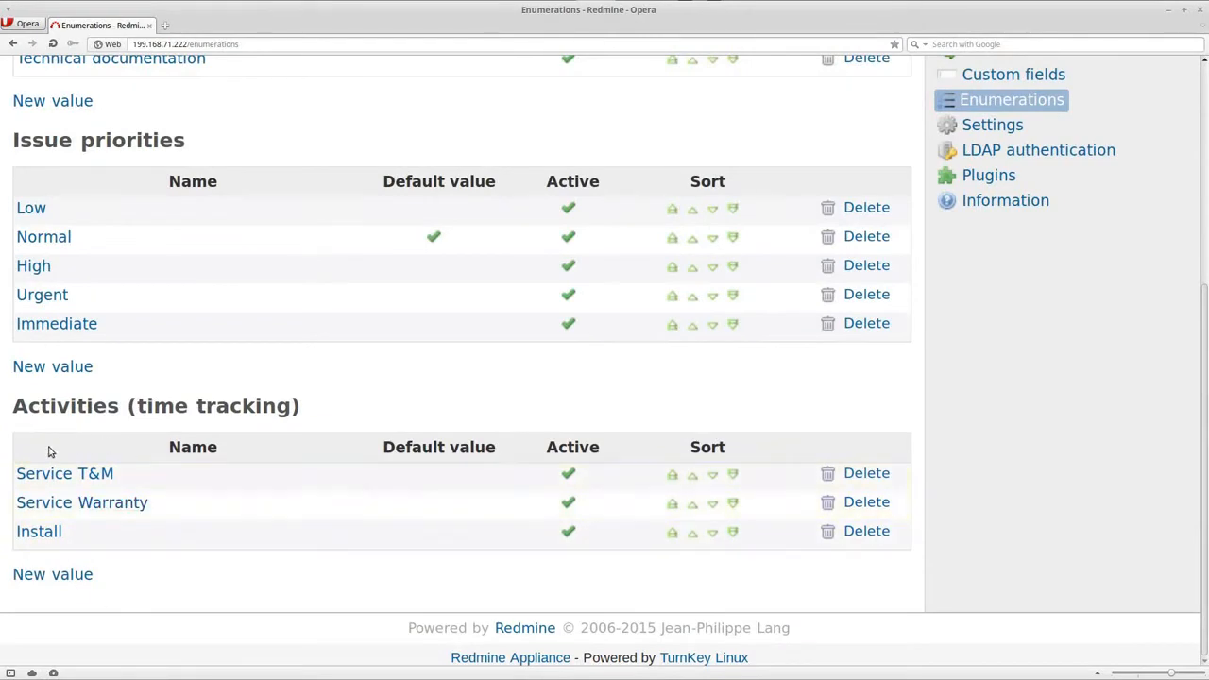
mouse_move(82, 502)
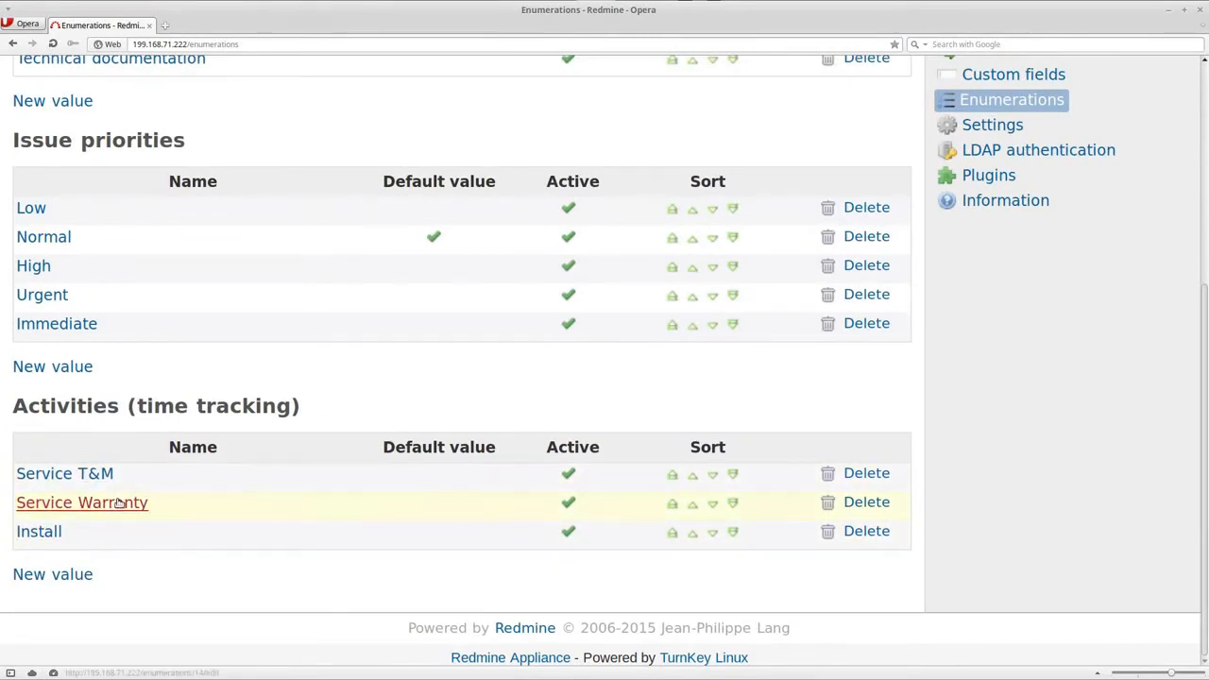
mouse_move(411, 525)
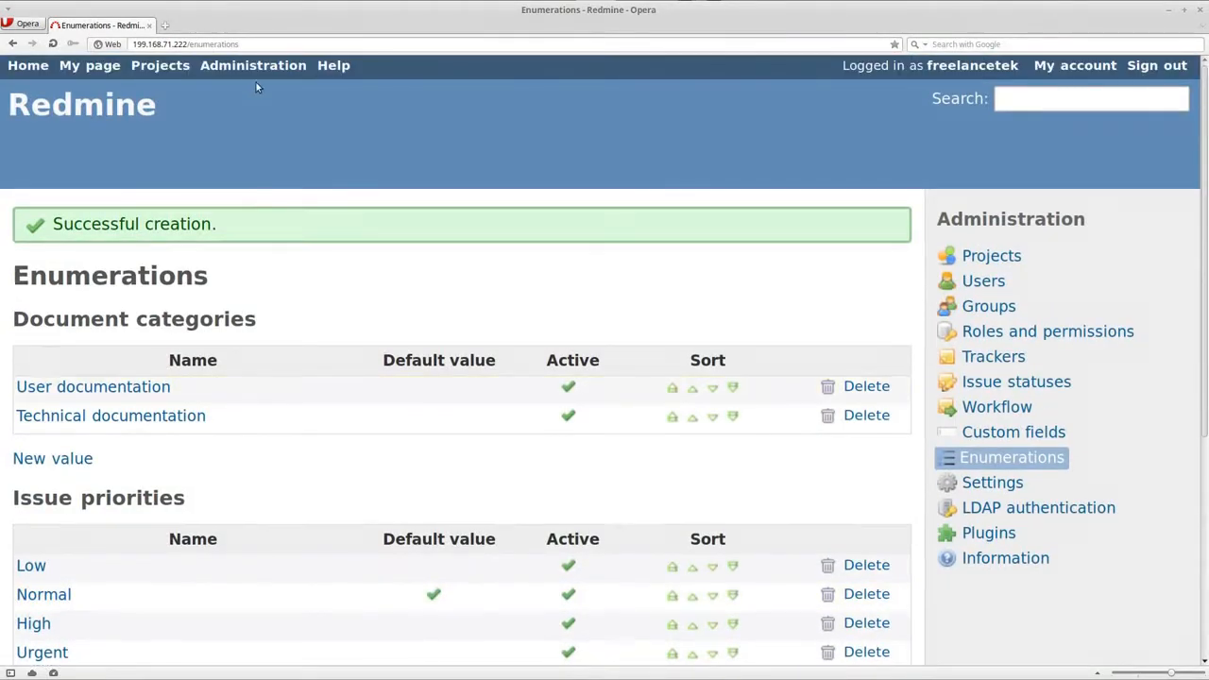
Go to Administration > Projects to view the empty project list
click(252, 65)
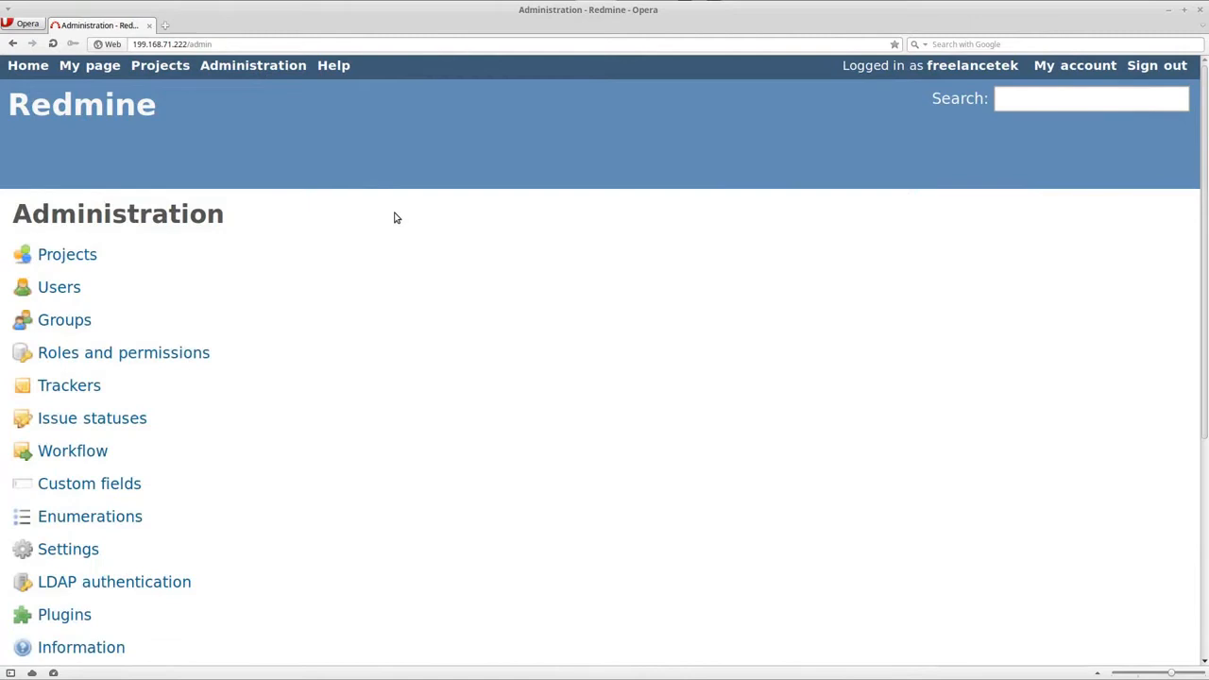
mouse_move(343, 269)
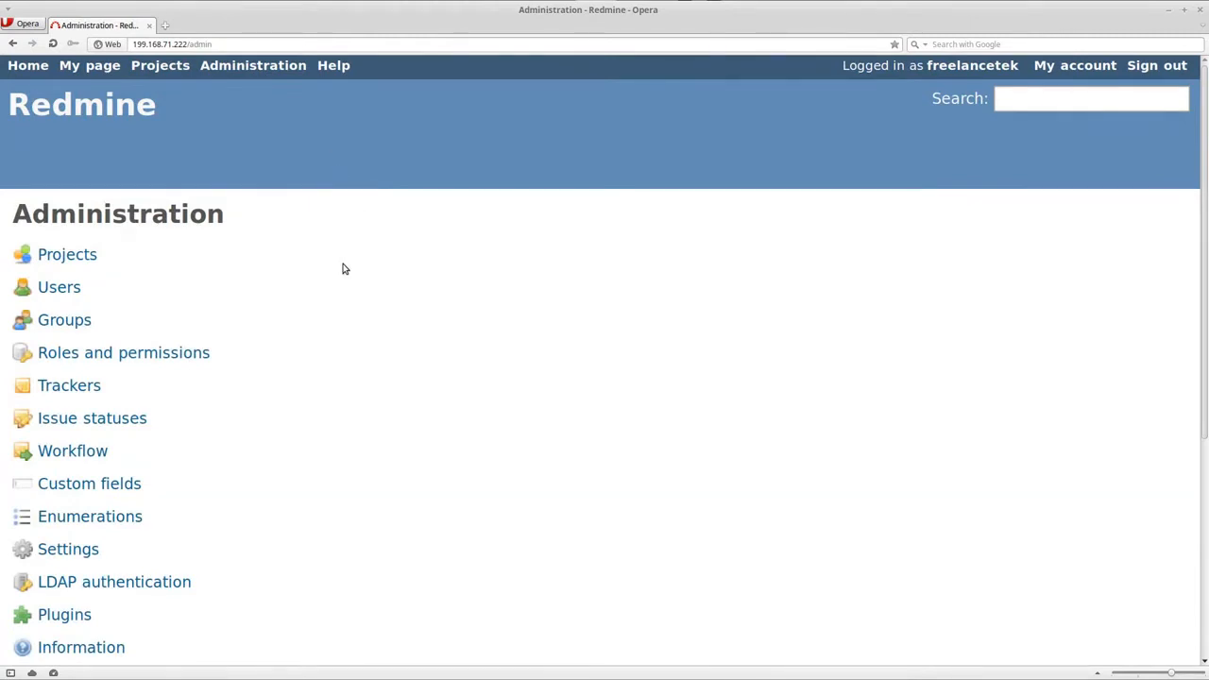
mouse_move(67, 255)
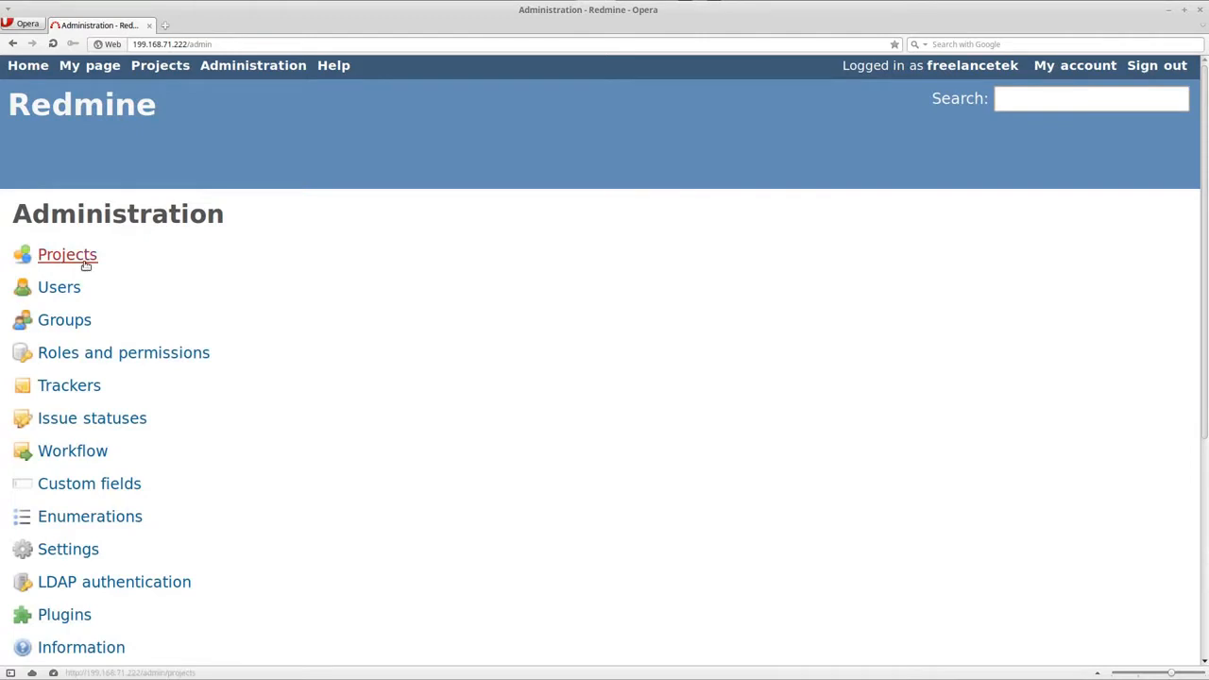
click(68, 254)
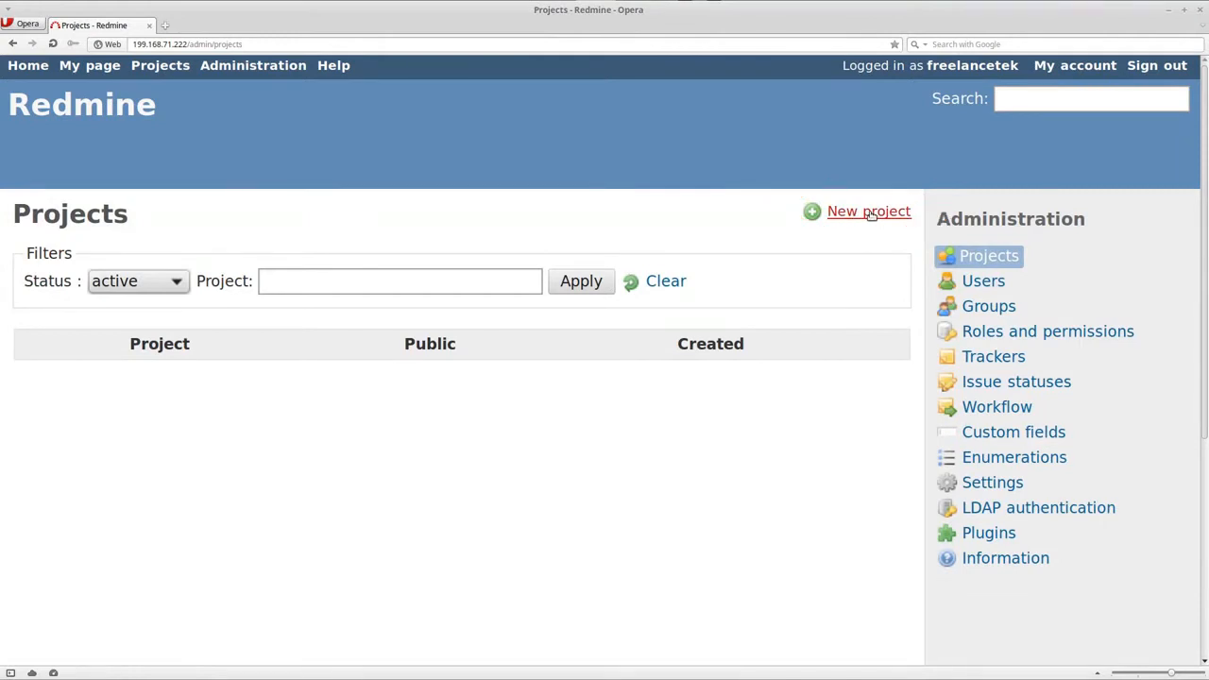
Start a new private project named 'Customer 1' with identifier customer-1
click(868, 210)
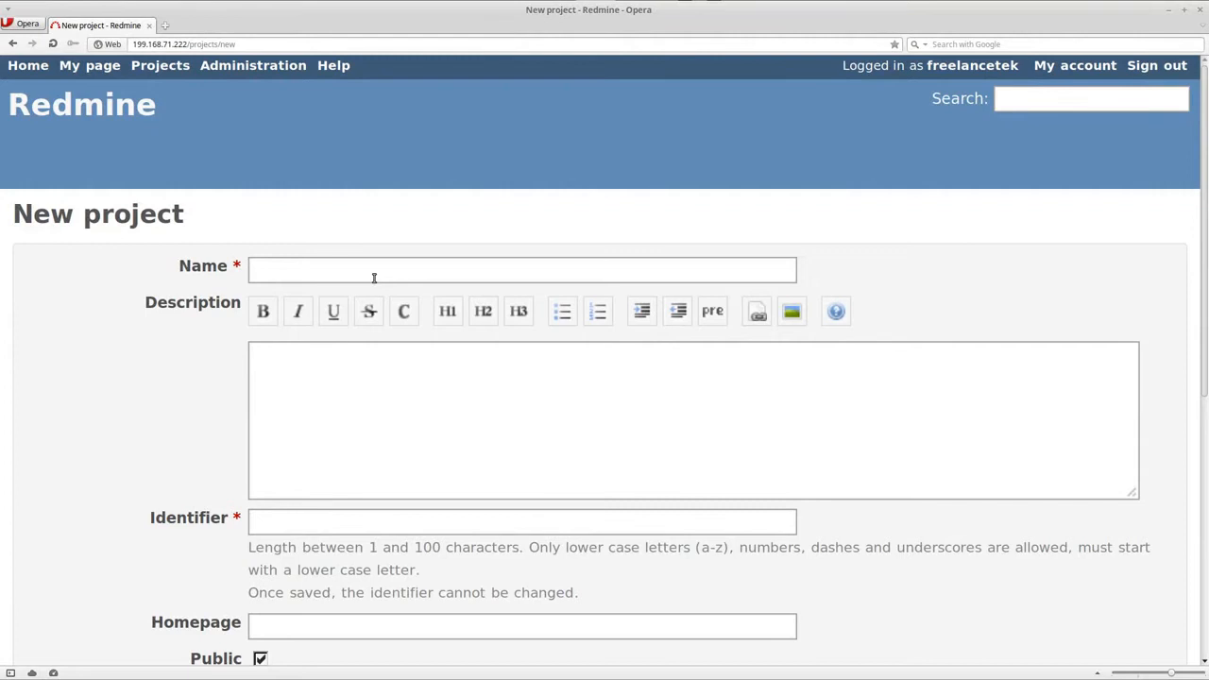
click(521, 269)
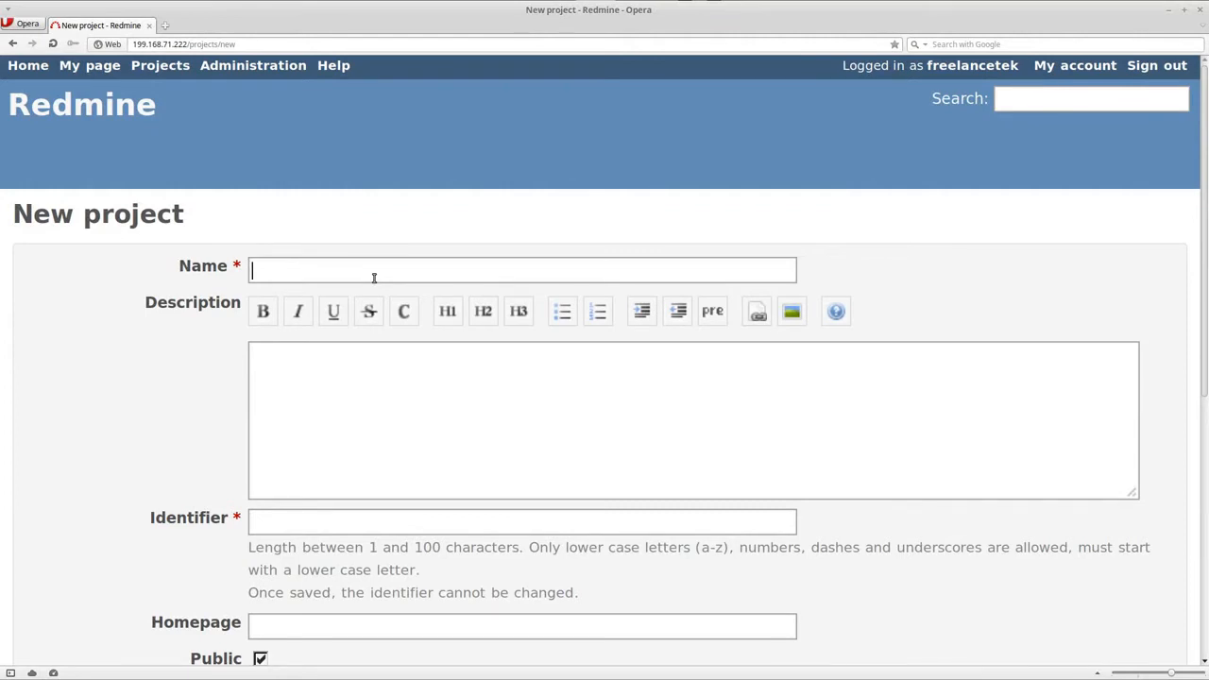
text(Customer 1)
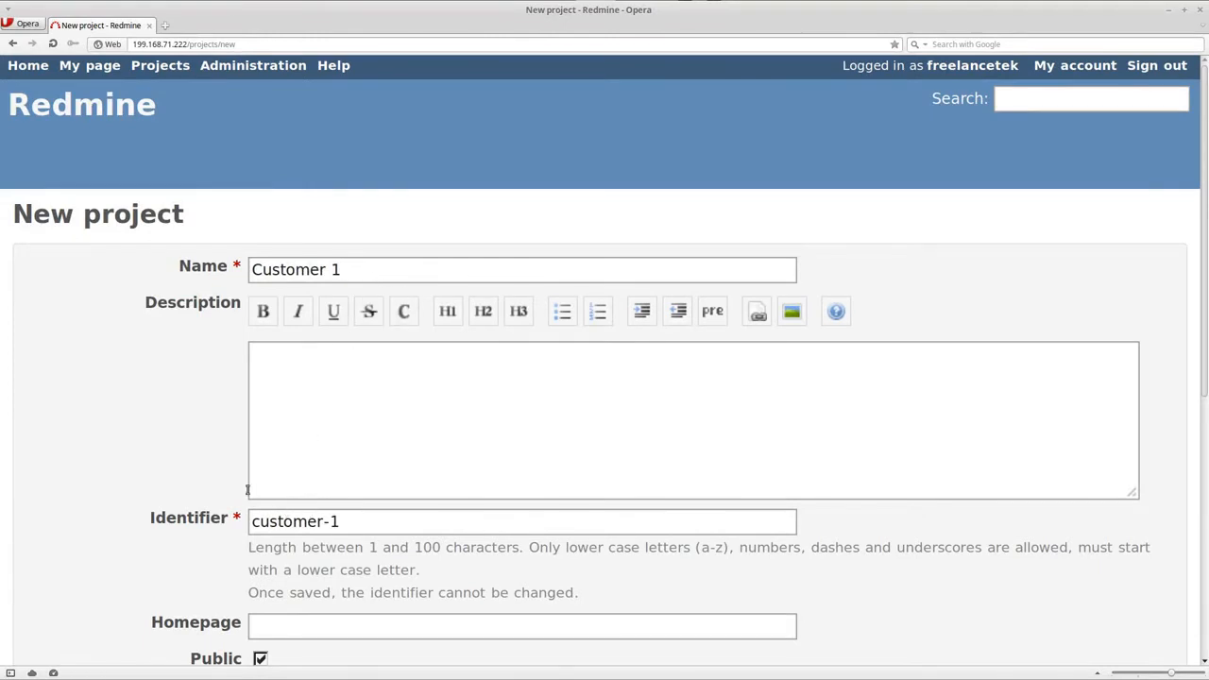
scroll(down, 3)
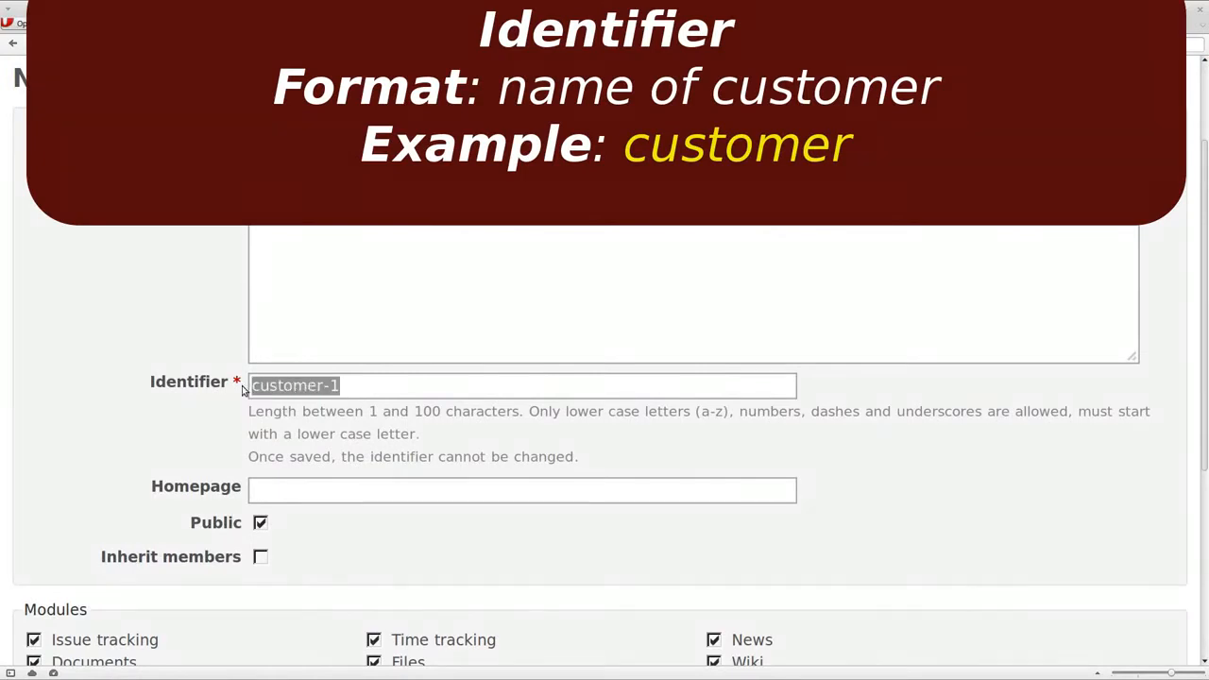
mouse_move(310, 392)
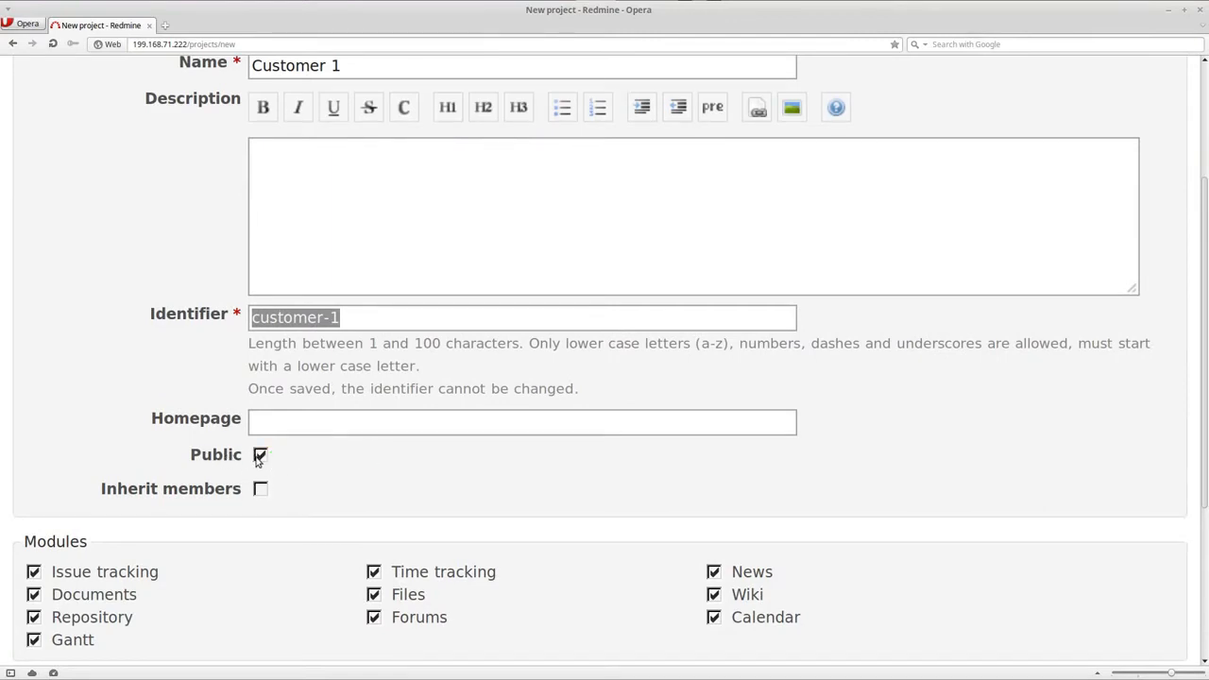
mouse_move(290, 487)
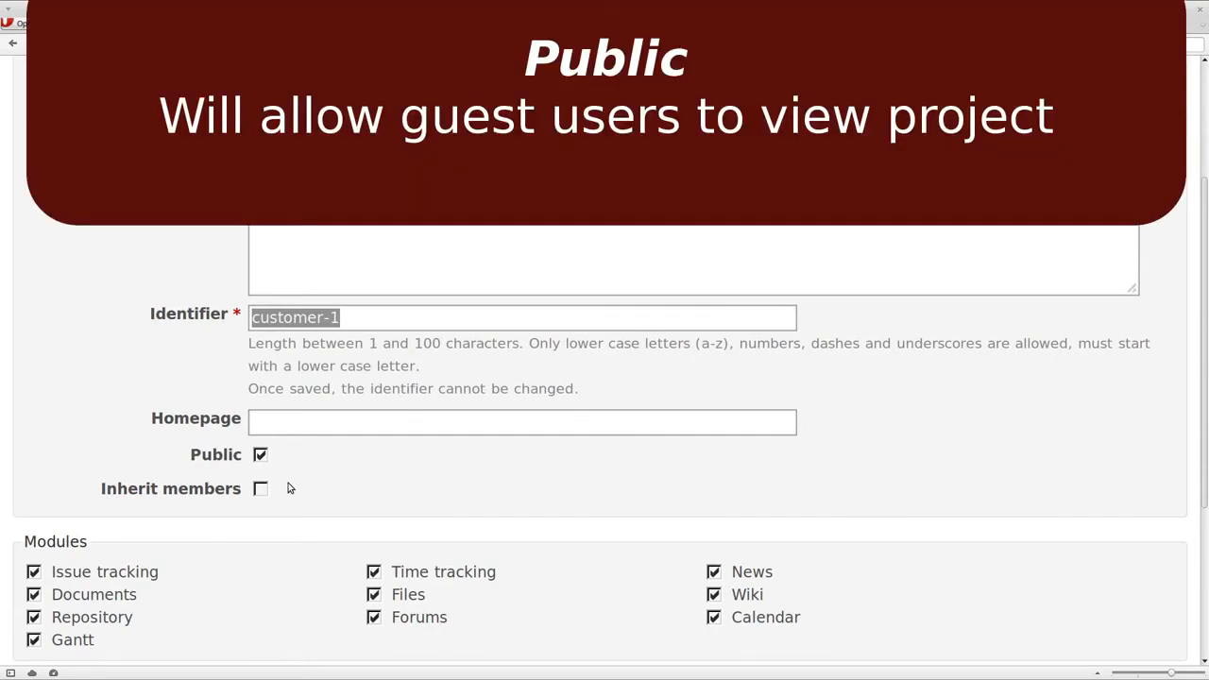
mouse_move(302, 489)
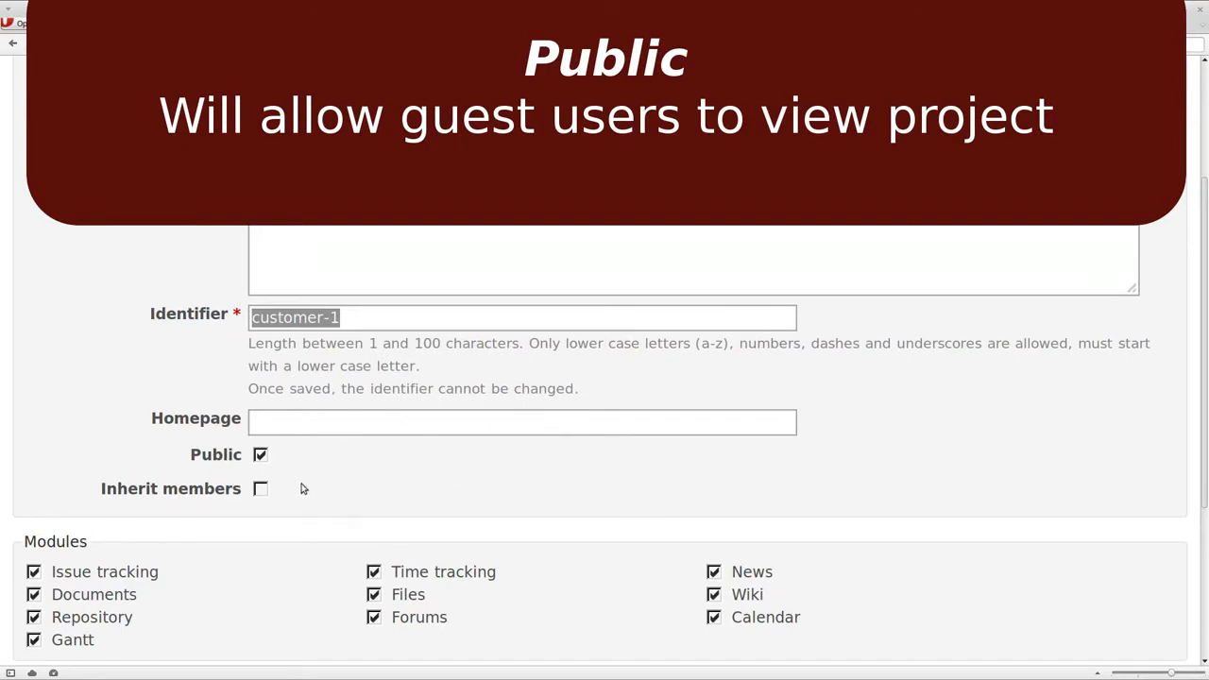
click(261, 454)
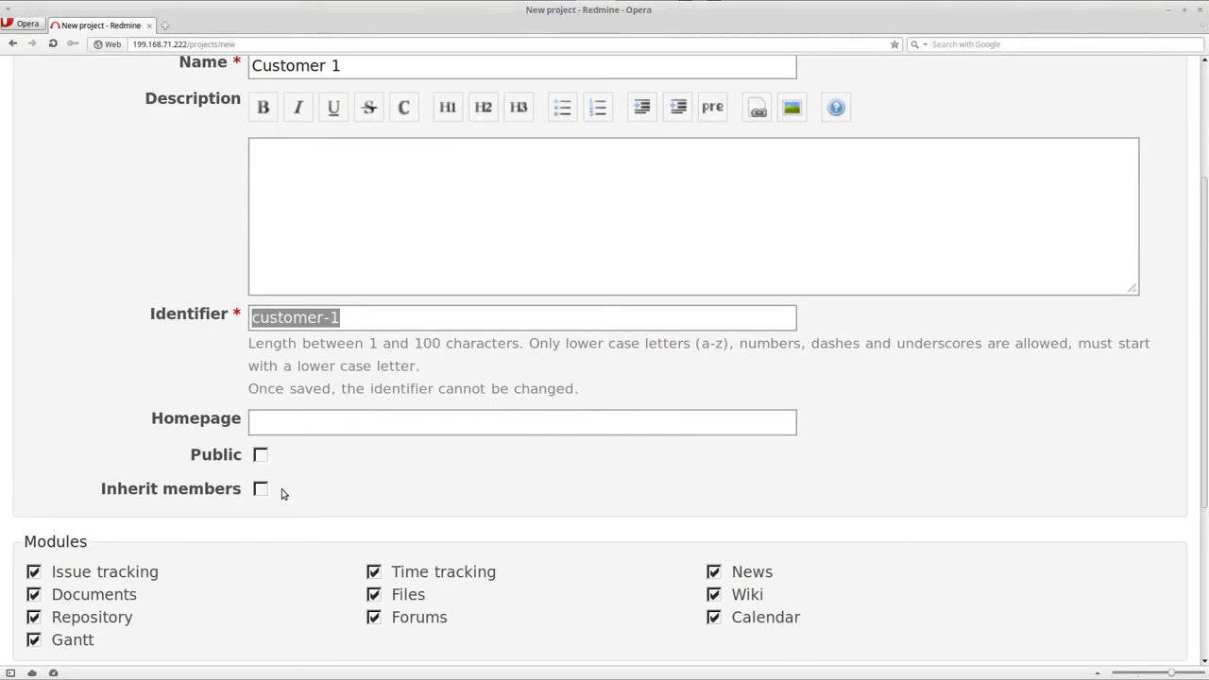
mouse_move(202, 463)
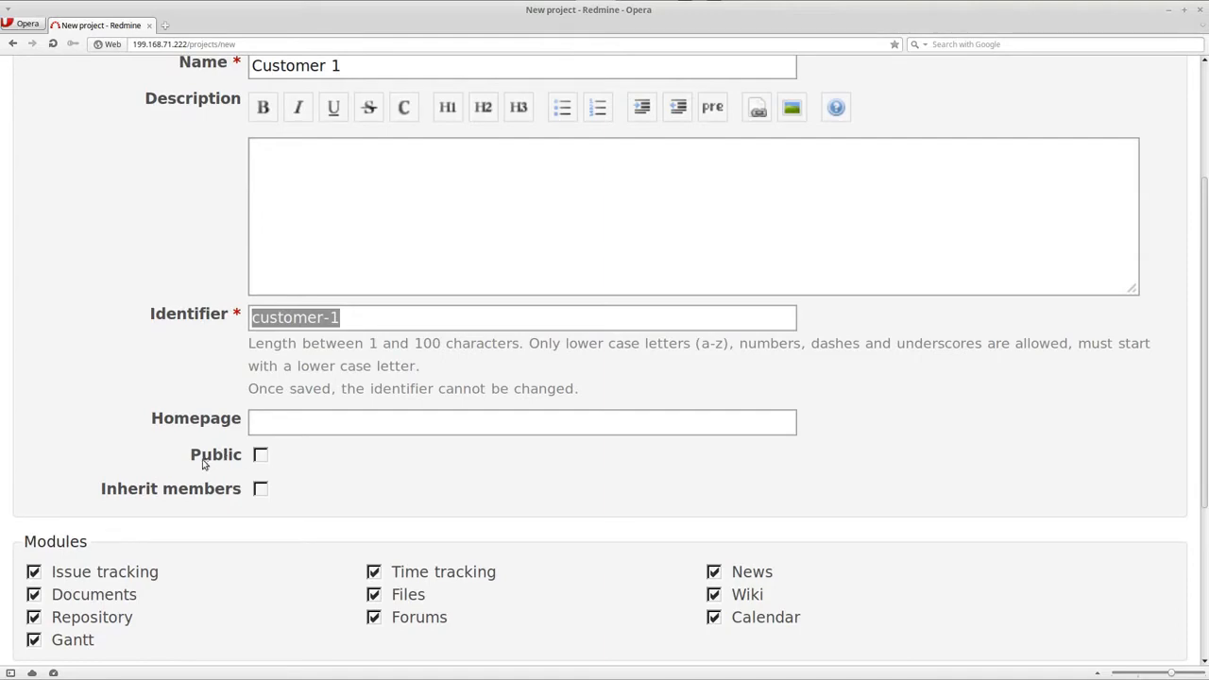
Enable 'Inherit members' and keep all modules and trackers enabled before submitting
scroll(down, 3)
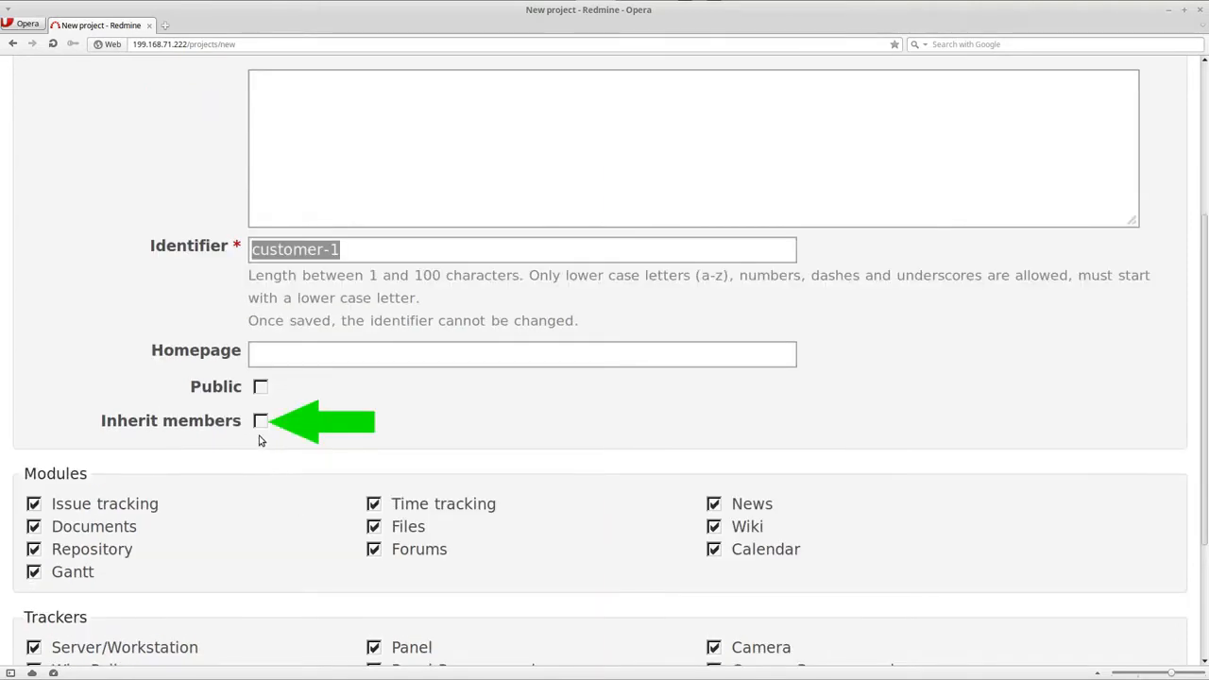
click(261, 421)
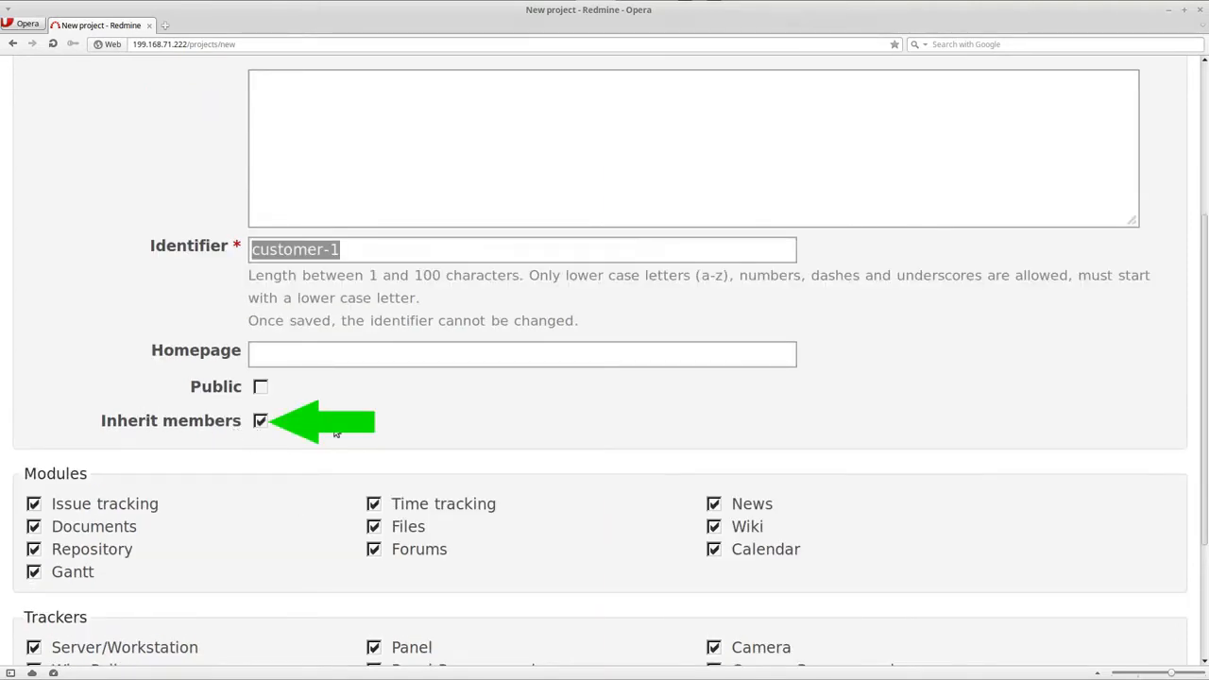
scroll(down, 3)
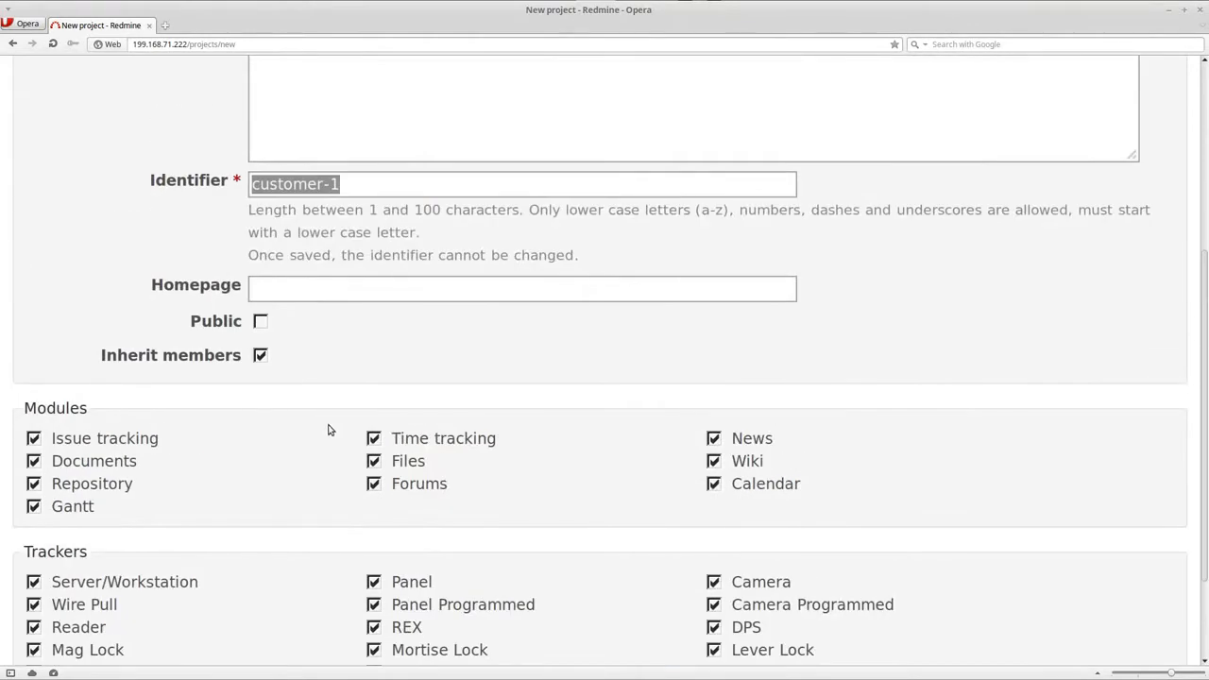
scroll(down, 3)
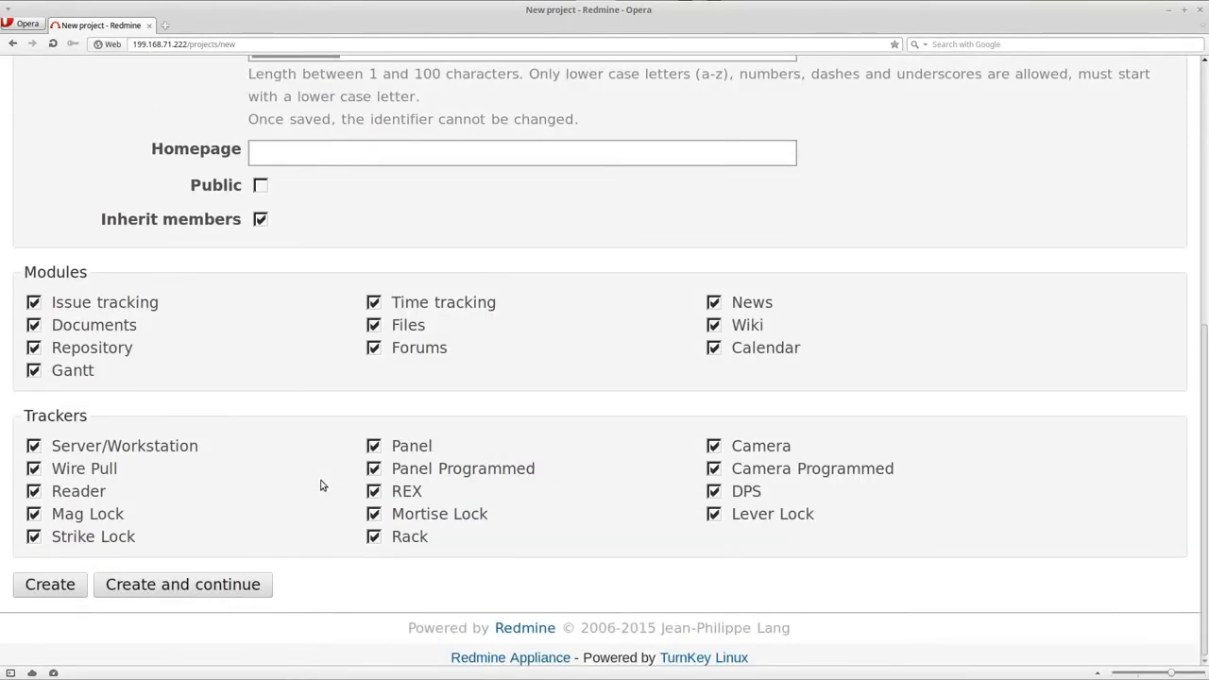
mouse_move(378, 422)
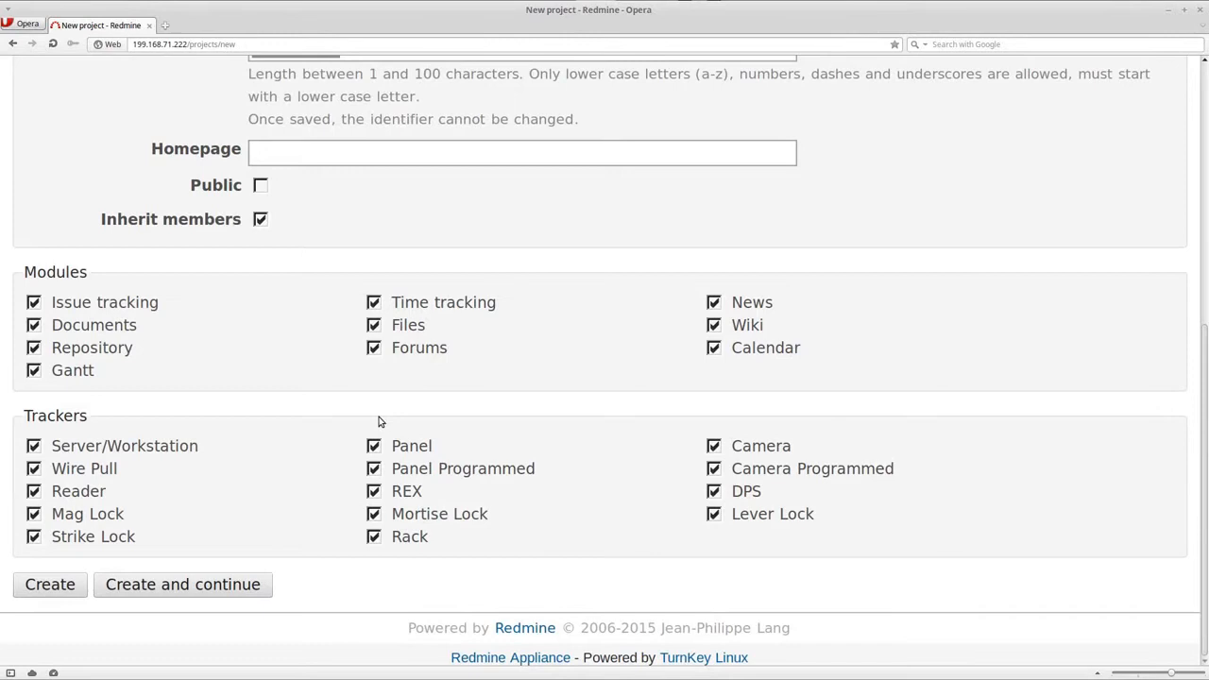
mouse_move(234, 449)
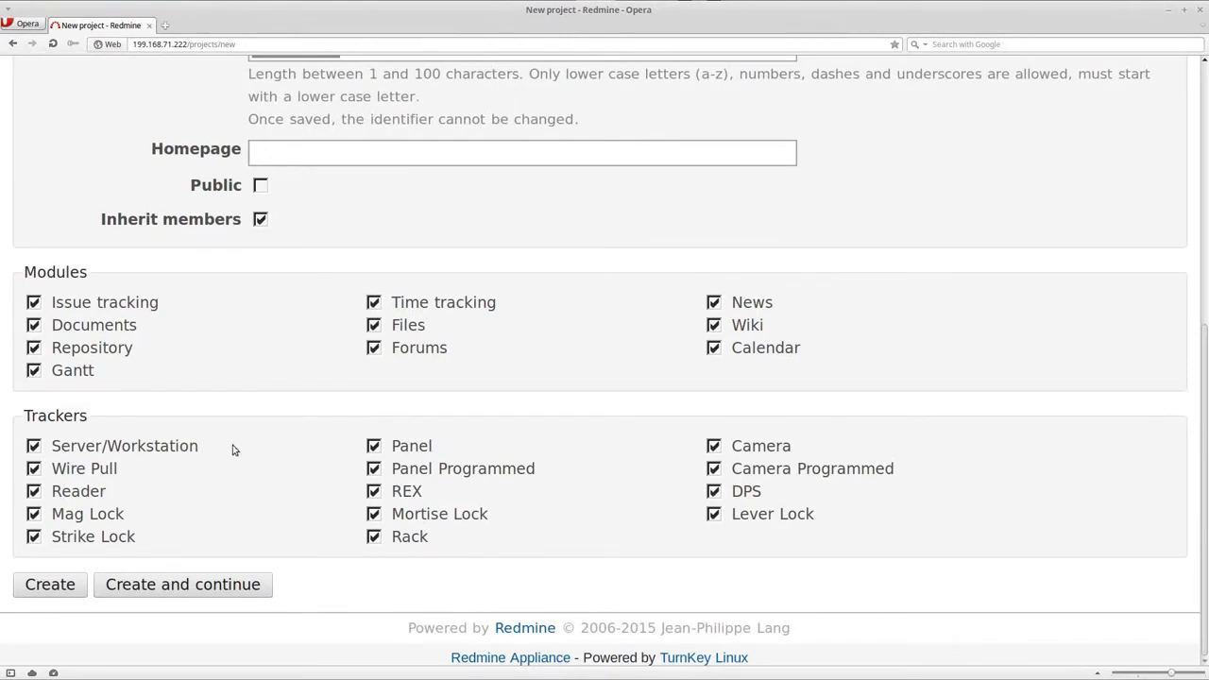
mouse_move(73, 544)
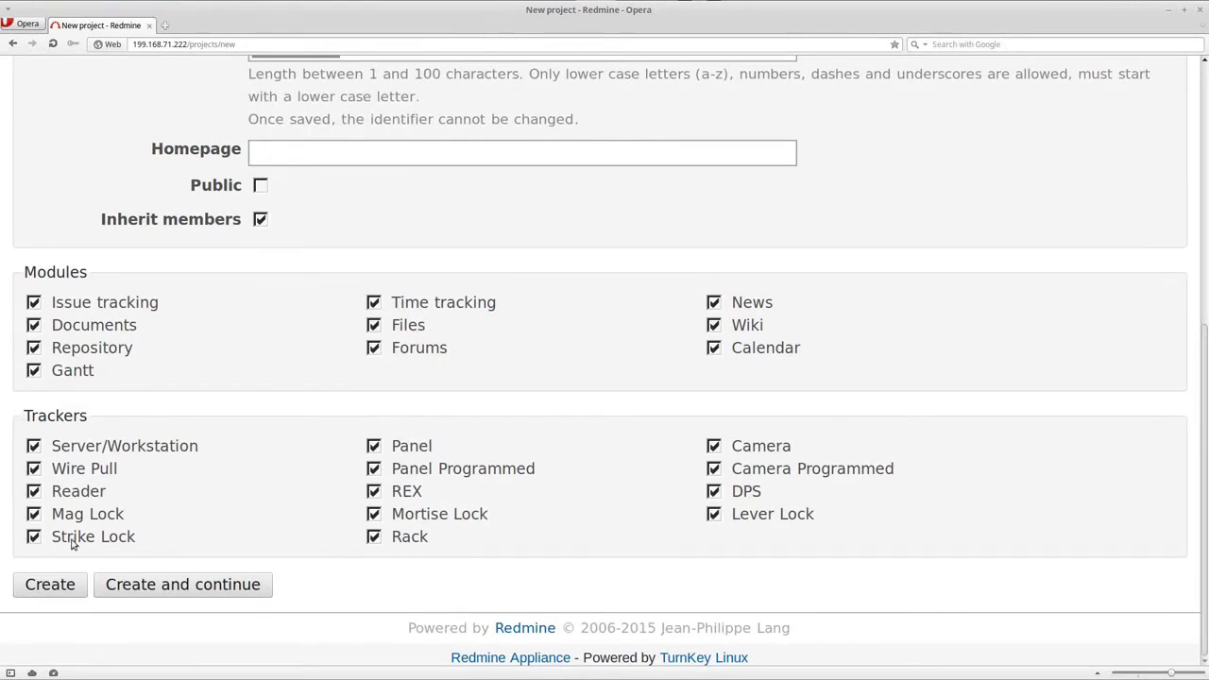
mouse_move(832, 535)
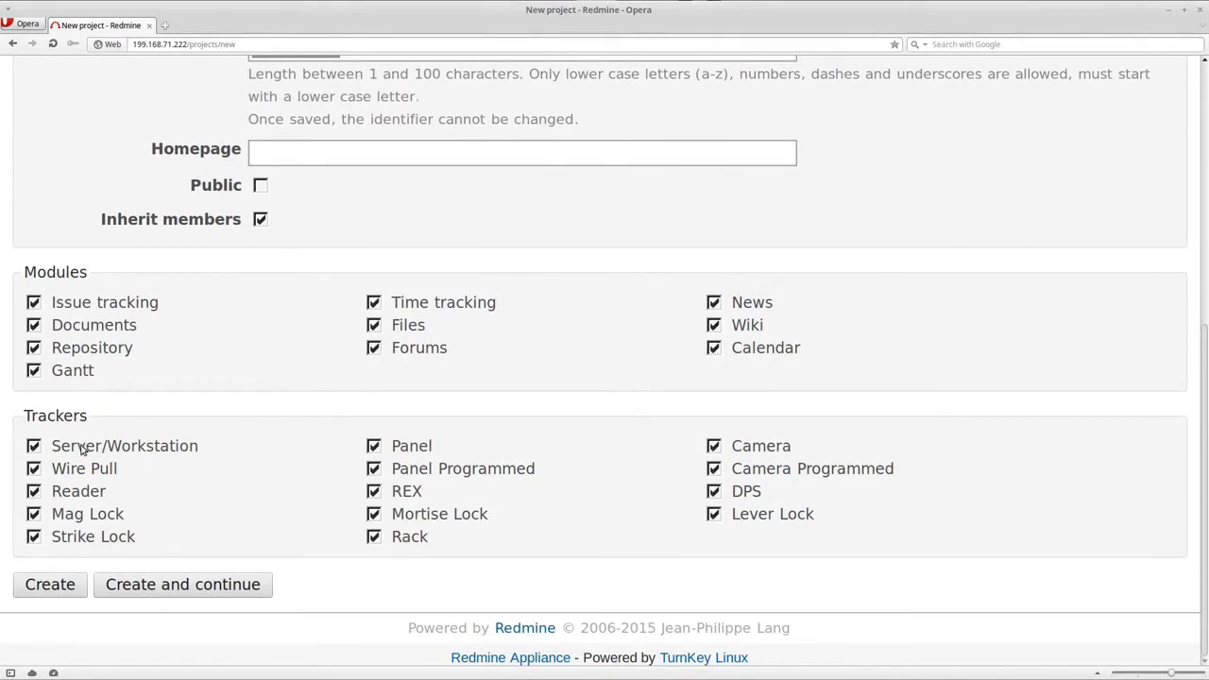
mouse_move(40, 486)
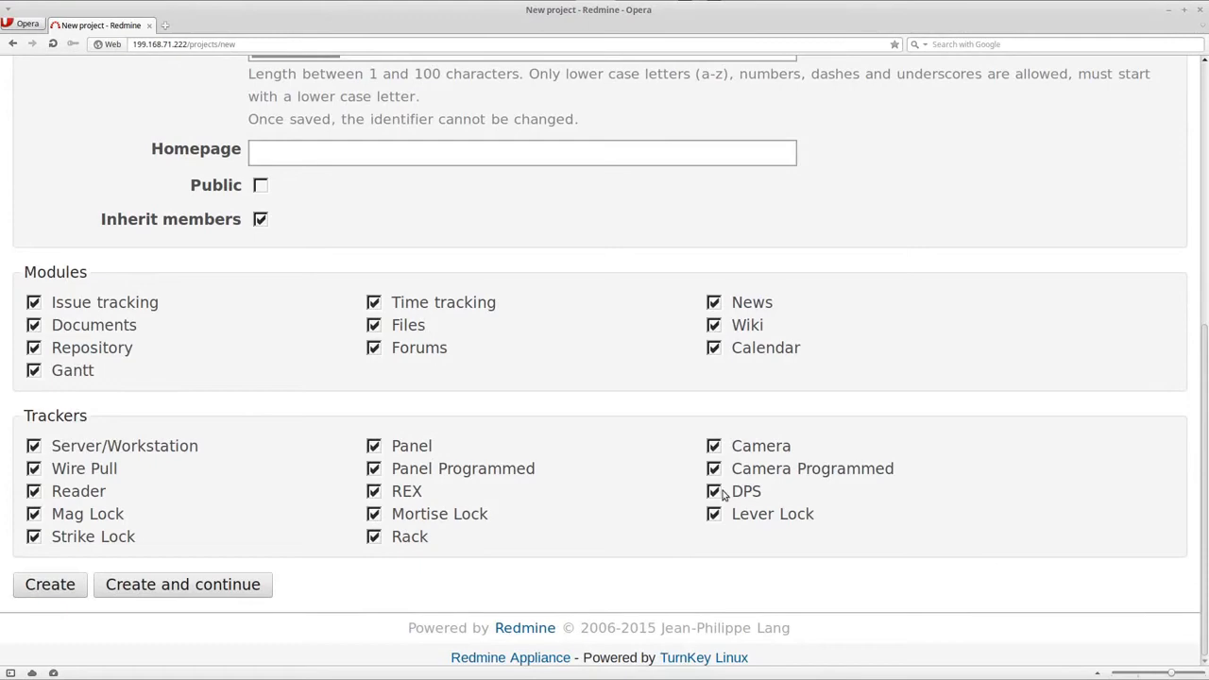
scroll(up, 3)
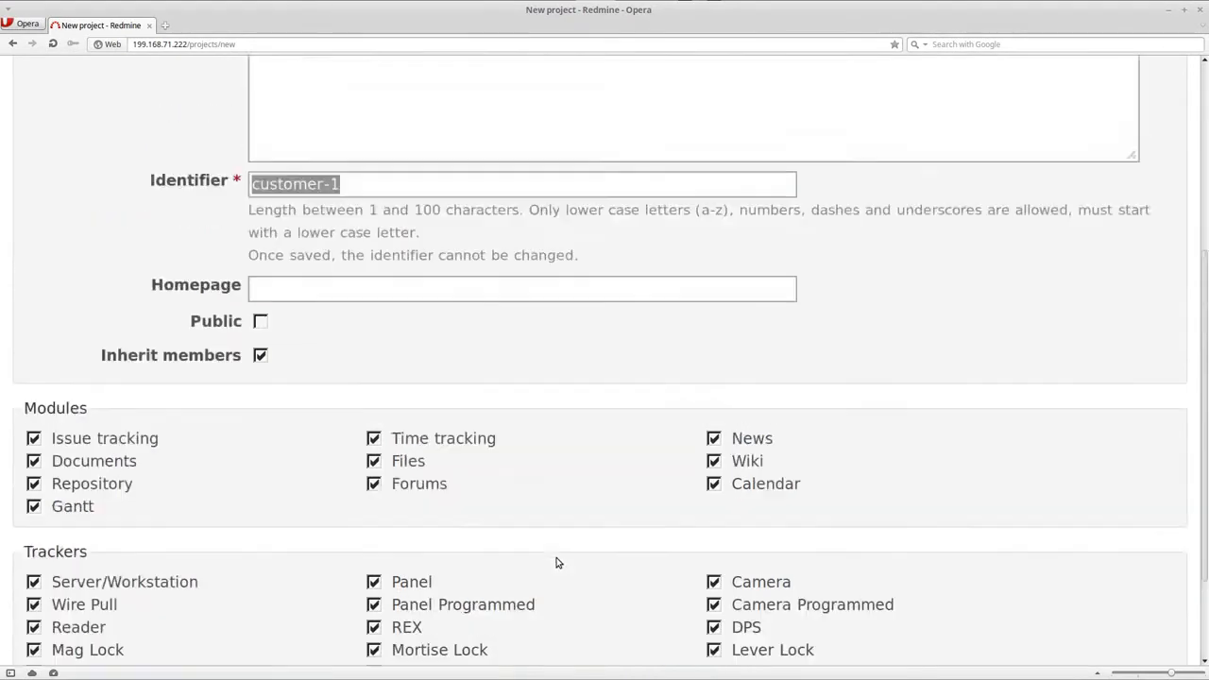
scroll(up, 3)
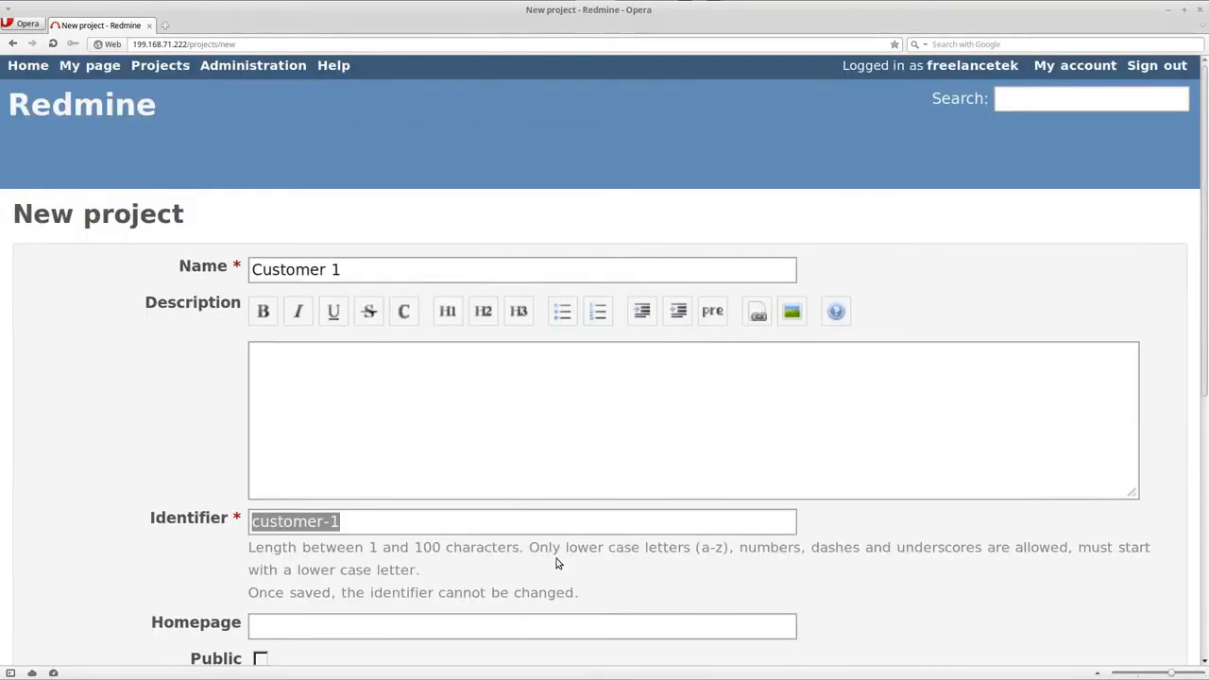
scroll(down, 3)
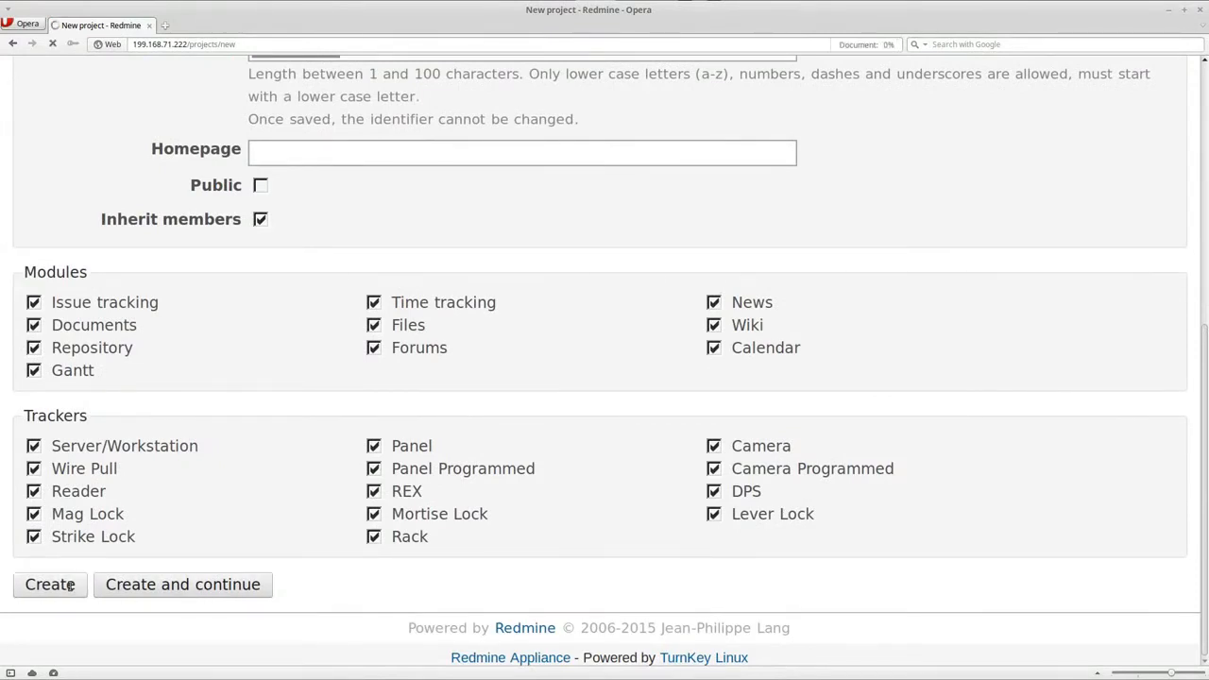
Create the Customer 1 project and open its Members settings
click(50, 583)
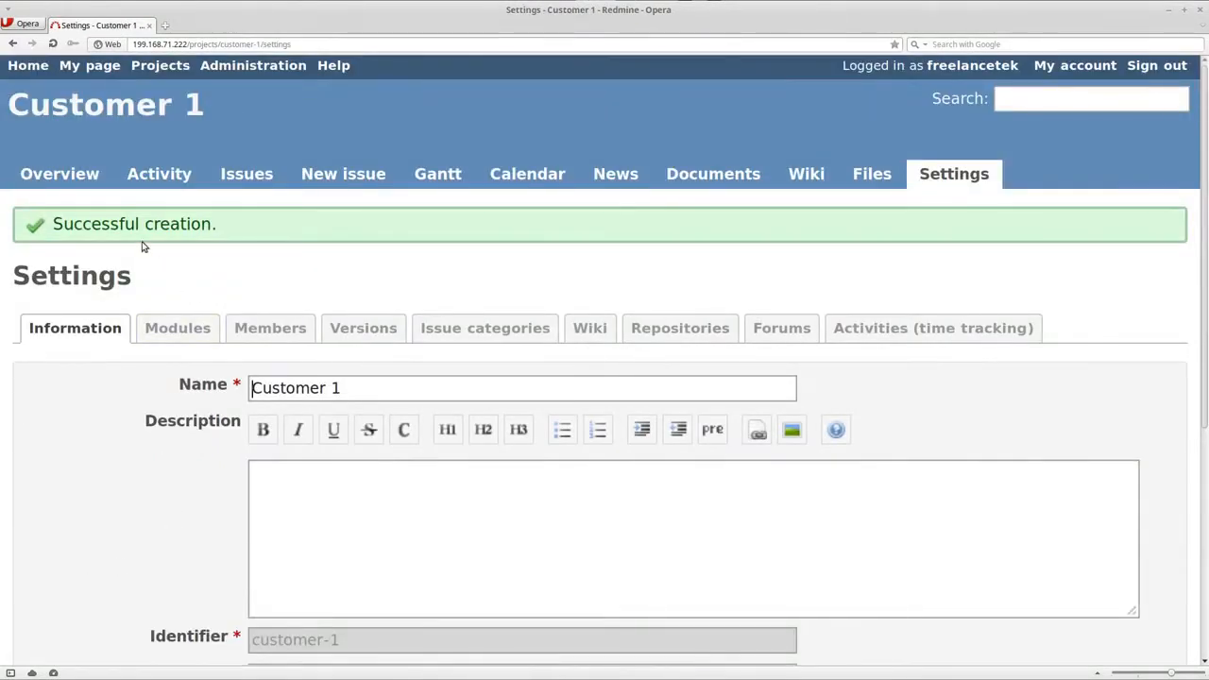
mouse_move(346, 278)
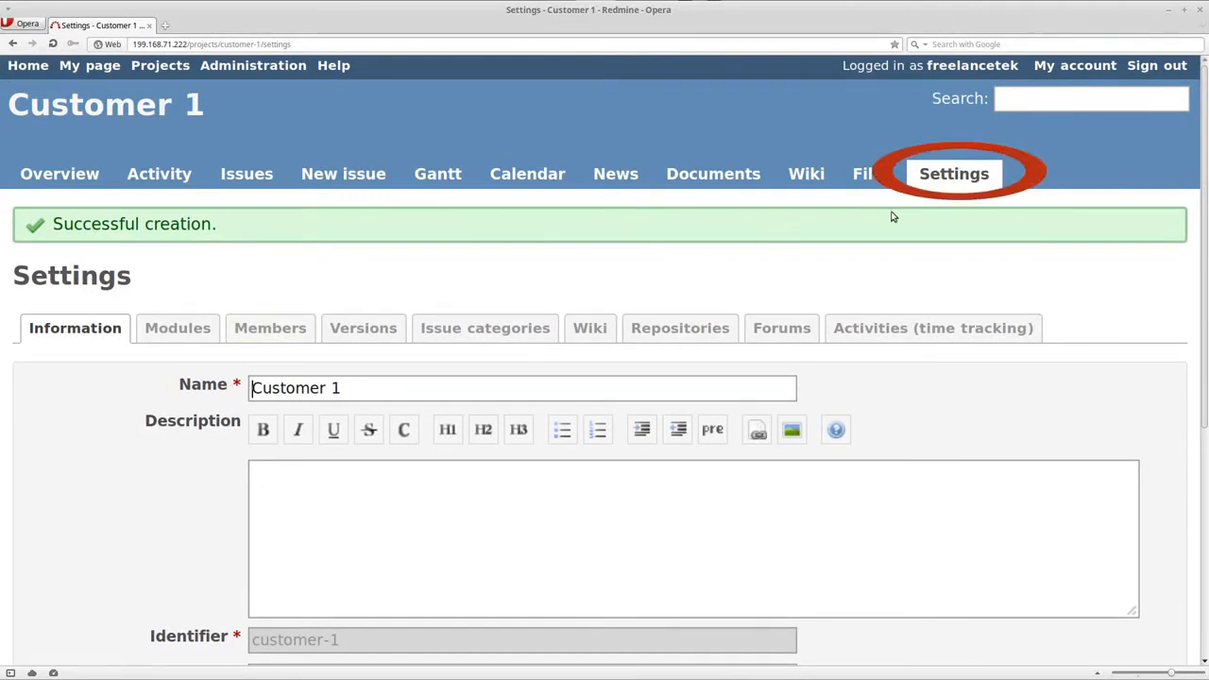
mouse_move(948, 182)
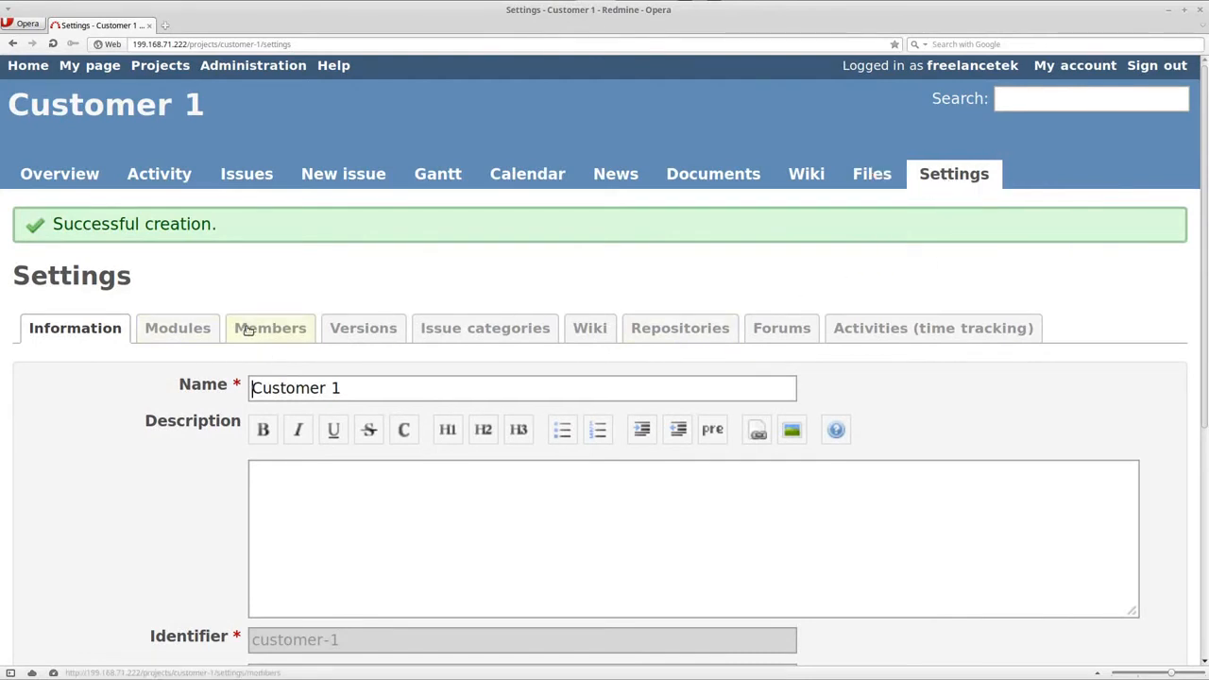
click(271, 328)
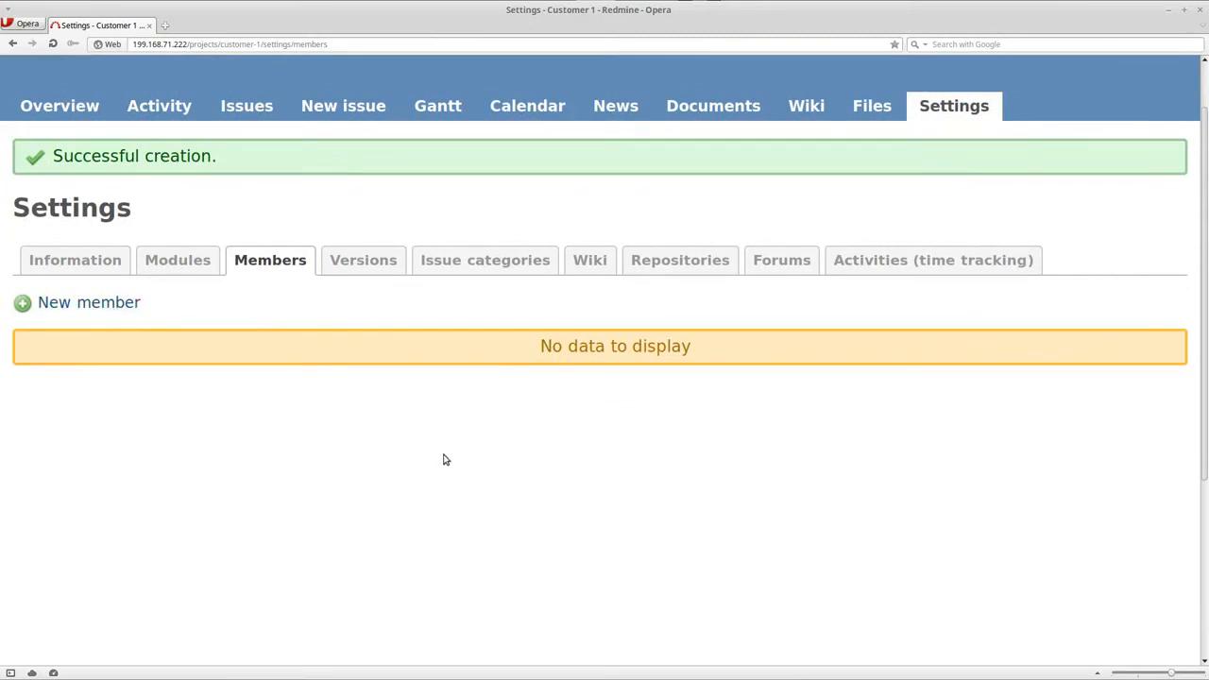
mouse_move(280, 421)
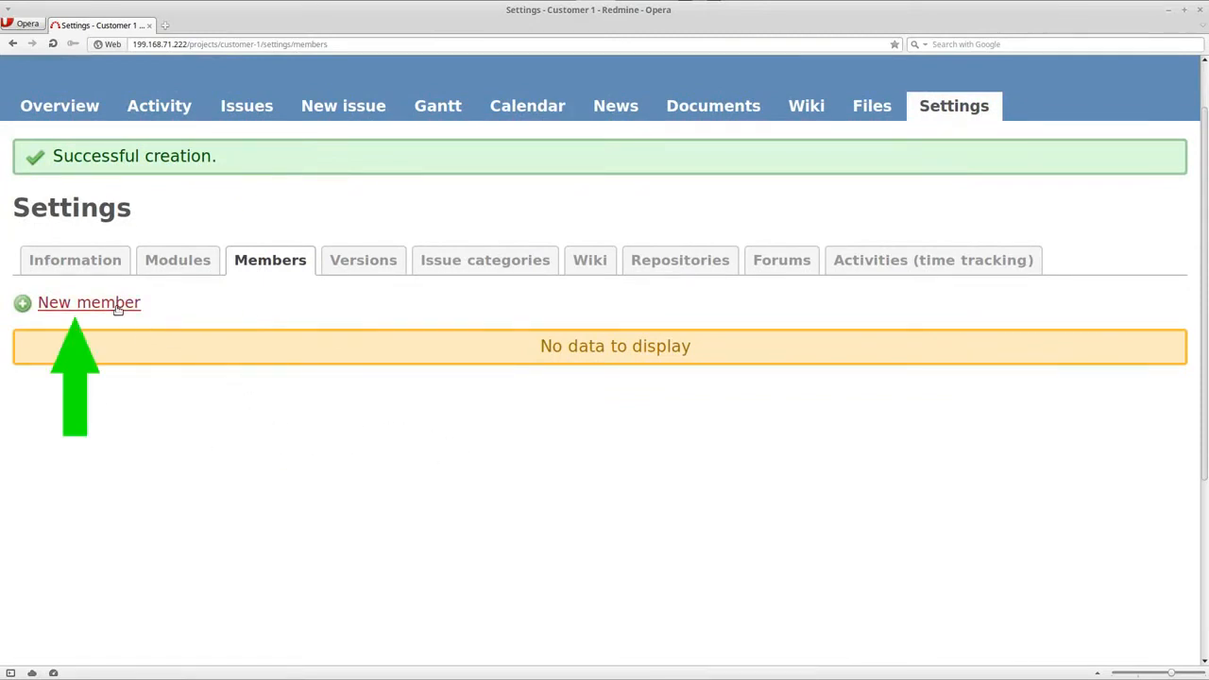
Add Service Admin, Redmine Admin, freelanceTEK com, Service Tech1 and Tech2 as Managers
click(88, 302)
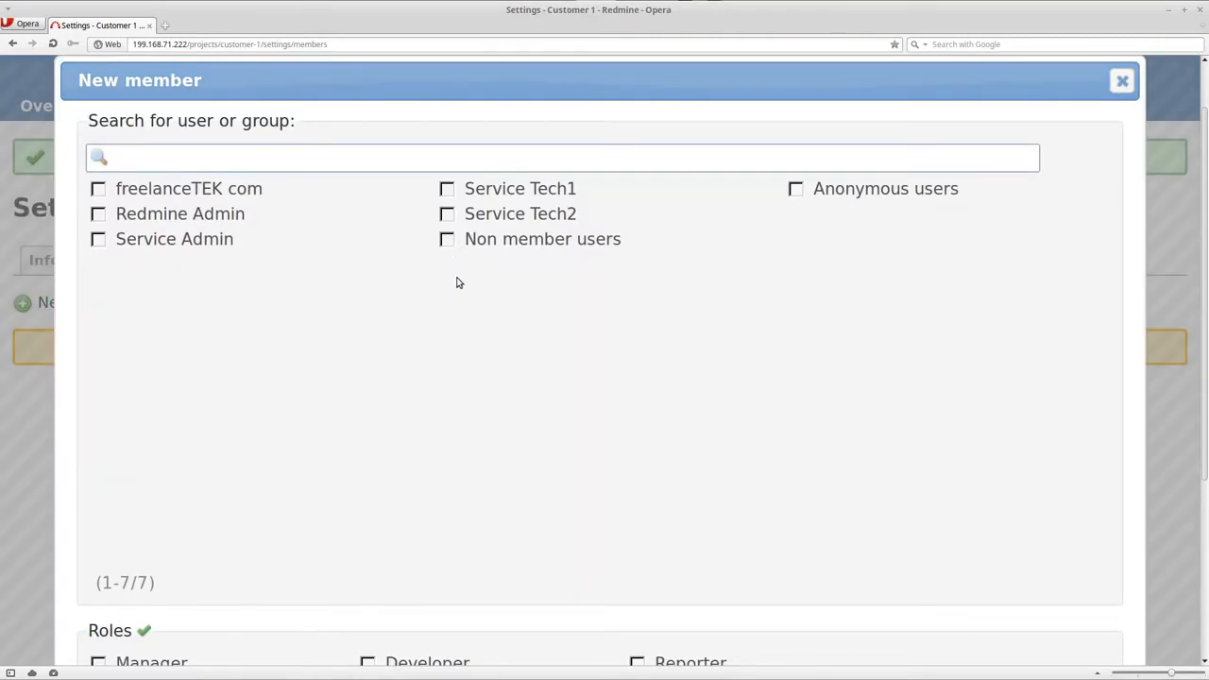
mouse_move(483, 286)
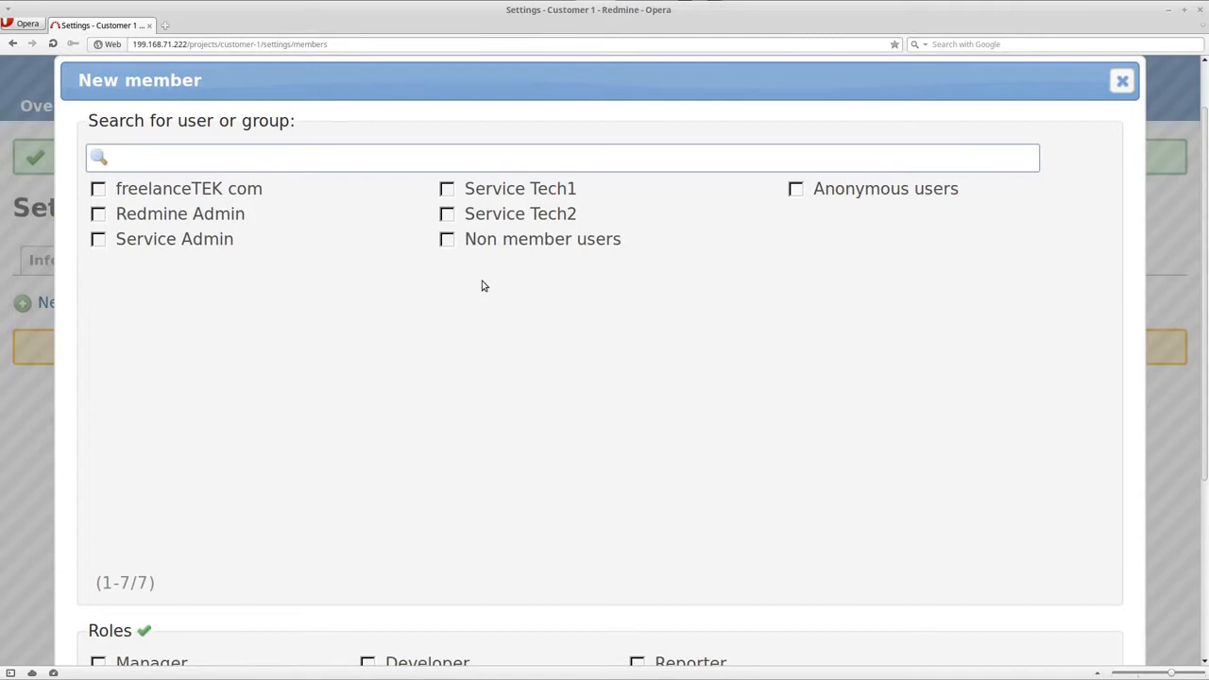
click(562, 157)
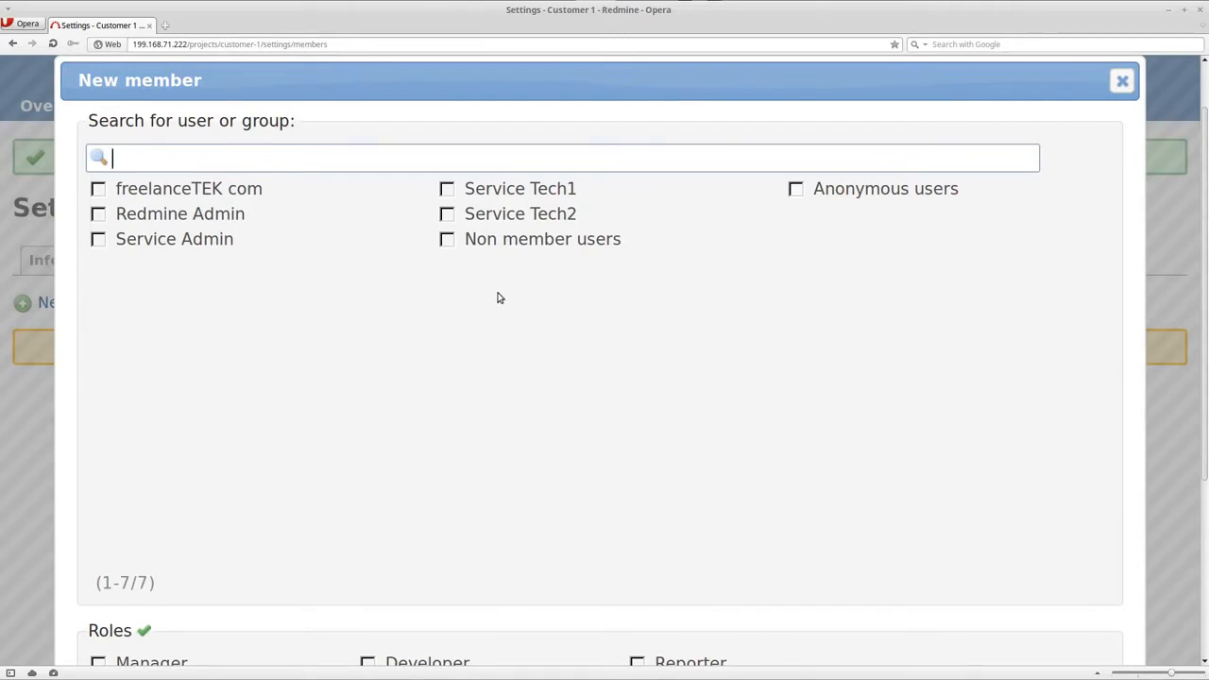
mouse_move(193, 309)
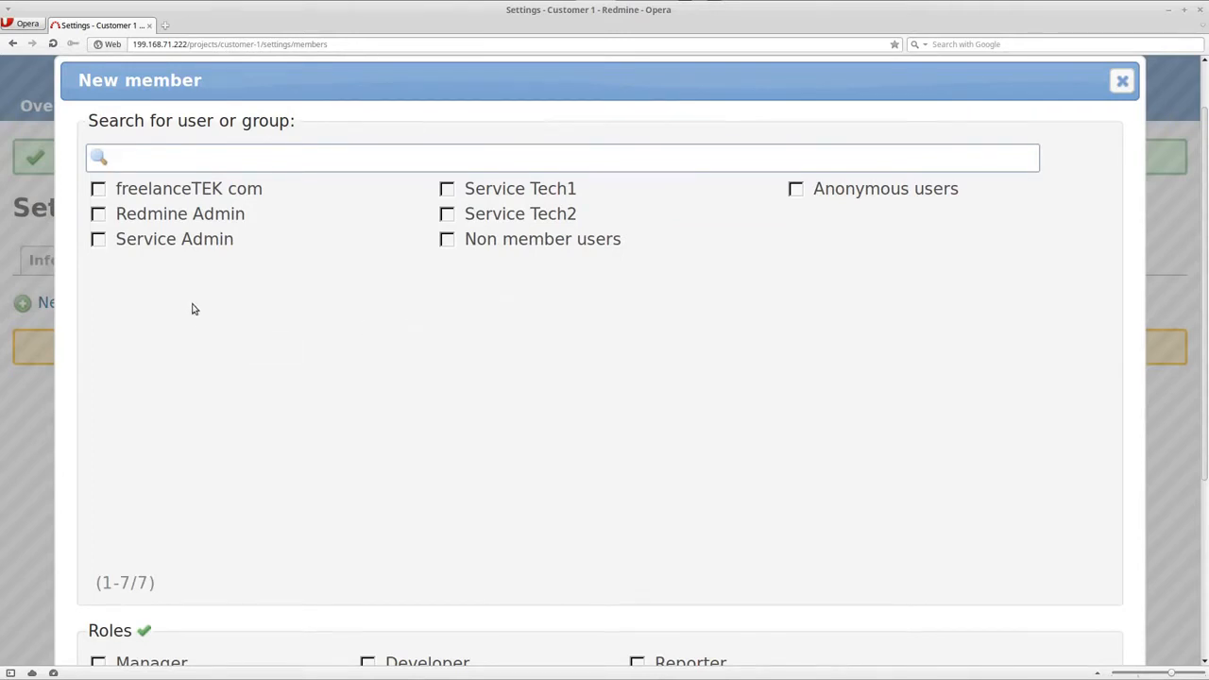
click(98, 239)
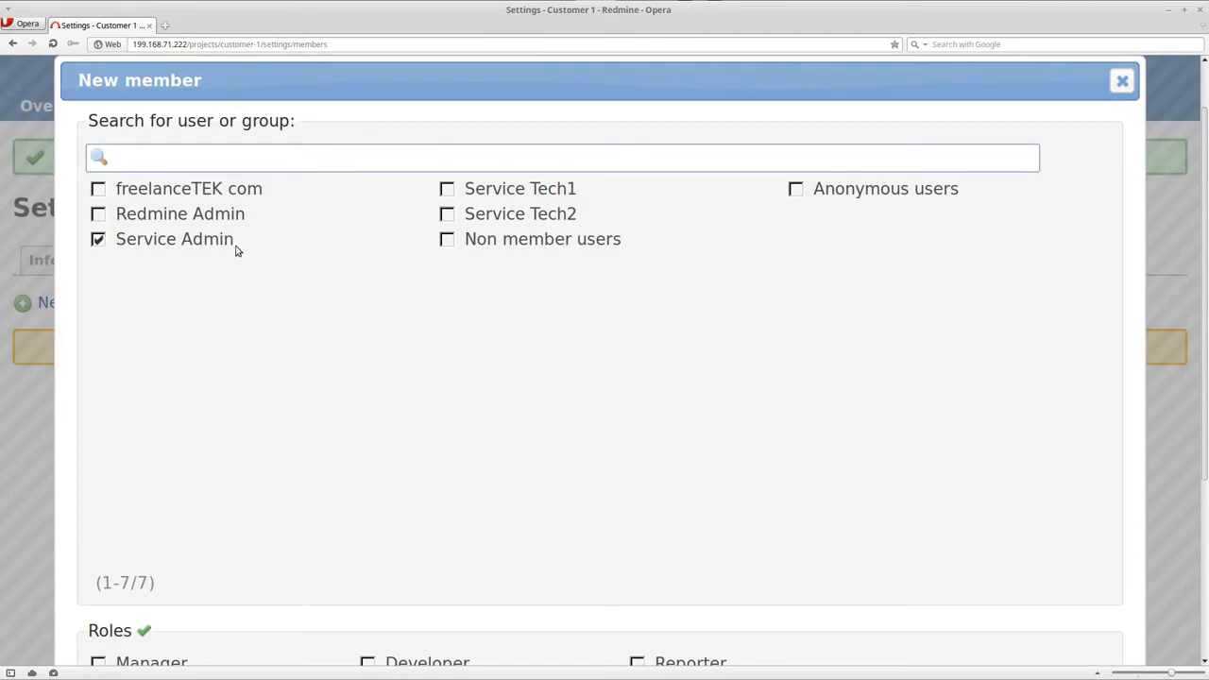
click(98, 214)
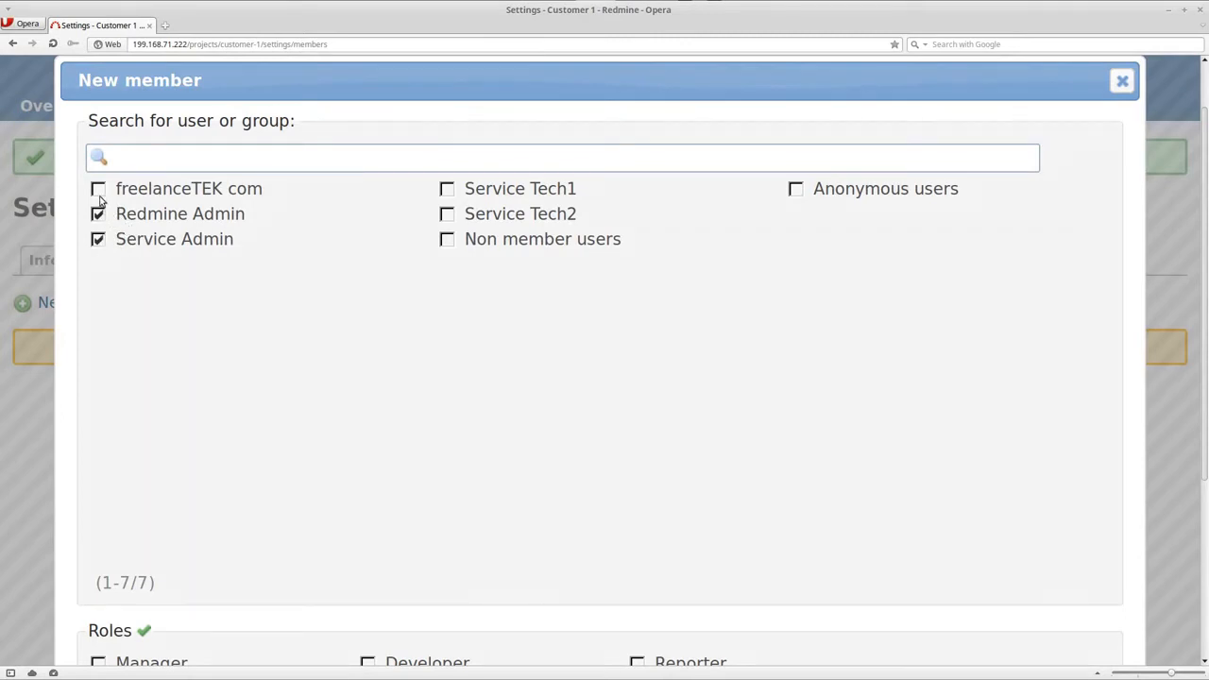
click(98, 188)
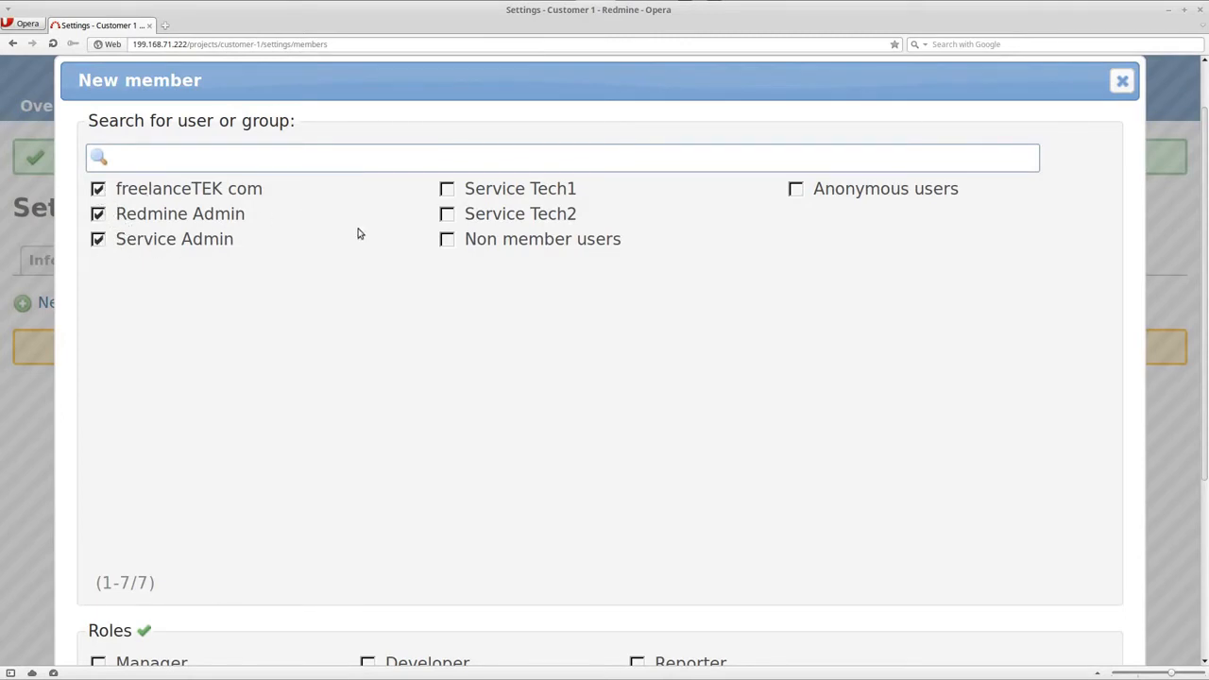
click(447, 213)
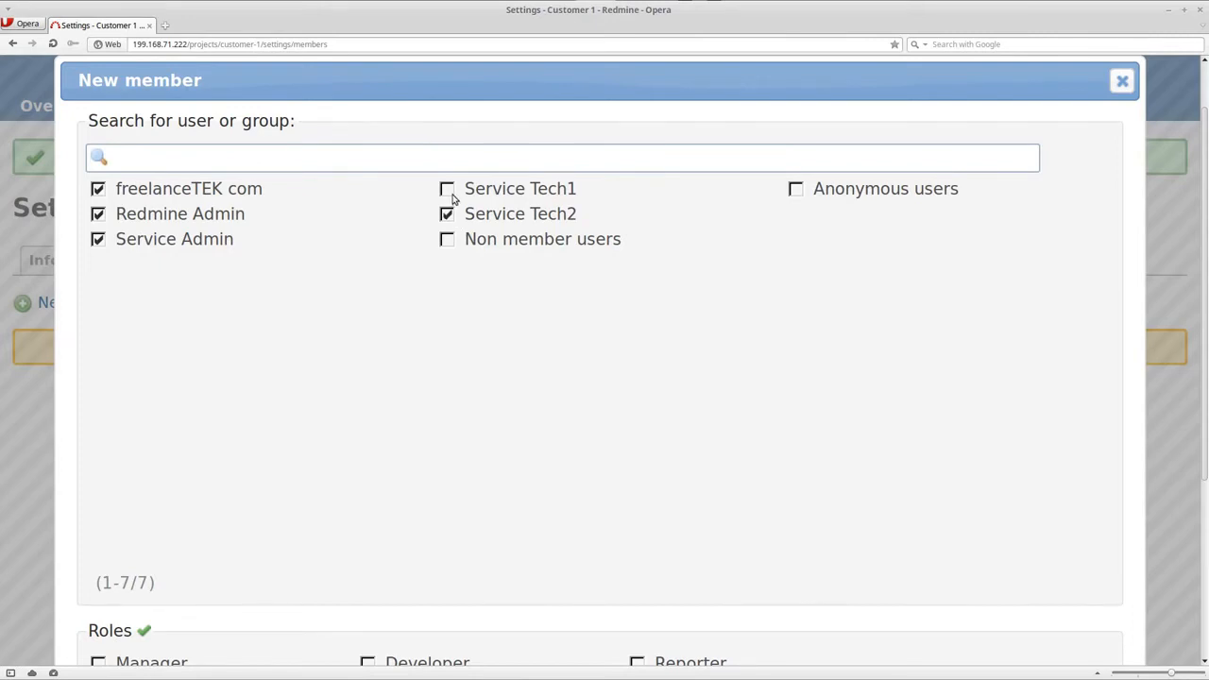
click(447, 187)
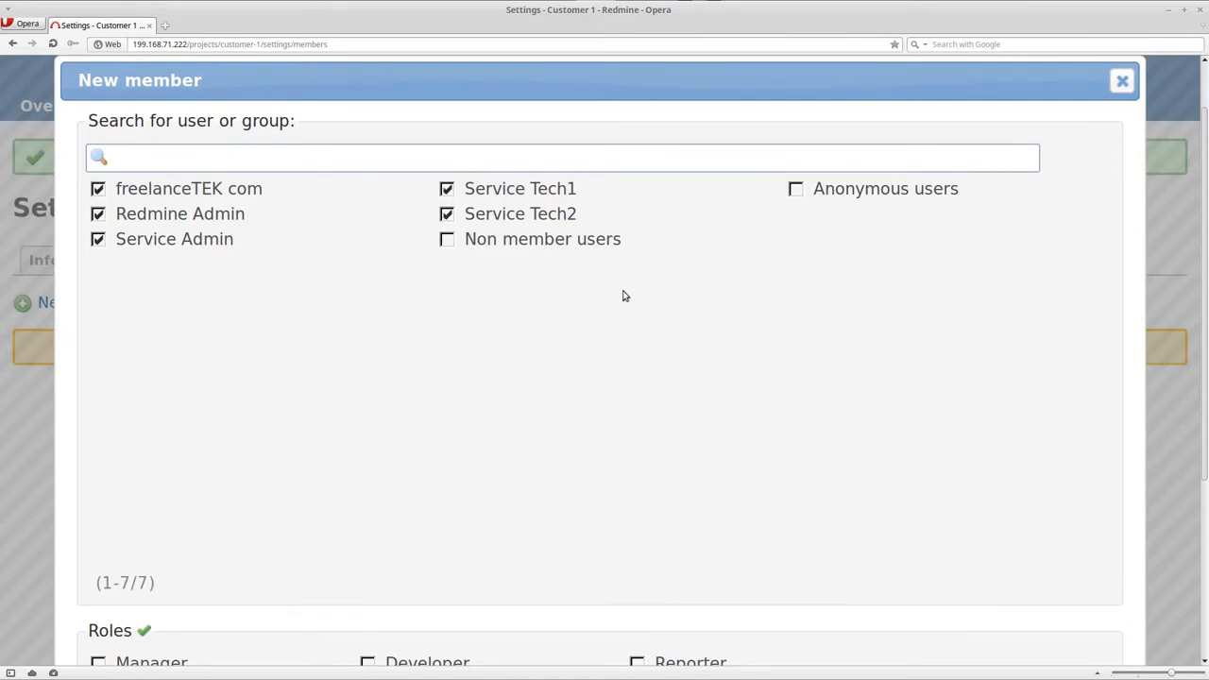
scroll(down, 3)
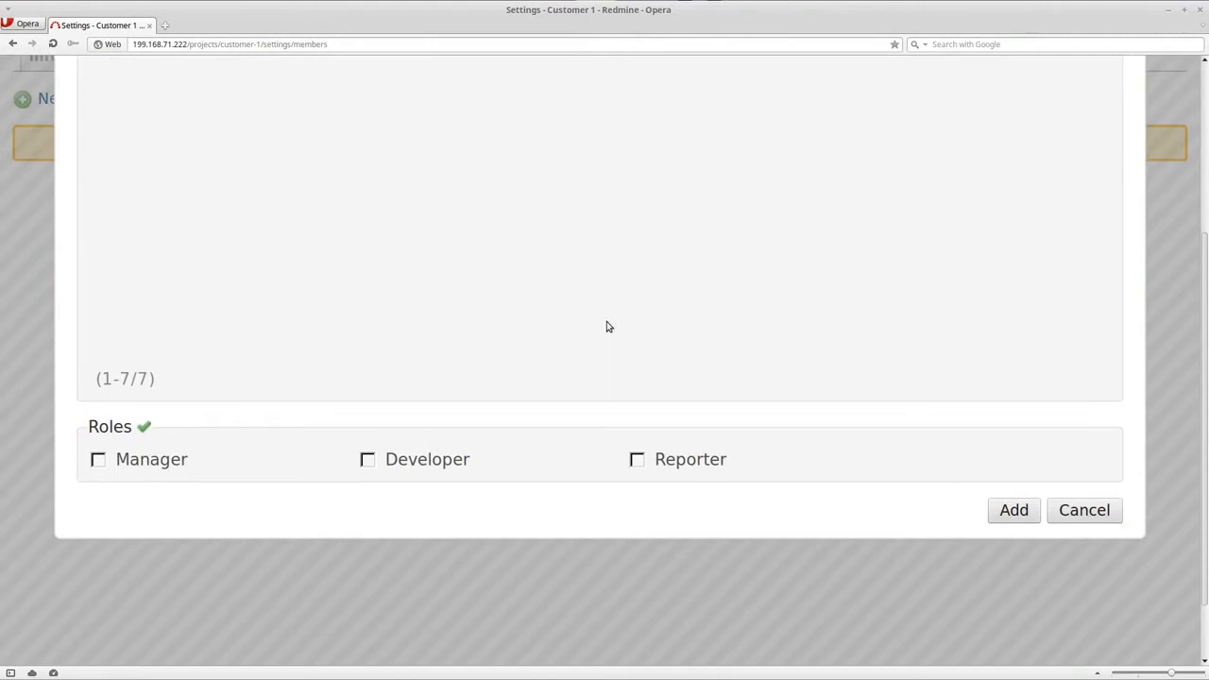
mouse_move(334, 399)
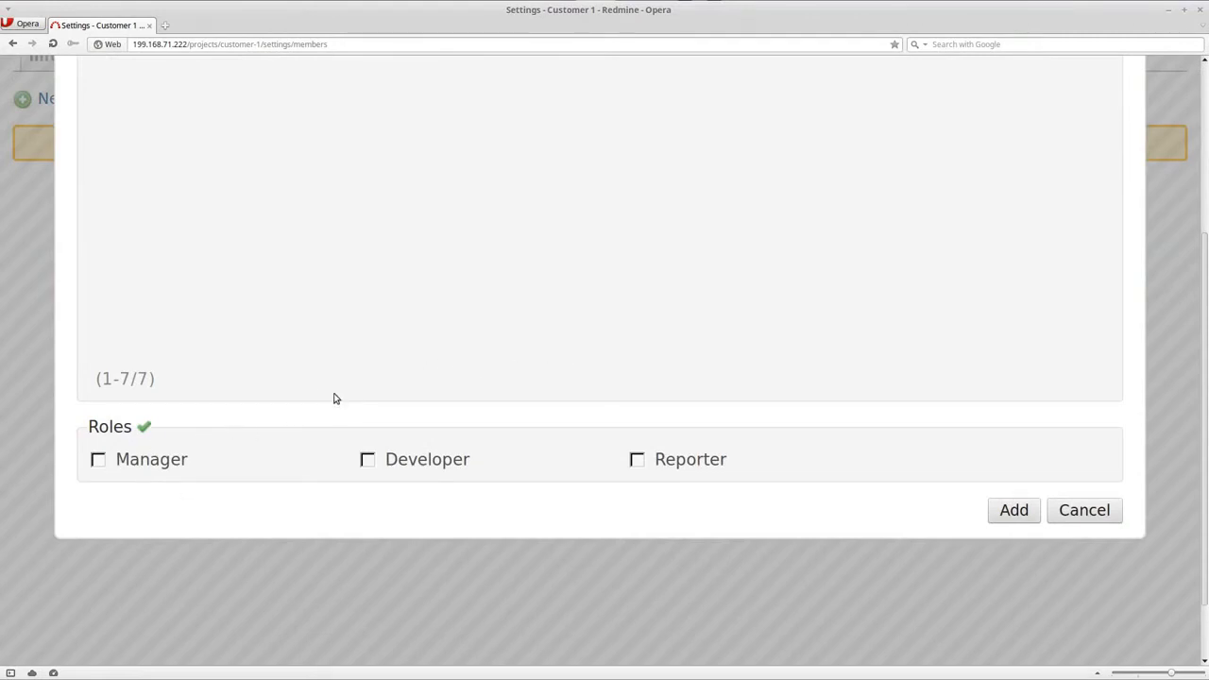
click(97, 459)
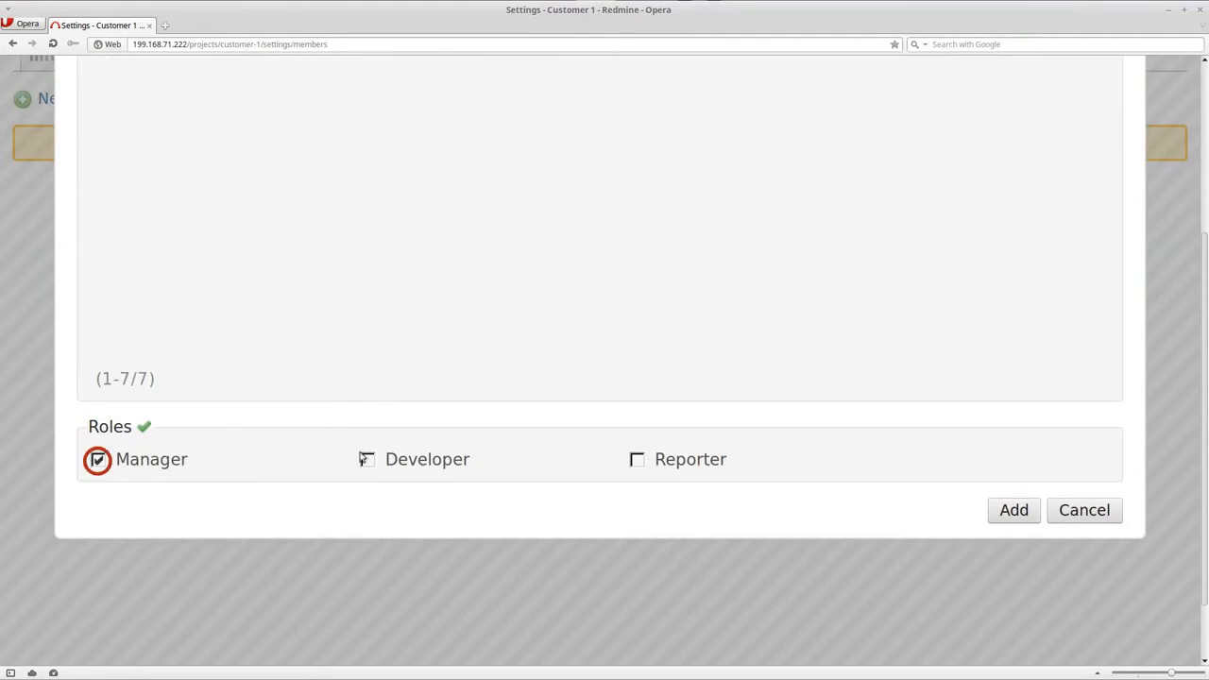
scroll(up, 3)
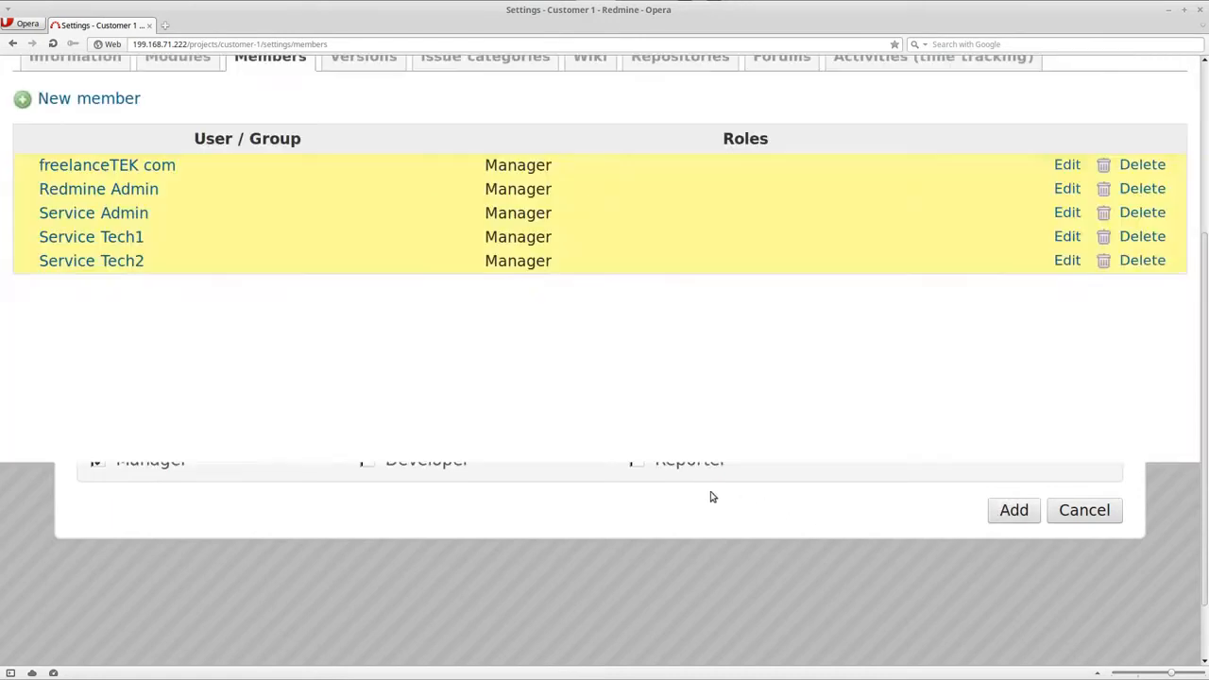
Add the new Manager members to Customer 1, then view the projects list
click(1013, 510)
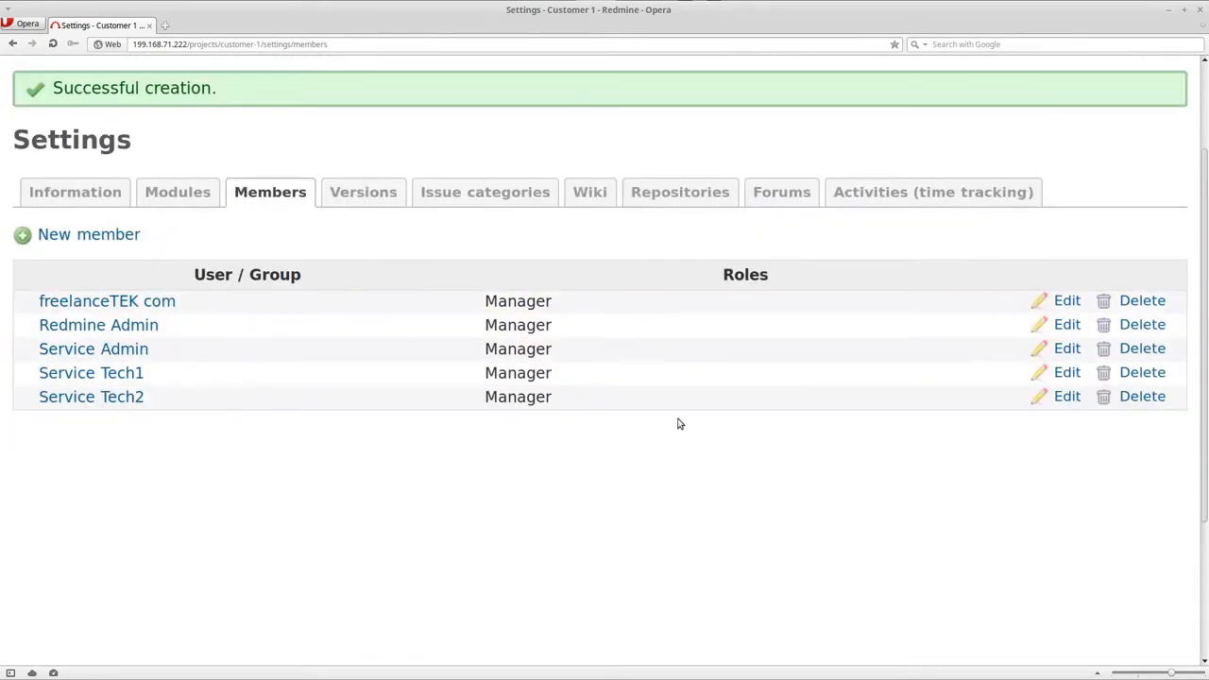
mouse_move(661, 325)
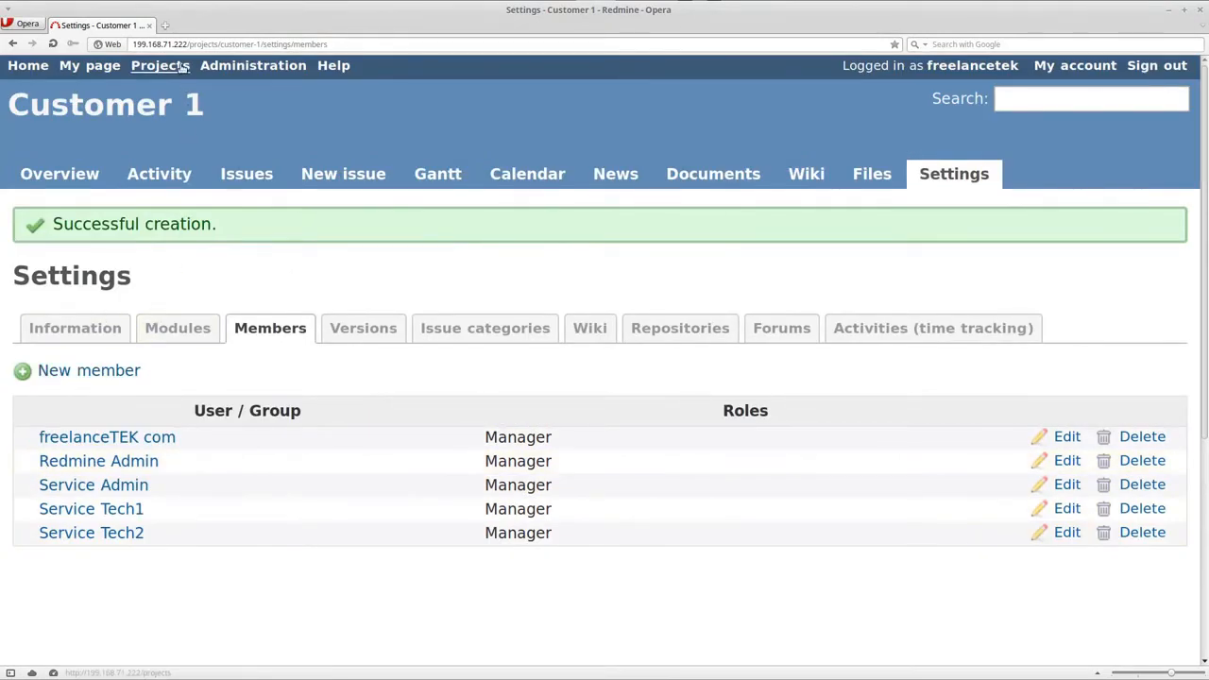
click(160, 66)
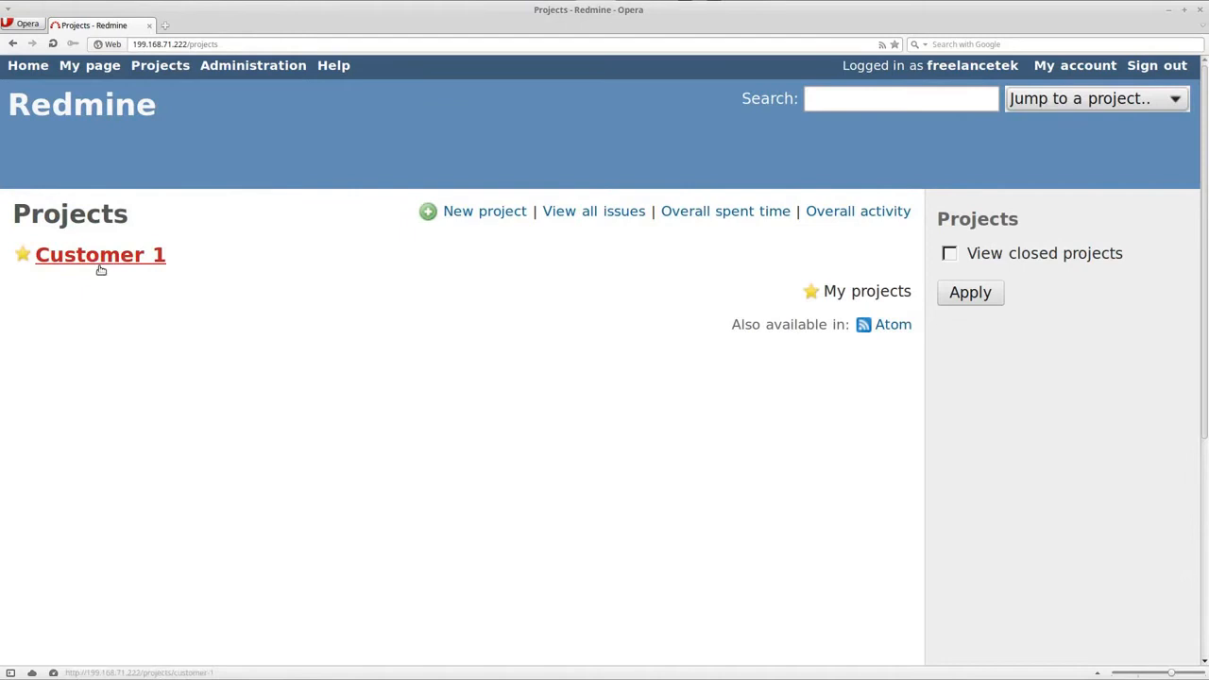
mouse_move(182, 347)
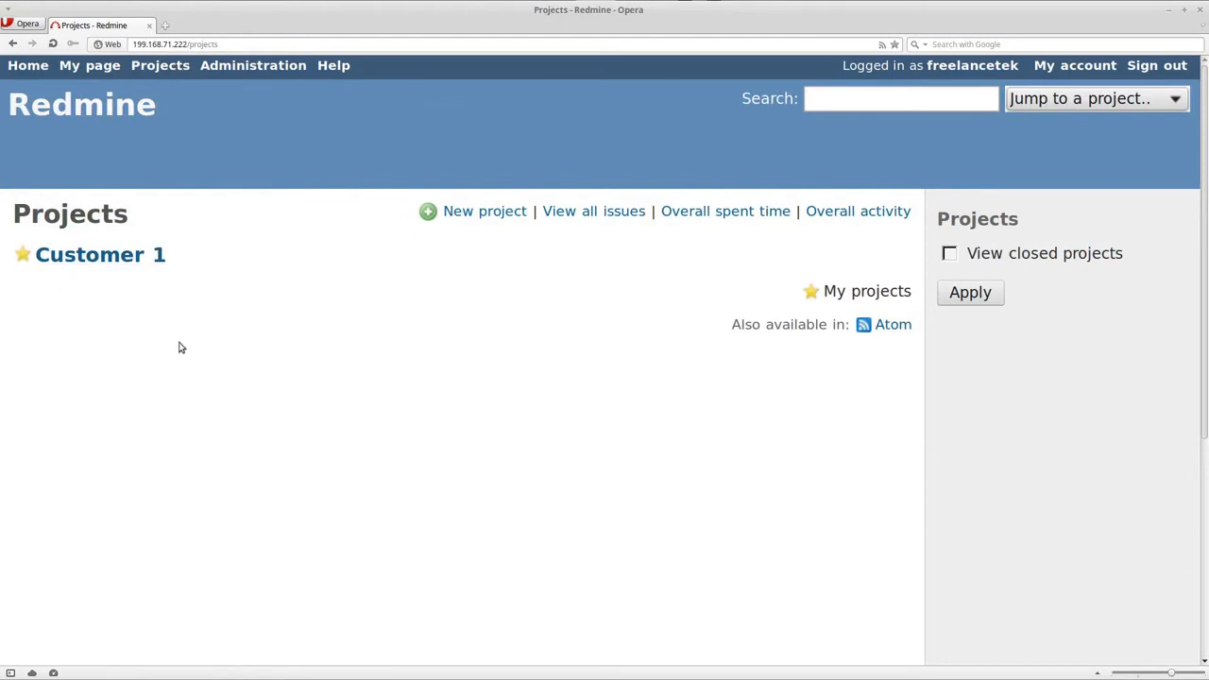
mouse_move(74, 336)
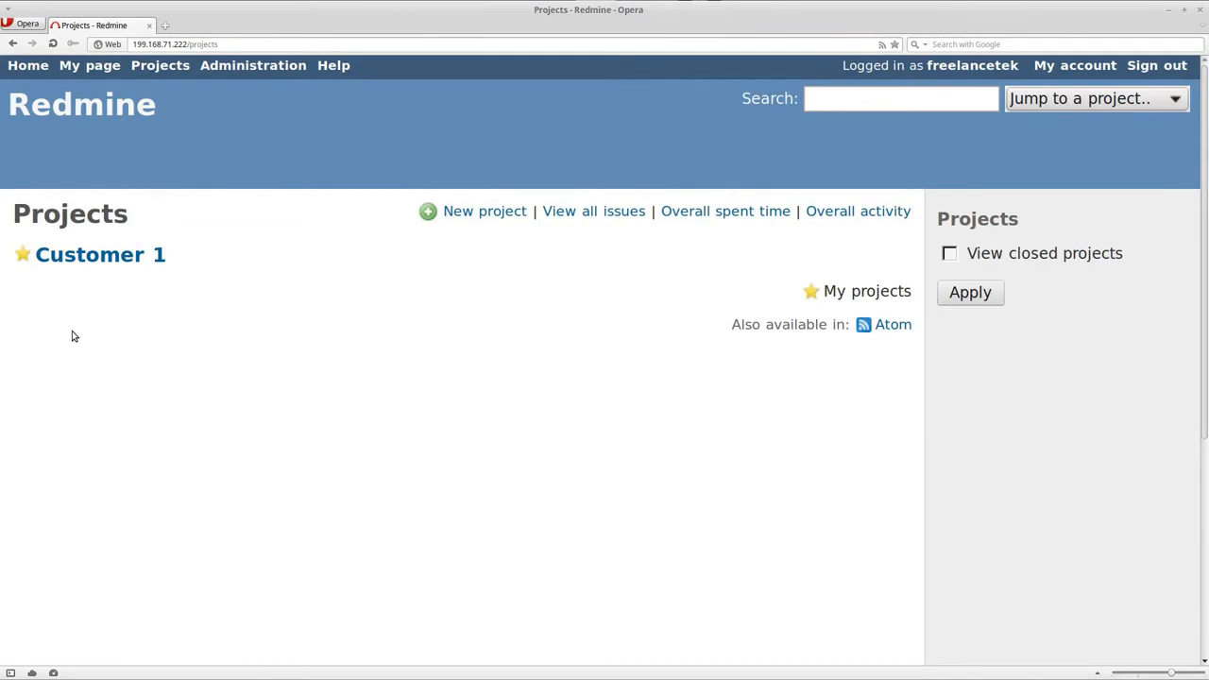
mouse_move(83, 379)
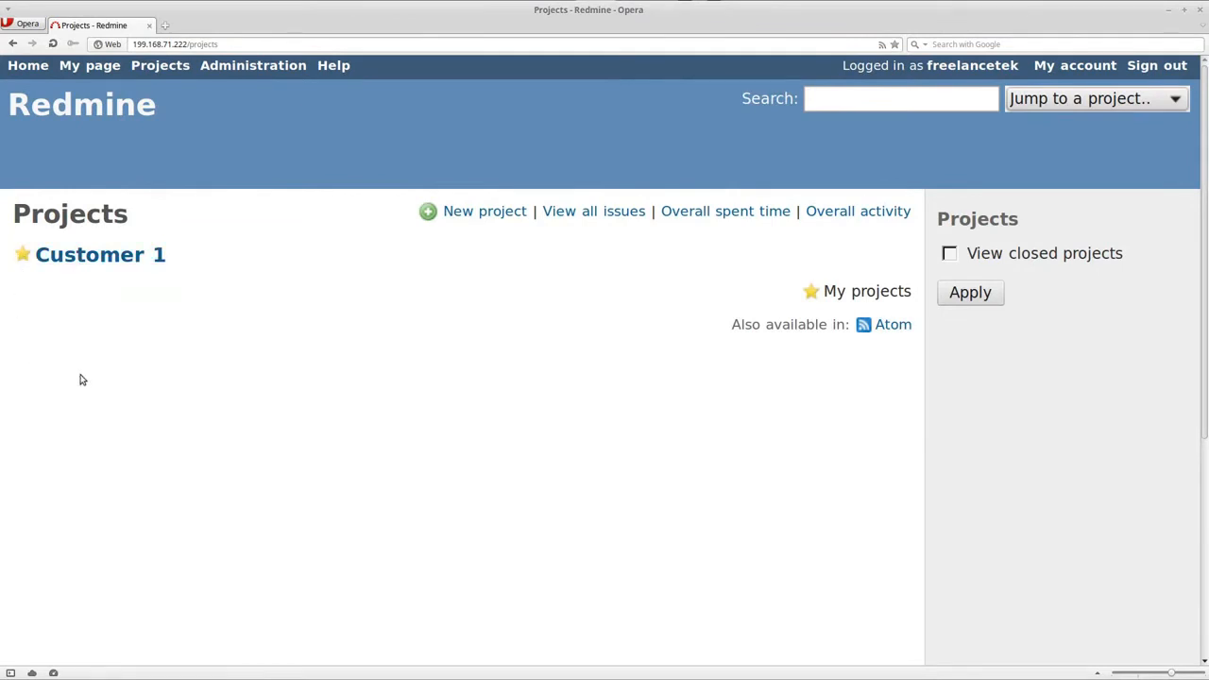
mouse_move(90, 386)
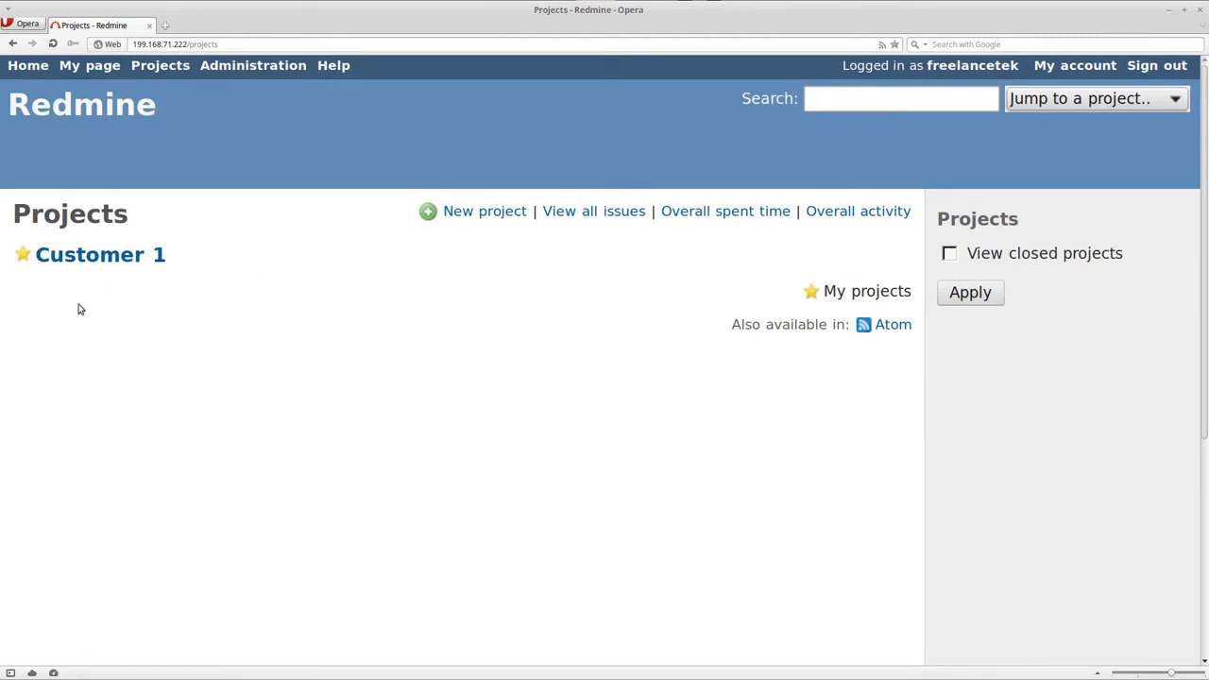
mouse_move(188, 445)
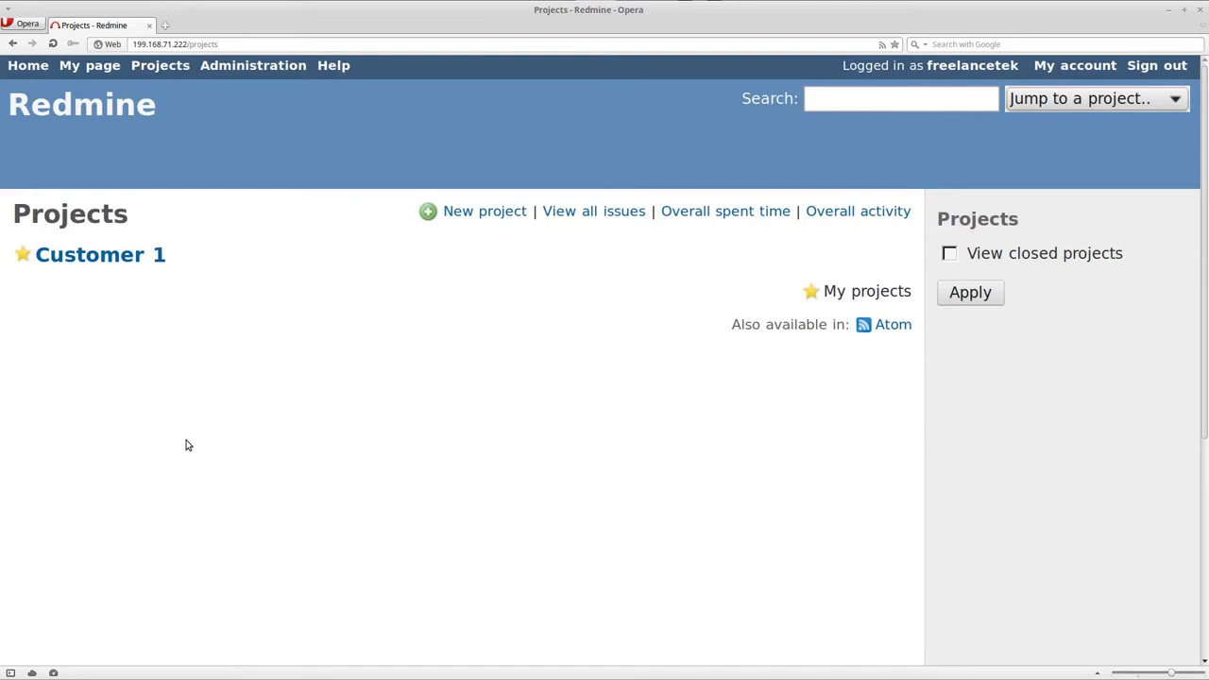
mouse_move(128, 306)
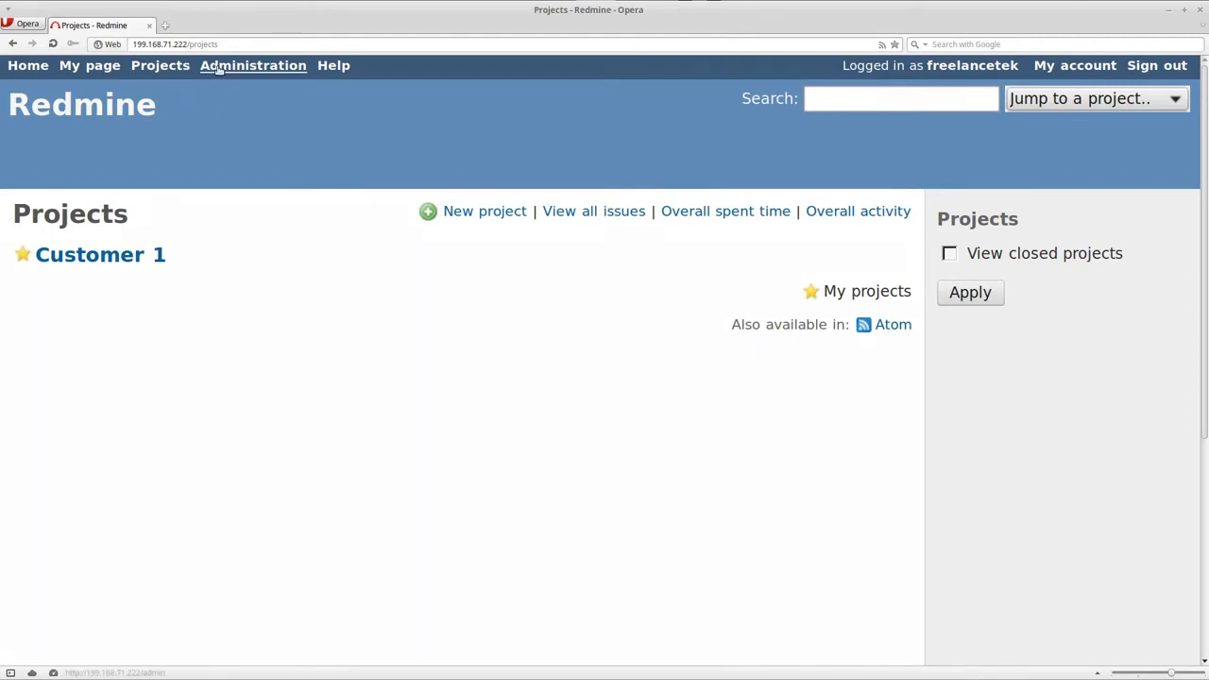
Open the Administration overview page from the top menu
click(253, 66)
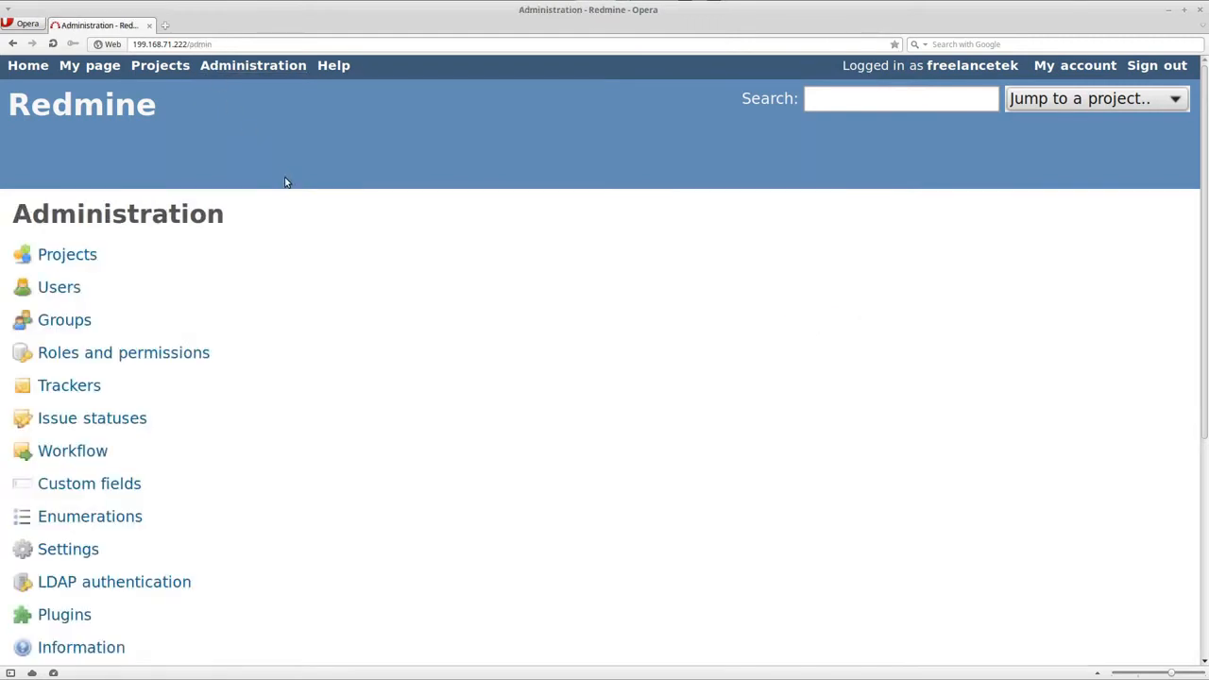
mouse_move(308, 132)
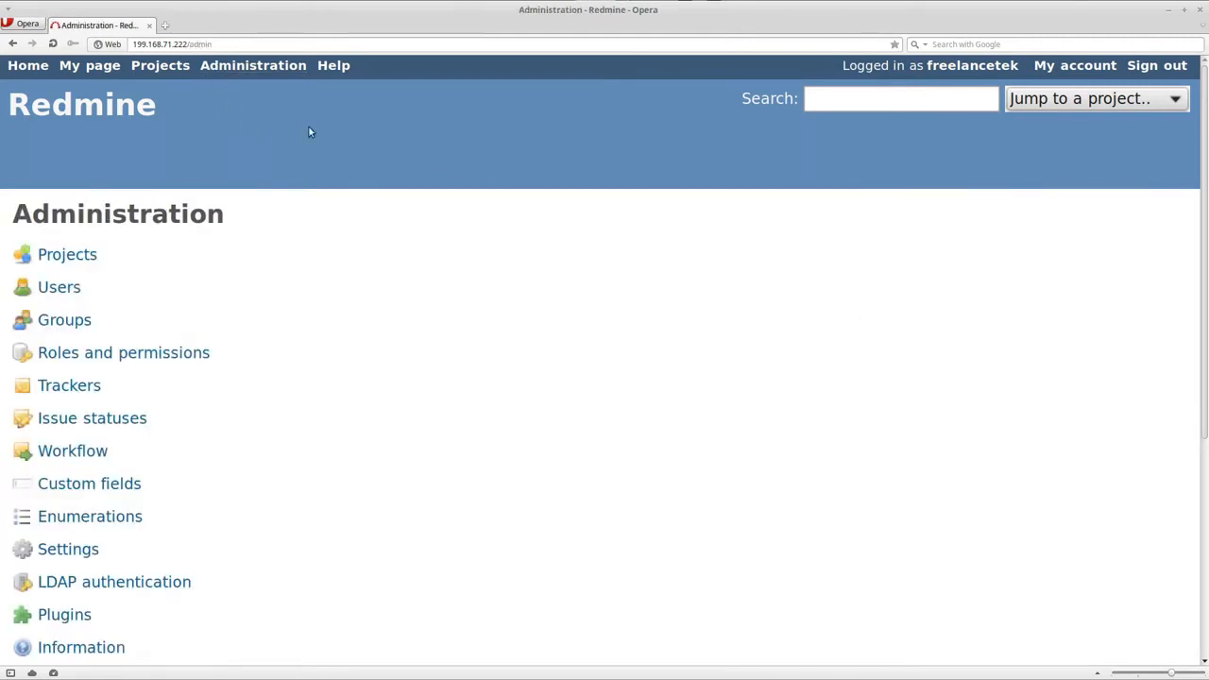
mouse_move(124, 307)
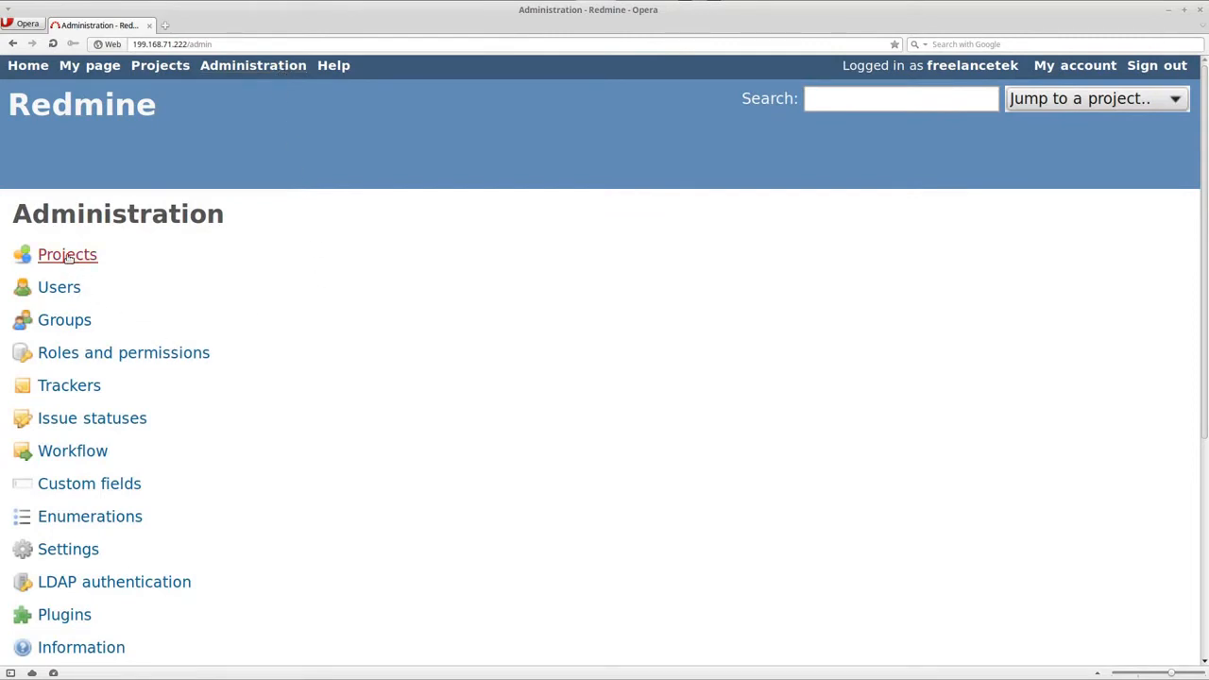
From the administration projects list, start a blank New project form
click(67, 254)
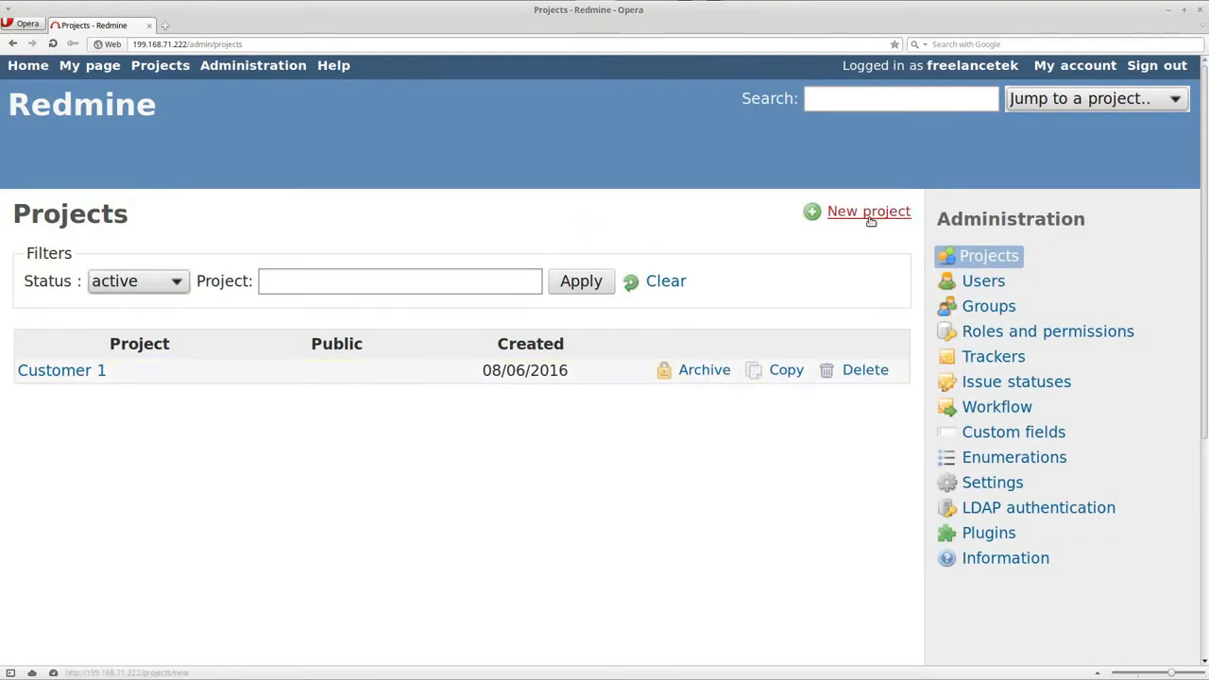
click(868, 211)
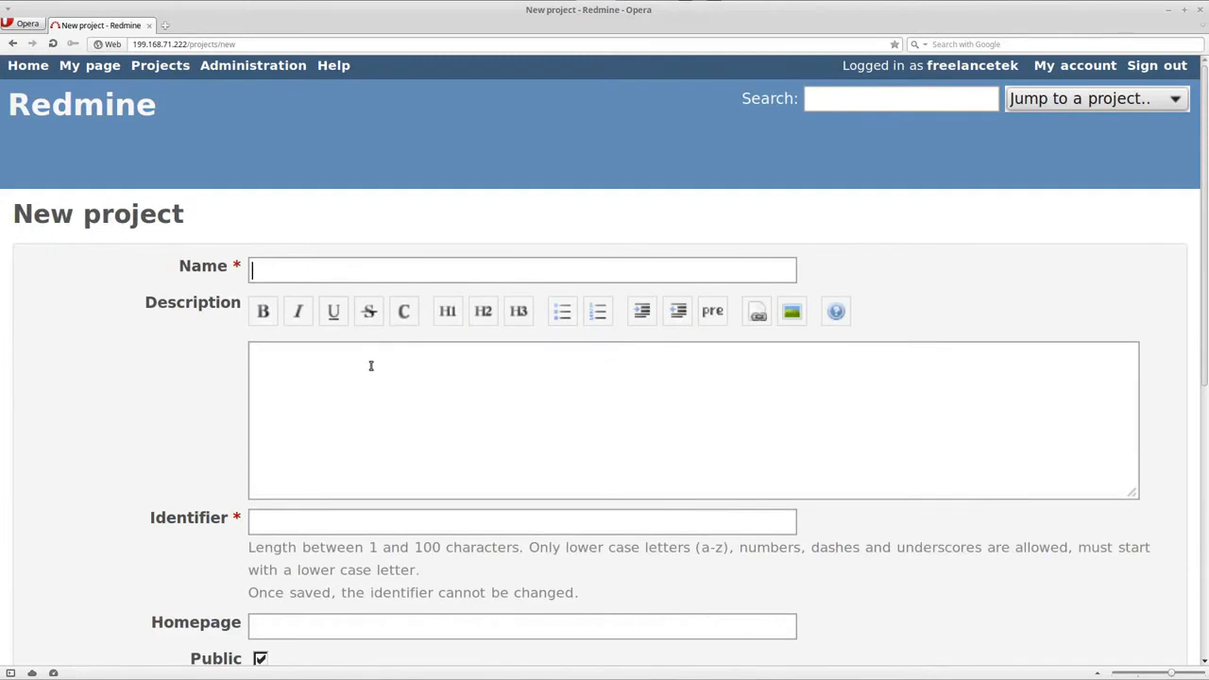
Create private project 'Service' (customer1-service) under Customer 1, inheriting members, and continue
scroll(down, 3)
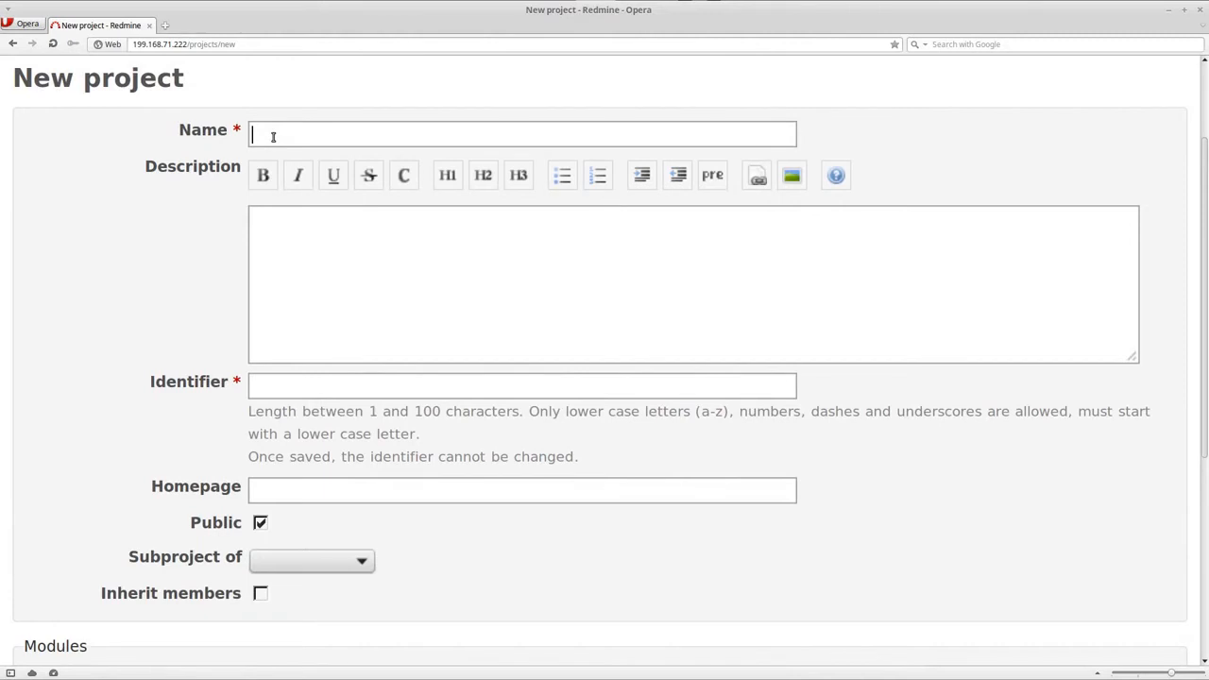
text(S)
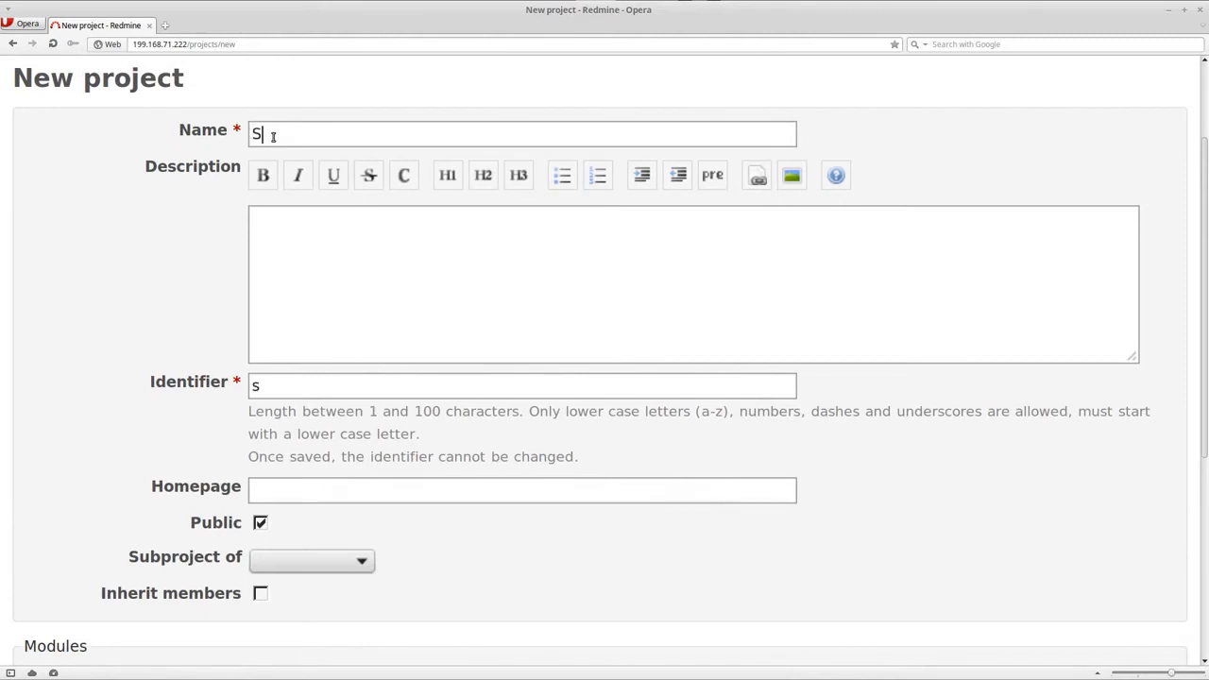
text(e)
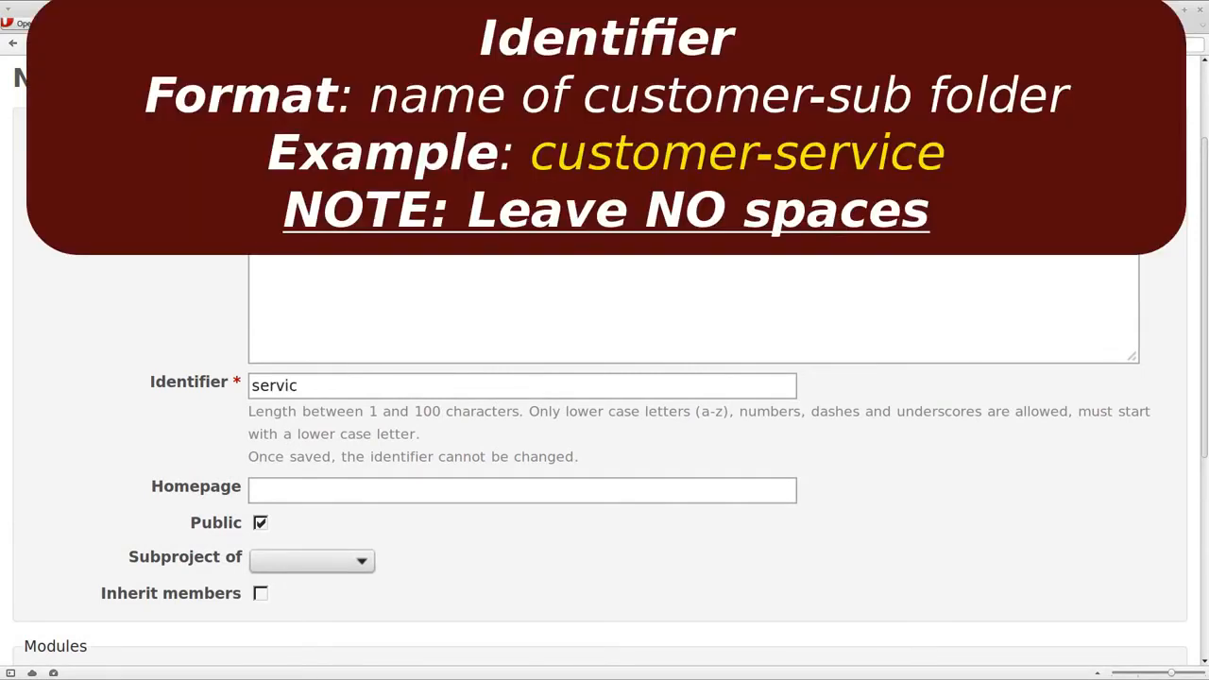
text(e)
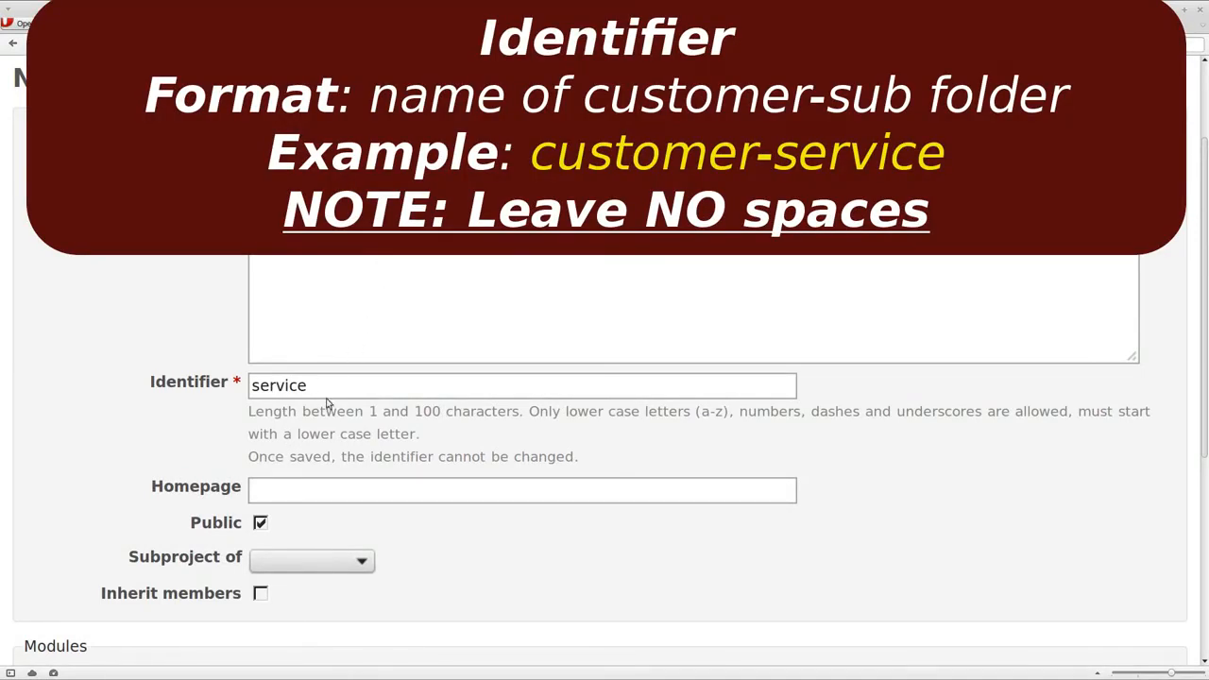
click(521, 386)
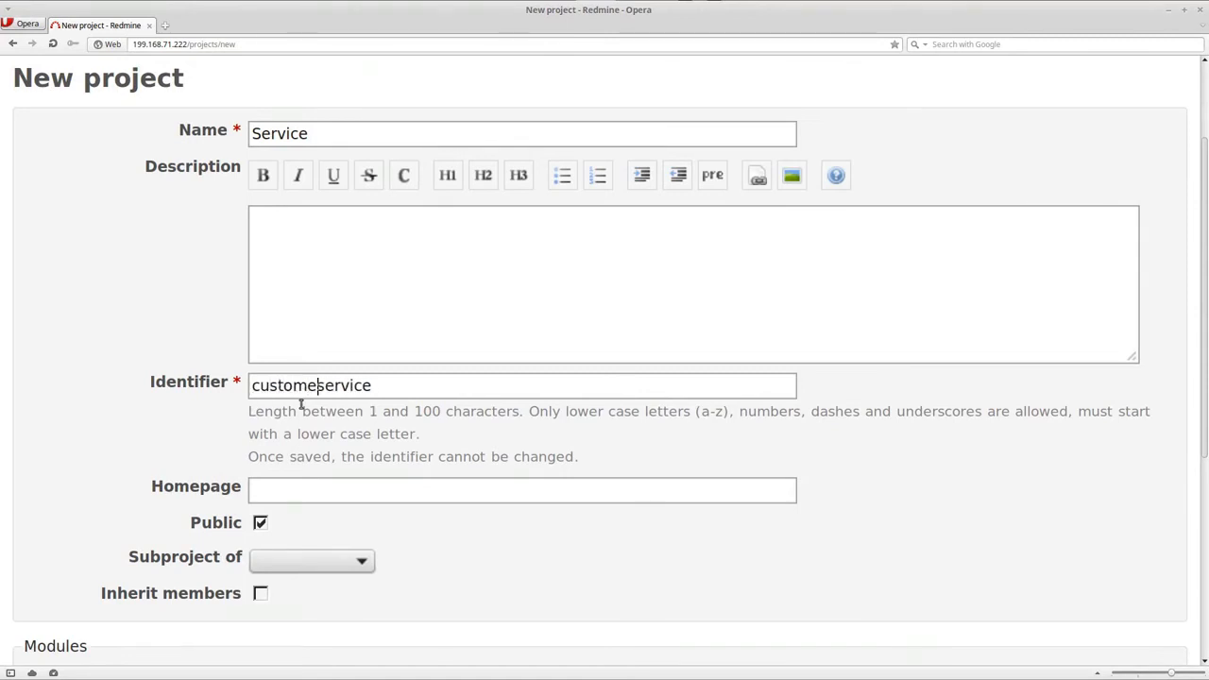
text(1)
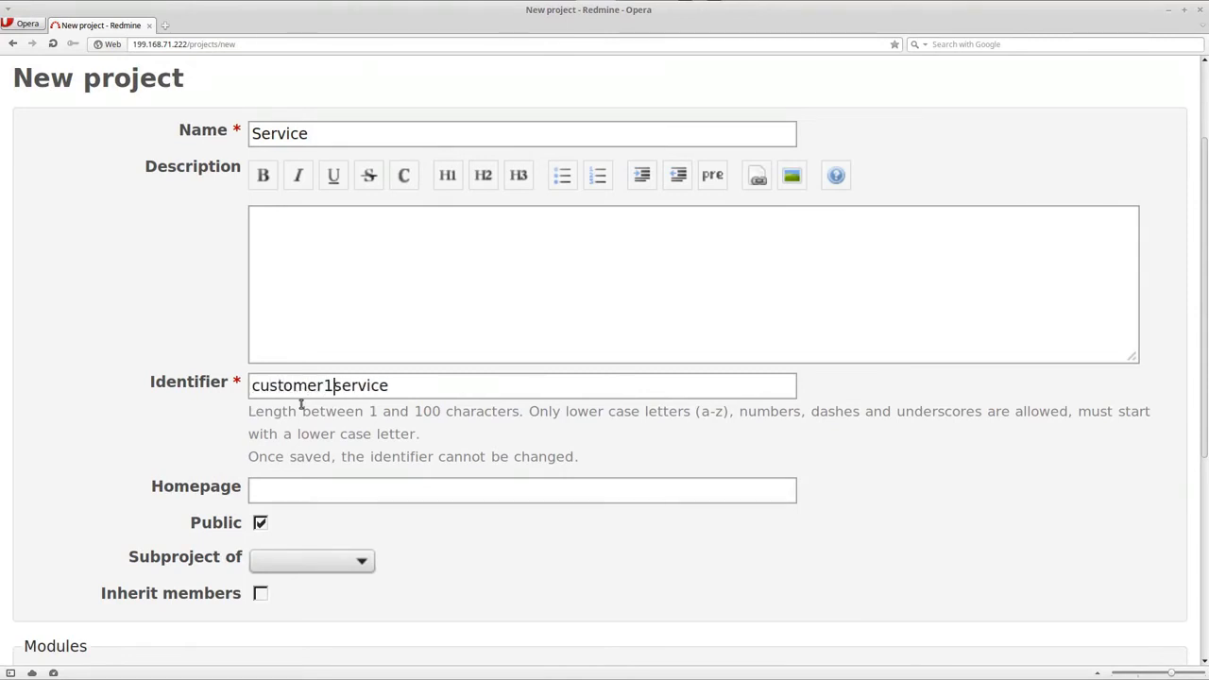
text(-)
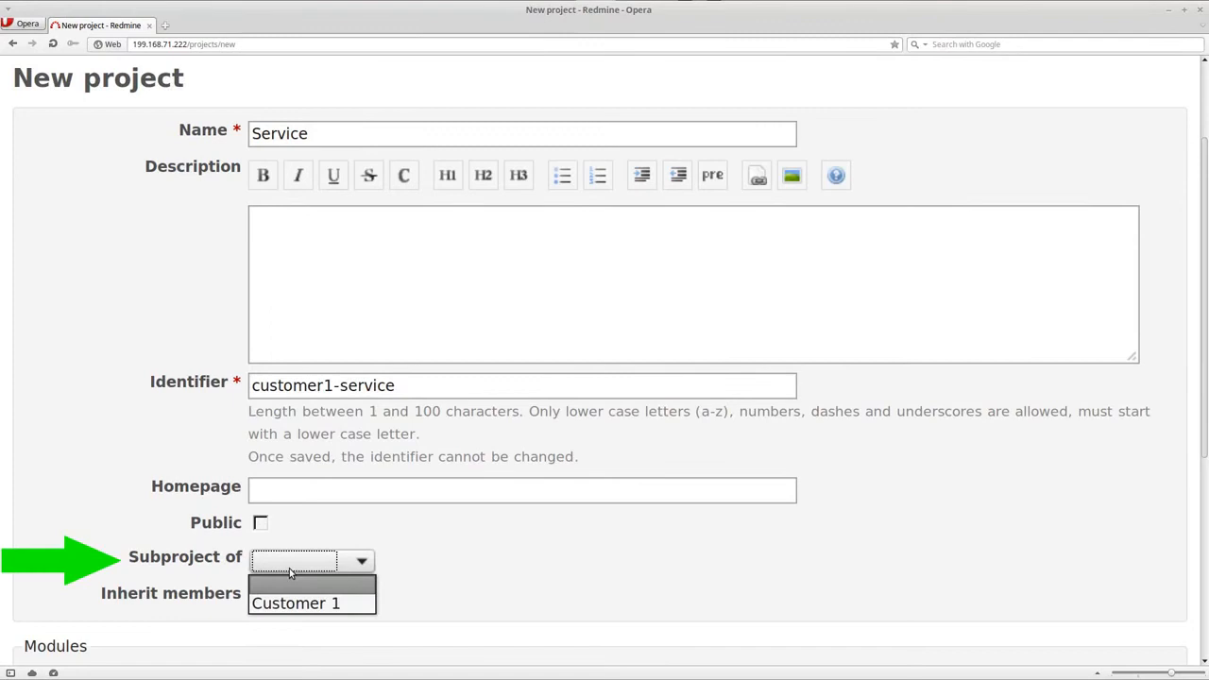
mouse_move(296, 603)
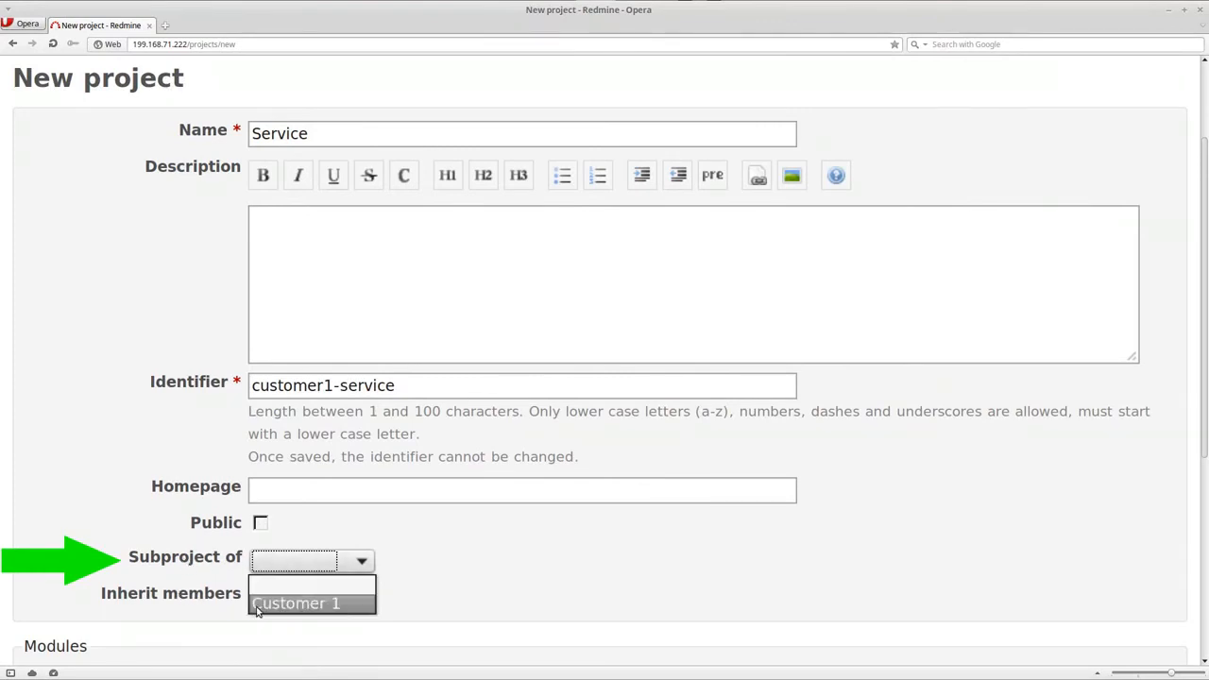
click(296, 603)
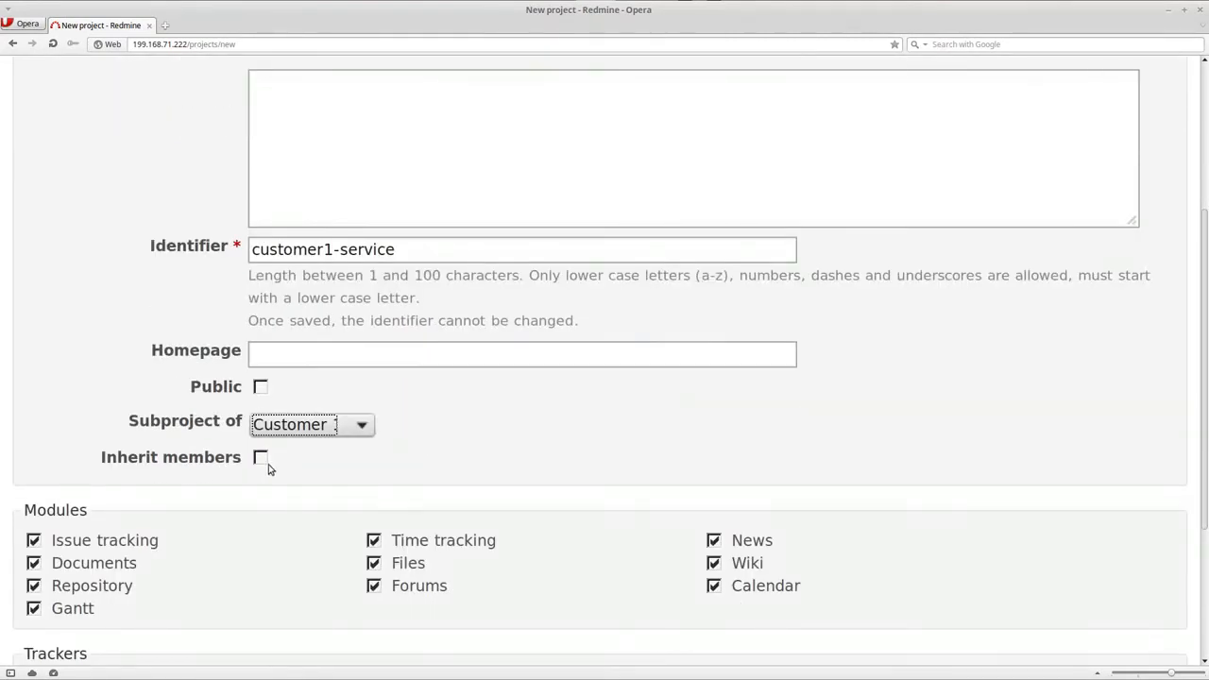
click(260, 456)
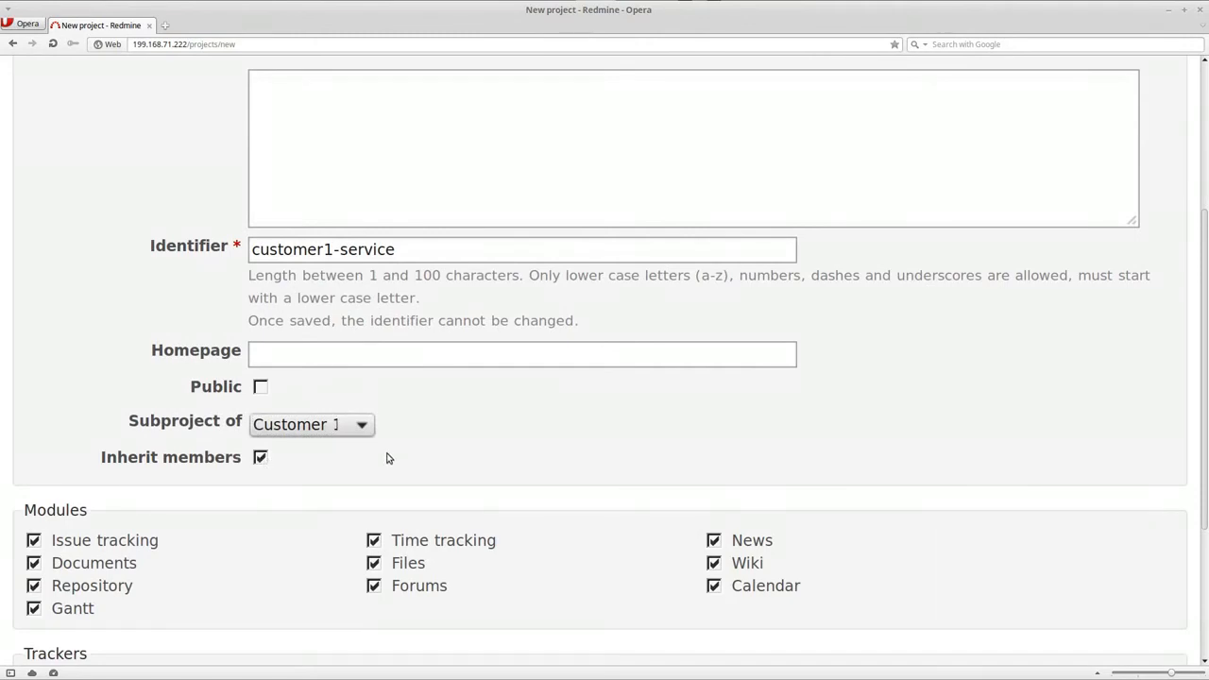
scroll(down, 3)
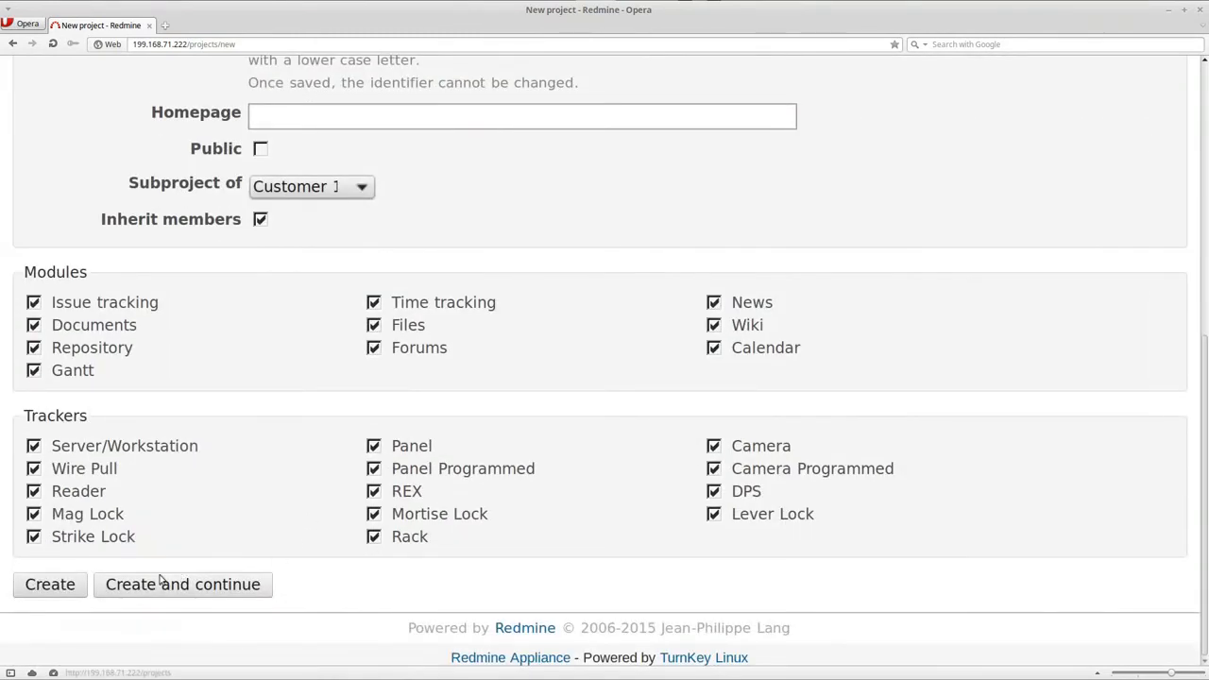
click(182, 584)
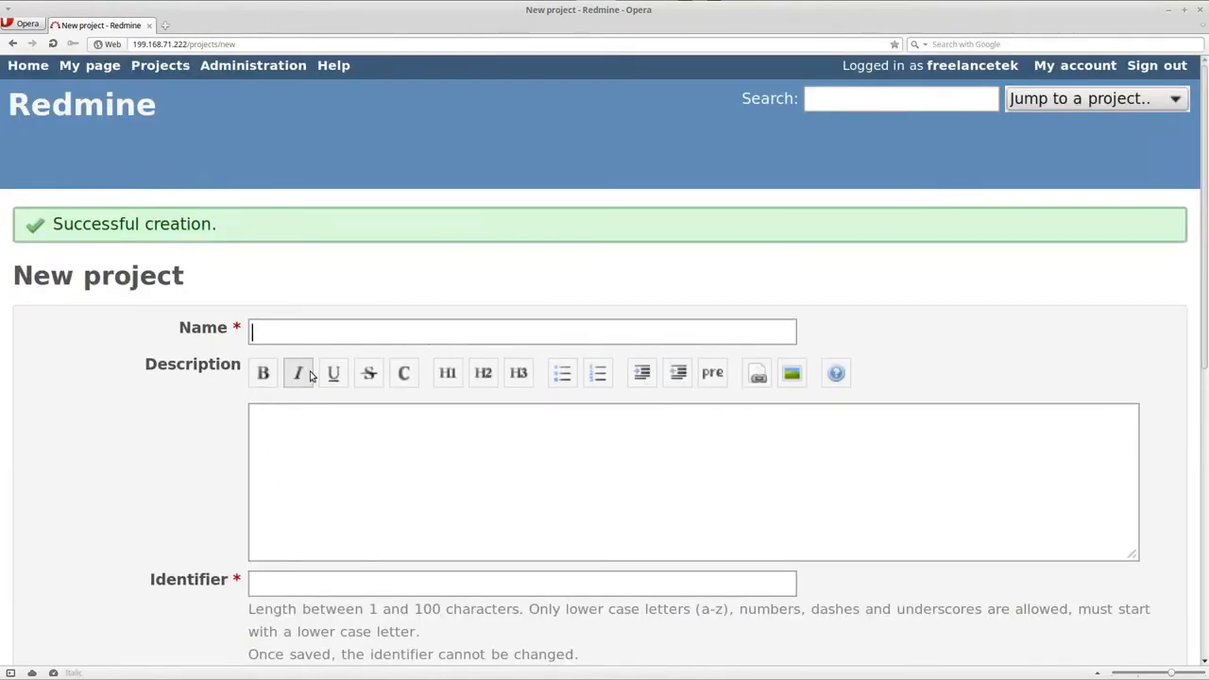
mouse_move(297, 372)
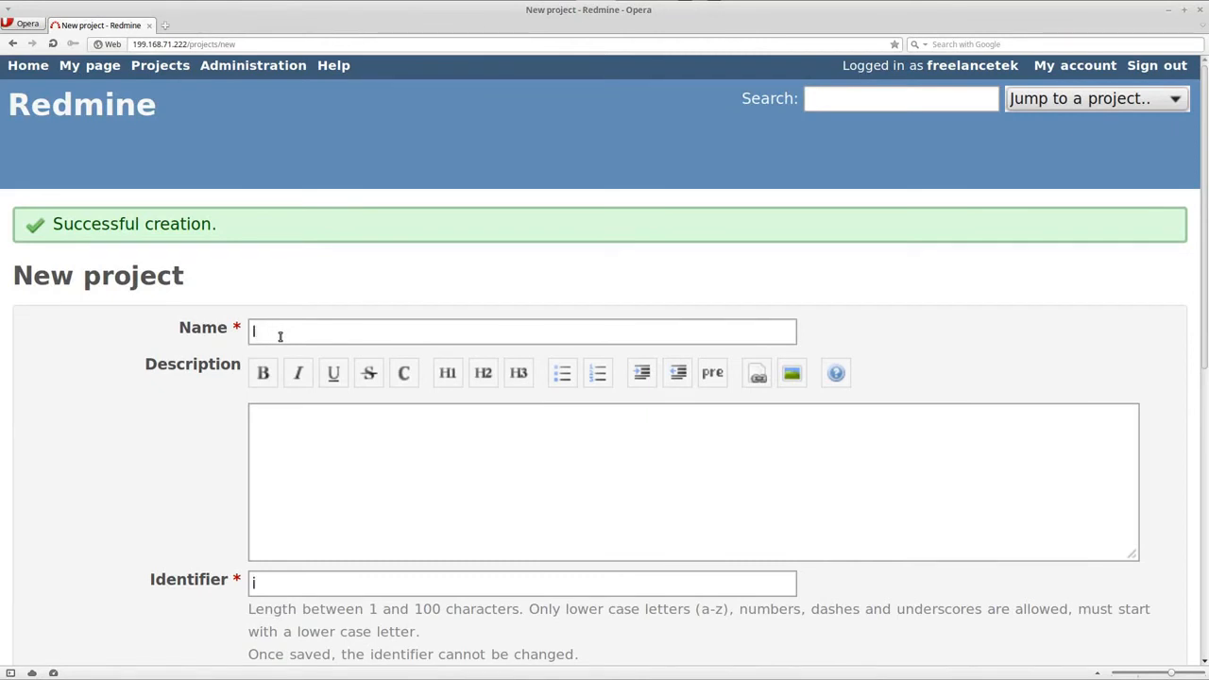
Create private project 'Installation' (customer1-installation) under Customer 1 and continue
text(Install)
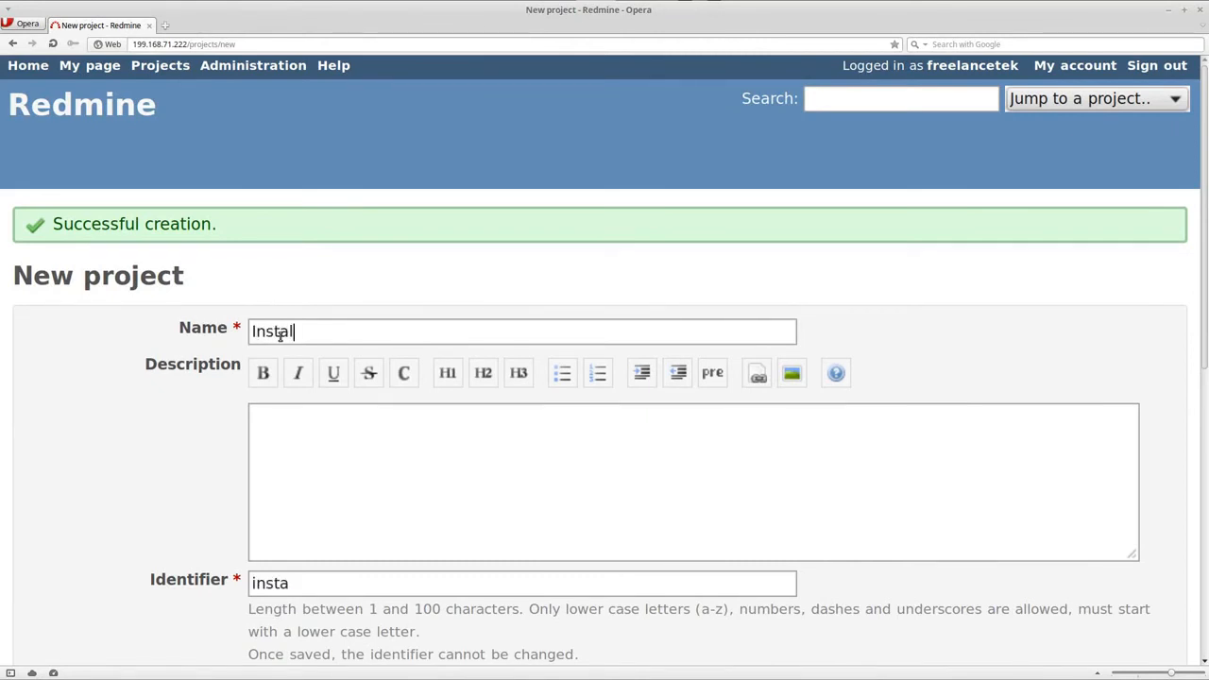
text(lation)
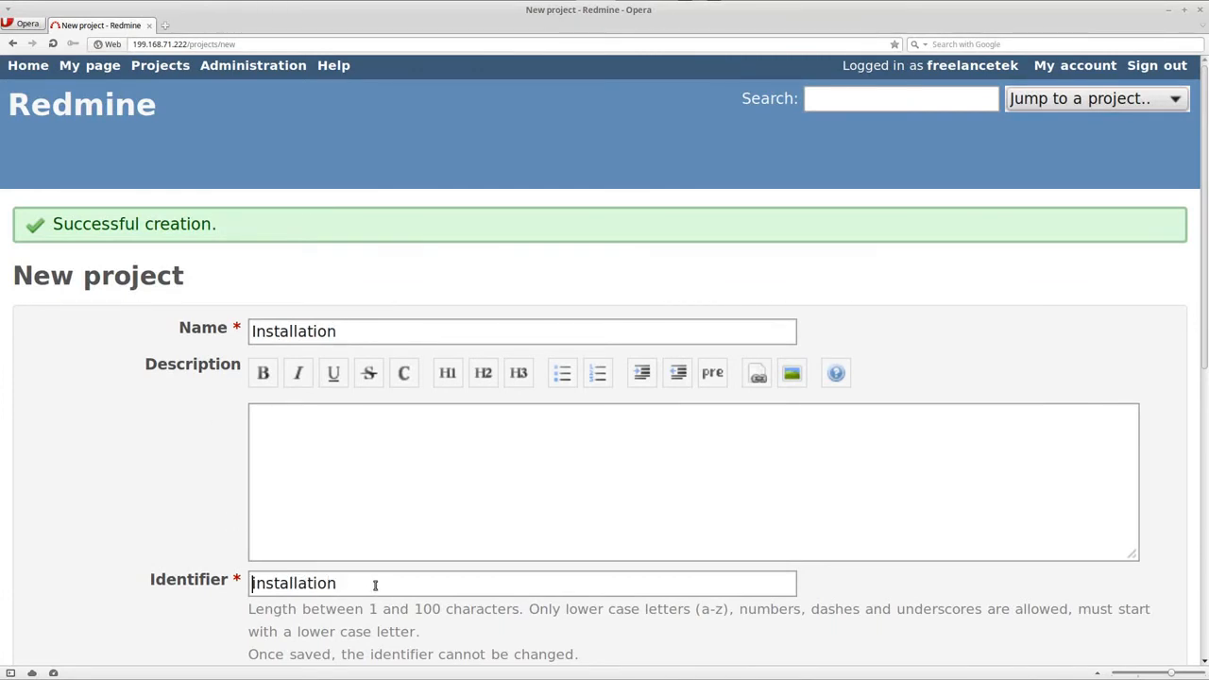
scroll(down, 3)
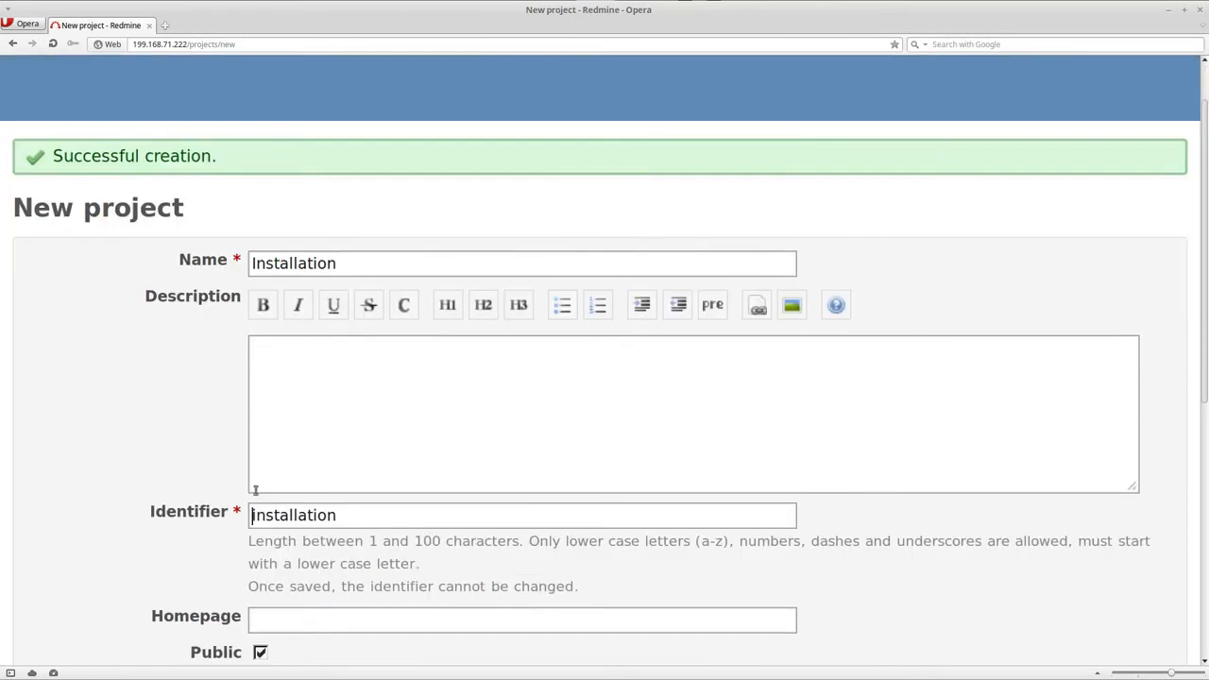
mouse_move(366, 522)
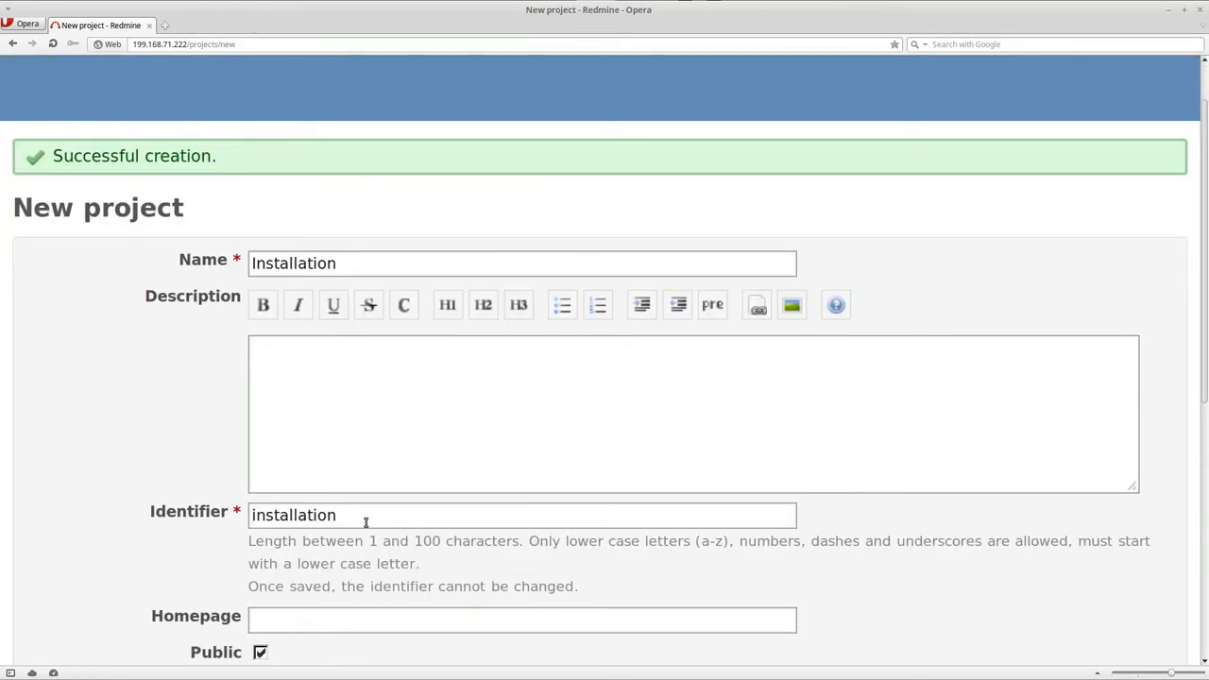
text(customer1-)
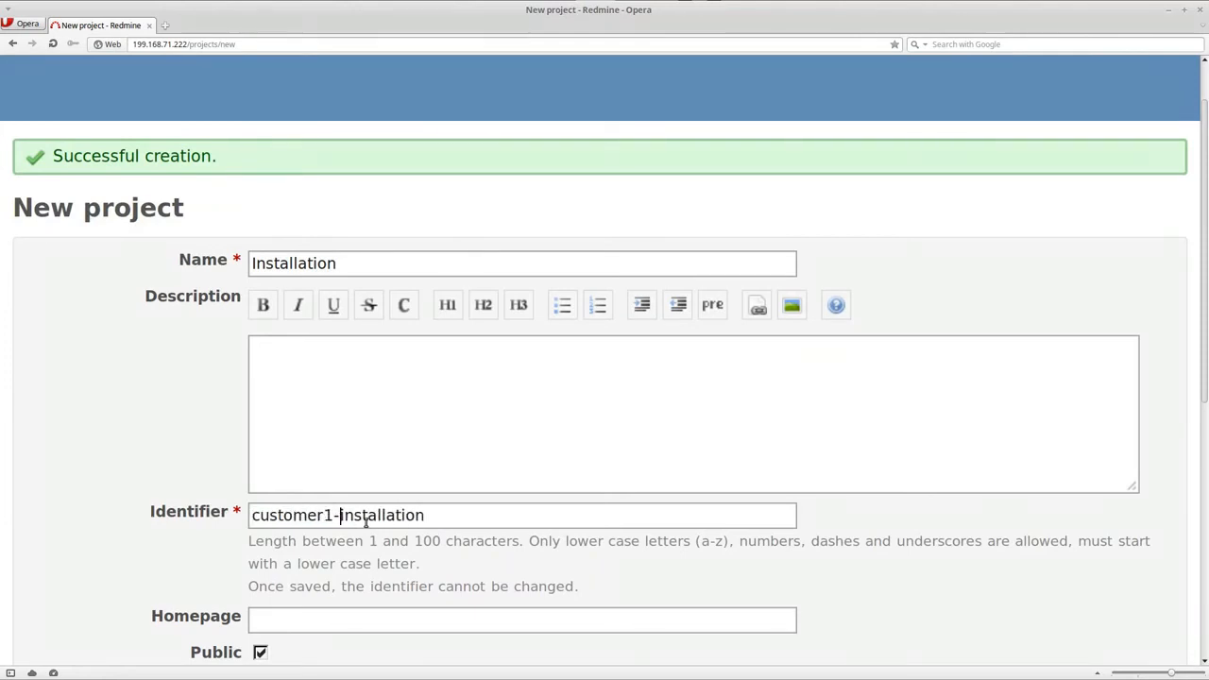
scroll(down, 3)
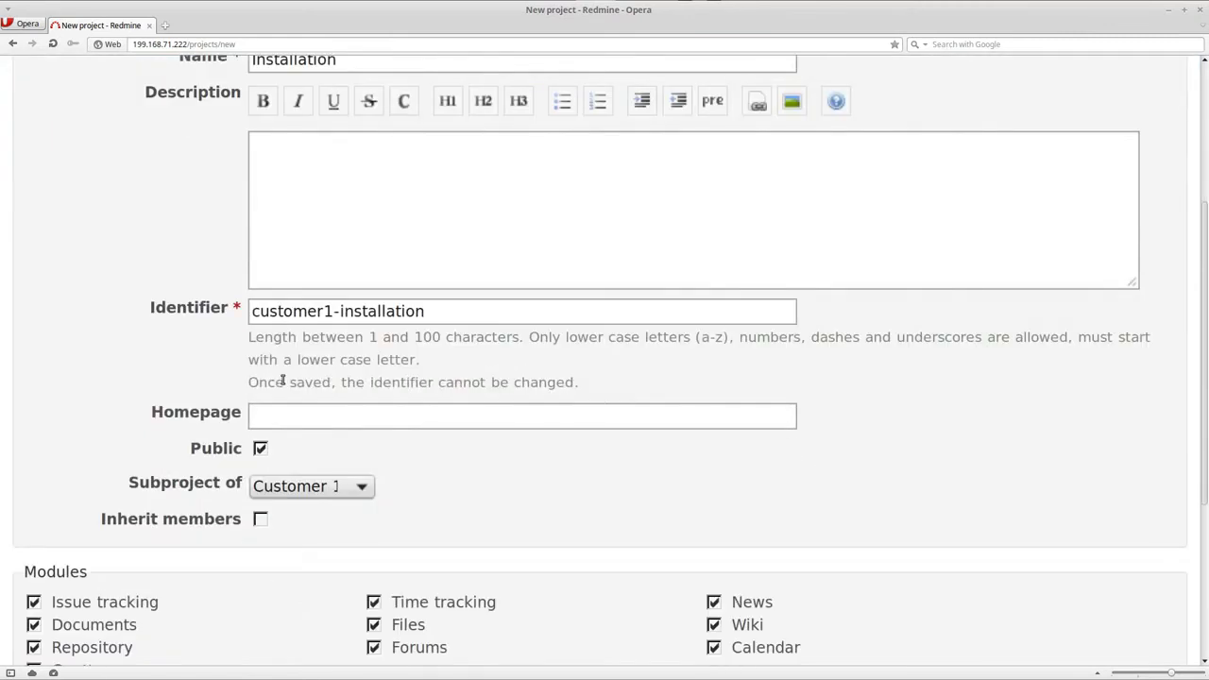
click(261, 447)
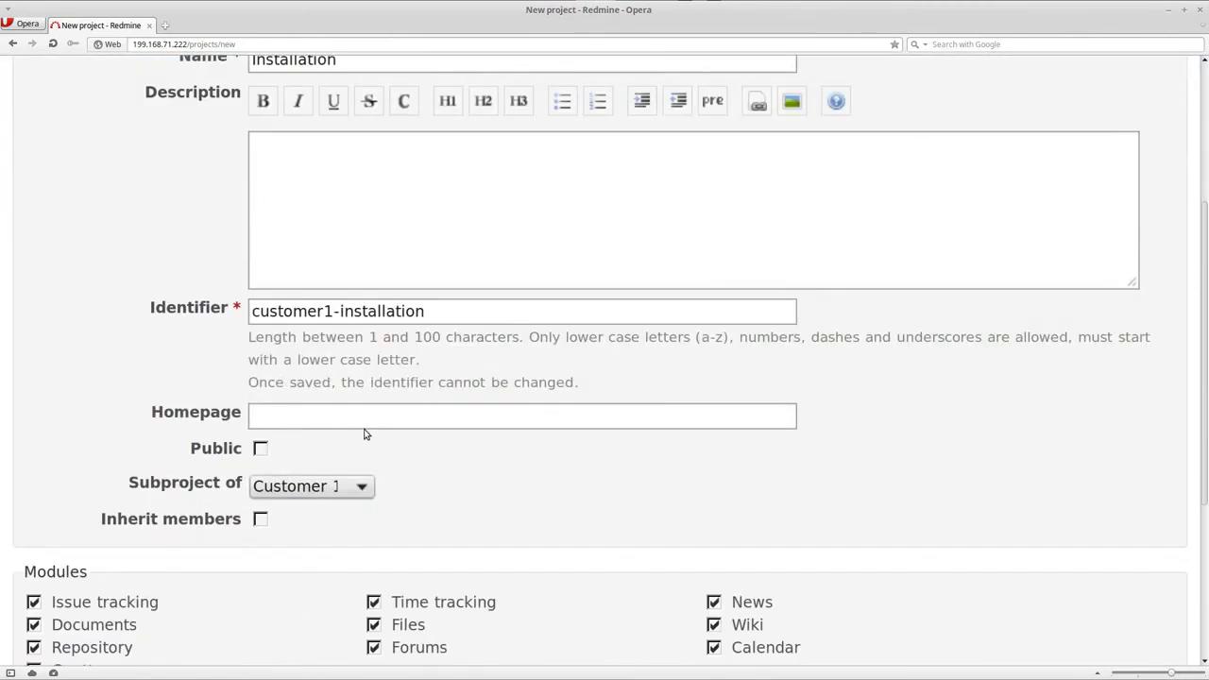
mouse_move(488, 383)
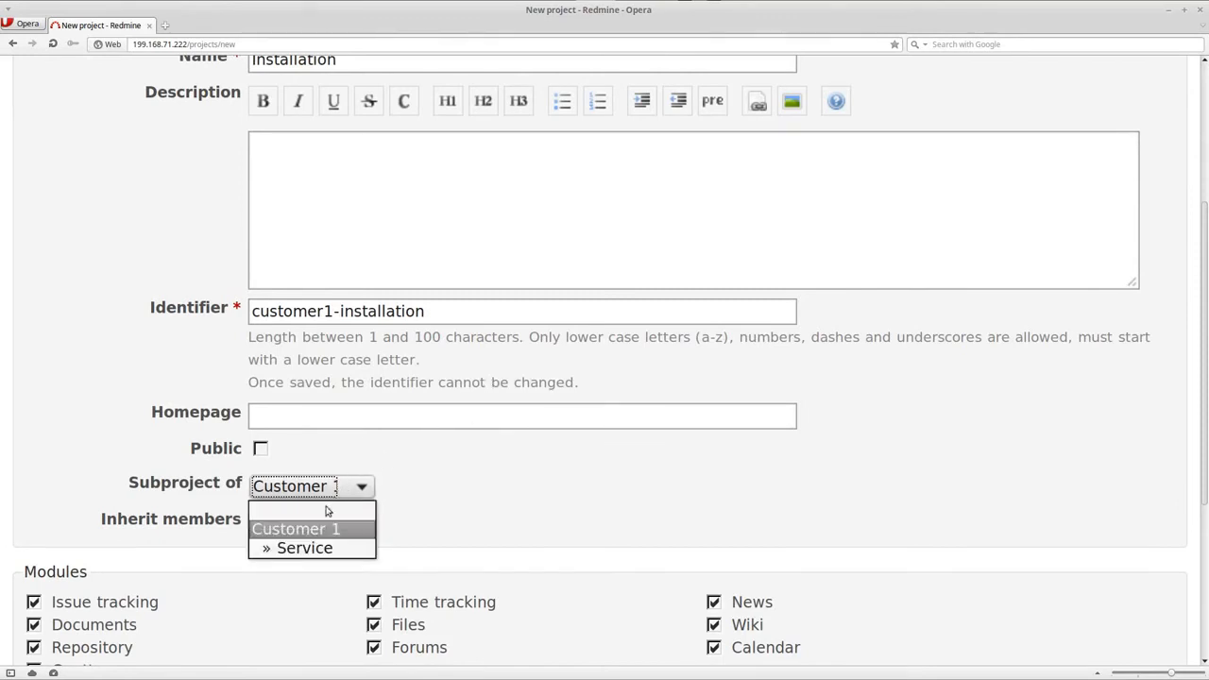
click(296, 529)
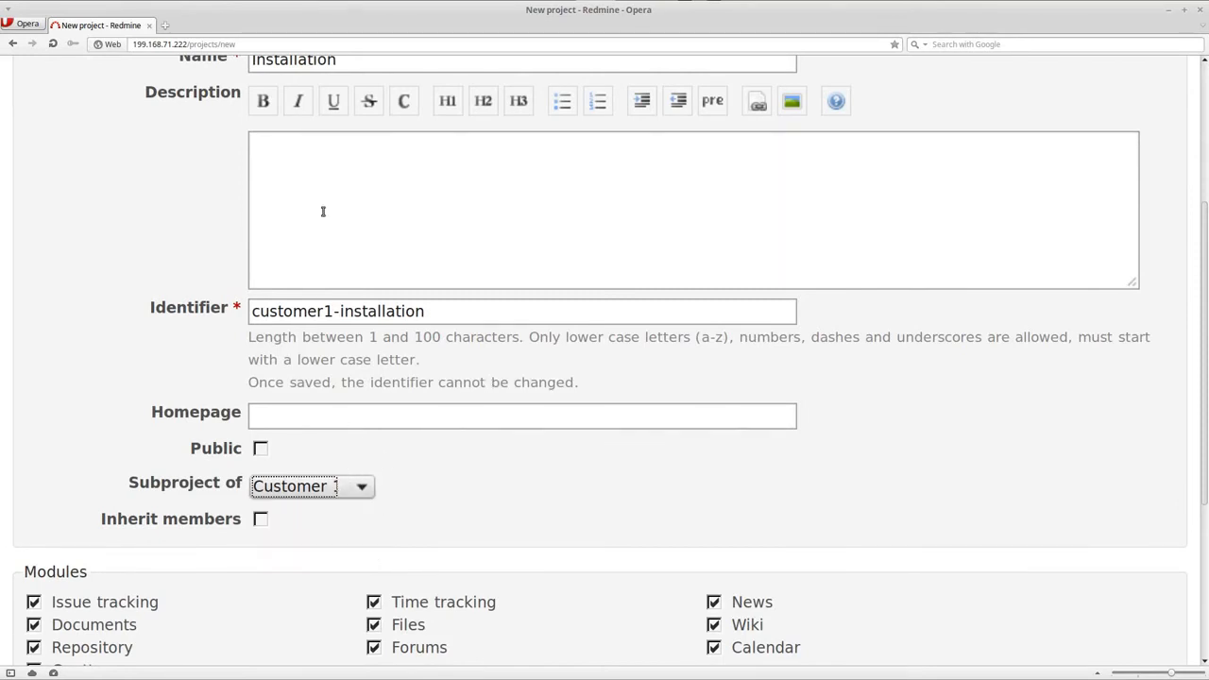
scroll(up, 3)
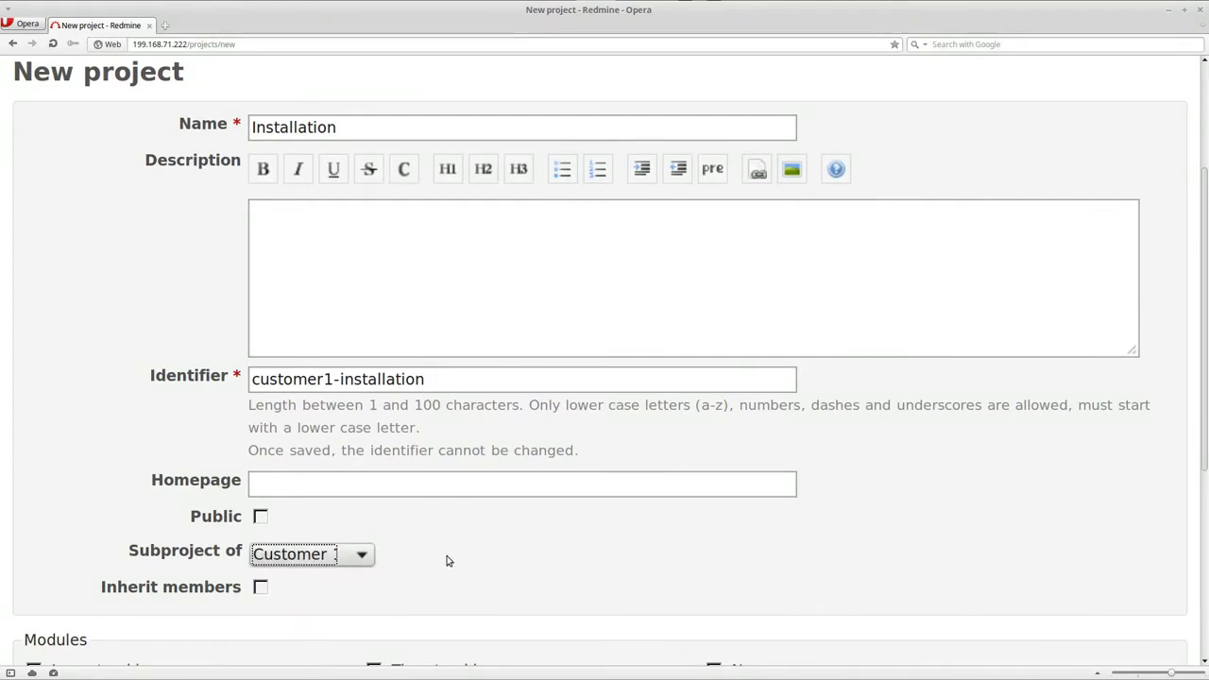
scroll(down, 3)
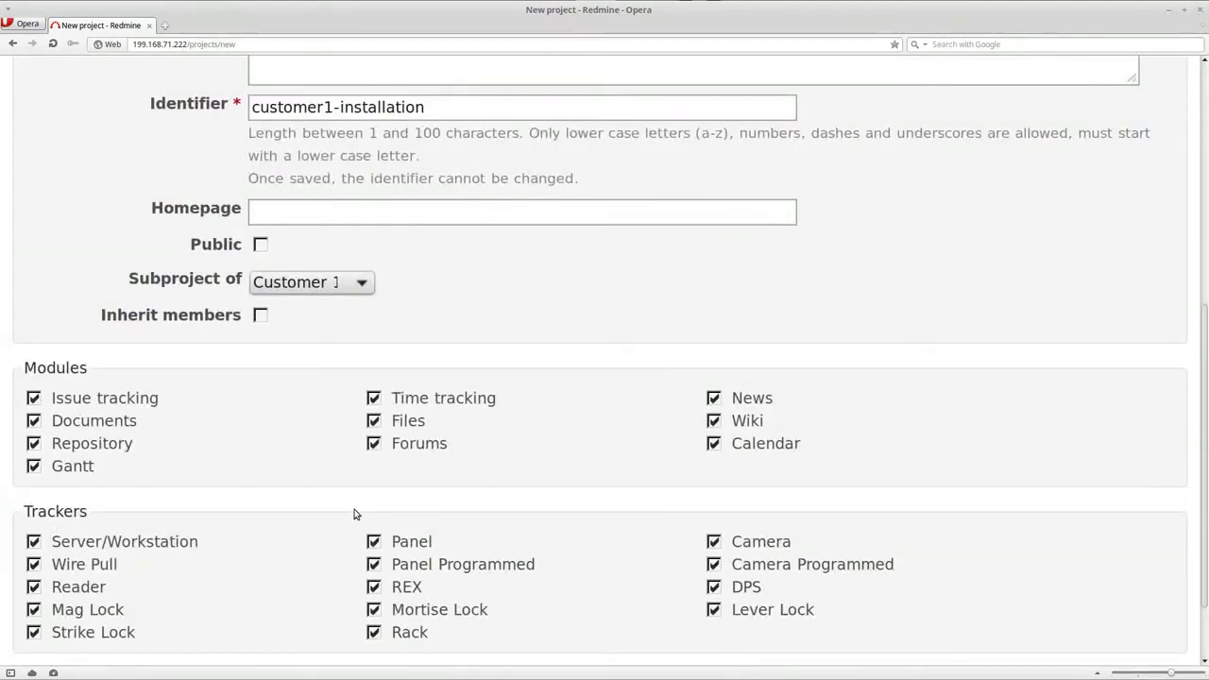
scroll(down, 3)
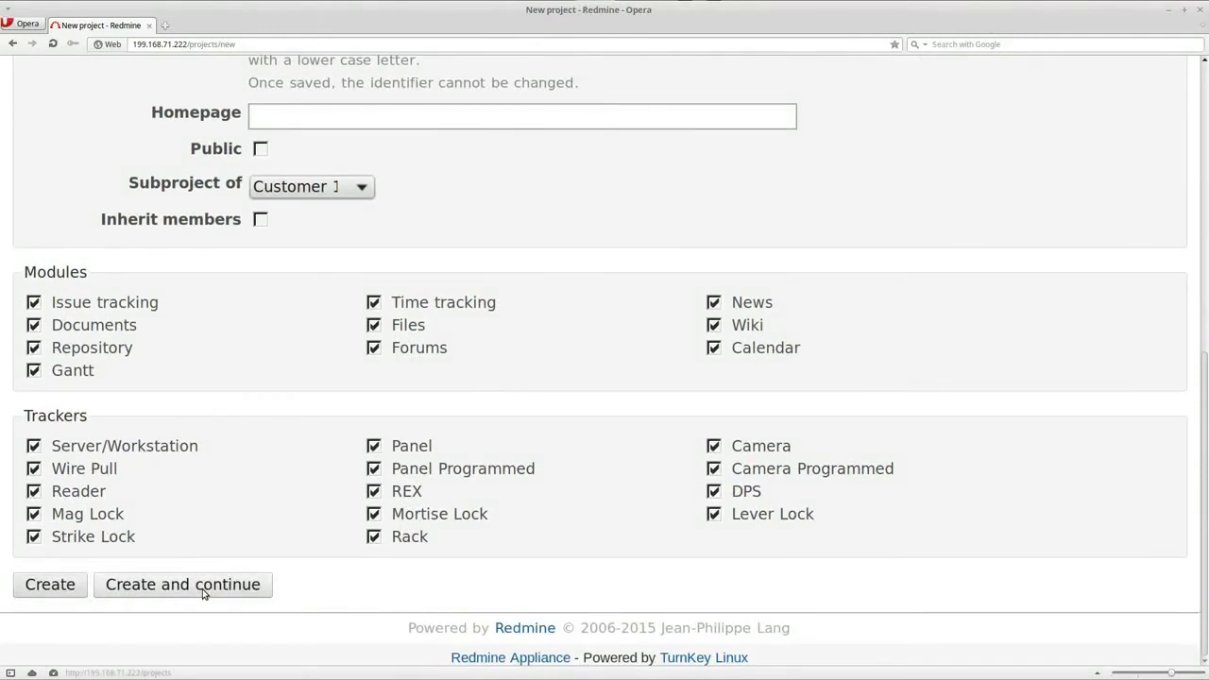
click(182, 584)
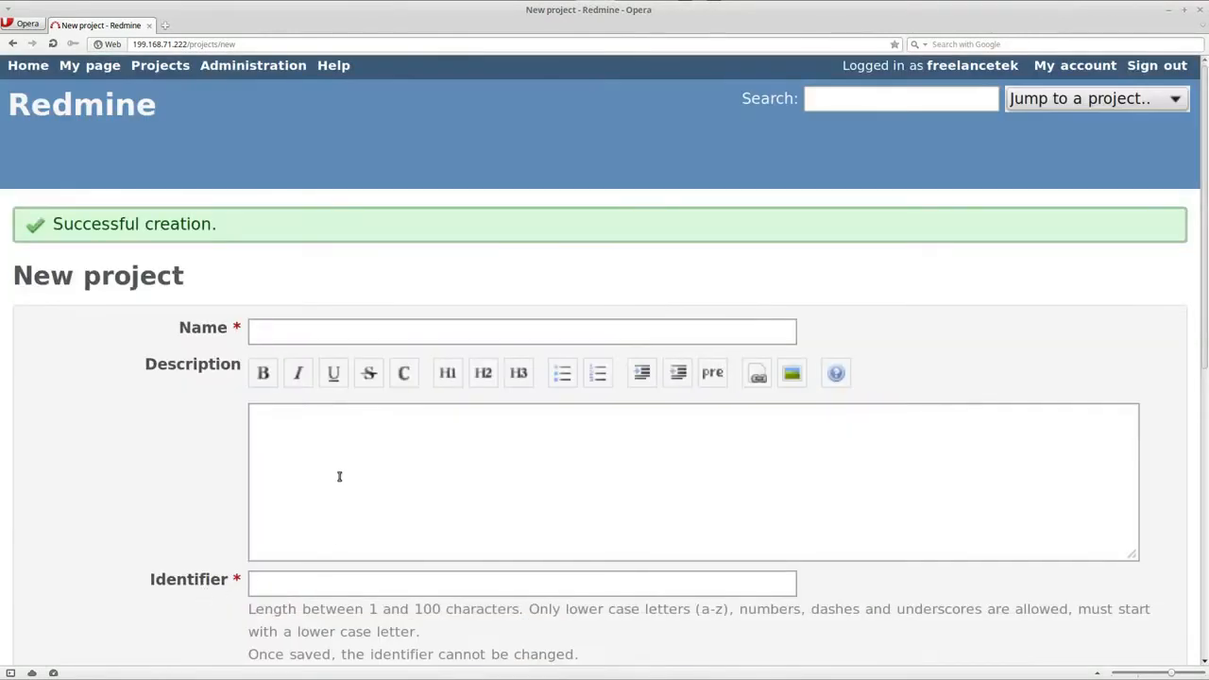
Name the new project 'T&M' and prefix its identifier with customer1-service
click(522, 331)
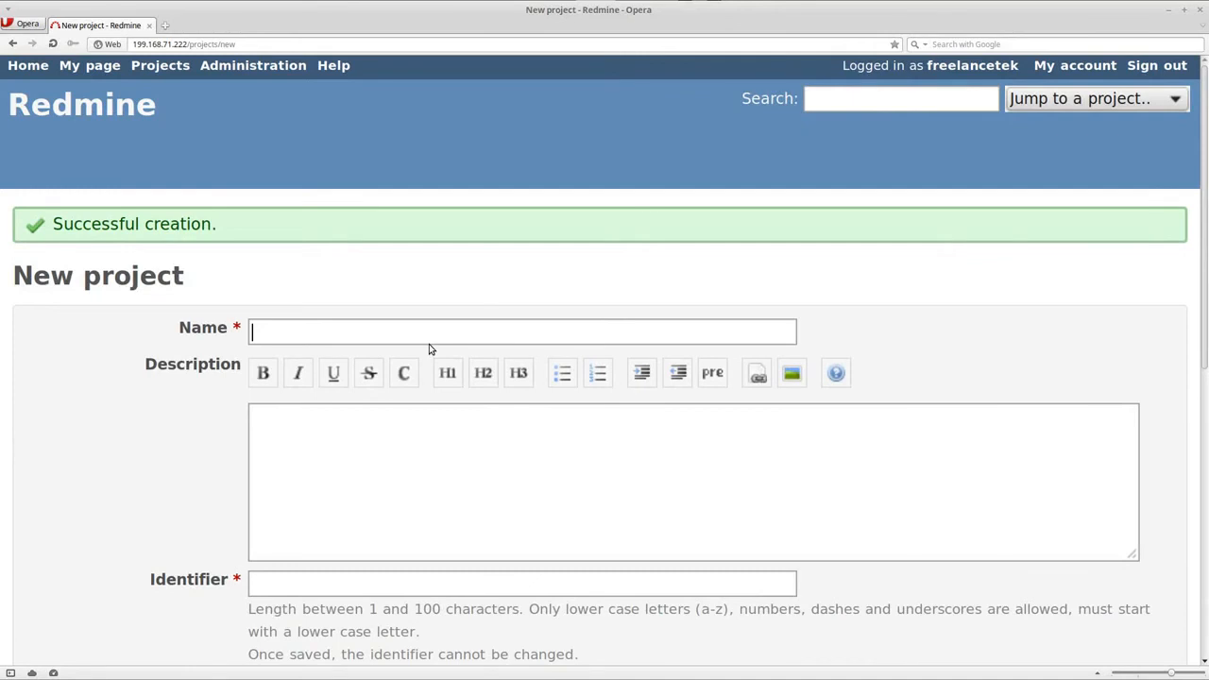
text(T)
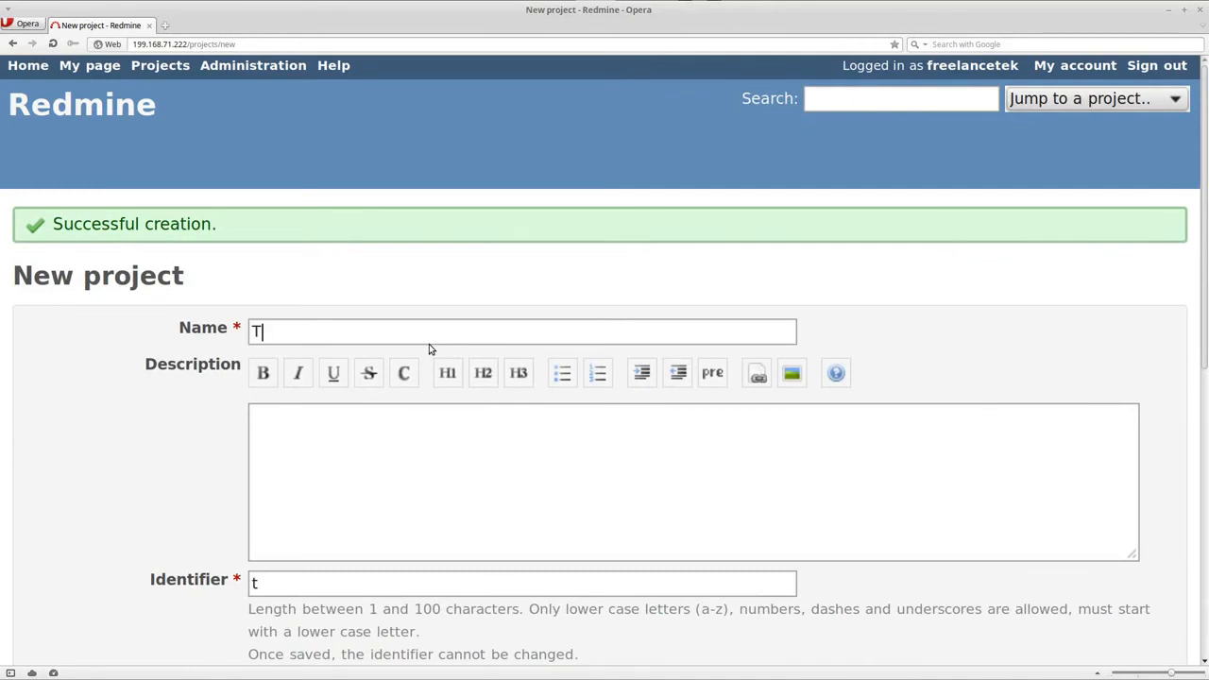
text(&M)
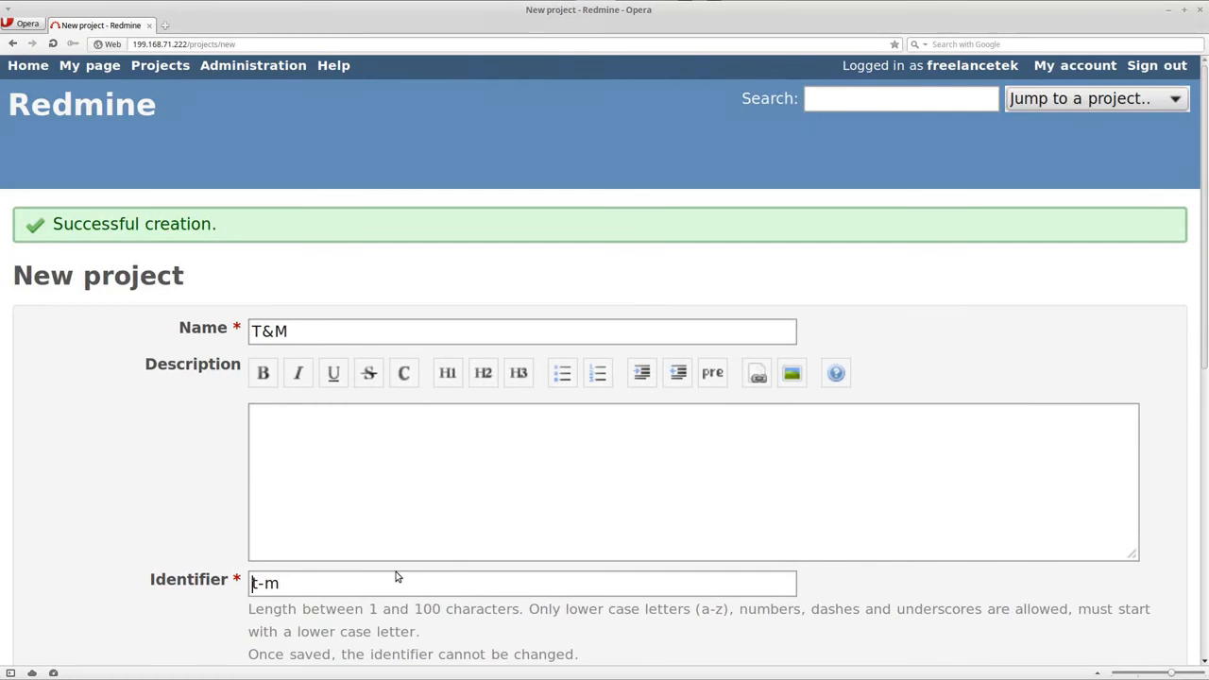
text(server)
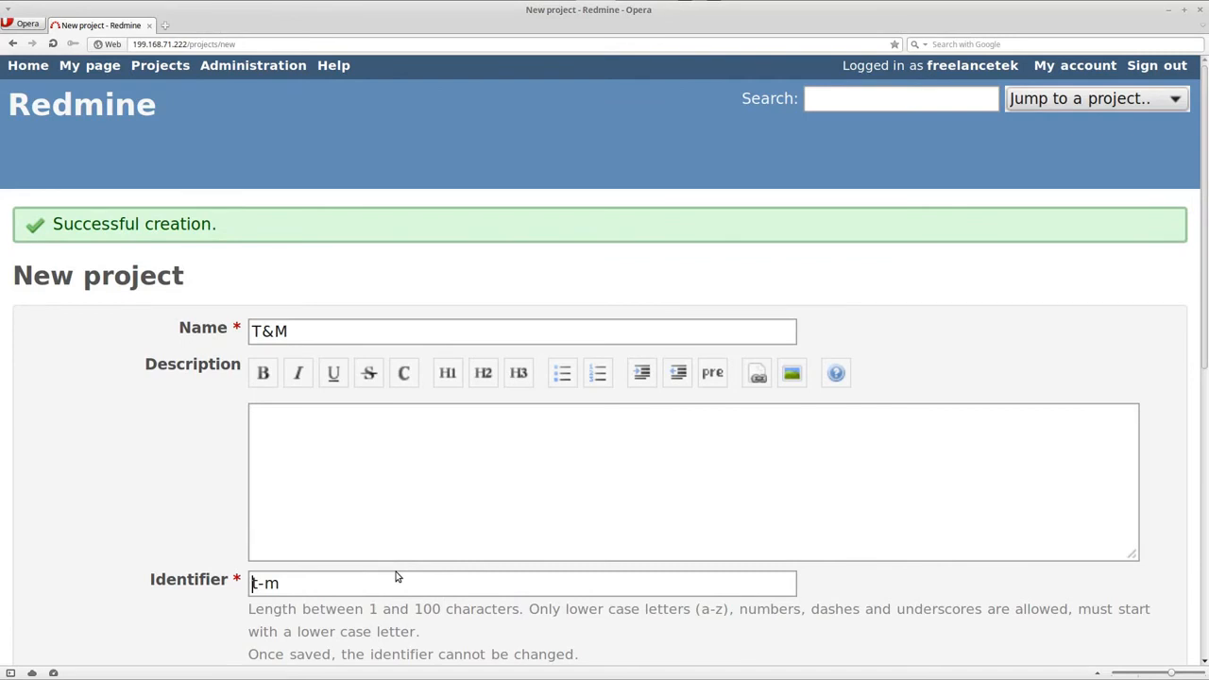
text(customer1-s)
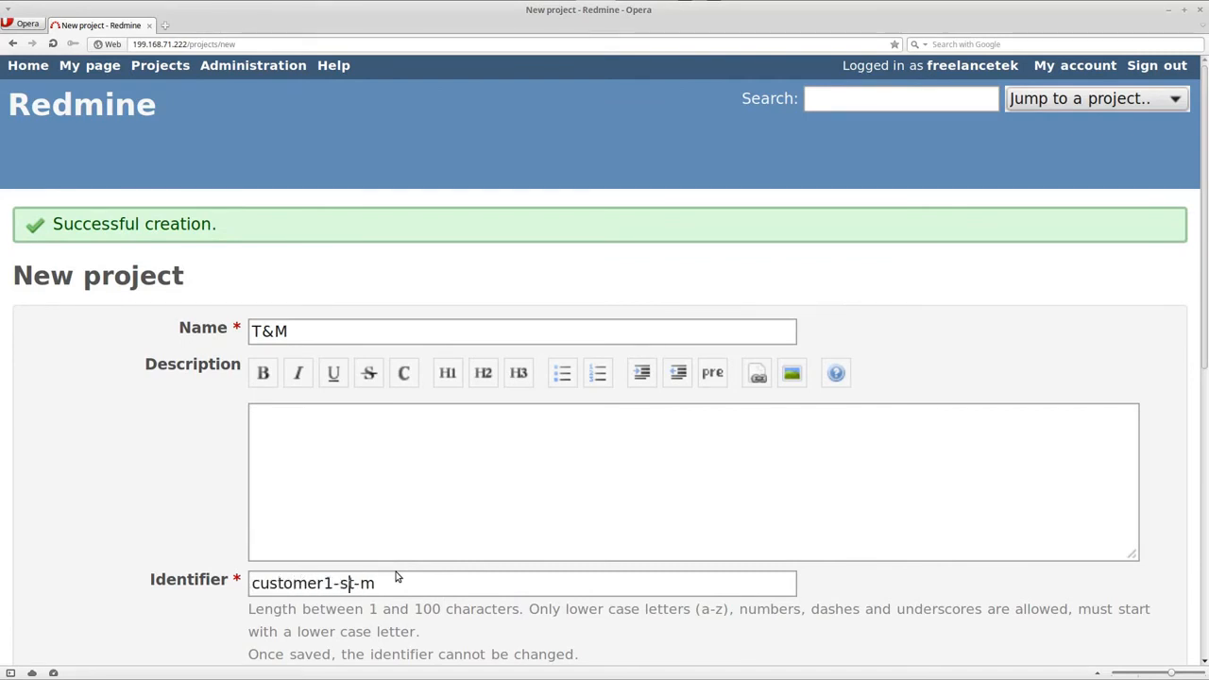
text(erver)
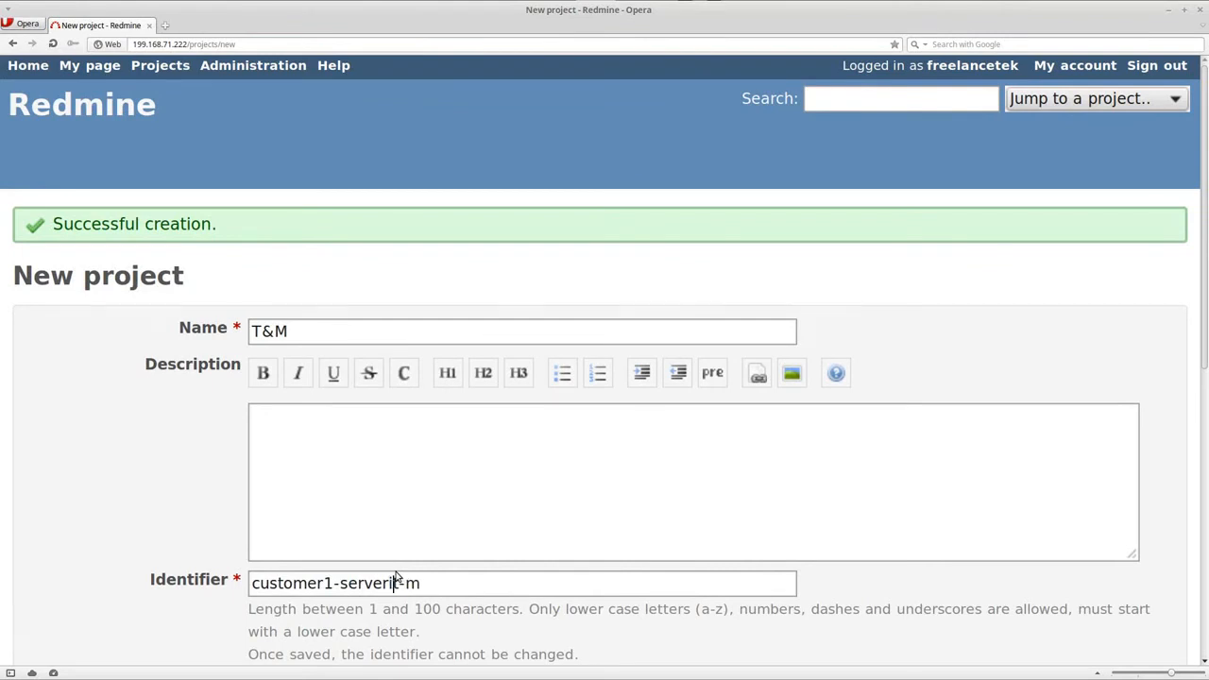
text(ce)
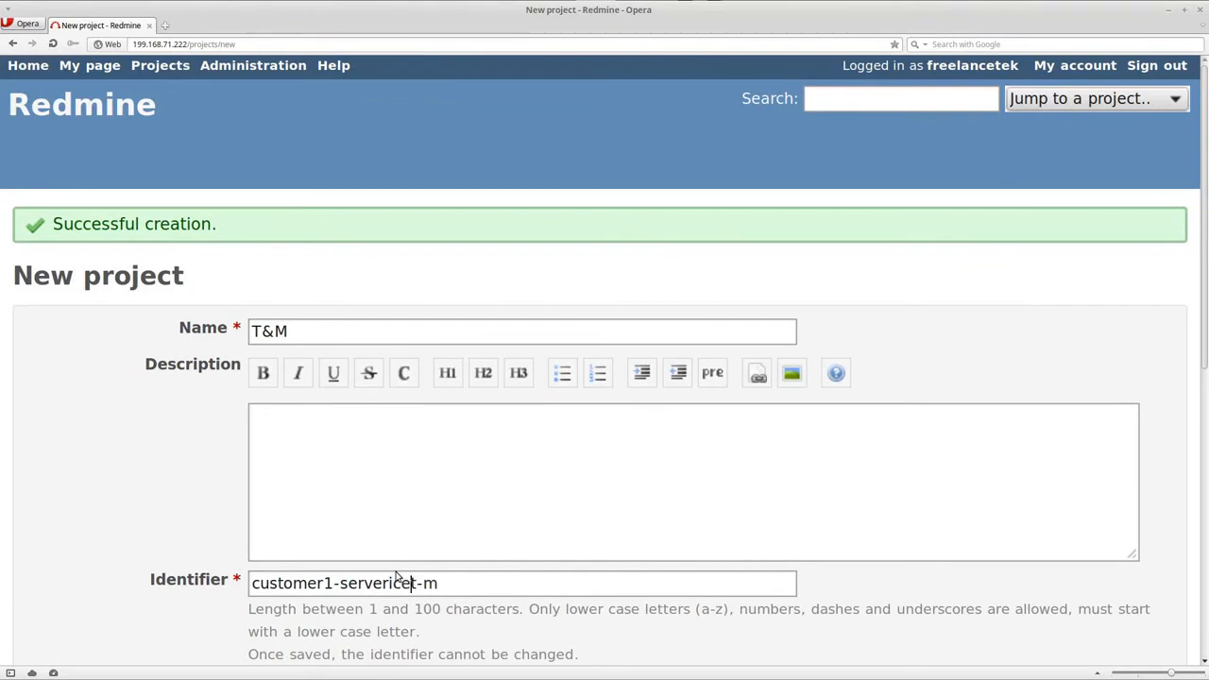
Fix the identifier to customer1-service-t-m, make T&M private under Service, and create it
scroll(down, 3)
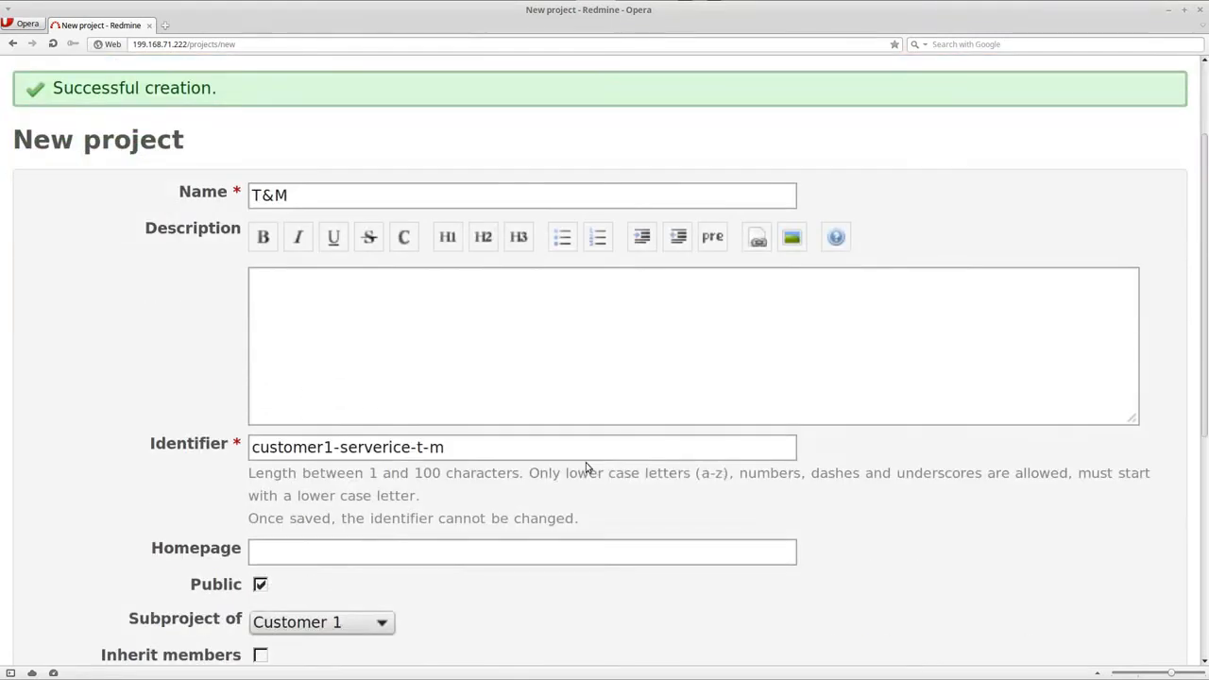
click(265, 447)
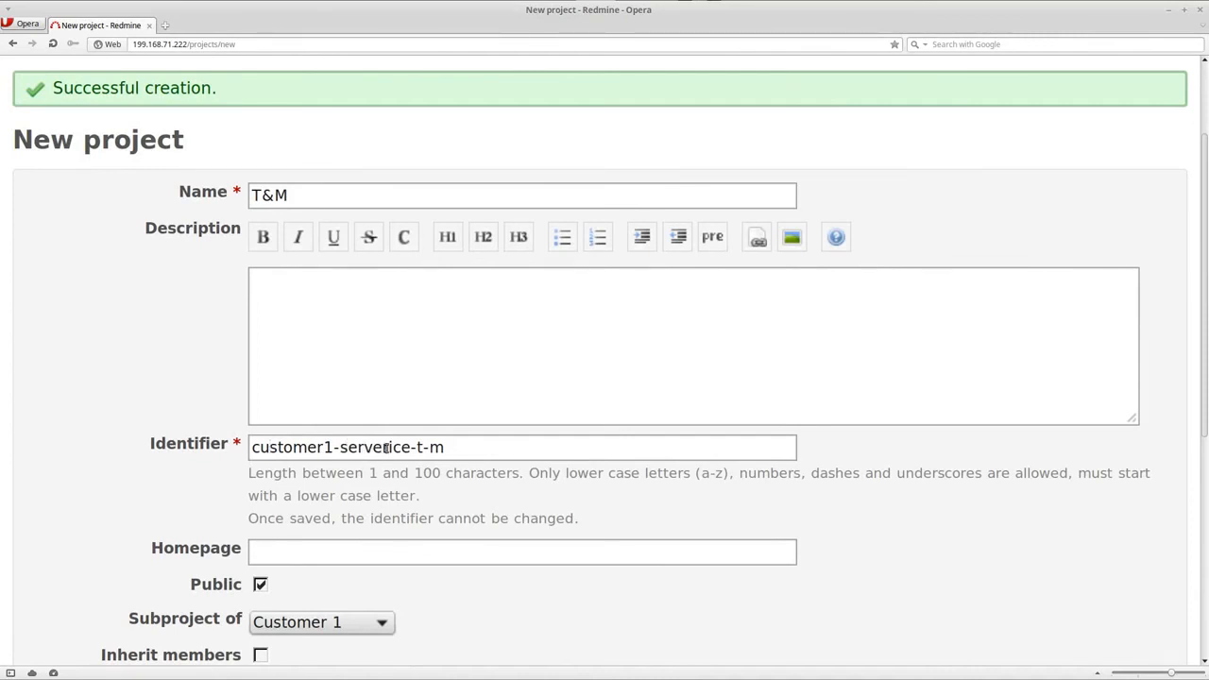
click(375, 447)
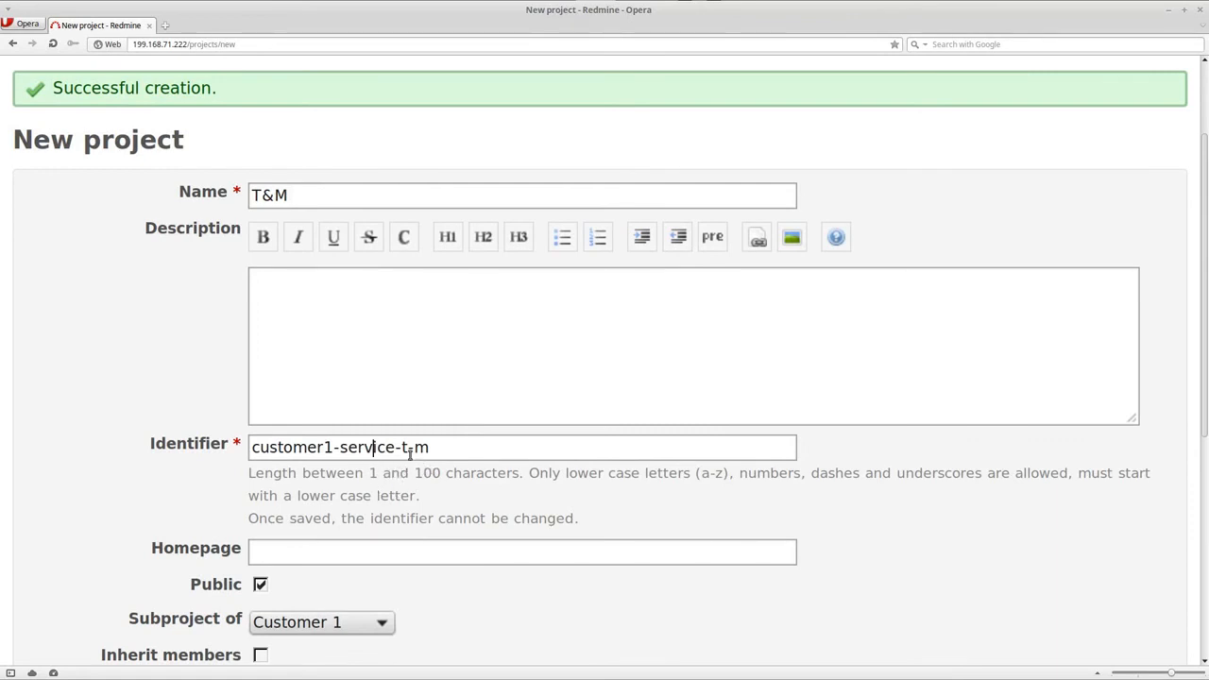
scroll(down, 3)
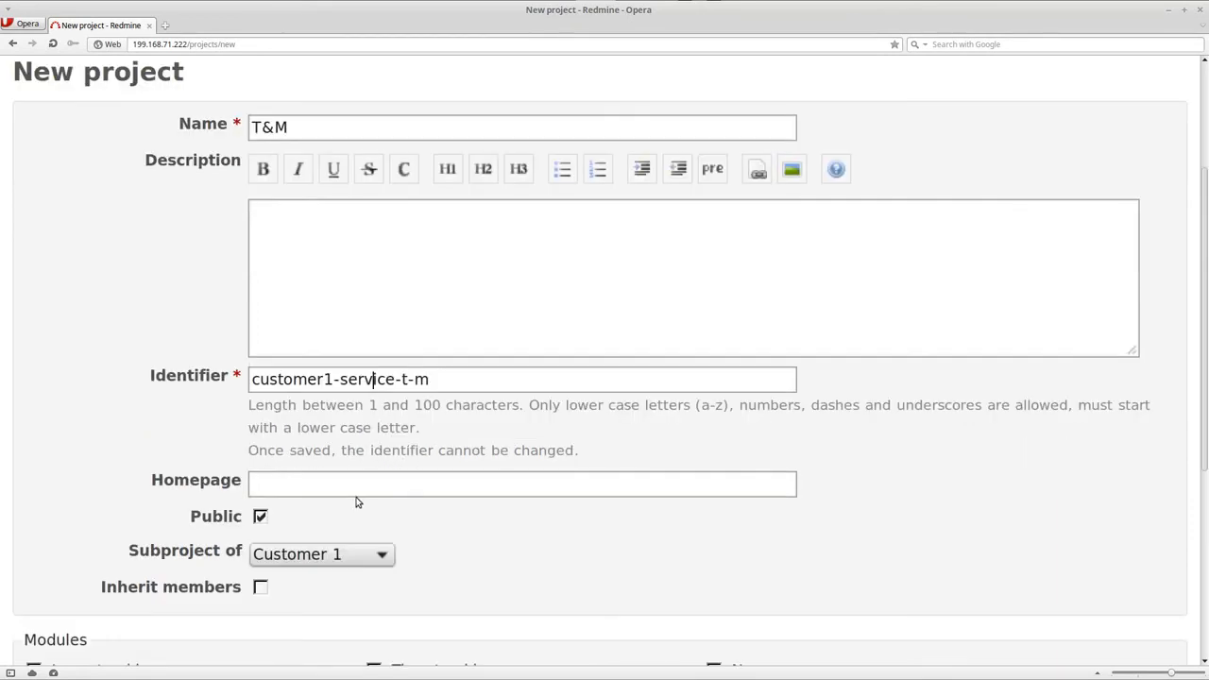
scroll(down, 3)
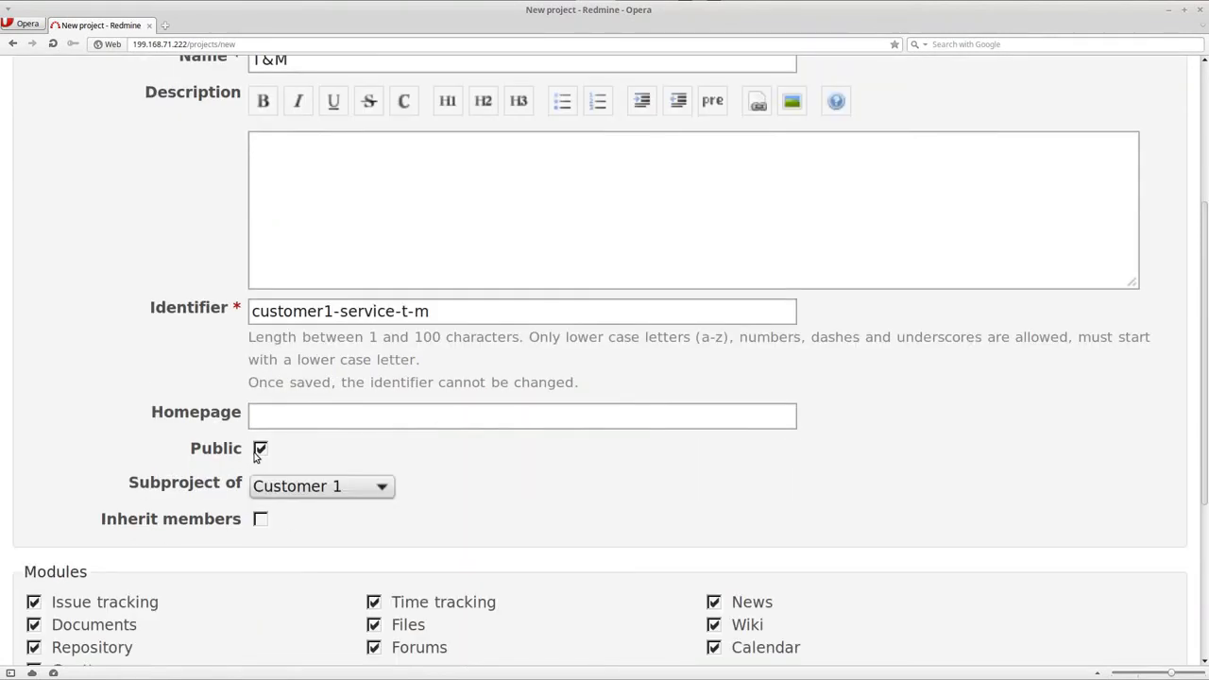
click(259, 448)
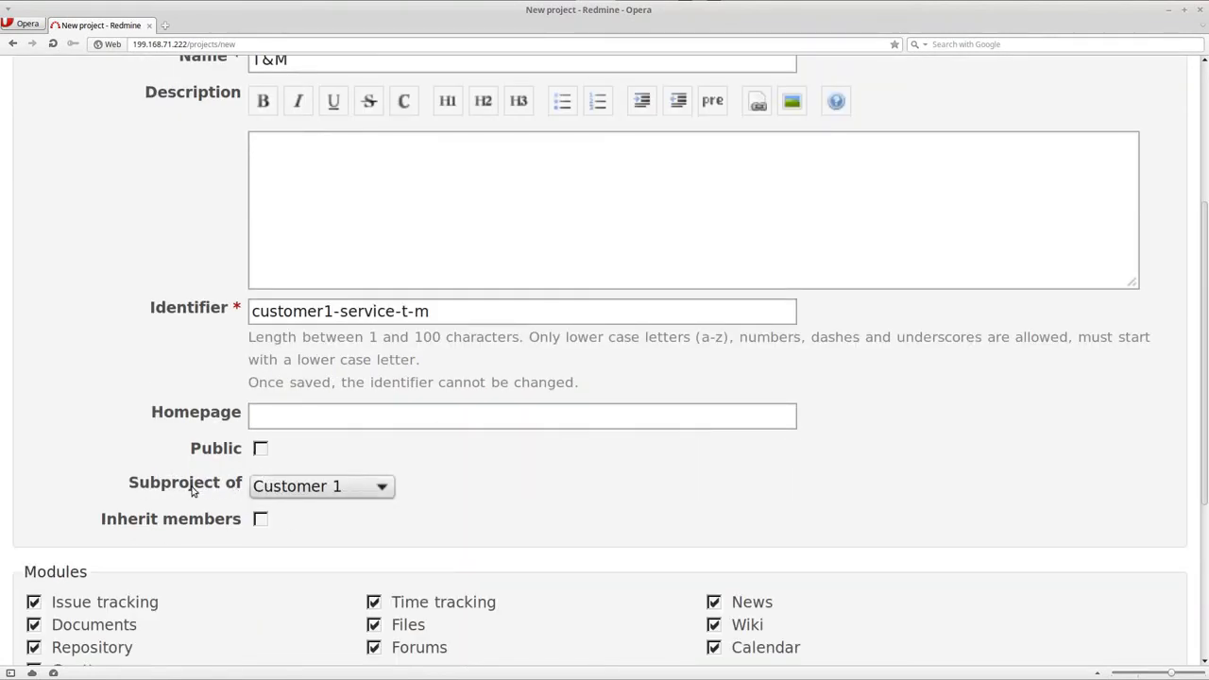
click(321, 485)
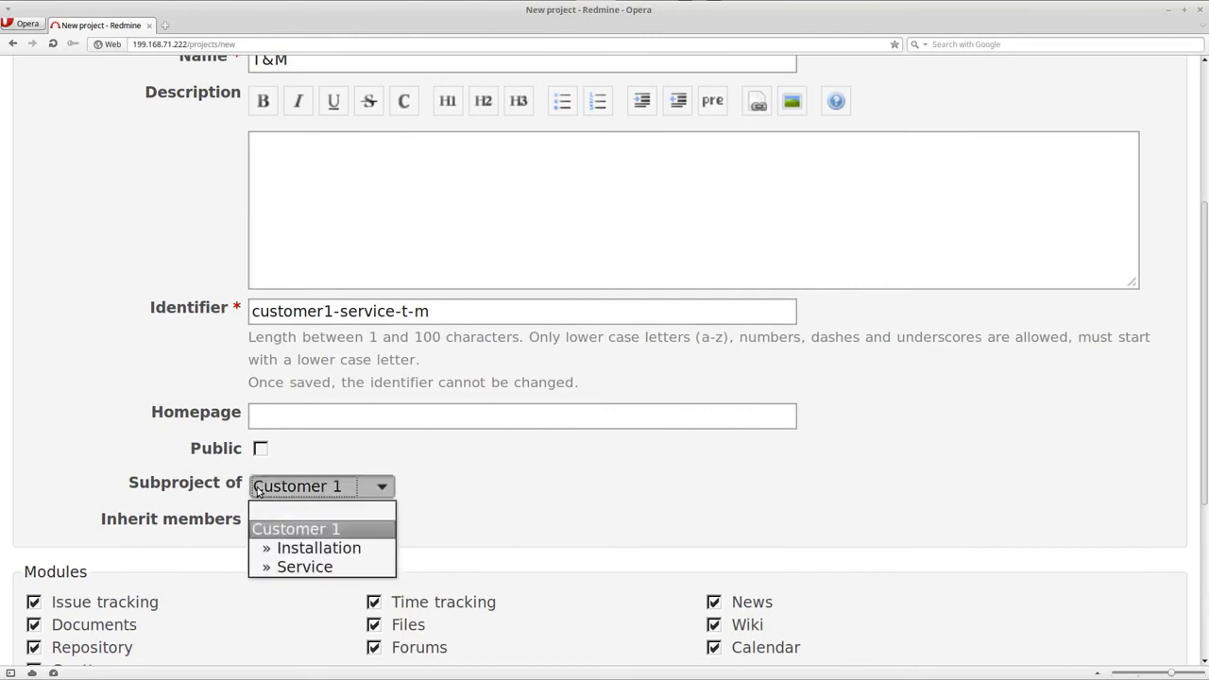
click(304, 565)
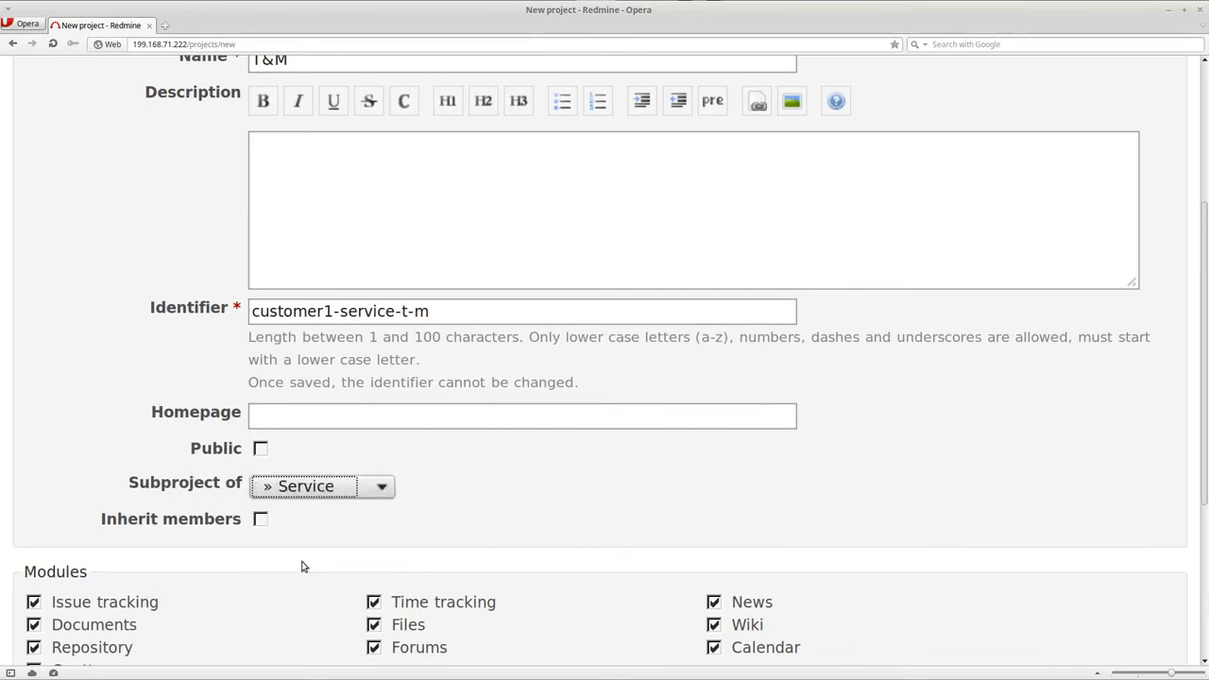
mouse_move(475, 432)
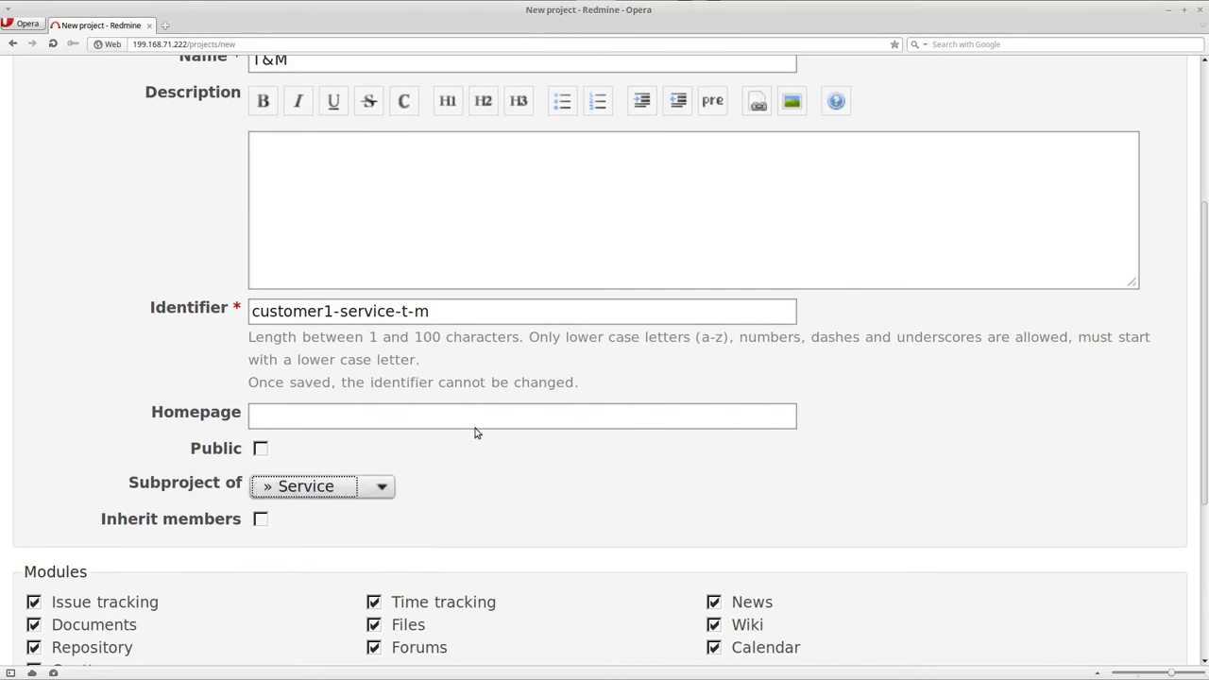
scroll(down, 3)
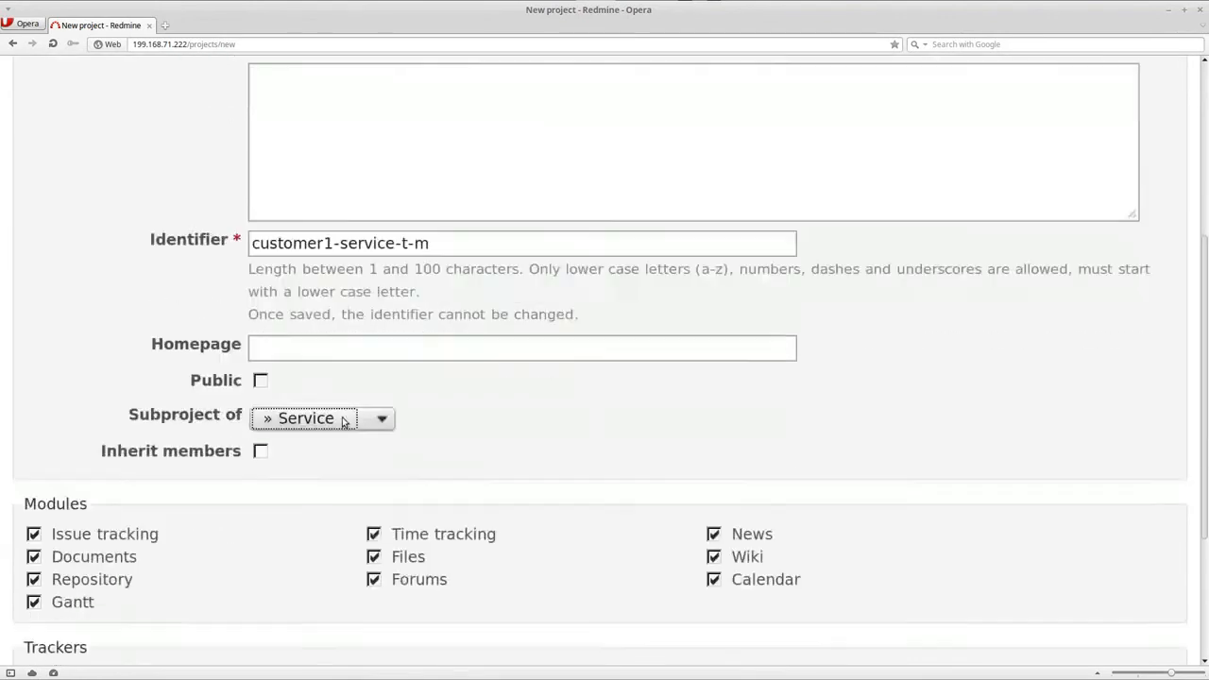
scroll(down, 3)
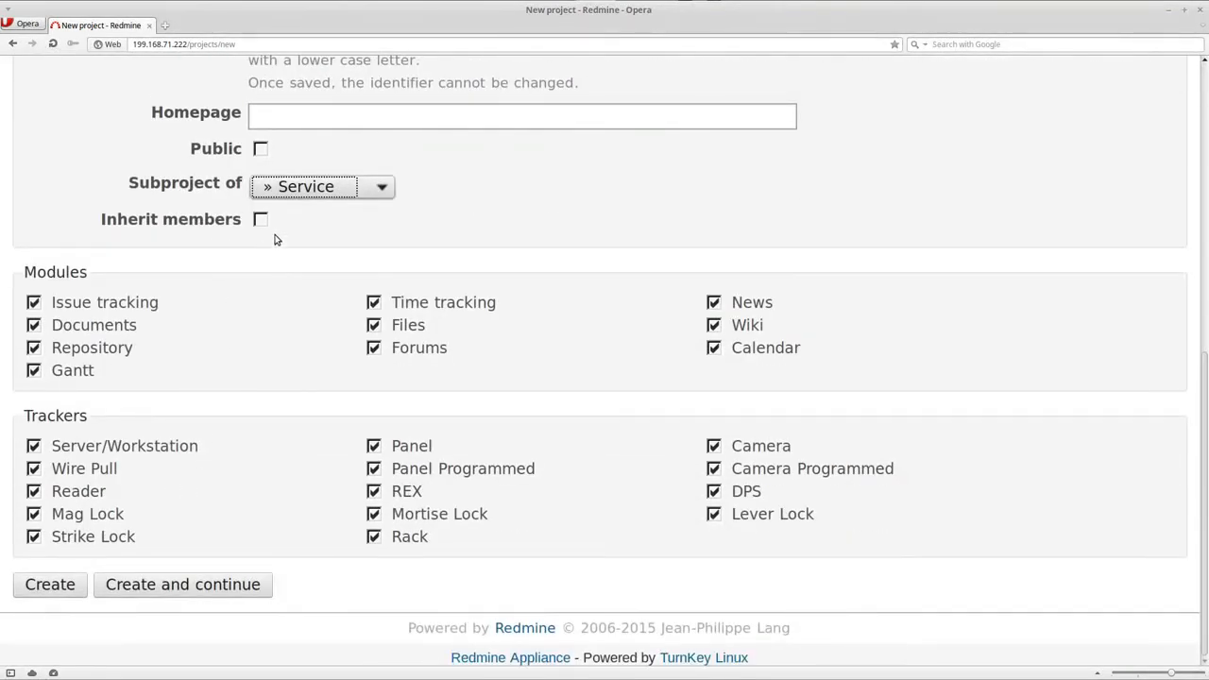
click(260, 218)
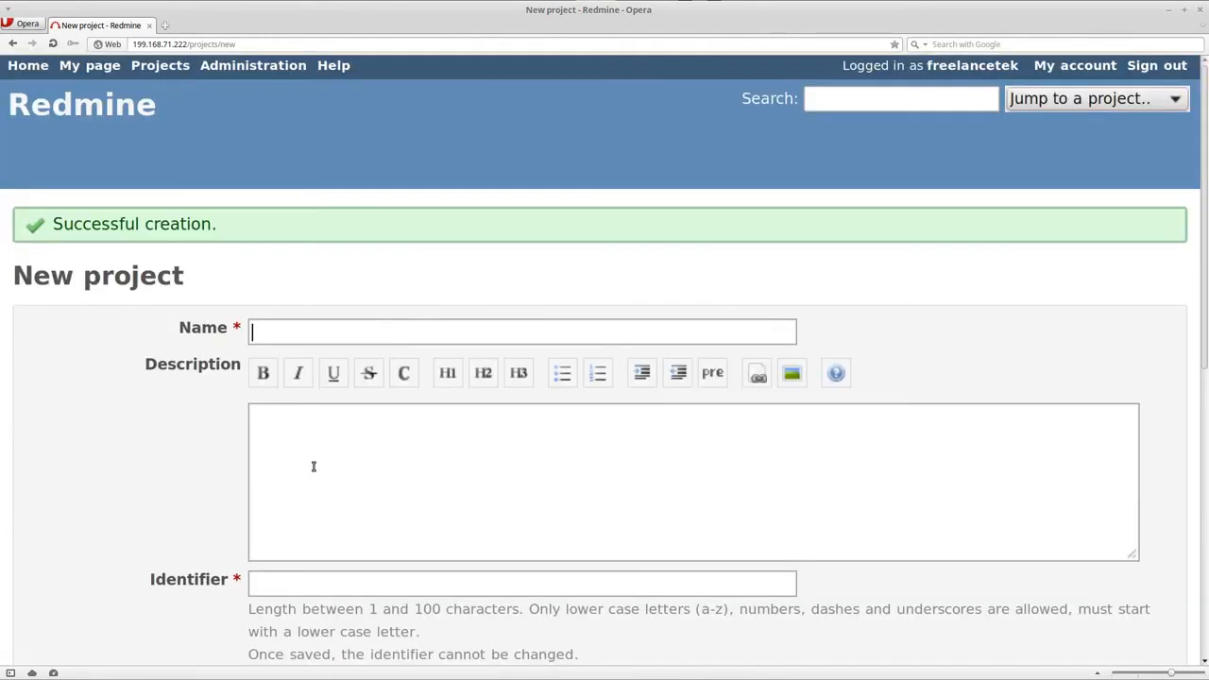
mouse_move(301, 433)
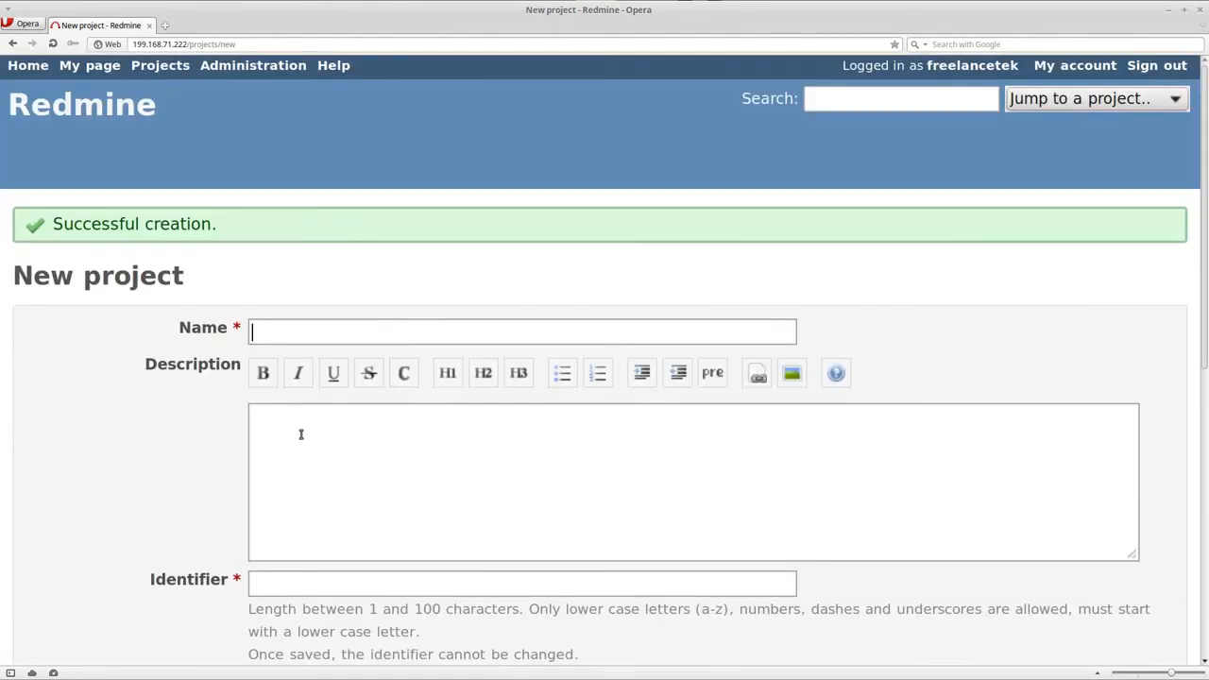
Enter name 'Warranty' and identifier 'customer1-service-warranty' in the new project form
text(Wa)
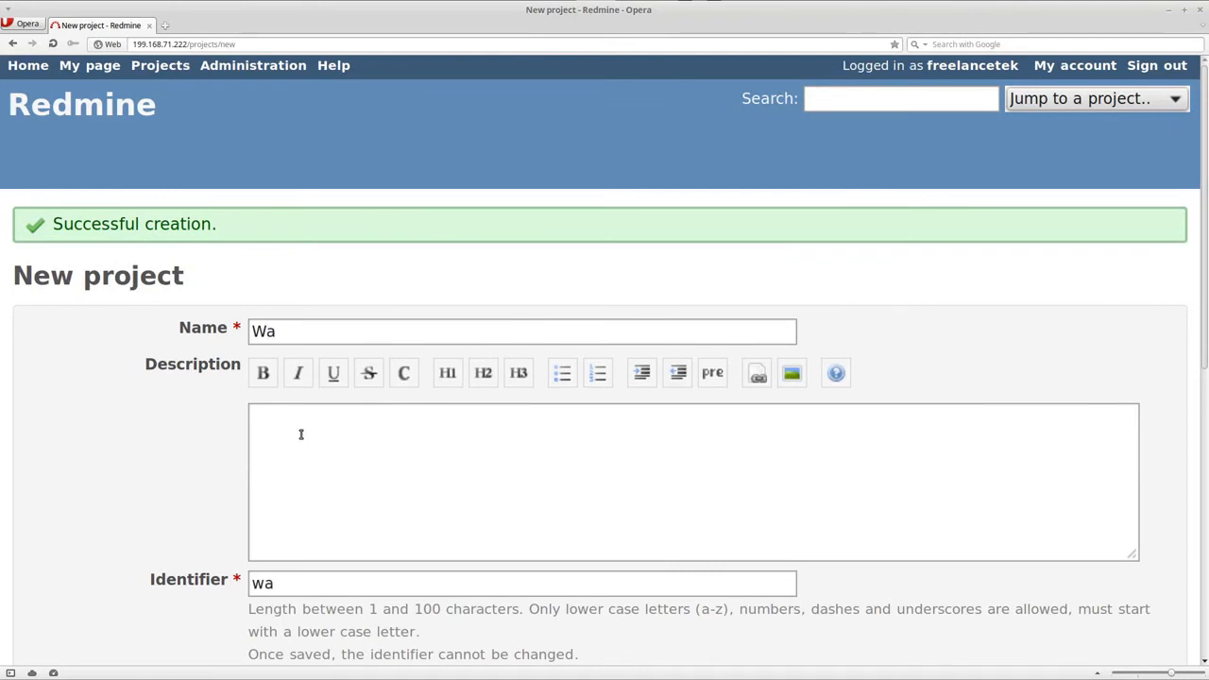
text(rran)
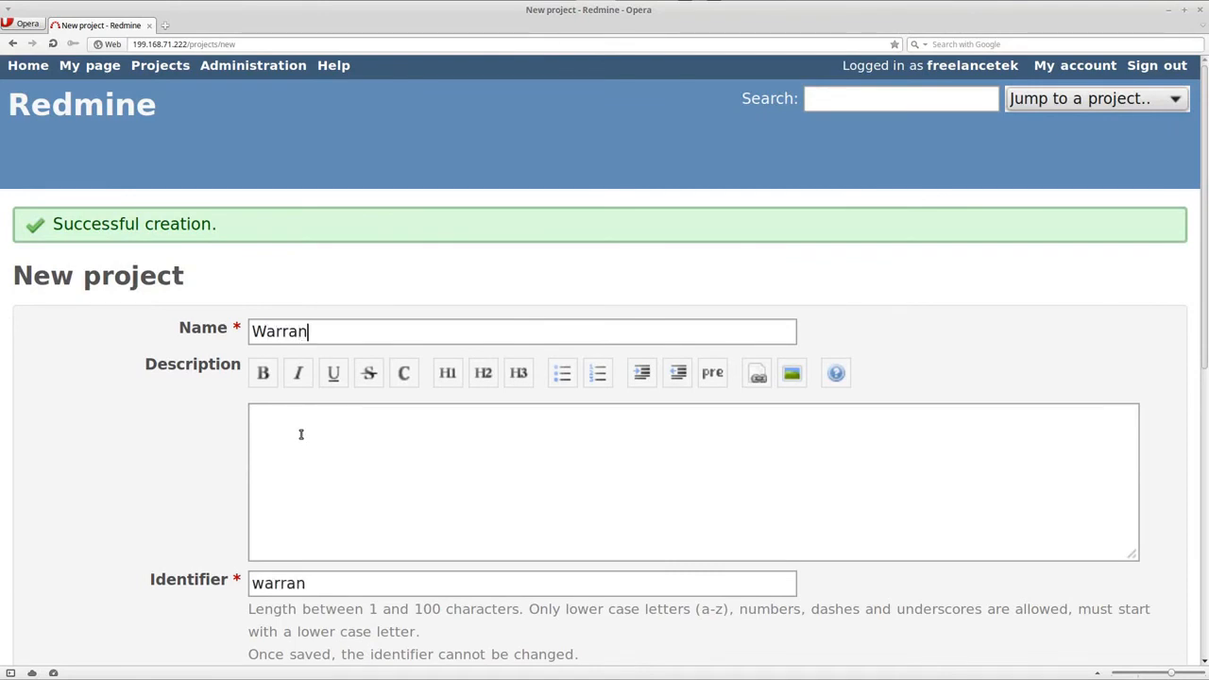
text(ty)
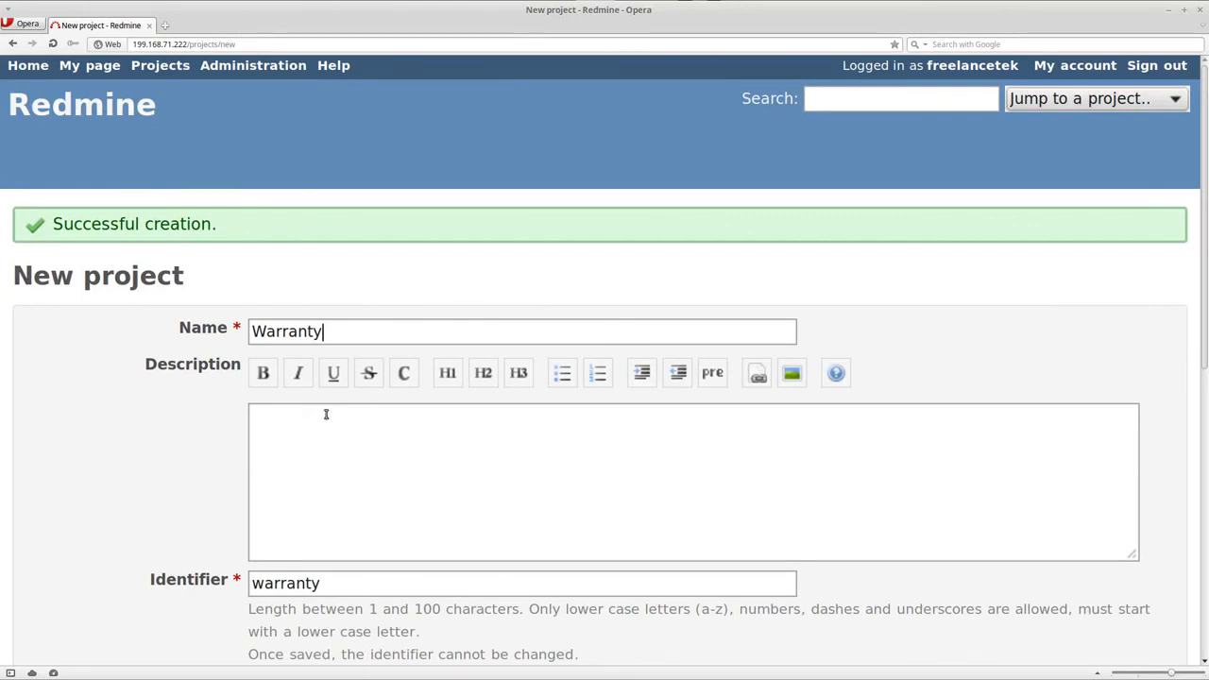
scroll(down, 3)
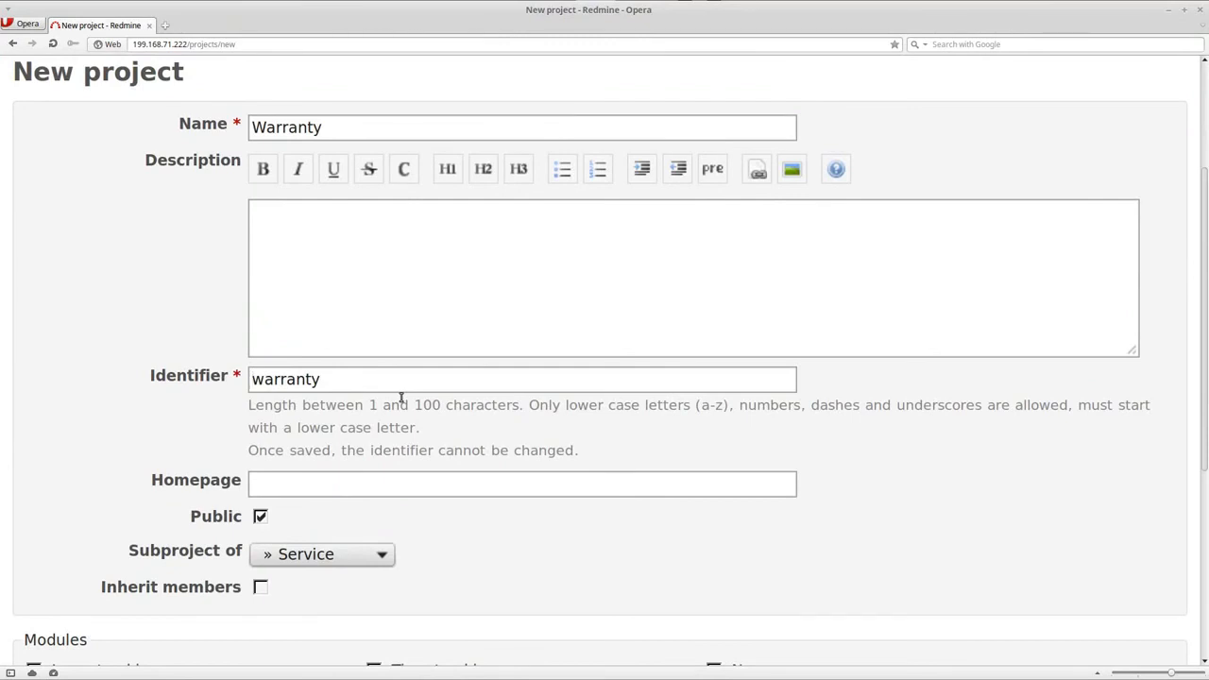
text(c)
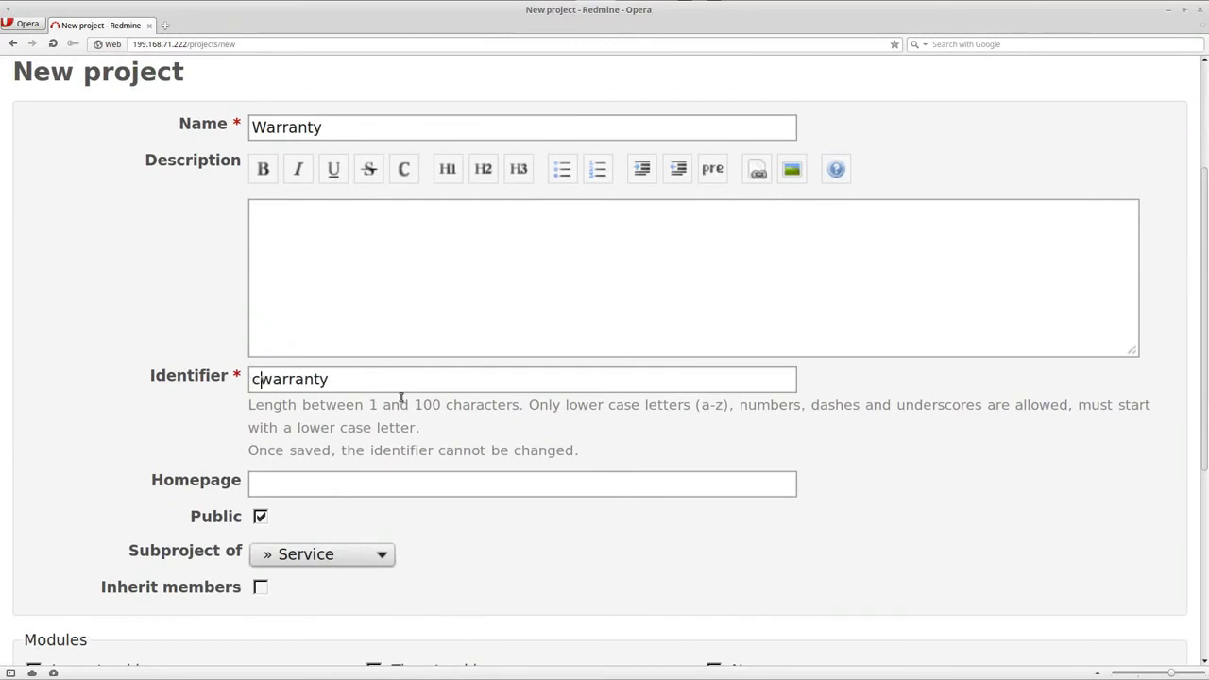
text(ustomer1)
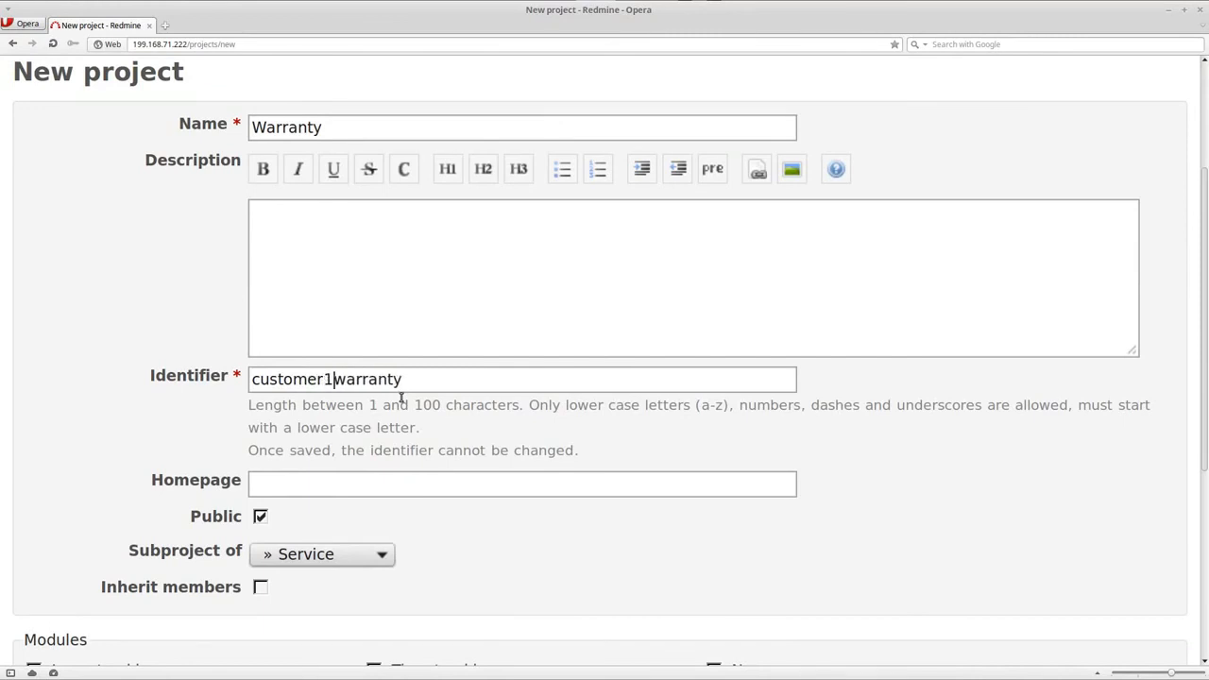
text(-servi)
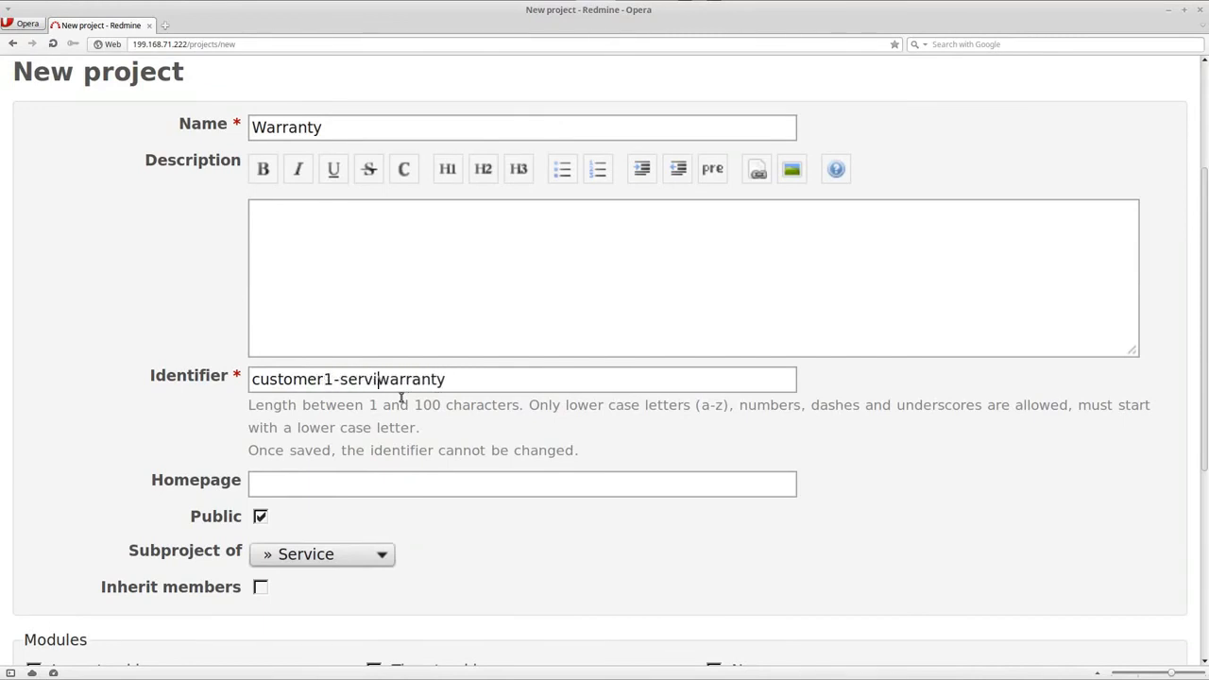
text(ce-)
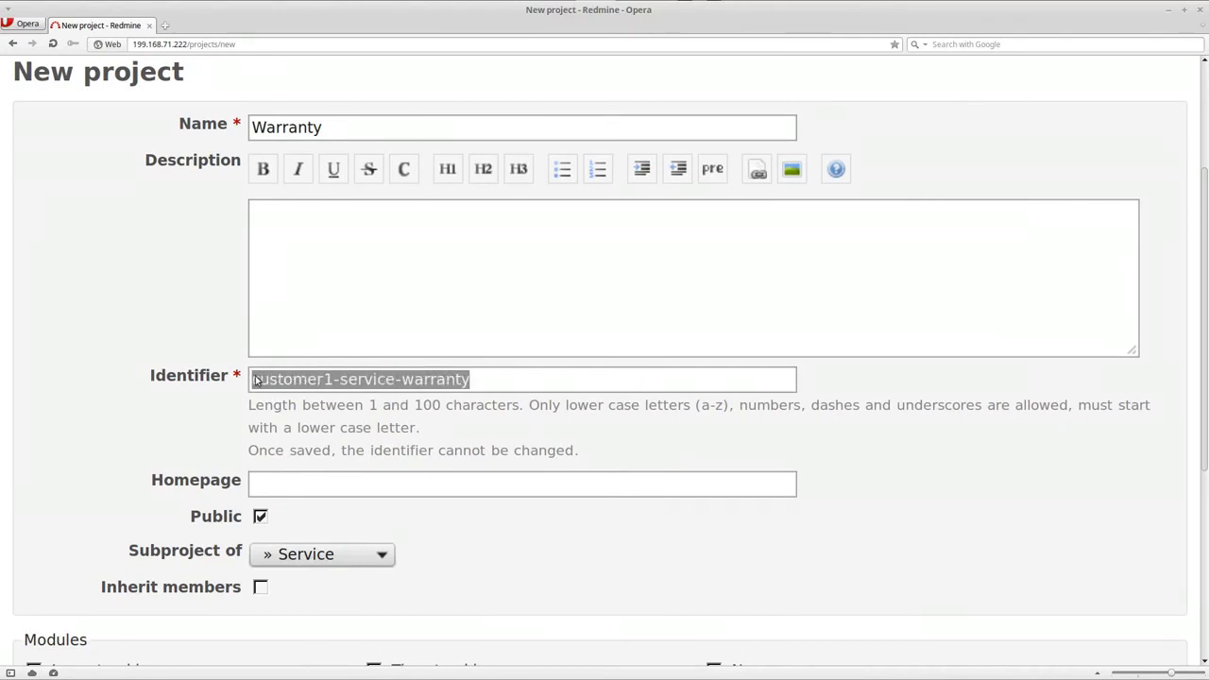
Make Warranty private under Service with inherited members, create it, and open its settings
scroll(down, 3)
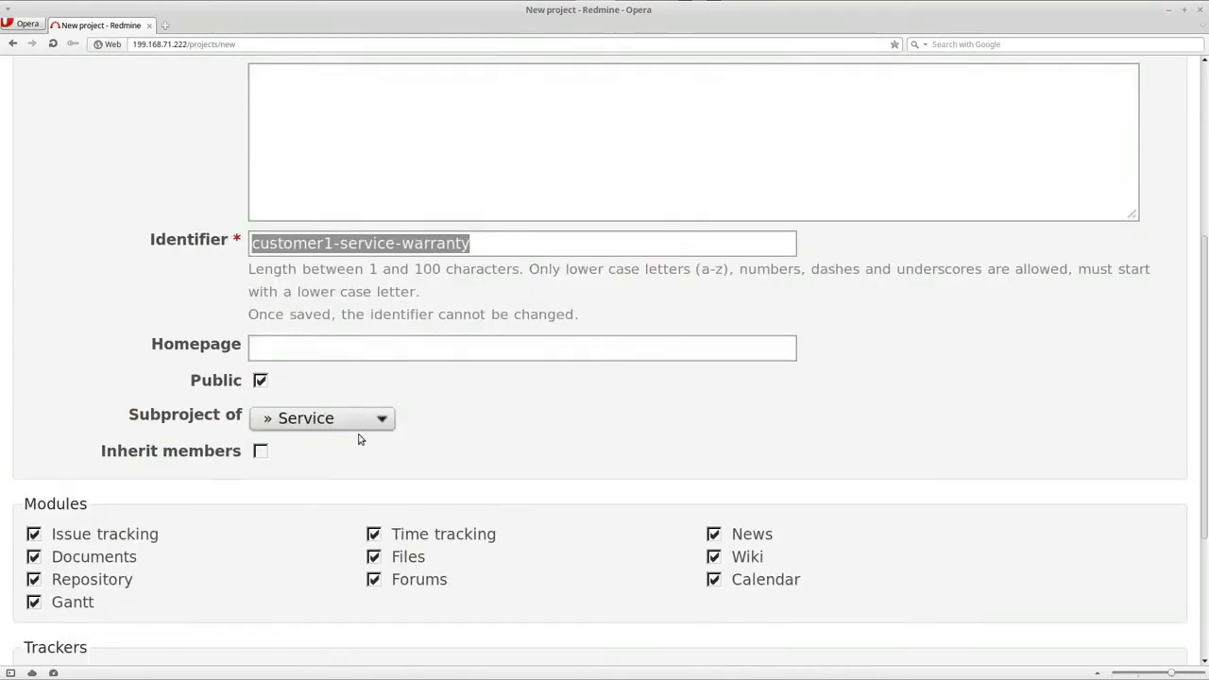
click(260, 380)
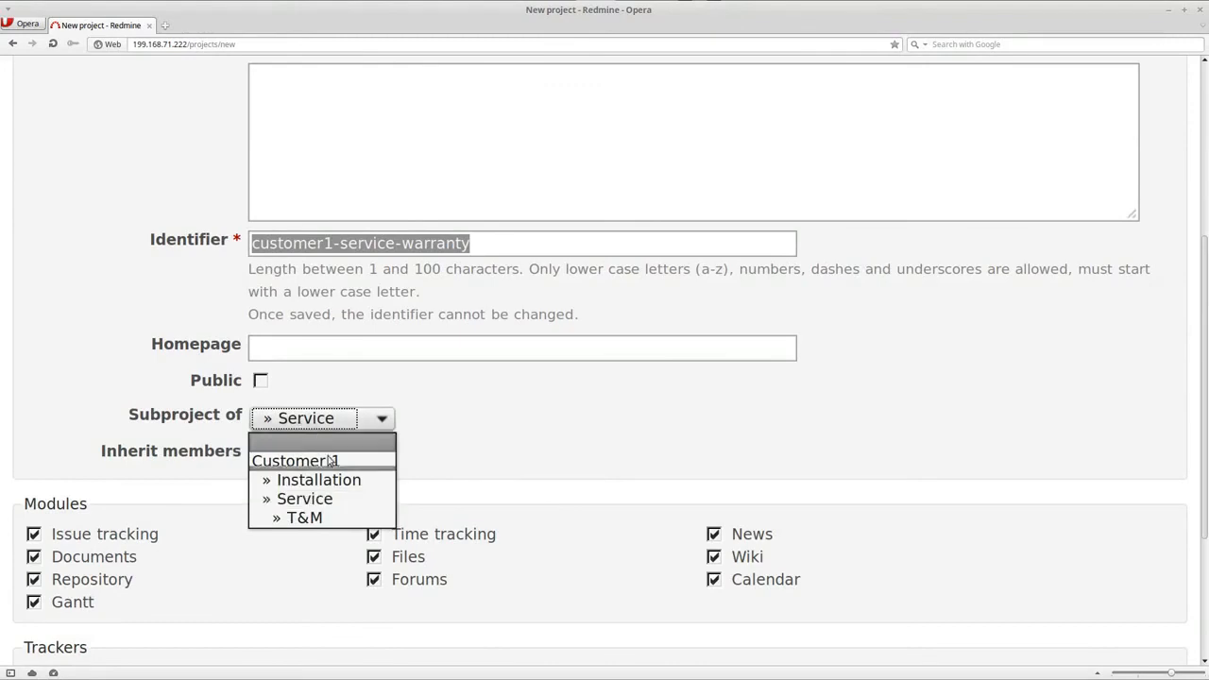
click(304, 497)
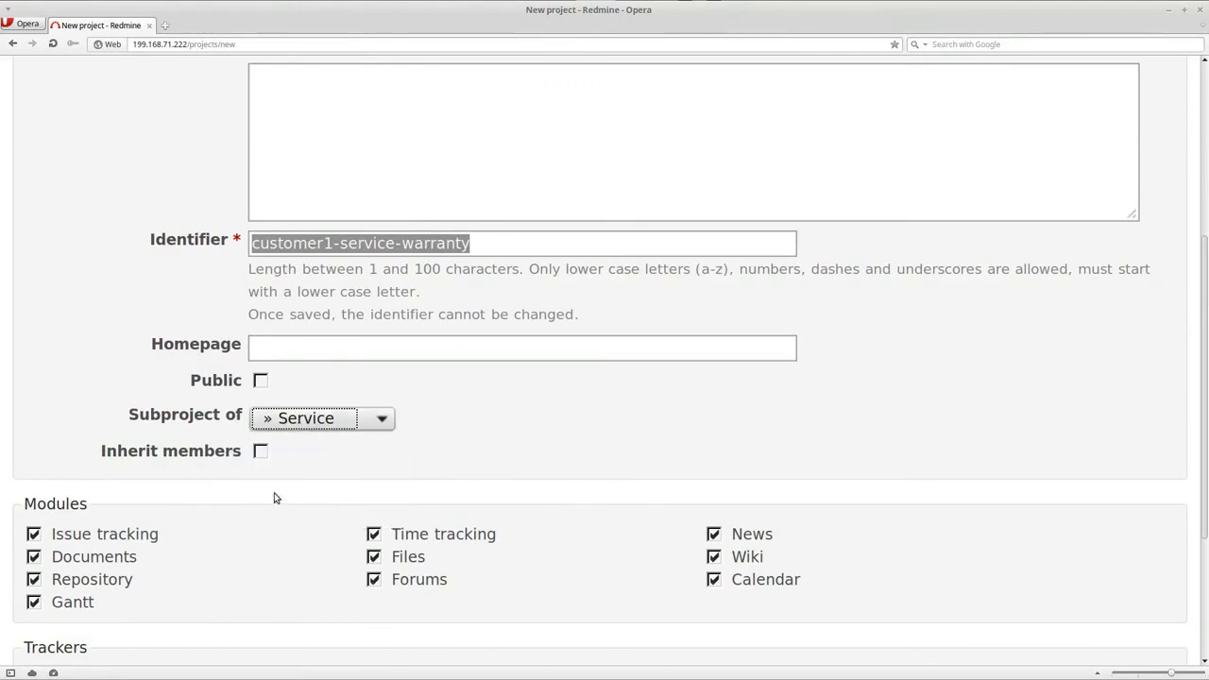
click(261, 451)
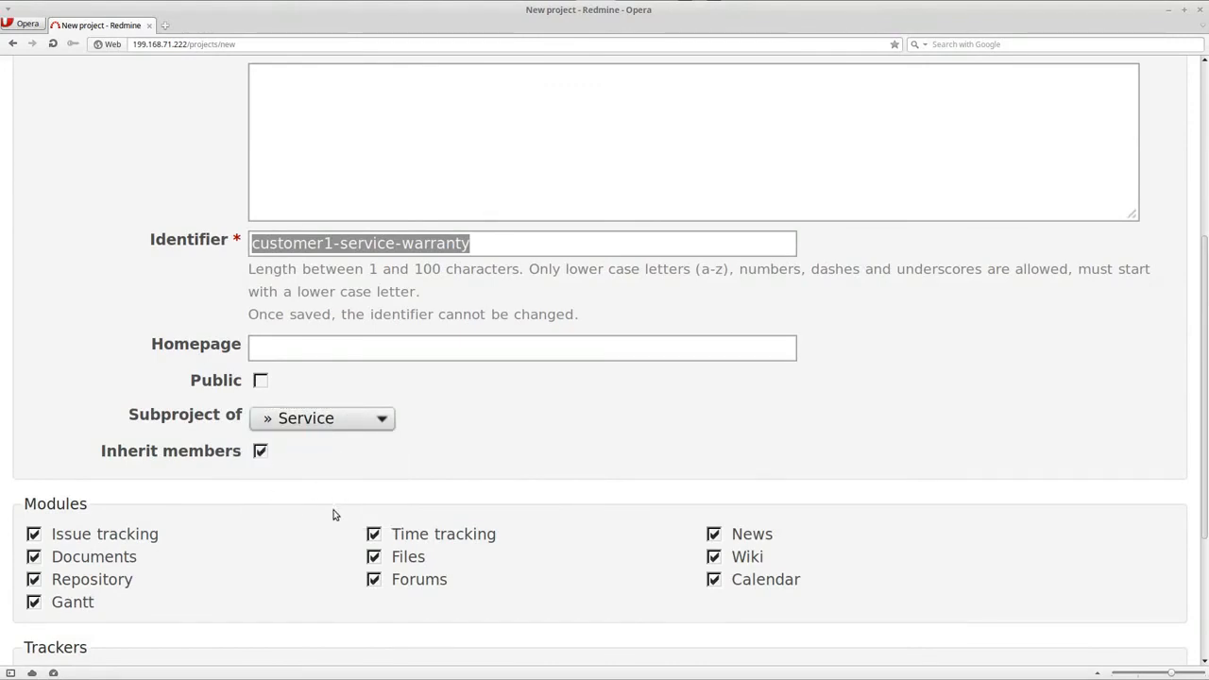
scroll(down, 3)
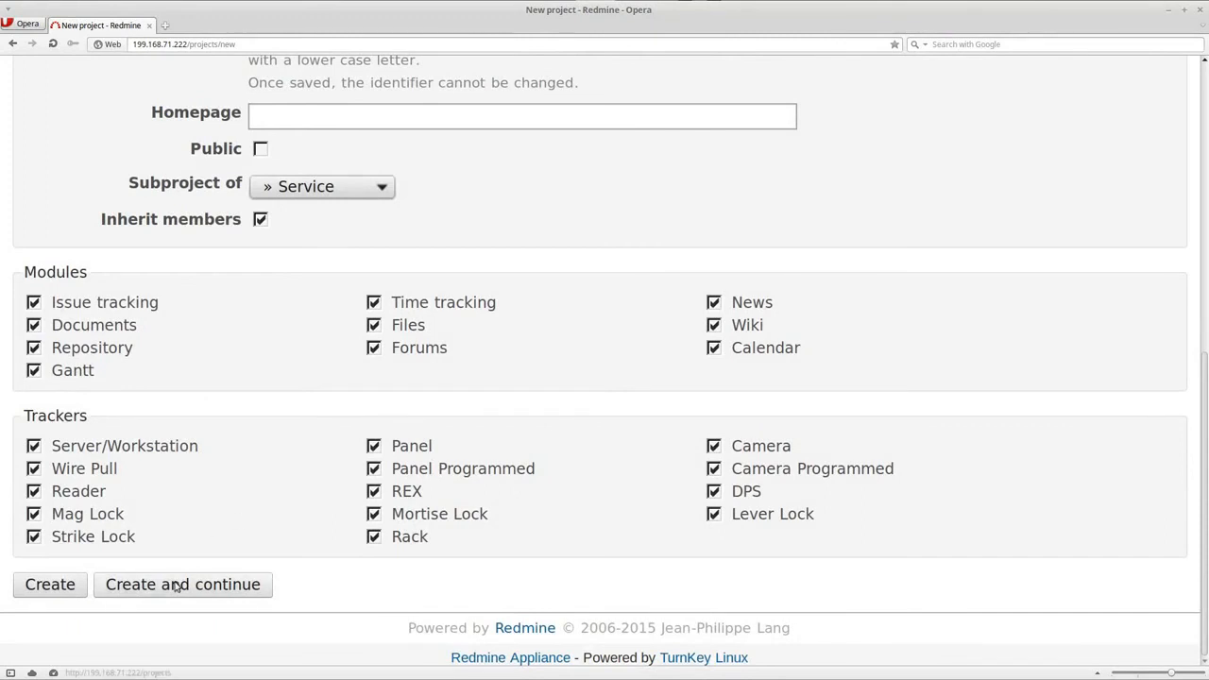
click(182, 583)
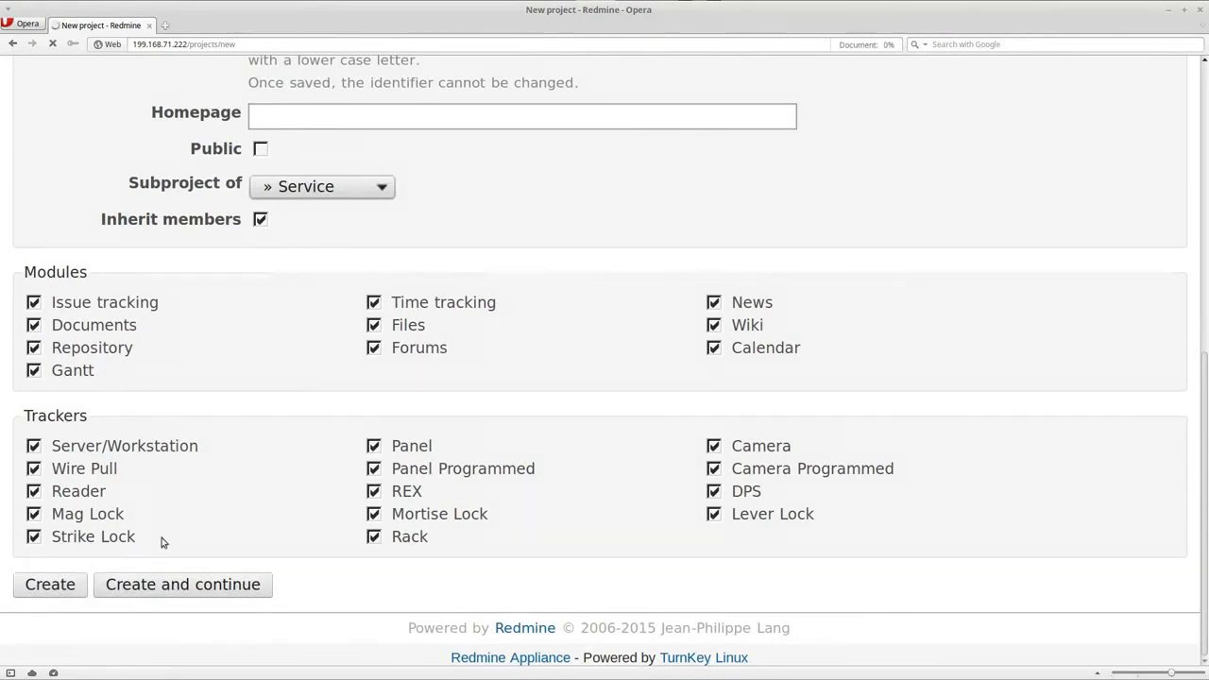
click(50, 584)
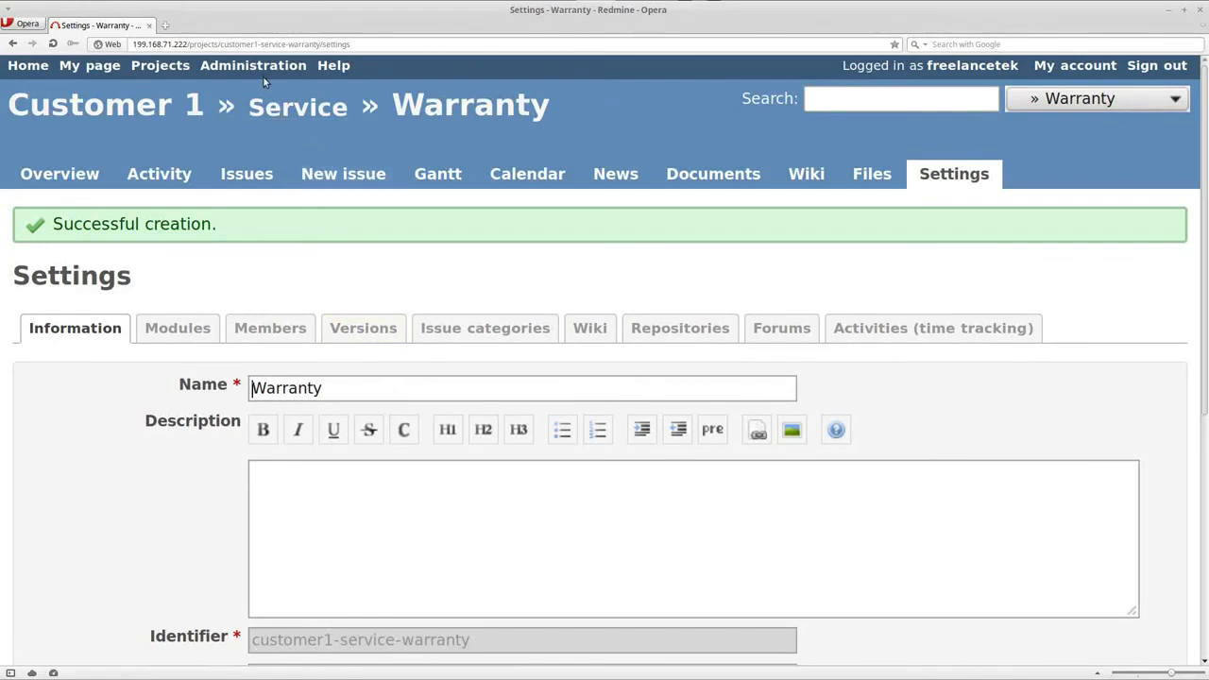
View the projects list to check the Customer 1 › Service › T&M/Warranty hierarchy
click(160, 65)
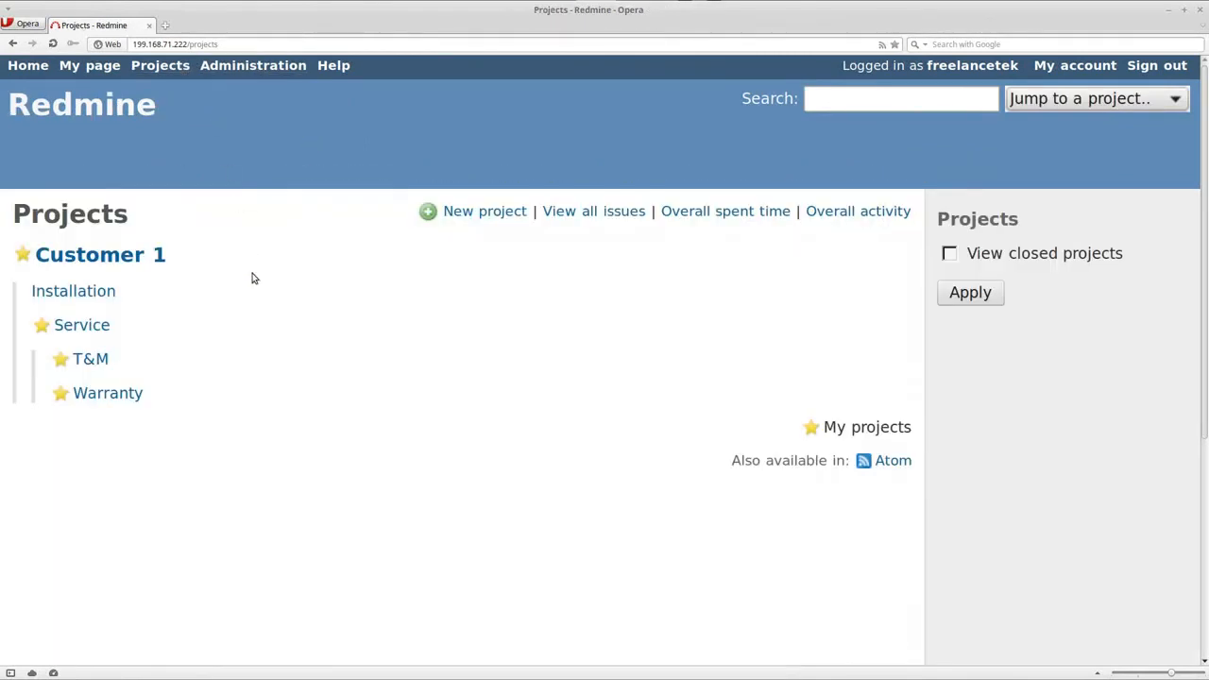
mouse_move(100, 254)
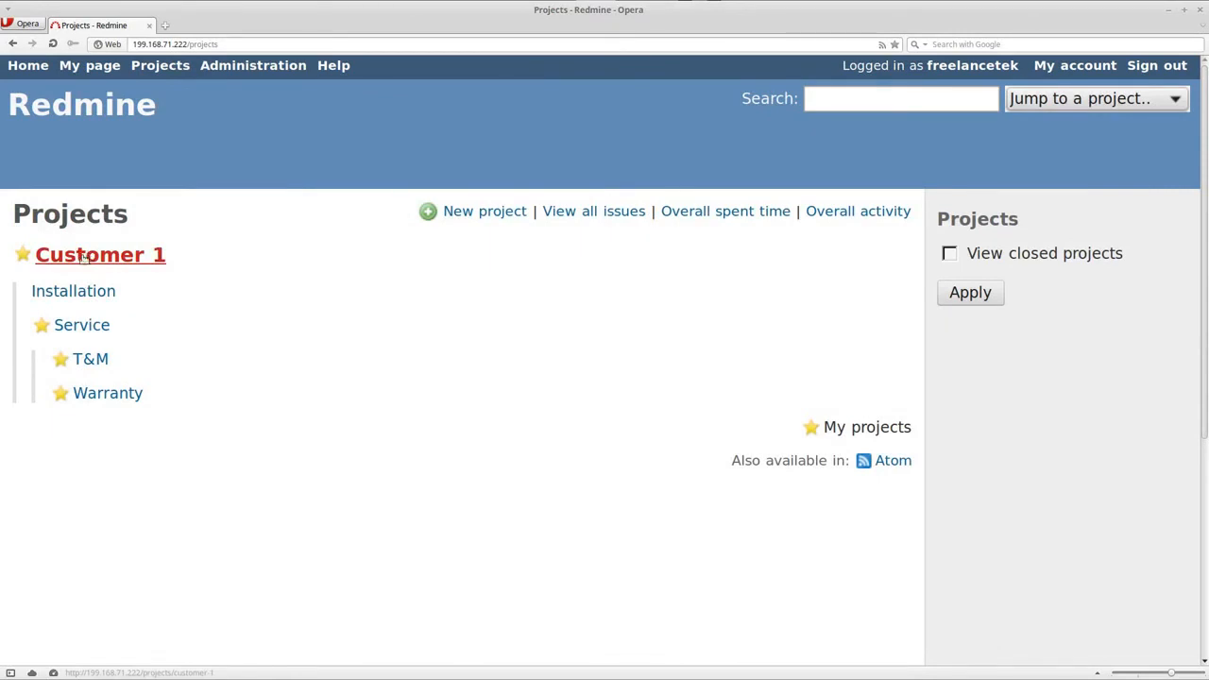
mouse_move(72, 291)
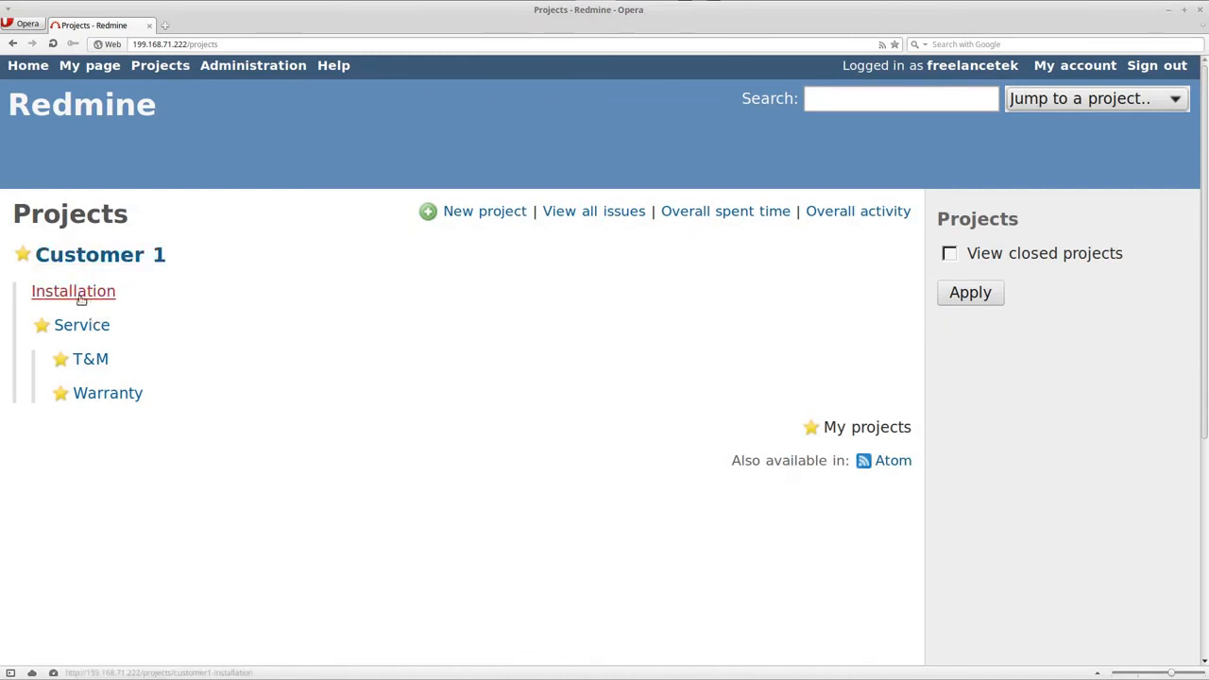
mouse_move(81, 325)
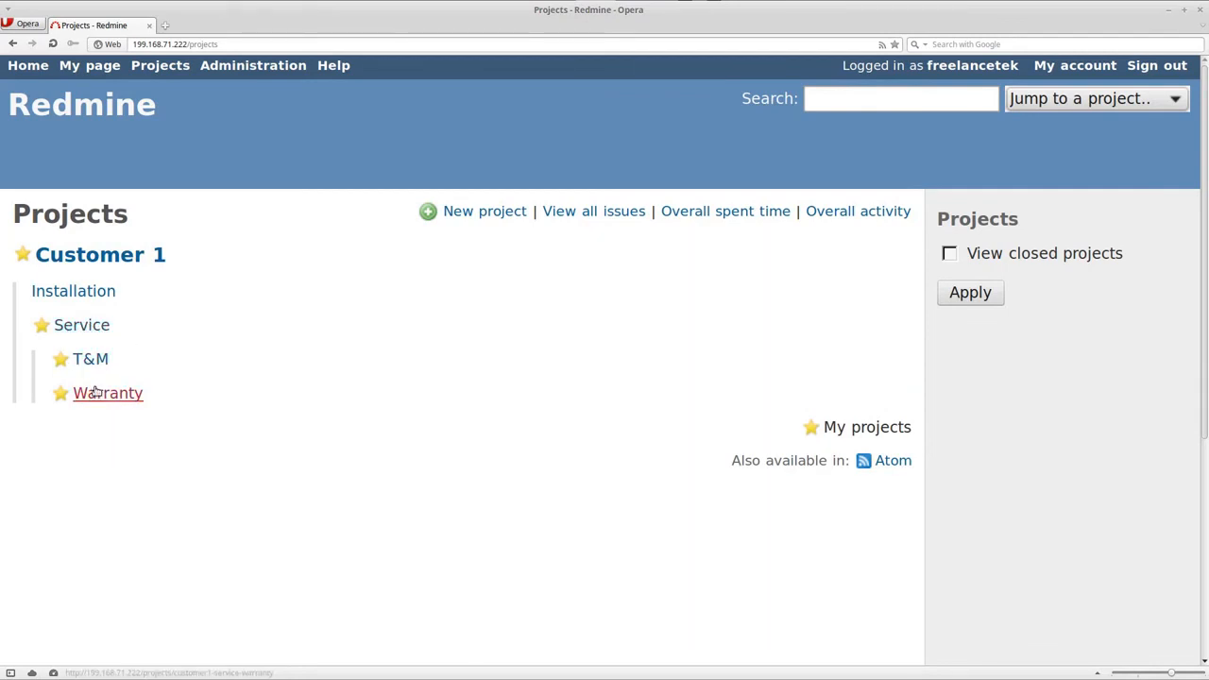
scroll(down, 3)
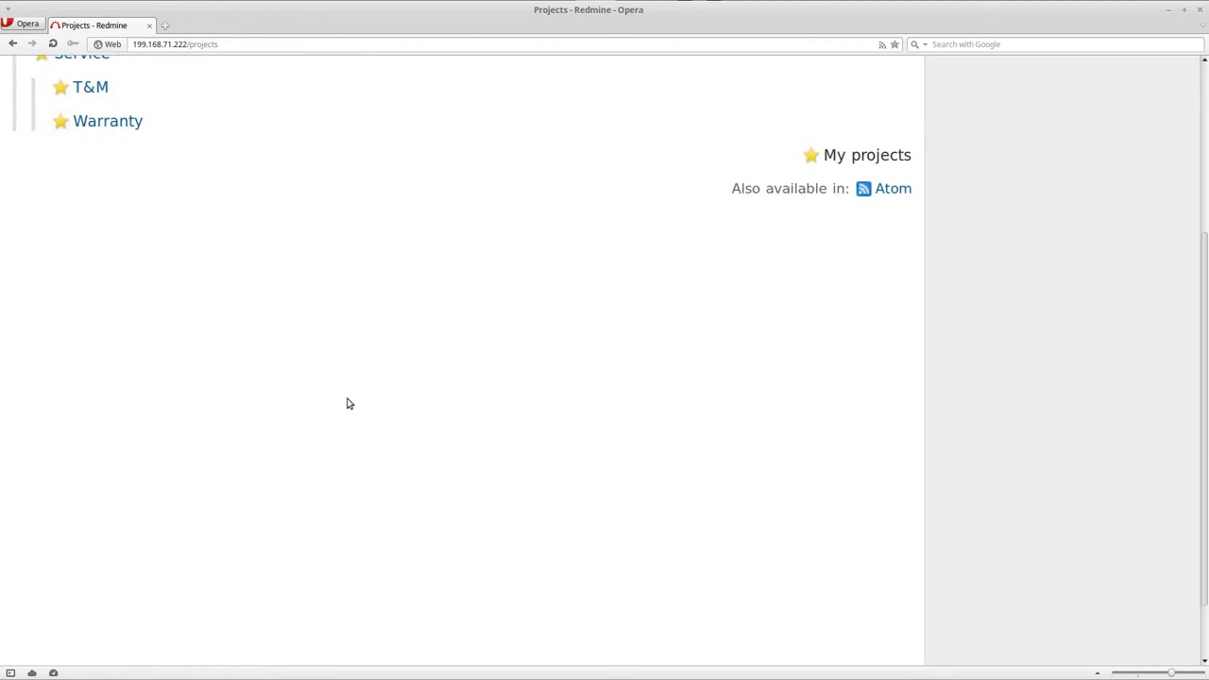
scroll(up, 3)
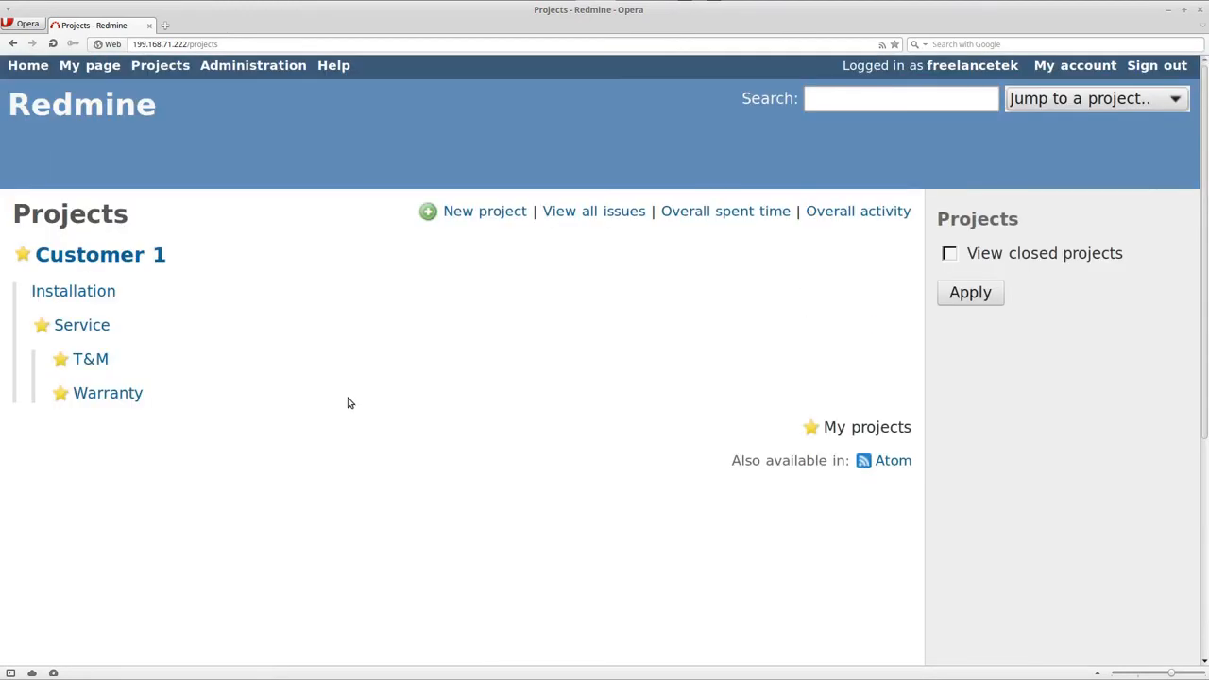
mouse_move(189, 272)
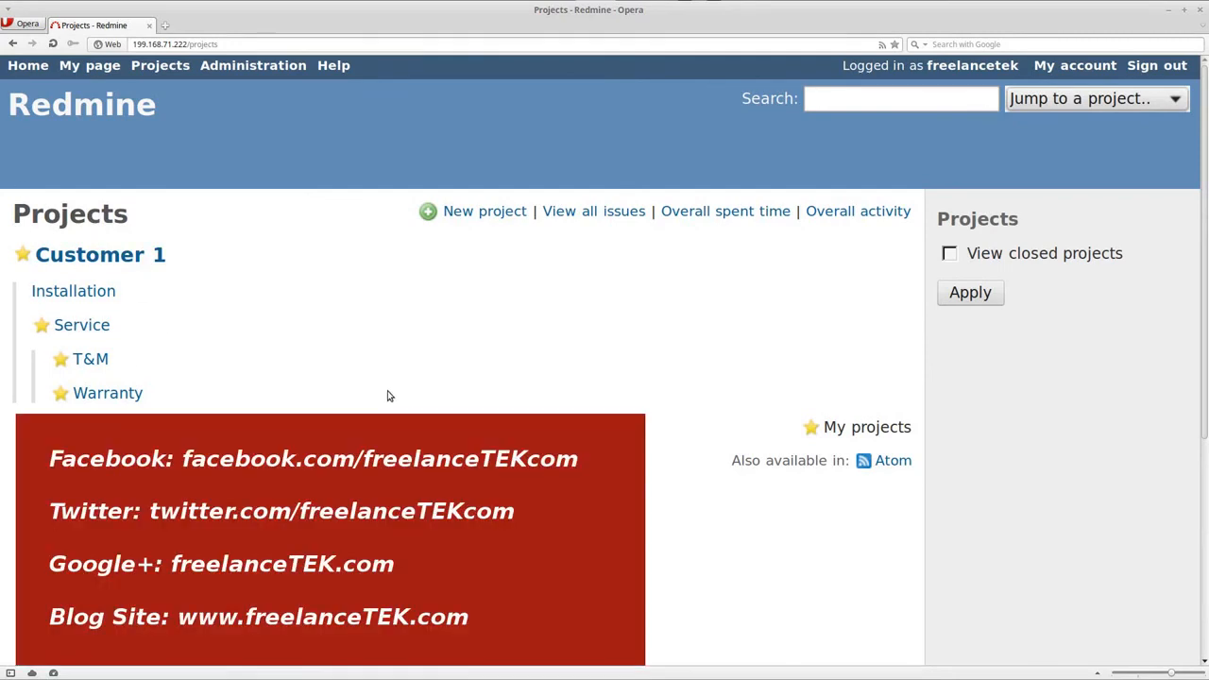
mouse_move(252, 320)
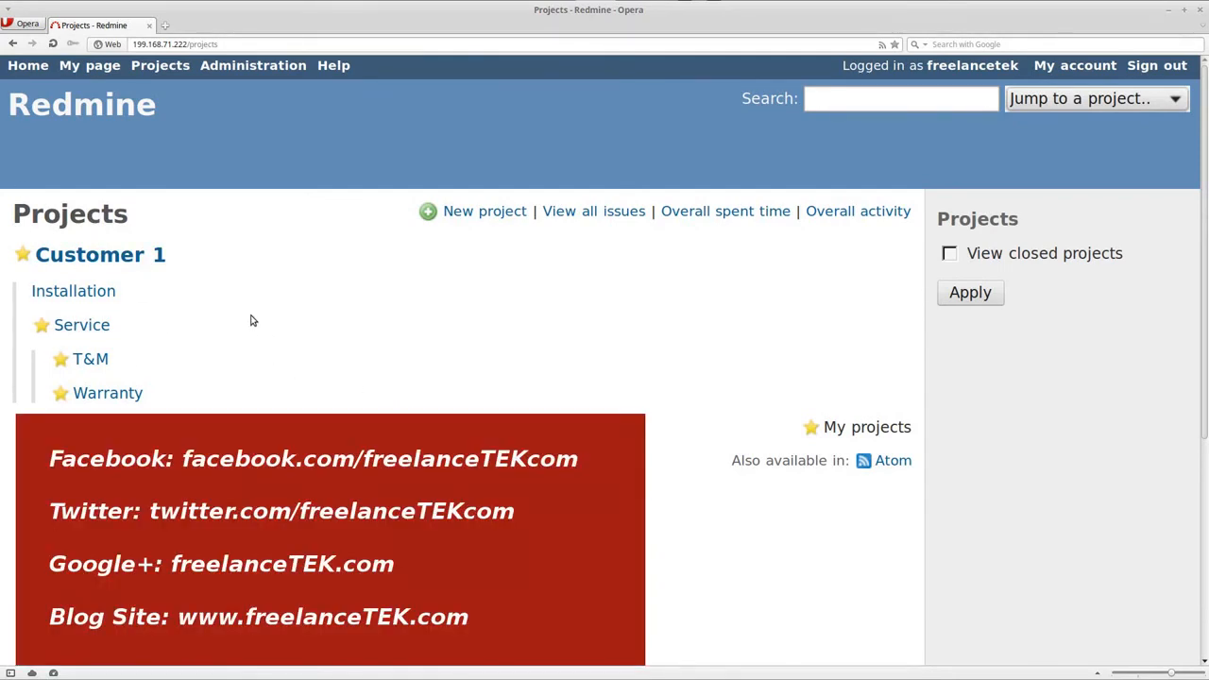